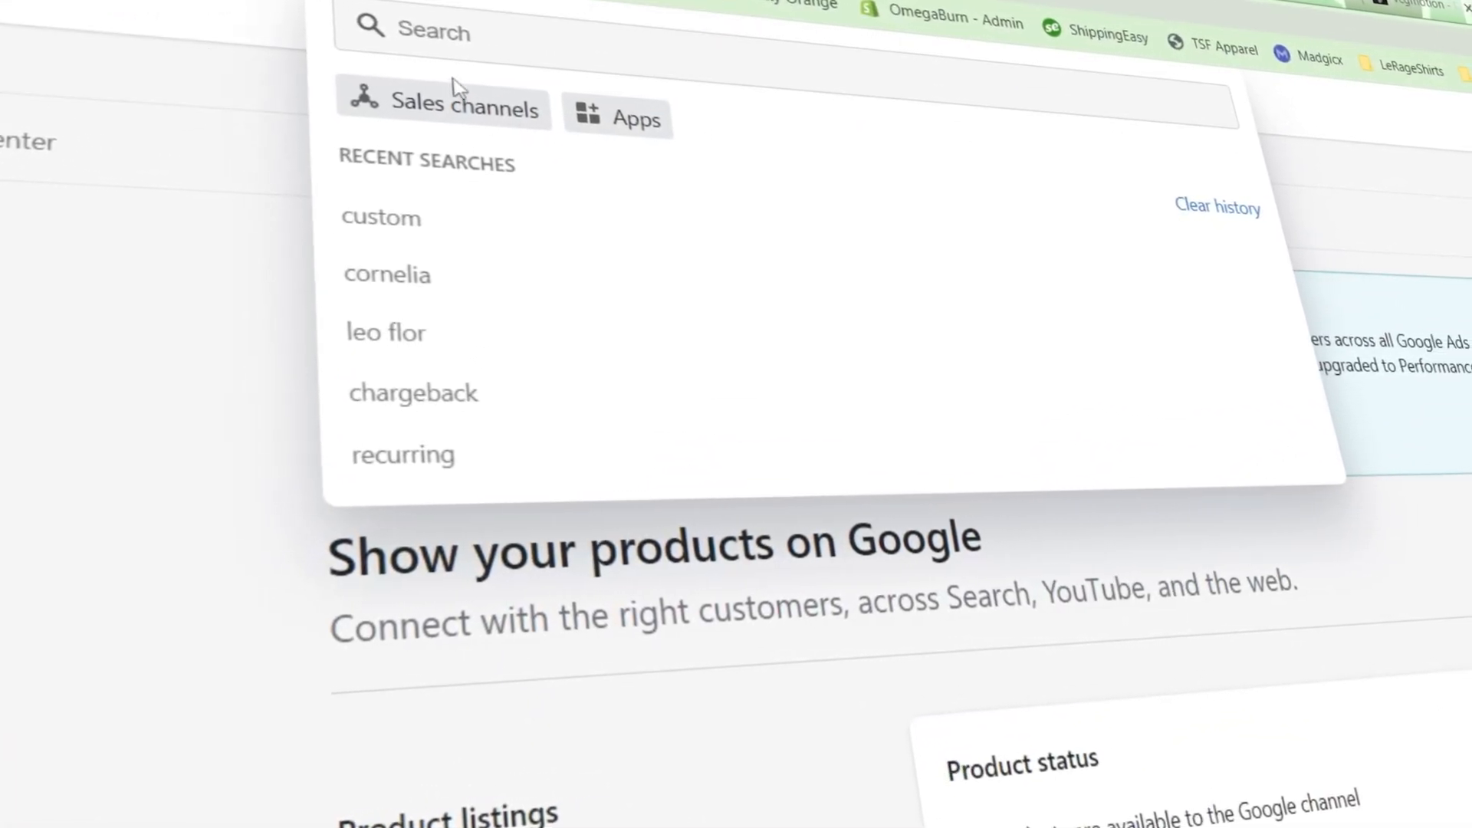
Step: Filter Shopify search to Sales channels and open the Google channel to reach the Ads account
{"action": "left_click", "coordinate": [446, 108]}
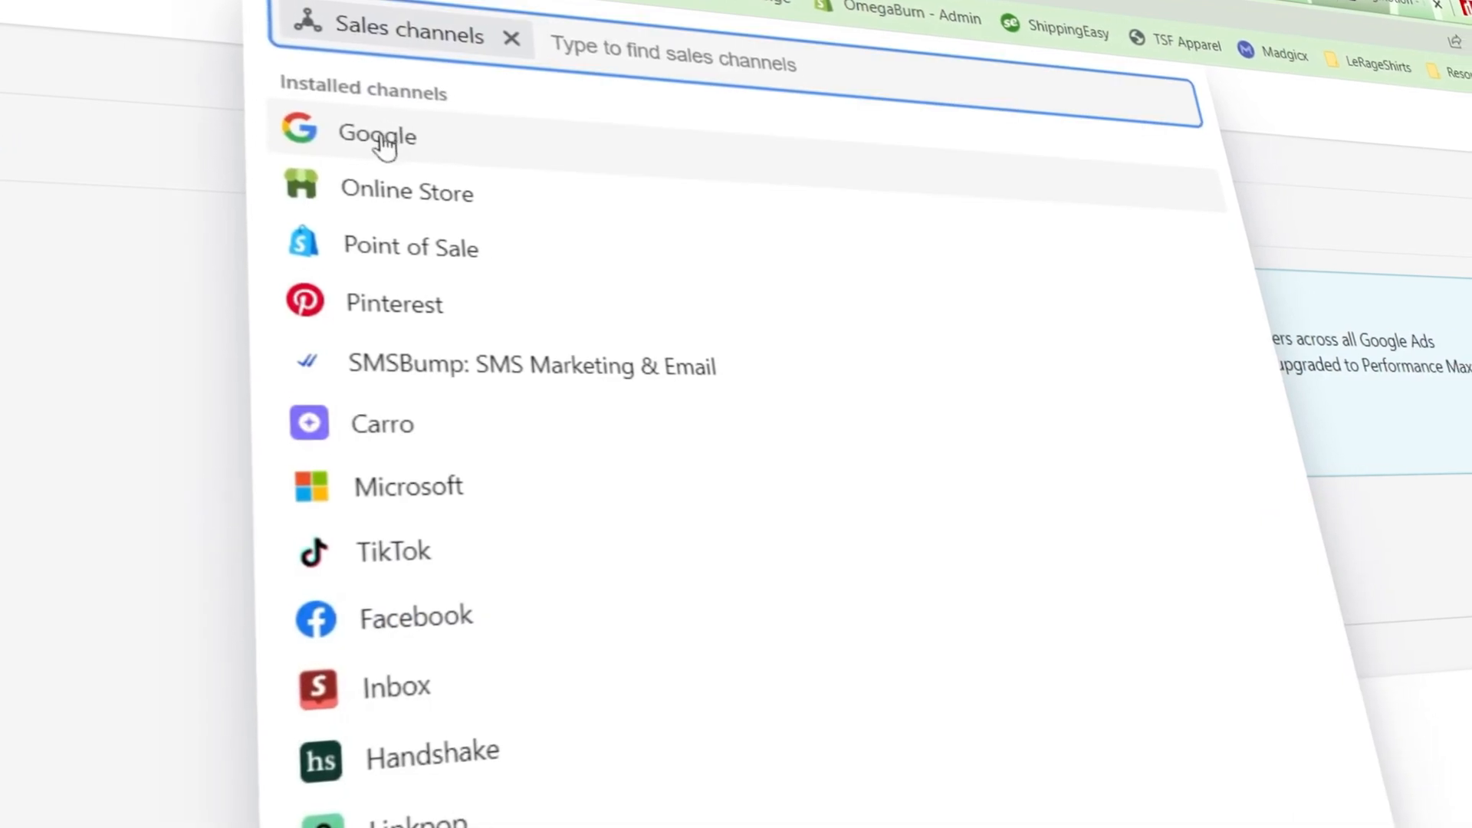
{"action": "left_click", "coordinate": [375, 137]}
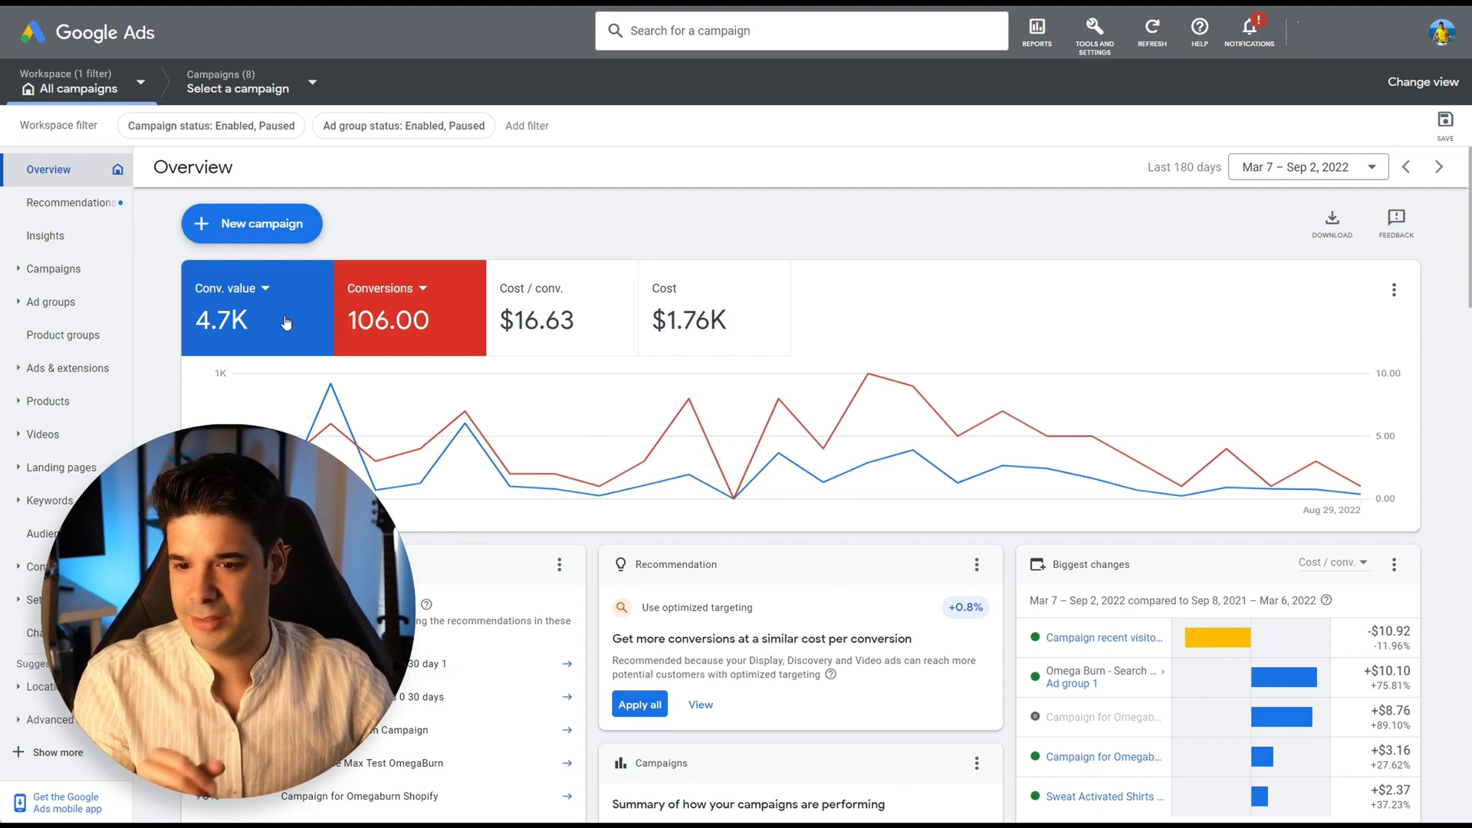
{"action": "left_click", "coordinate": [688, 320]}
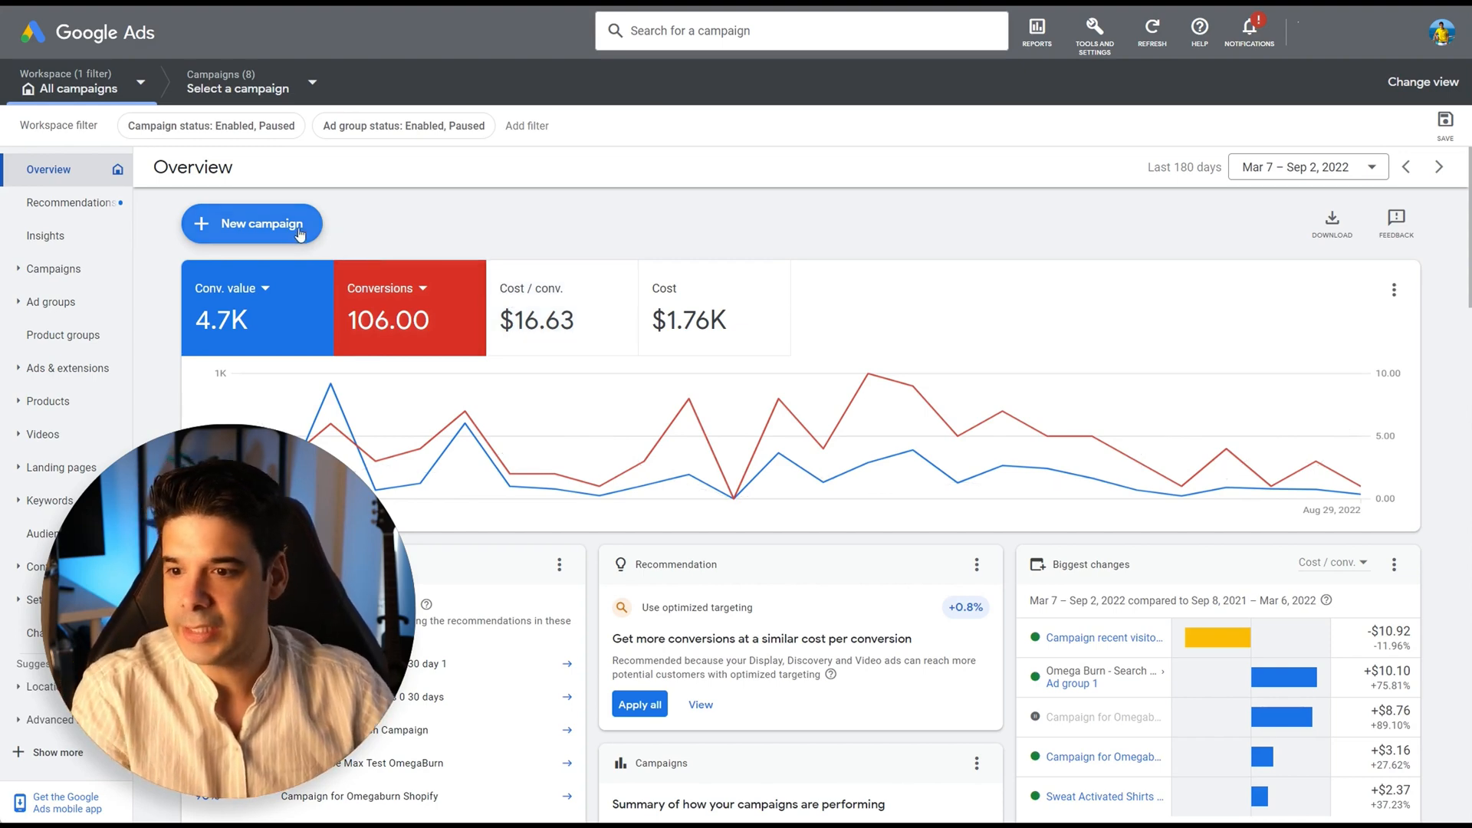
Step: Start a new Google Ads campaign and choose Performance Max as its type
{"action": "left_click", "coordinate": [253, 224]}
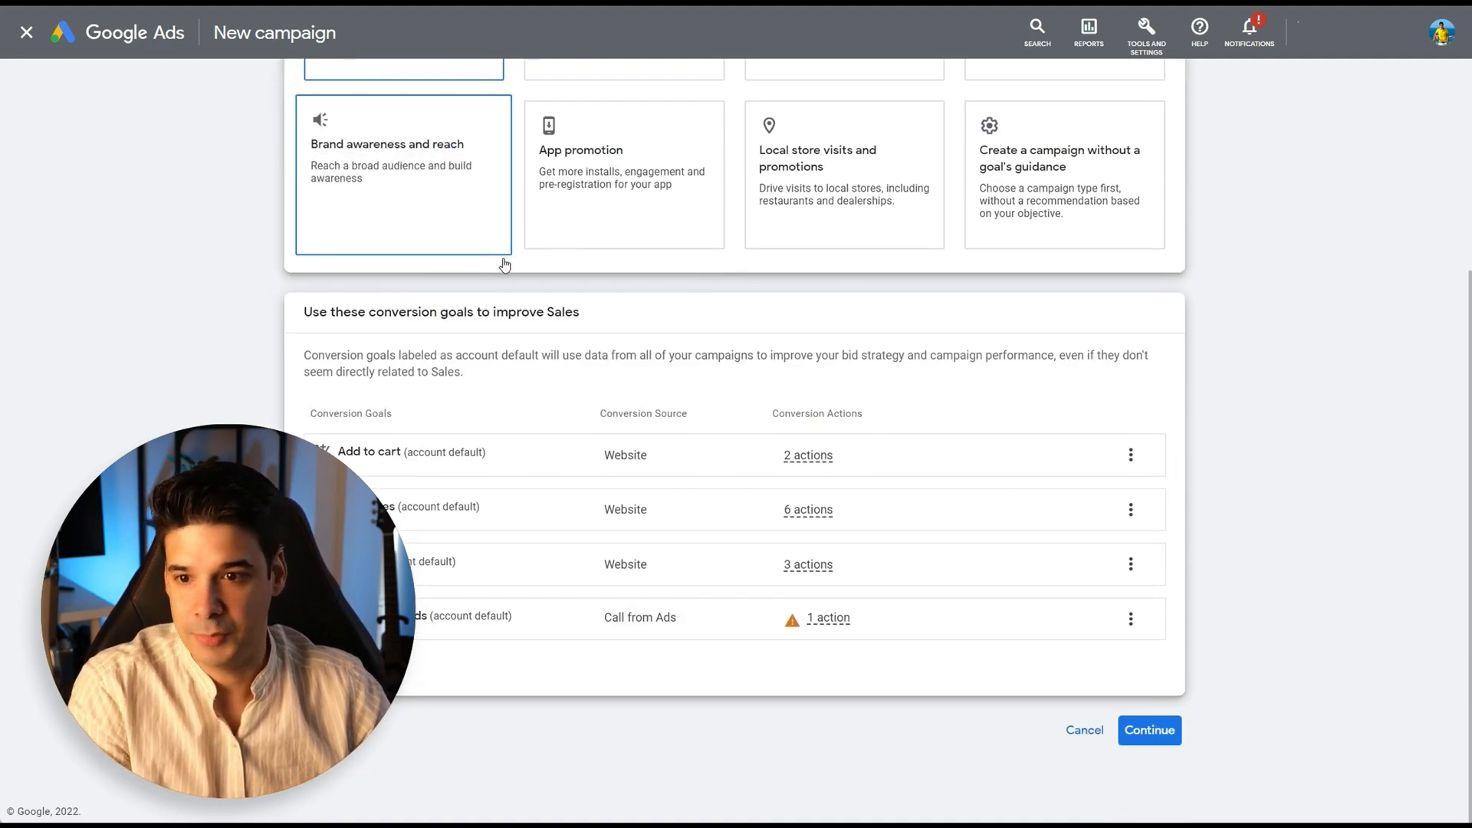
{"action": "scroll", "scroll_direction": "down", "scroll_amount": 3}
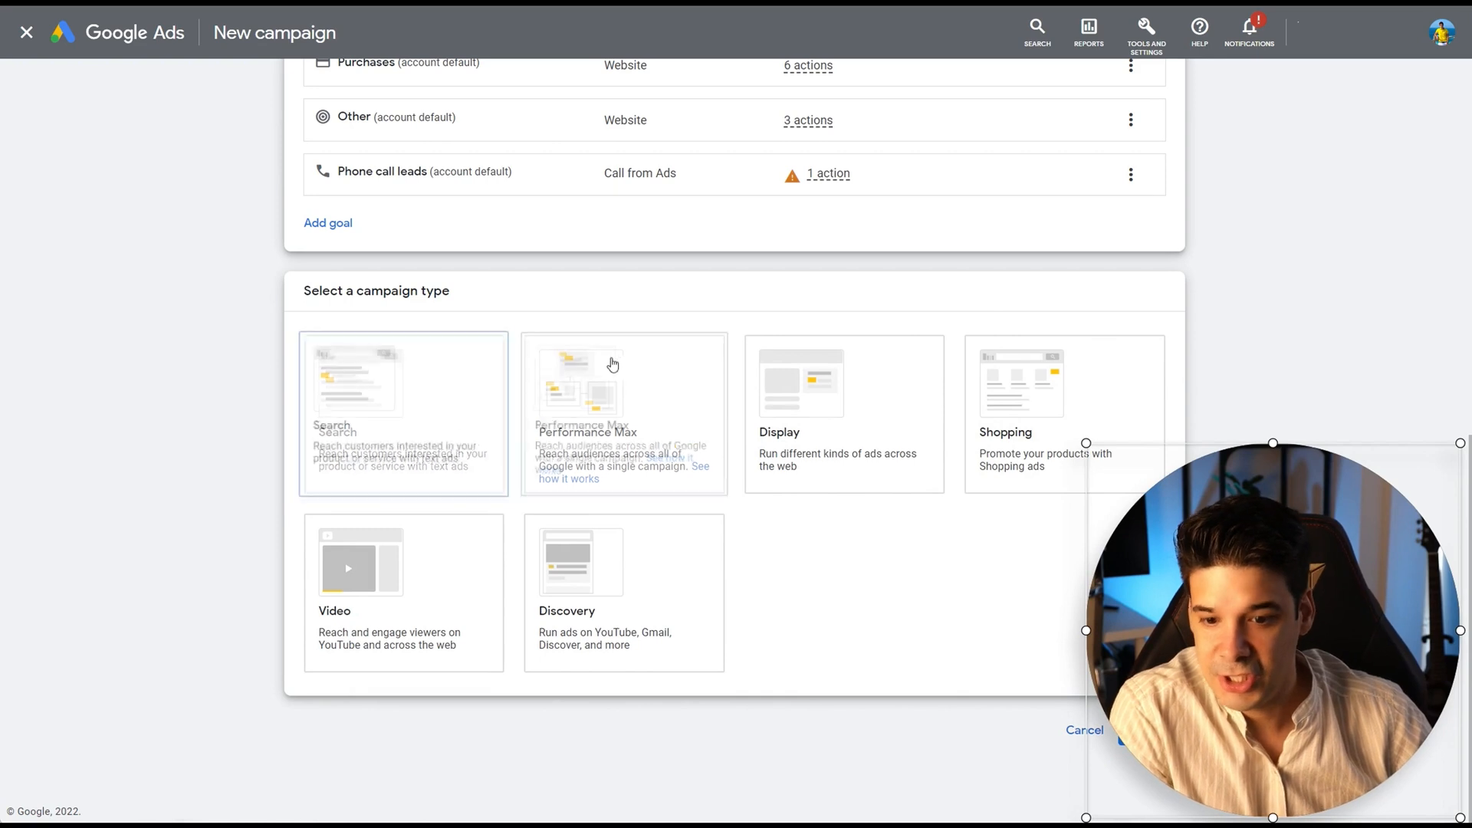
{"action": "left_click", "coordinate": [881, 415]}
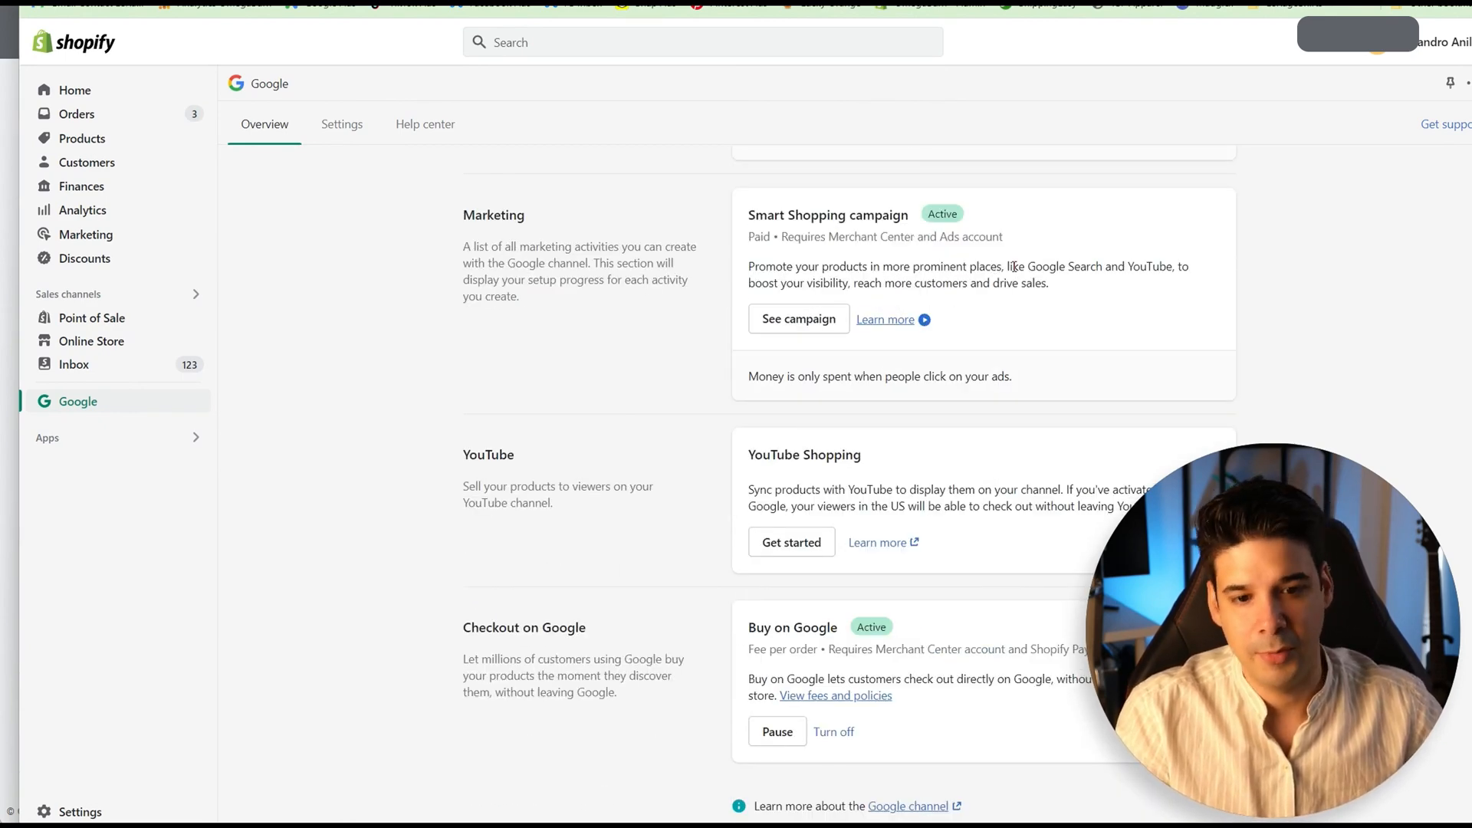
{"action": "double_click", "coordinate": [1135, 266]}
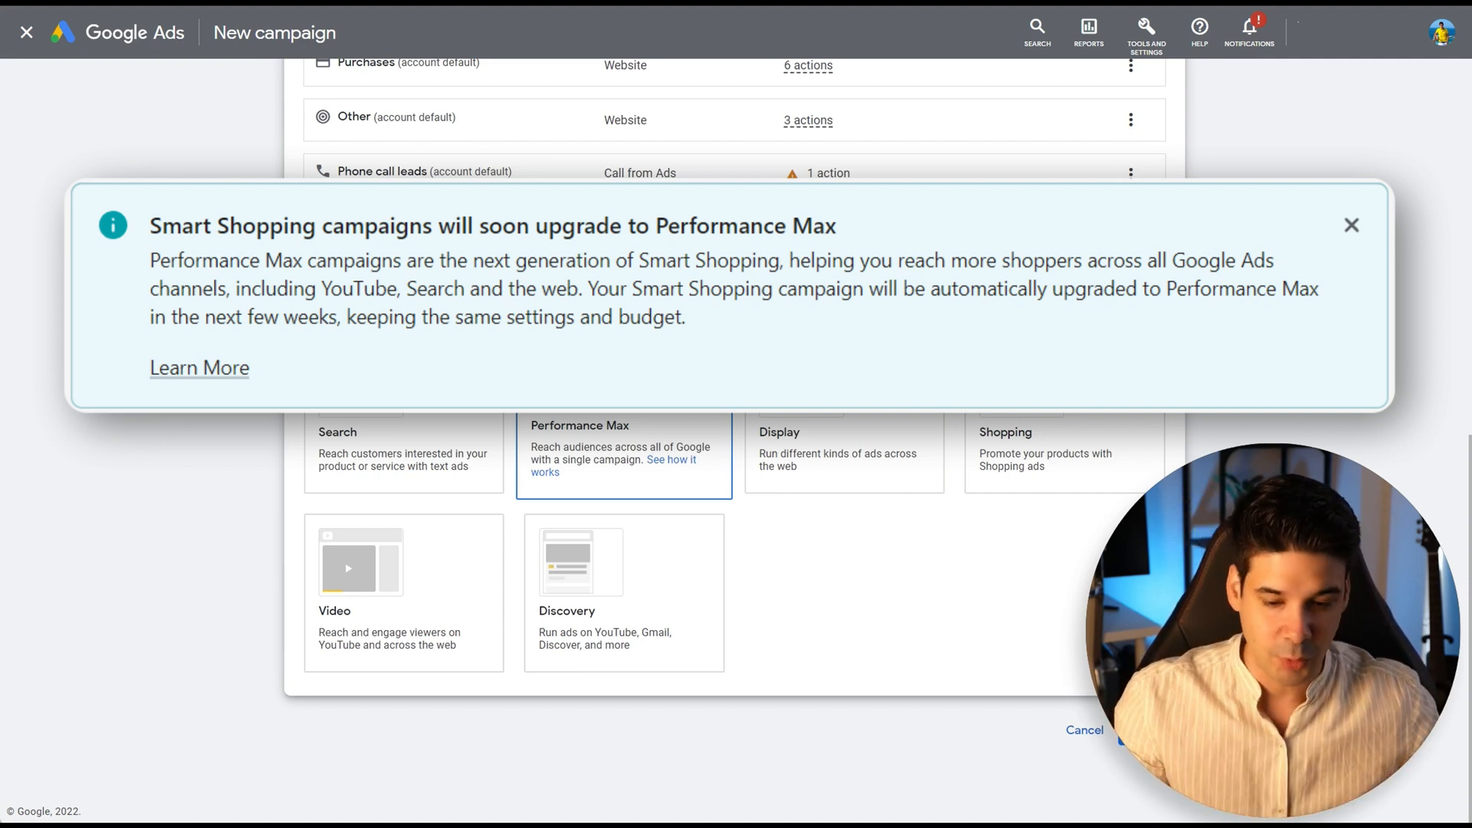
Step: Link the OmegaBurn Merchant Center account to the campaign and continue to budget and bidding
{"action": "left_click", "coordinate": [1350, 224]}
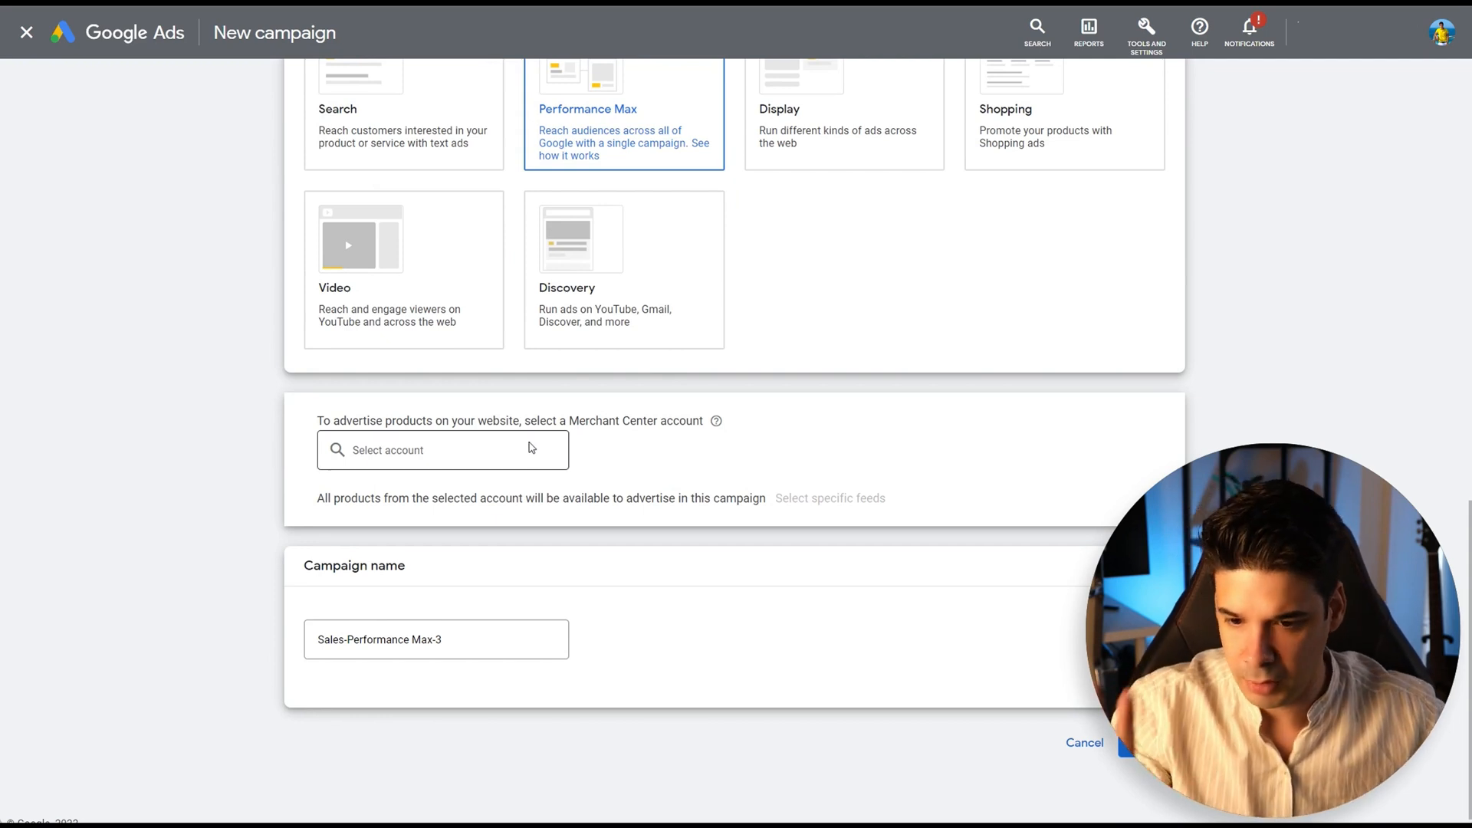
{"action": "left_click", "coordinate": [443, 450]}
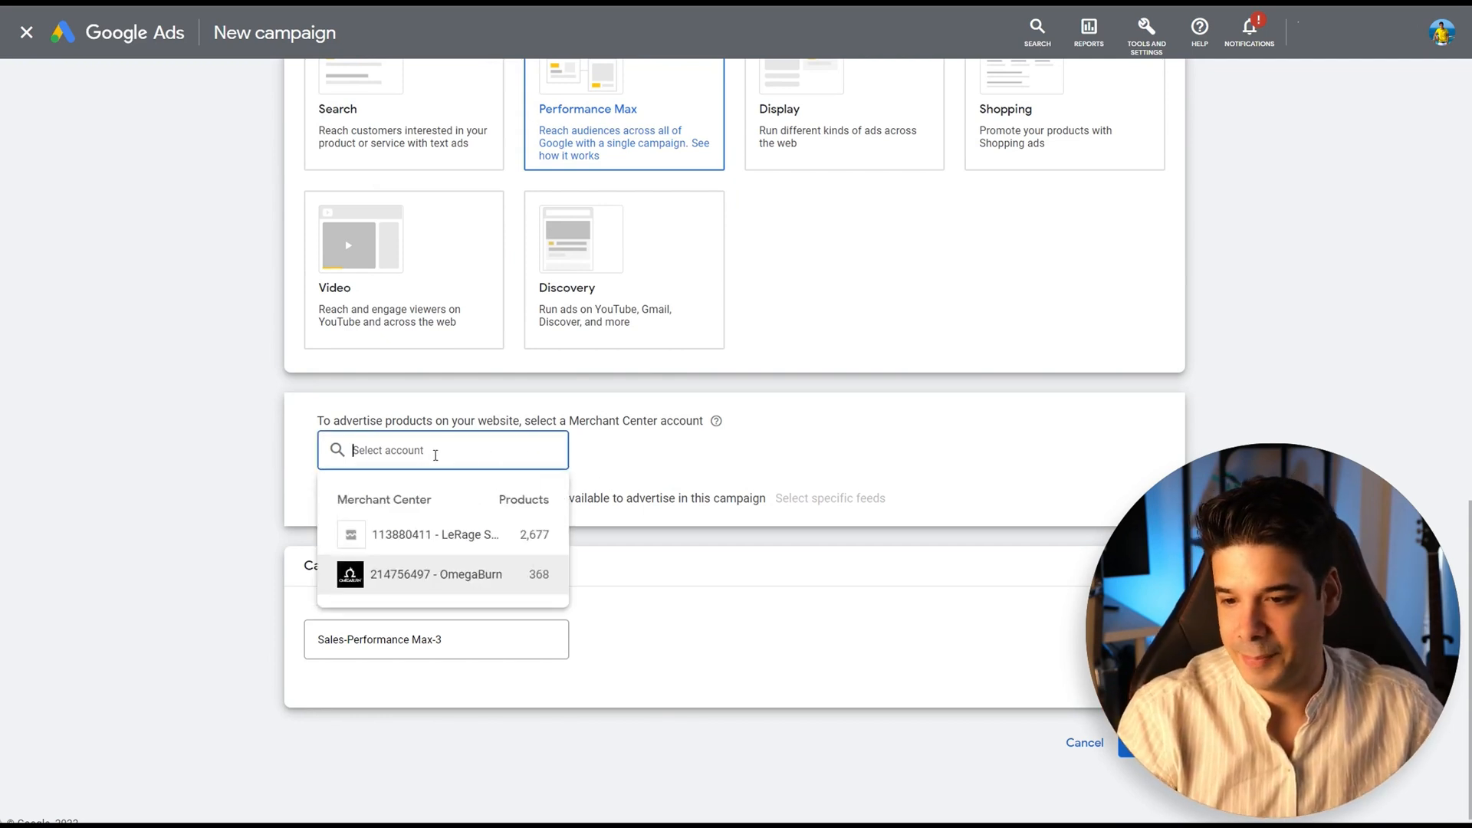
{"action": "left_click", "coordinate": [435, 574]}
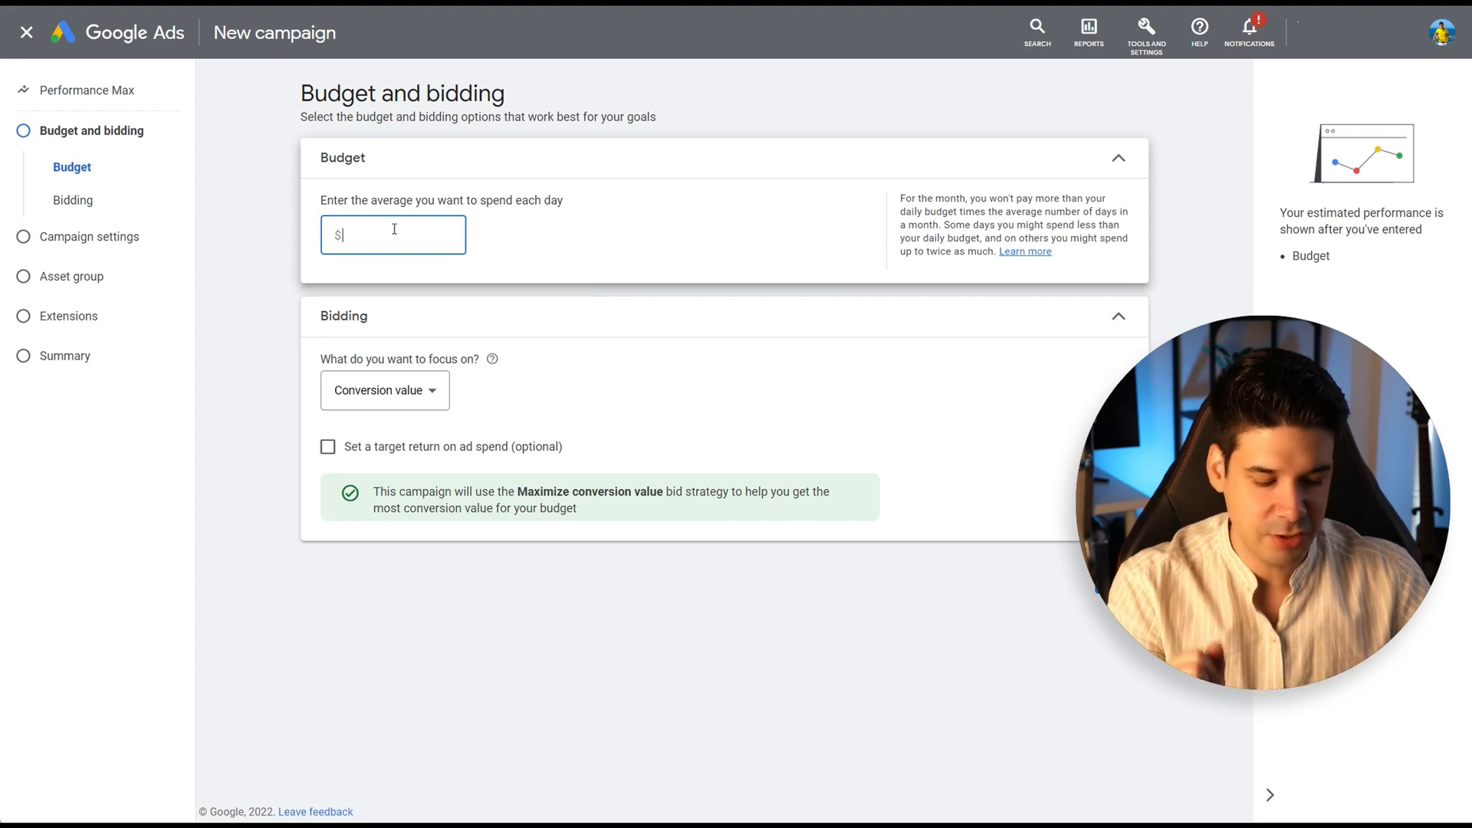
Step: Set a $10 daily budget, keep Conversion value bidding focus, and enter a 200% target ROAS
{"action": "type", "text": "1"}
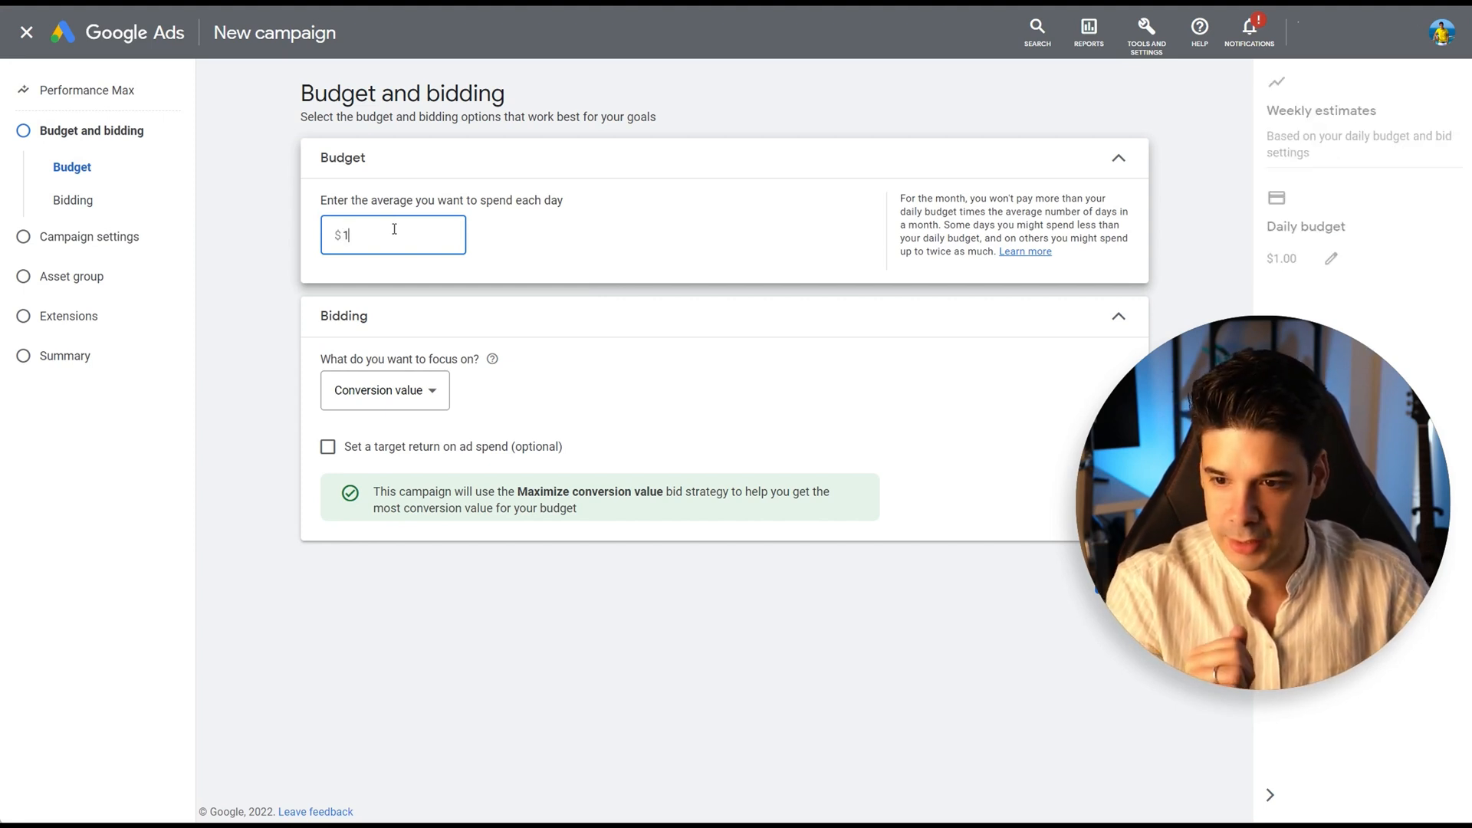
{"action": "type", "text": "0.00"}
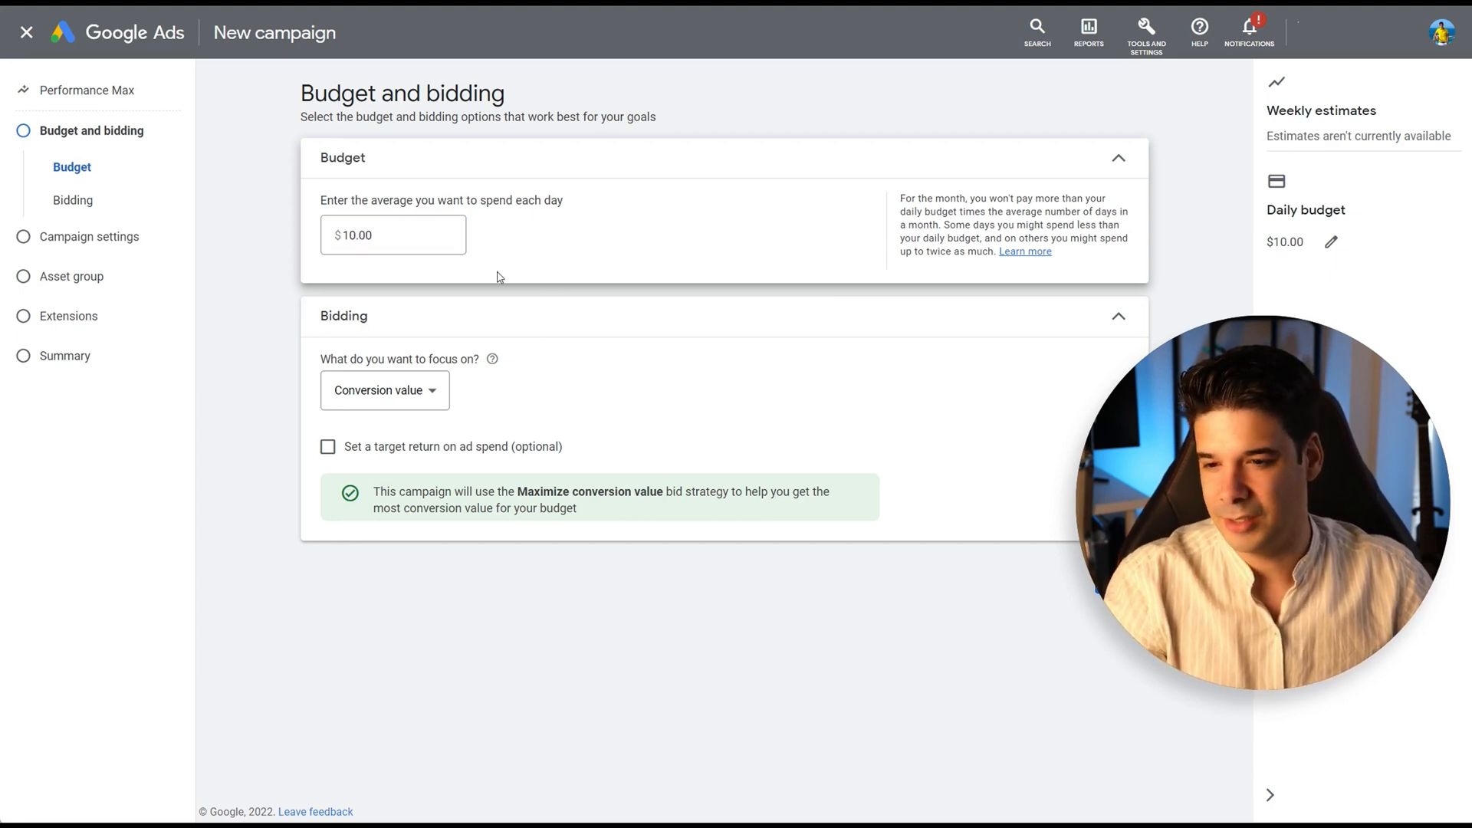
{"action": "mouse_move", "coordinate": [492, 333]}
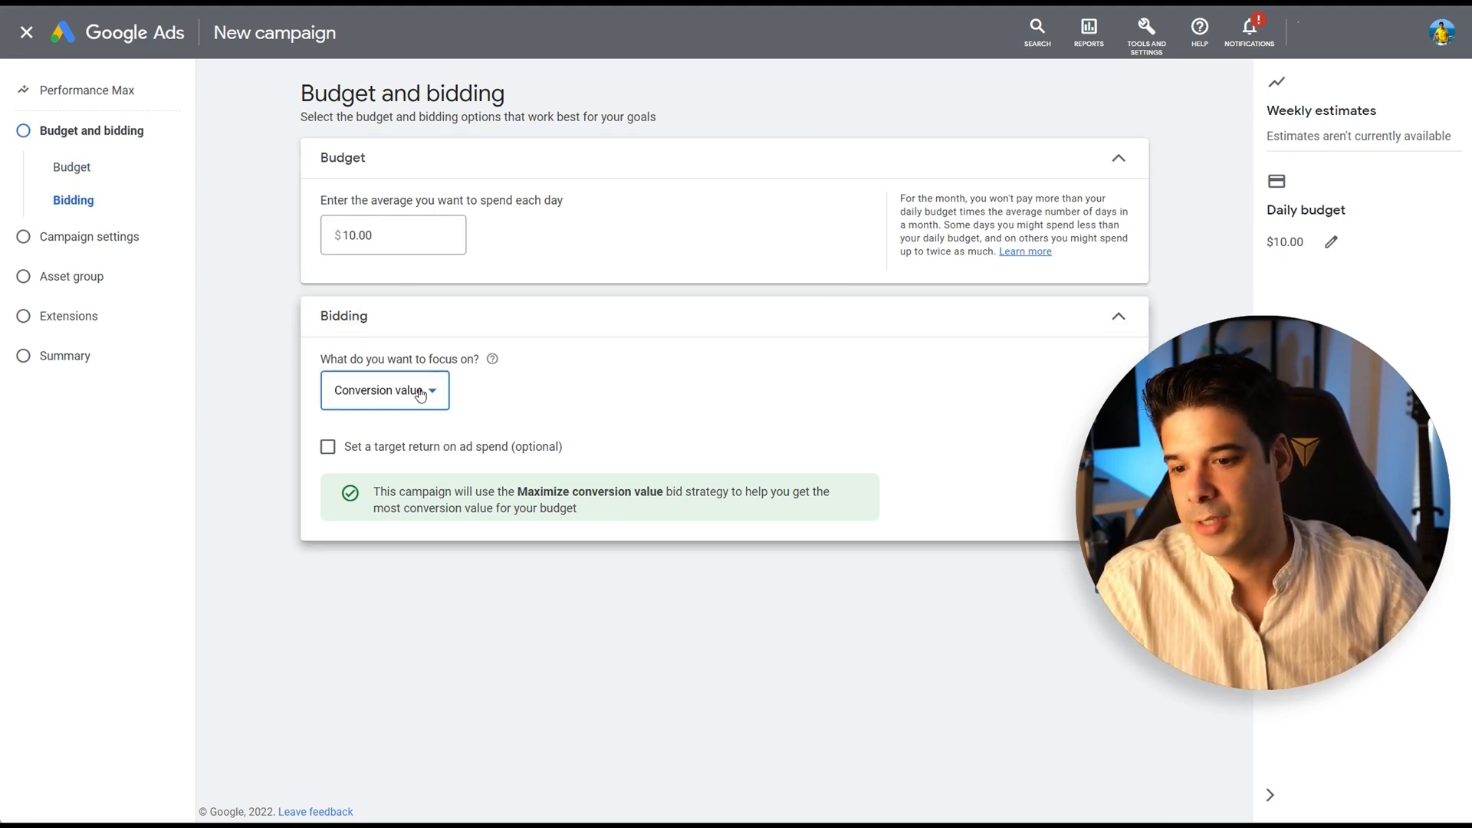
{"action": "left_click", "coordinate": [385, 390]}
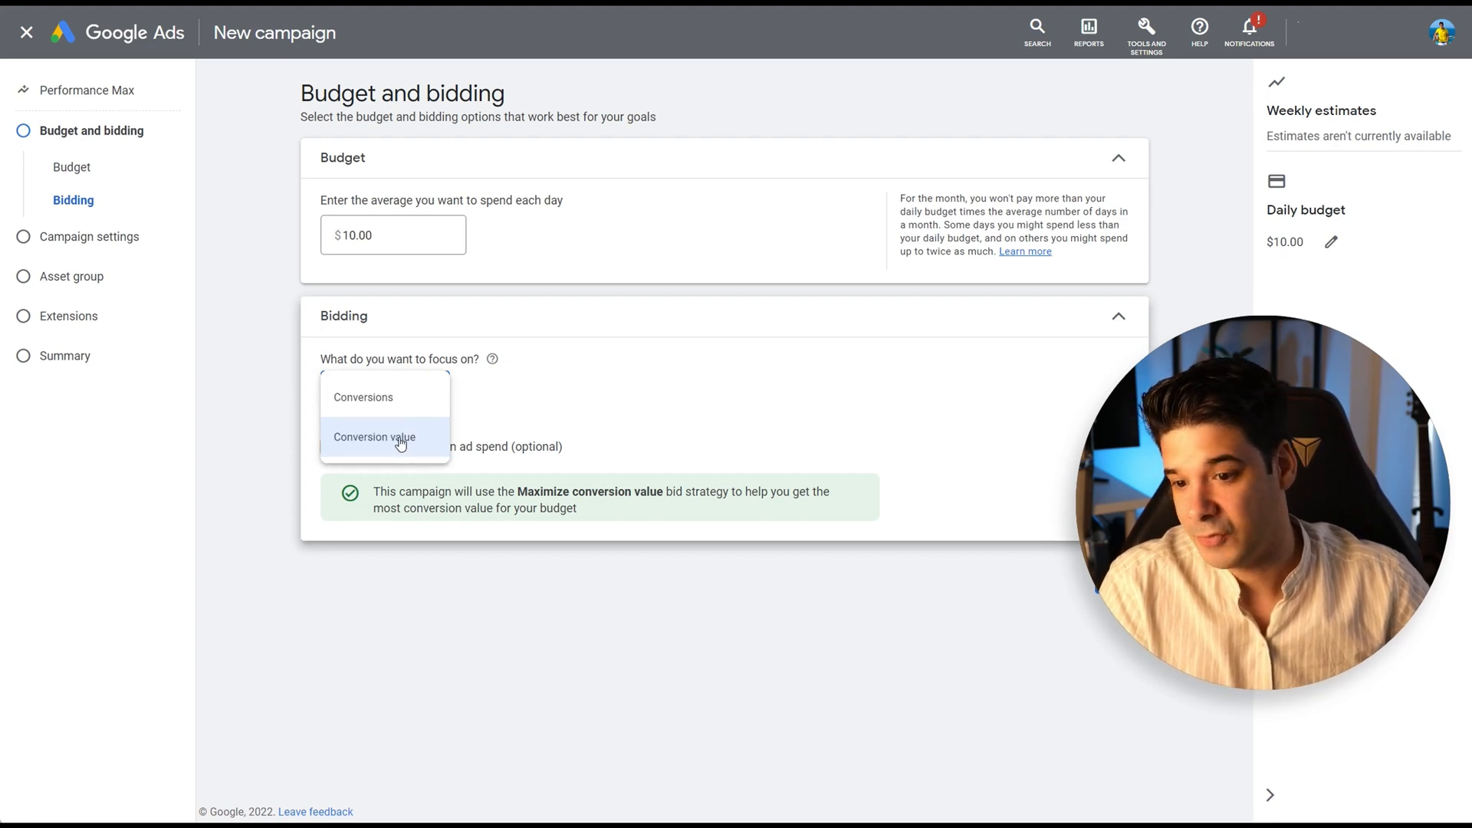
{"action": "left_click", "coordinate": [374, 437]}
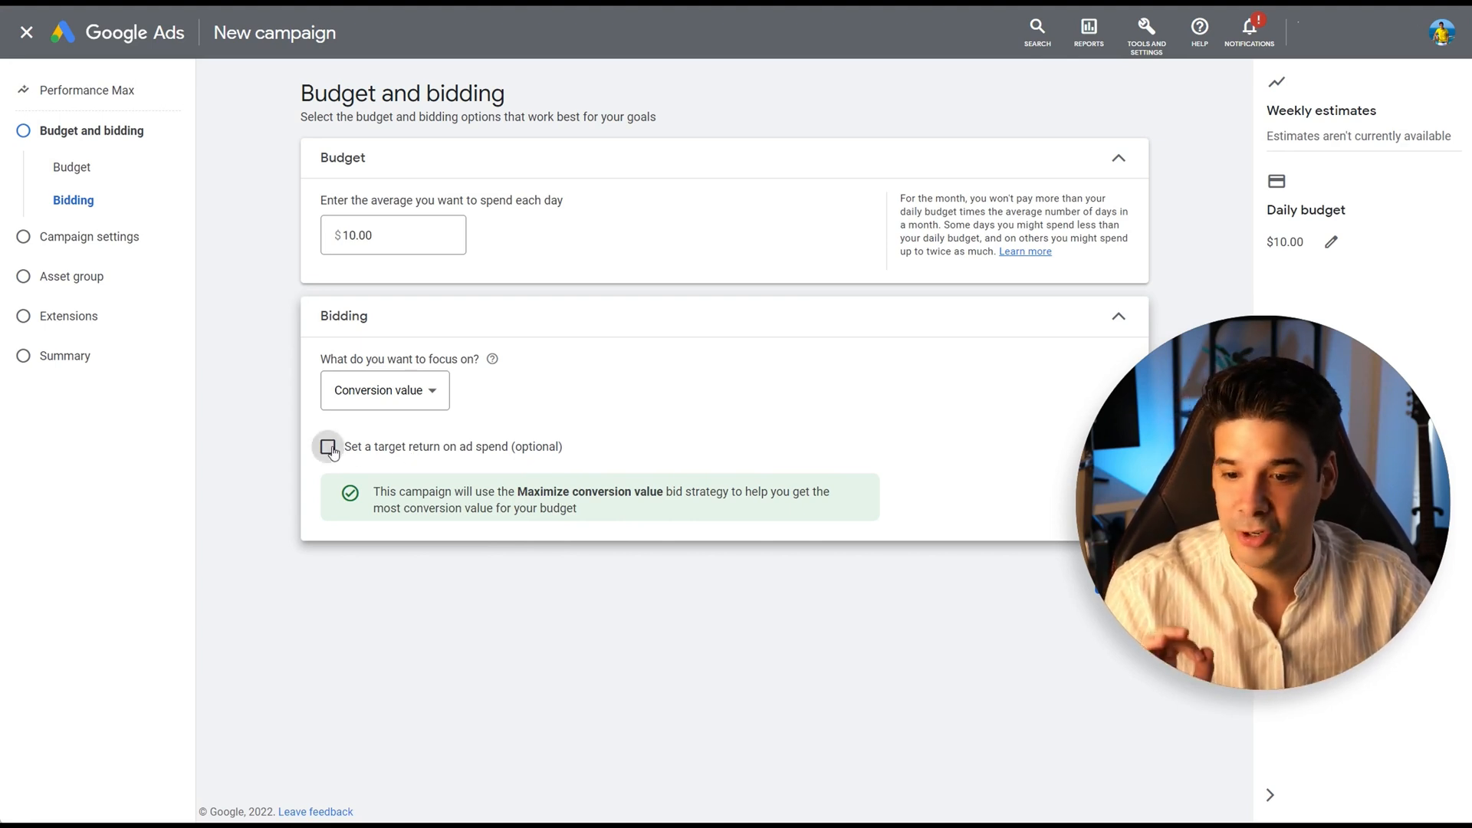
{"action": "left_click", "coordinate": [326, 447]}
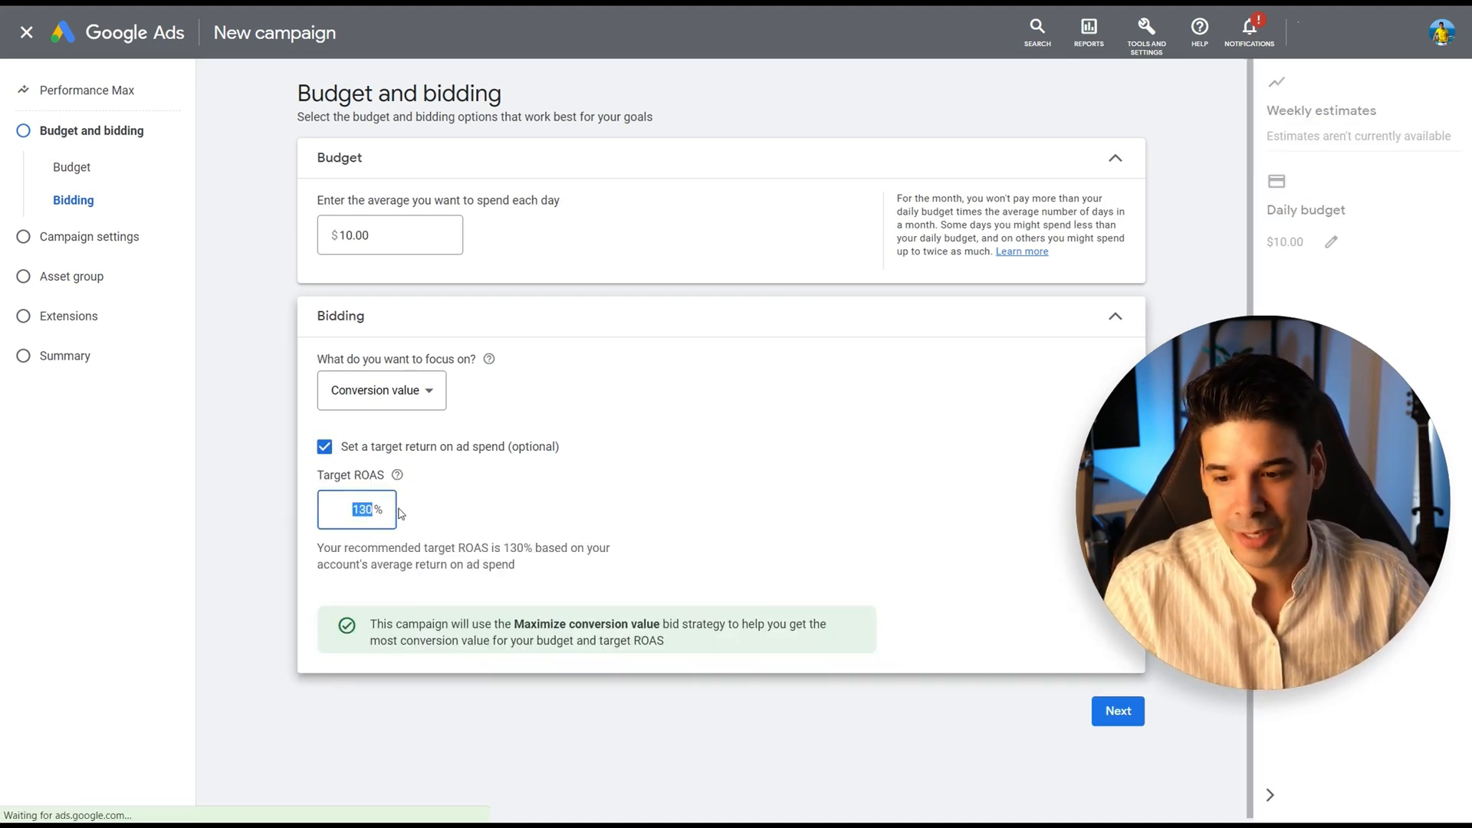
{"action": "type", "text": "200"}
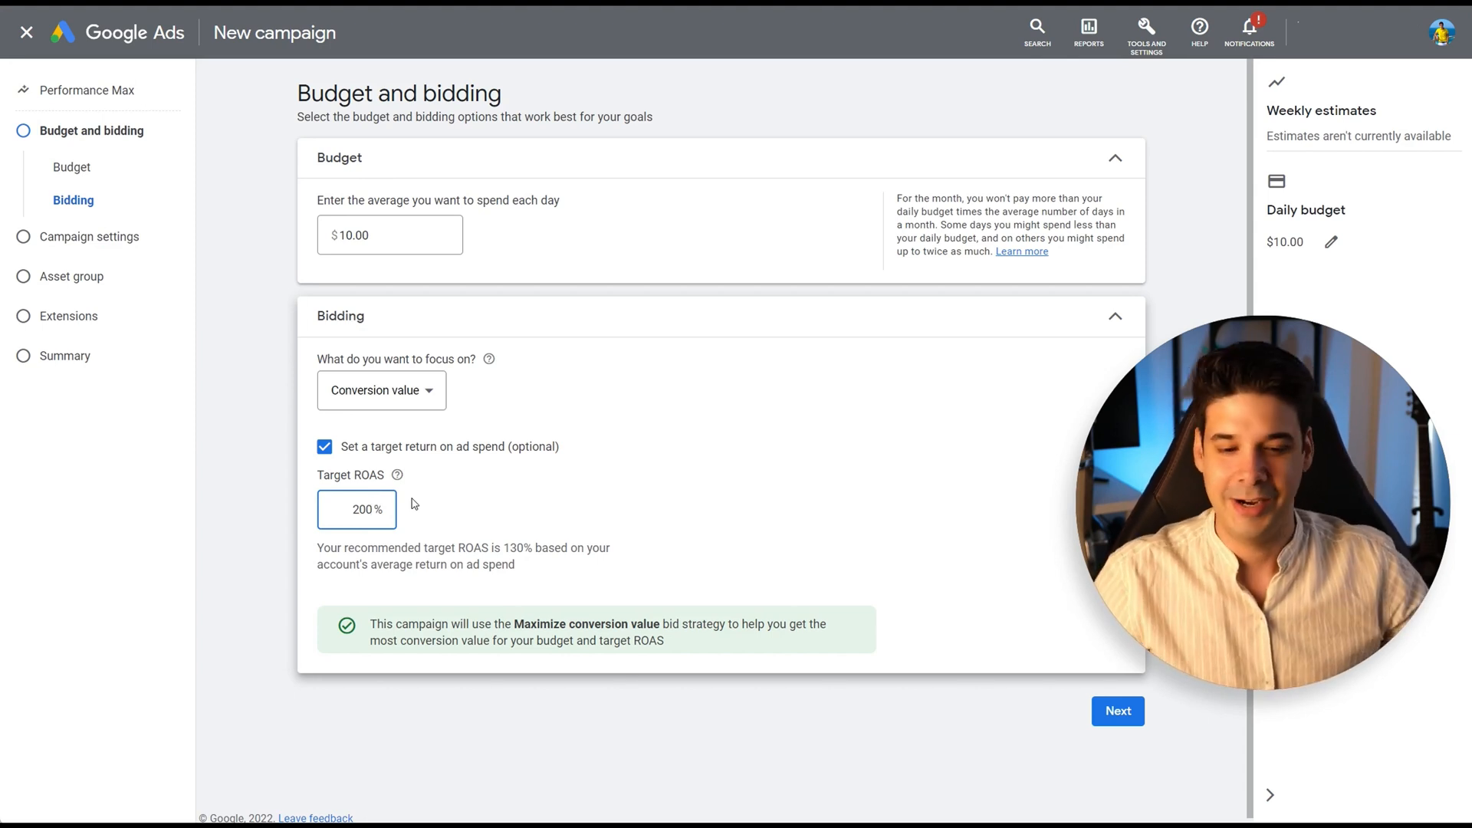
Step: Target the United States only and review the additional settings for end date and URL expansion
{"action": "left_click", "coordinate": [1118, 711]}
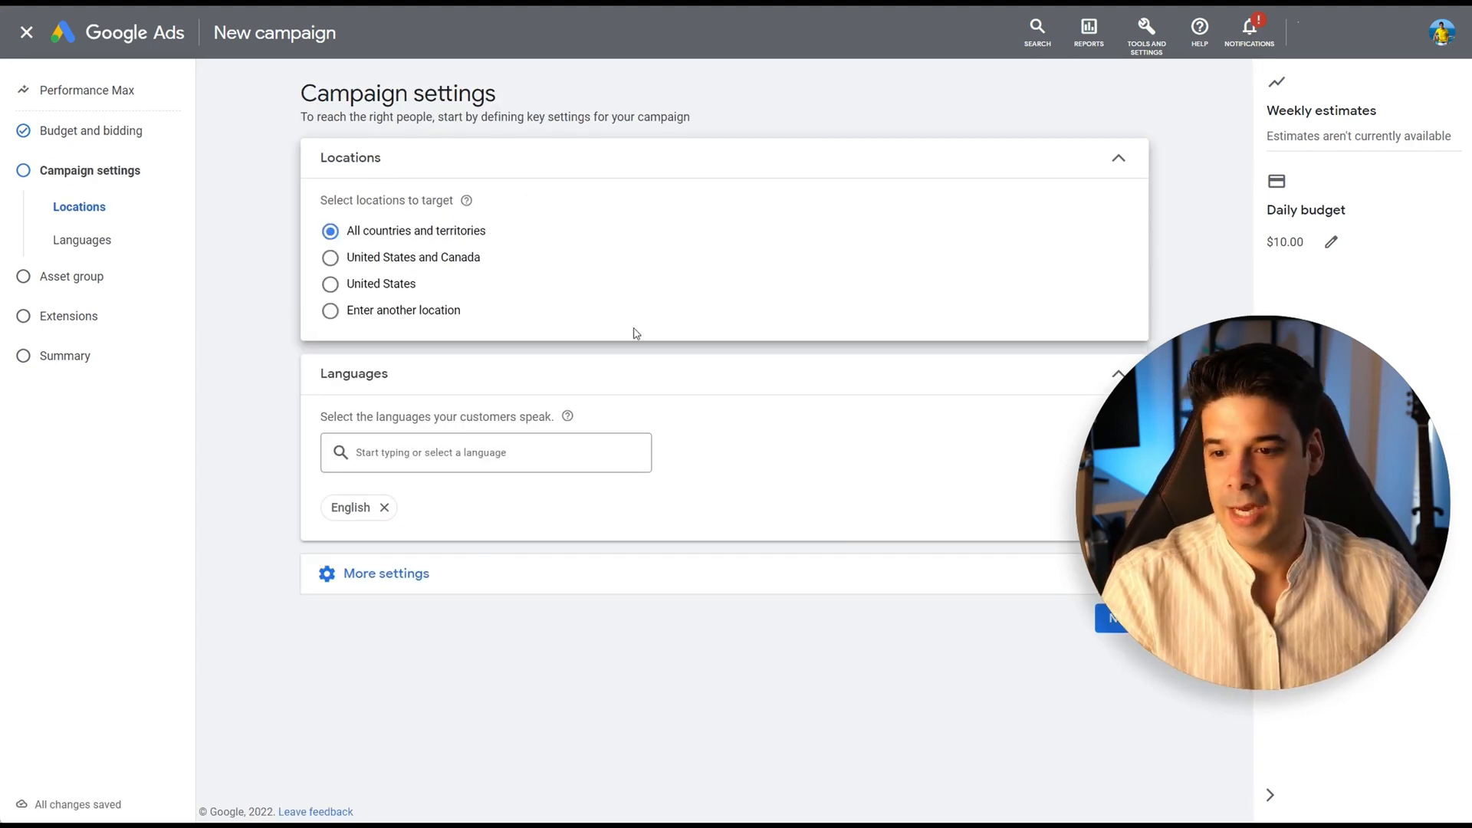
{"action": "left_click", "coordinate": [330, 283]}
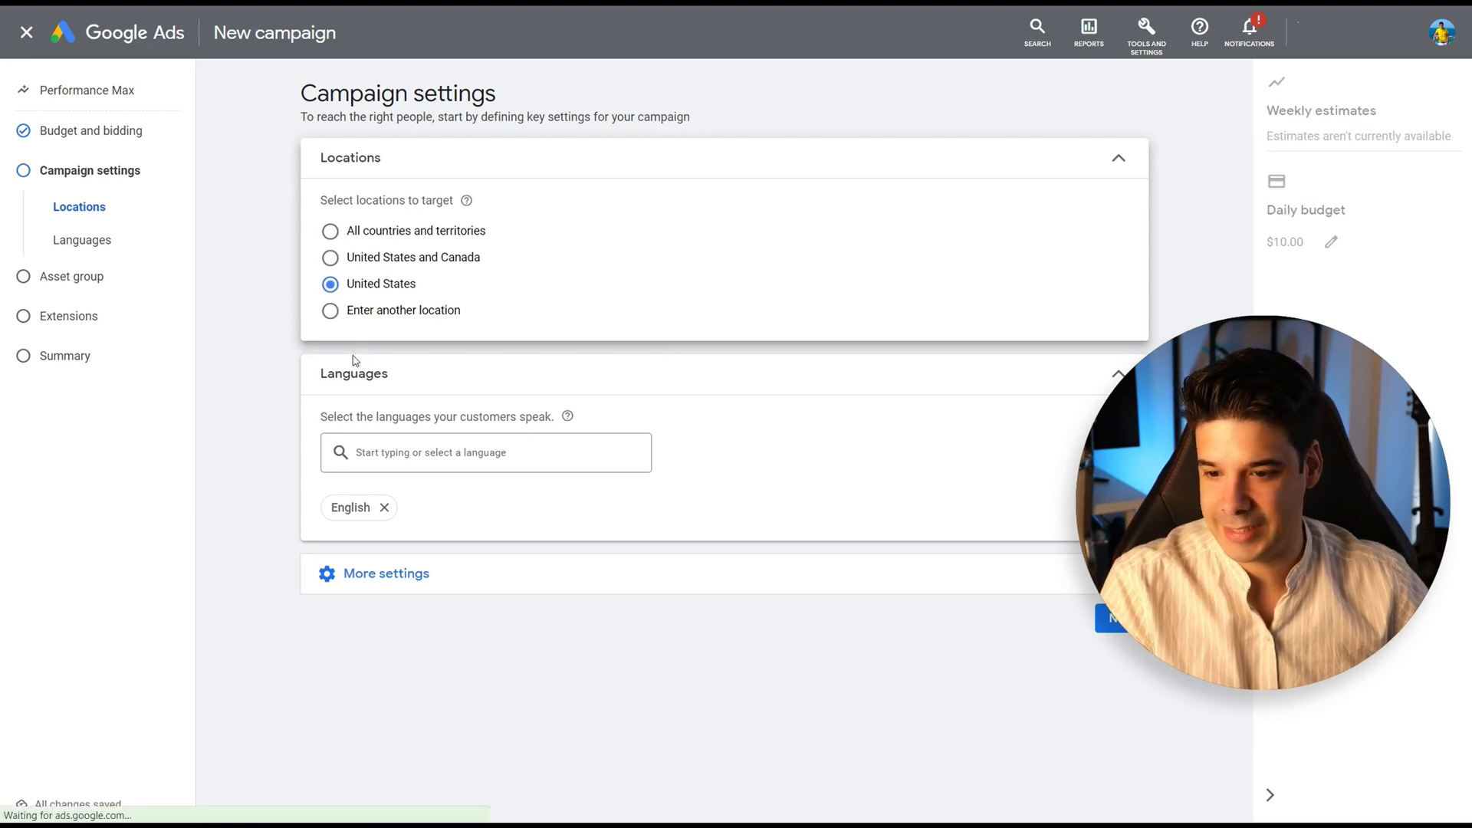
{"action": "left_click", "coordinate": [383, 573]}
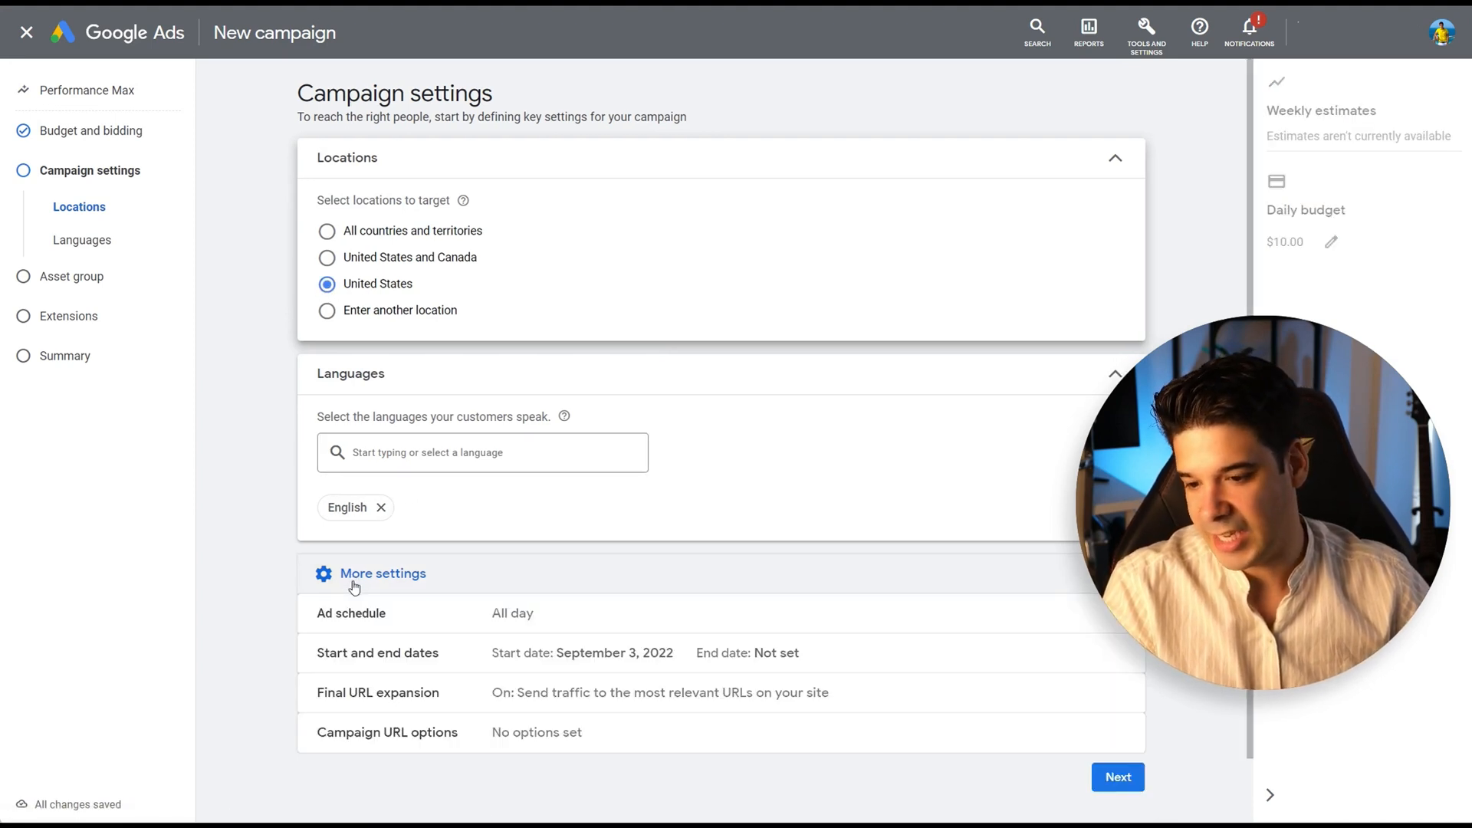
{"action": "scroll", "scroll_direction": "down", "scroll_amount": 3}
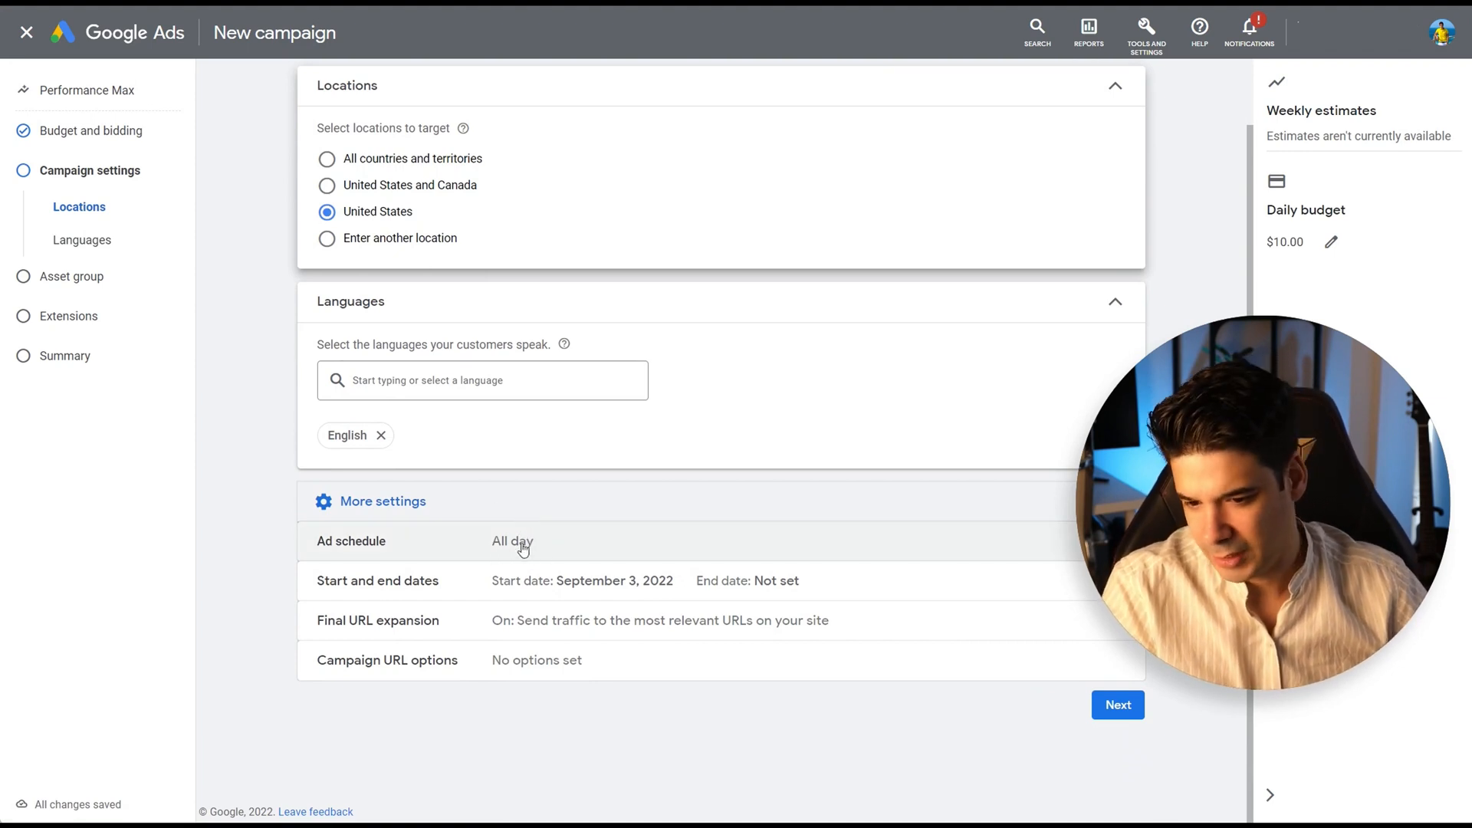
{"action": "mouse_move", "coordinate": [570, 587]}
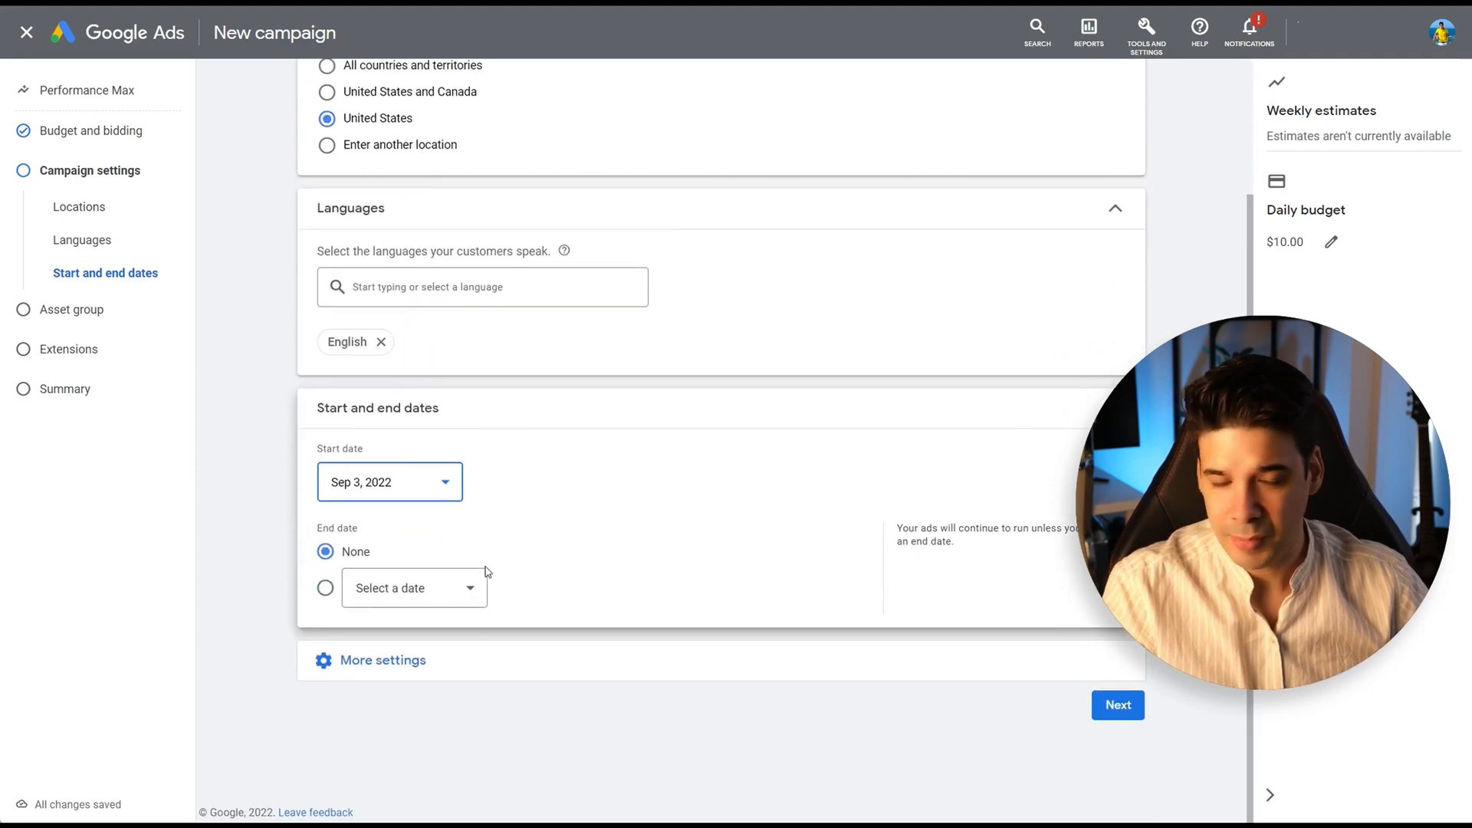
{"action": "mouse_move", "coordinate": [379, 599]}
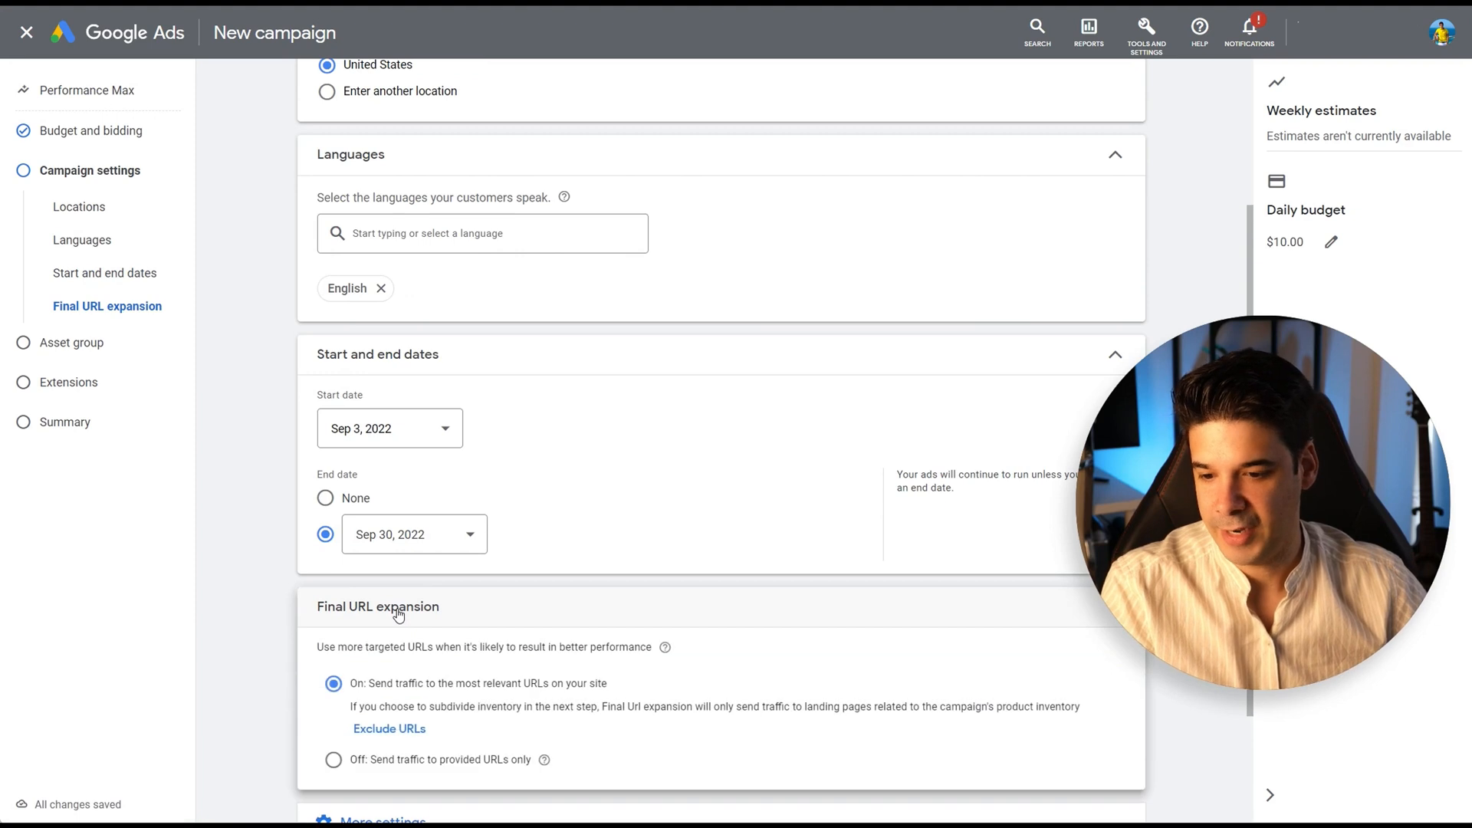
{"action": "scroll", "scroll_direction": "down", "scroll_amount": 3}
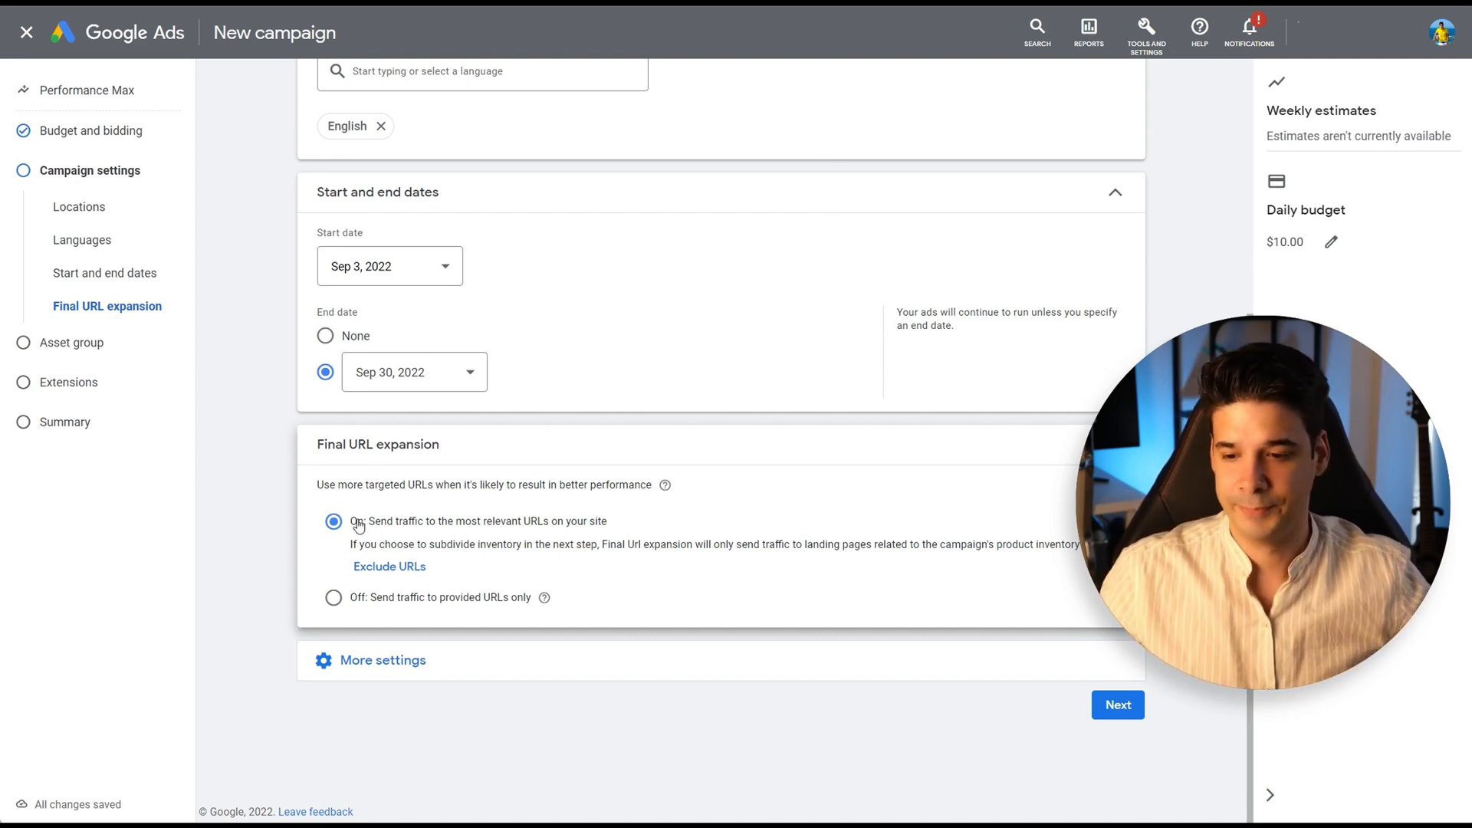
{"action": "mouse_move", "coordinate": [394, 609]}
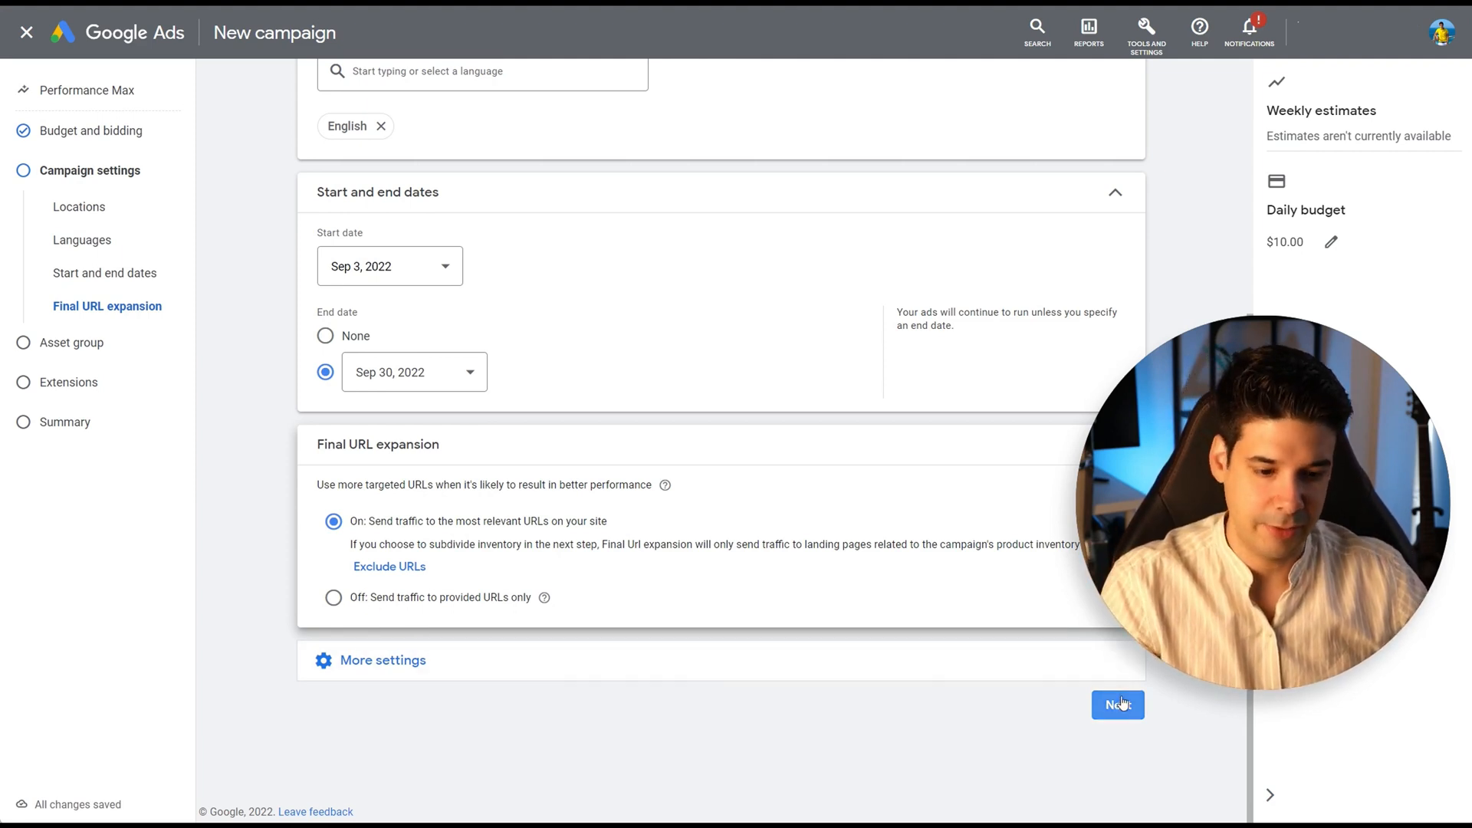
Step: Move to the asset group and set listing groups to use a selection of products
{"action": "left_click", "coordinate": [1118, 704]}
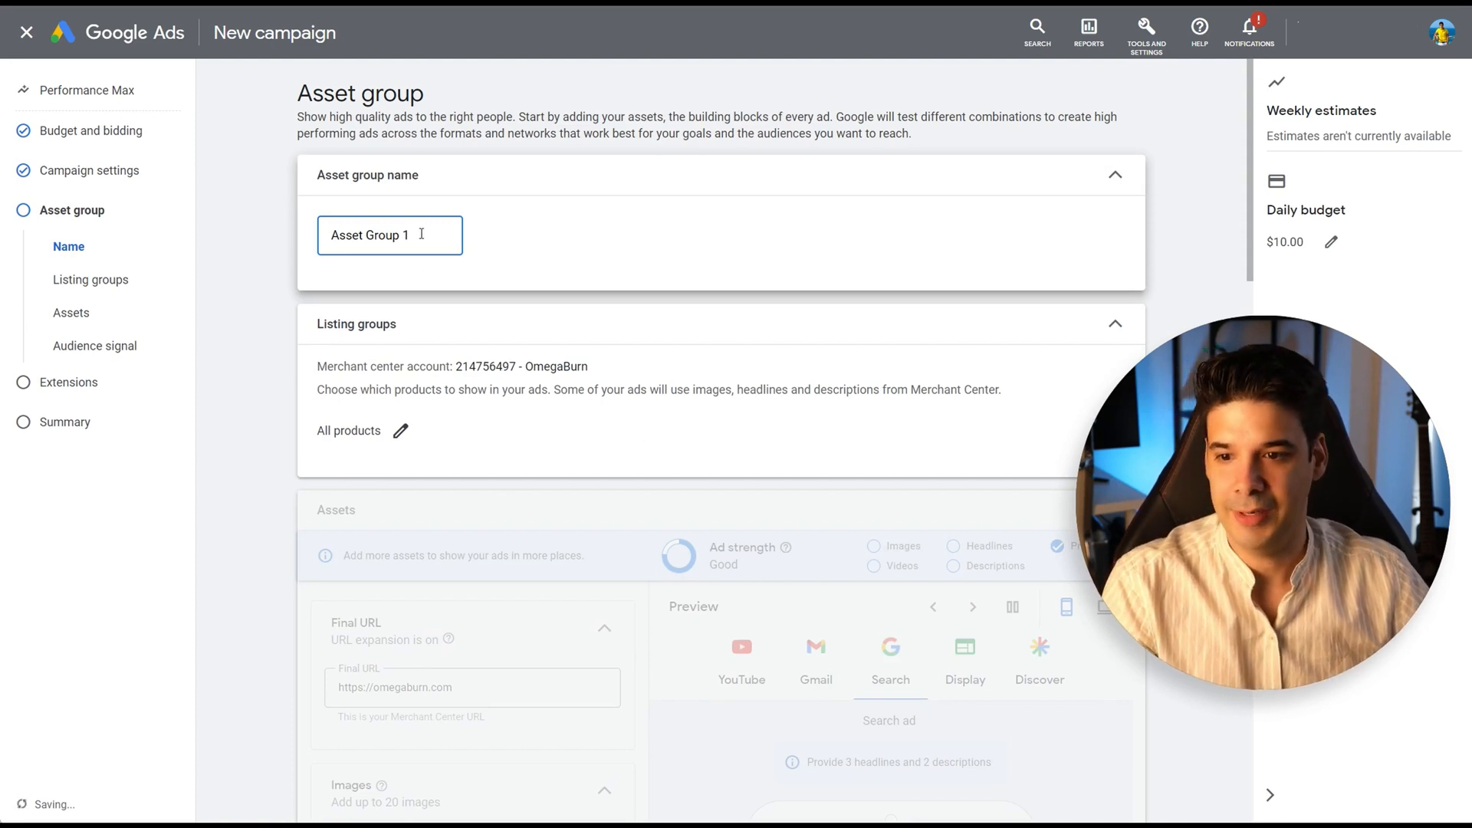
{"action": "triple_click", "coordinate": [372, 234]}
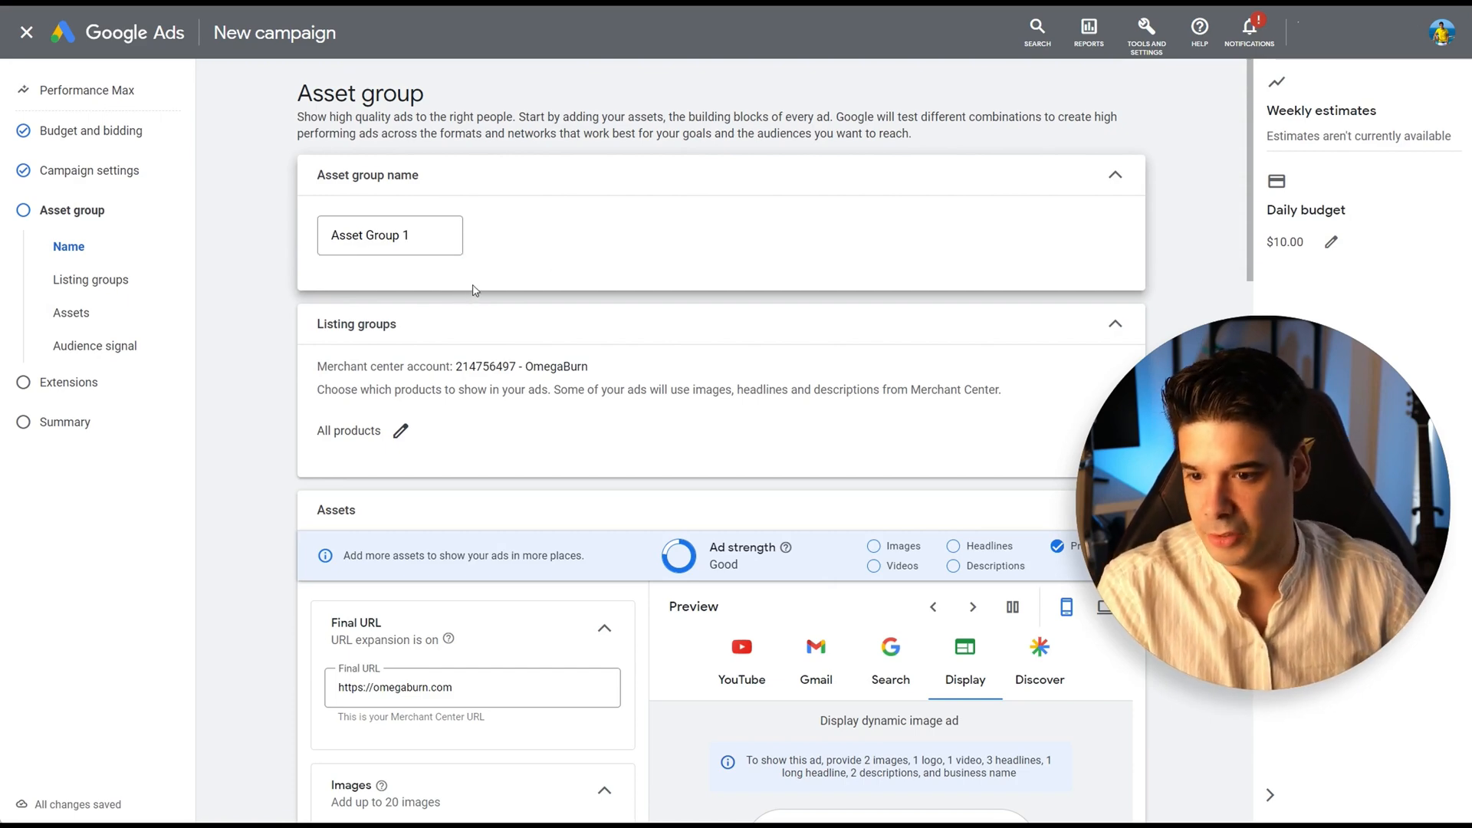
{"action": "scroll", "scroll_direction": "down", "scroll_amount": 3}
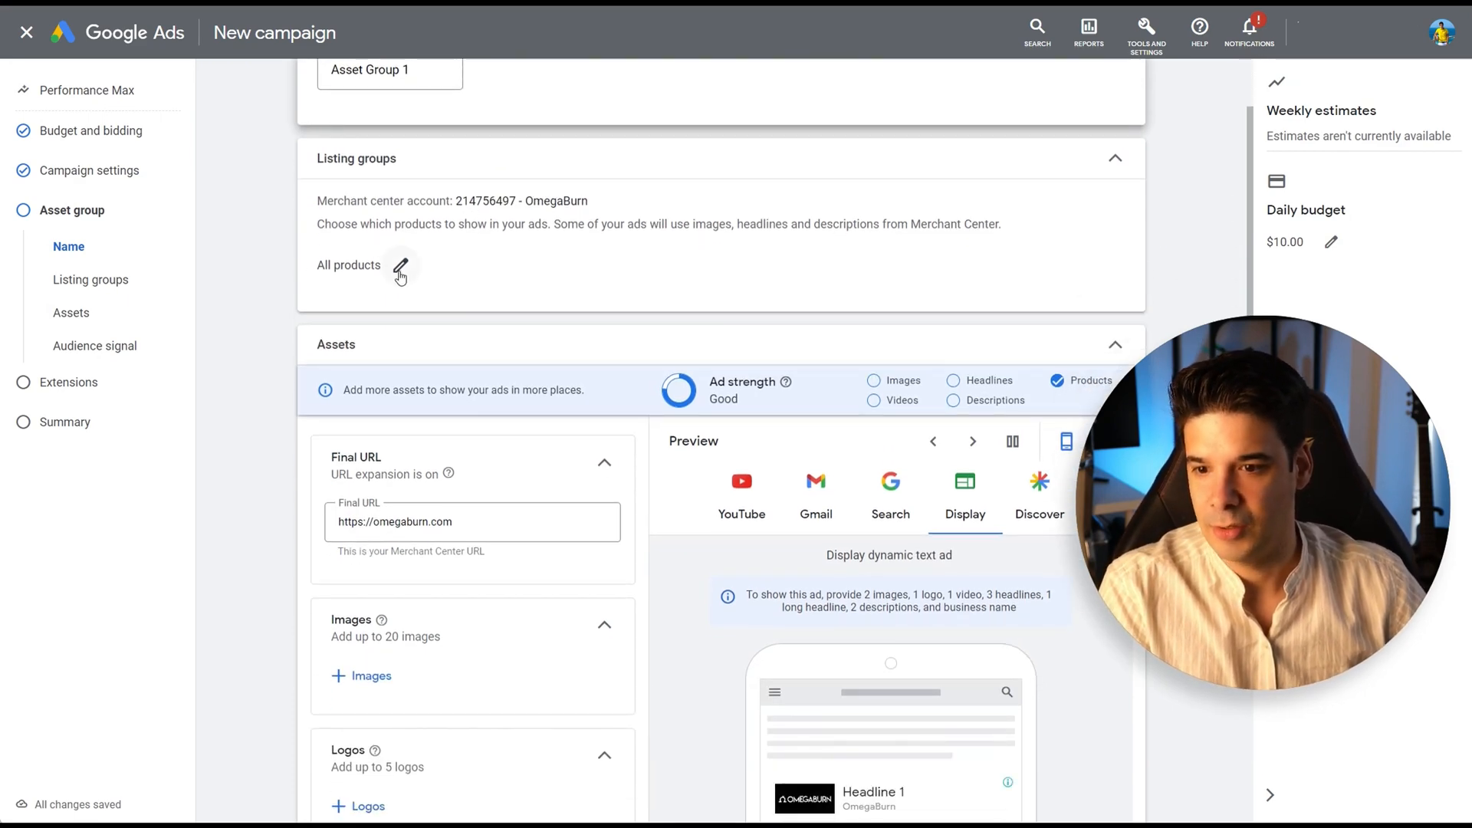
{"action": "left_click", "coordinate": [400, 267]}
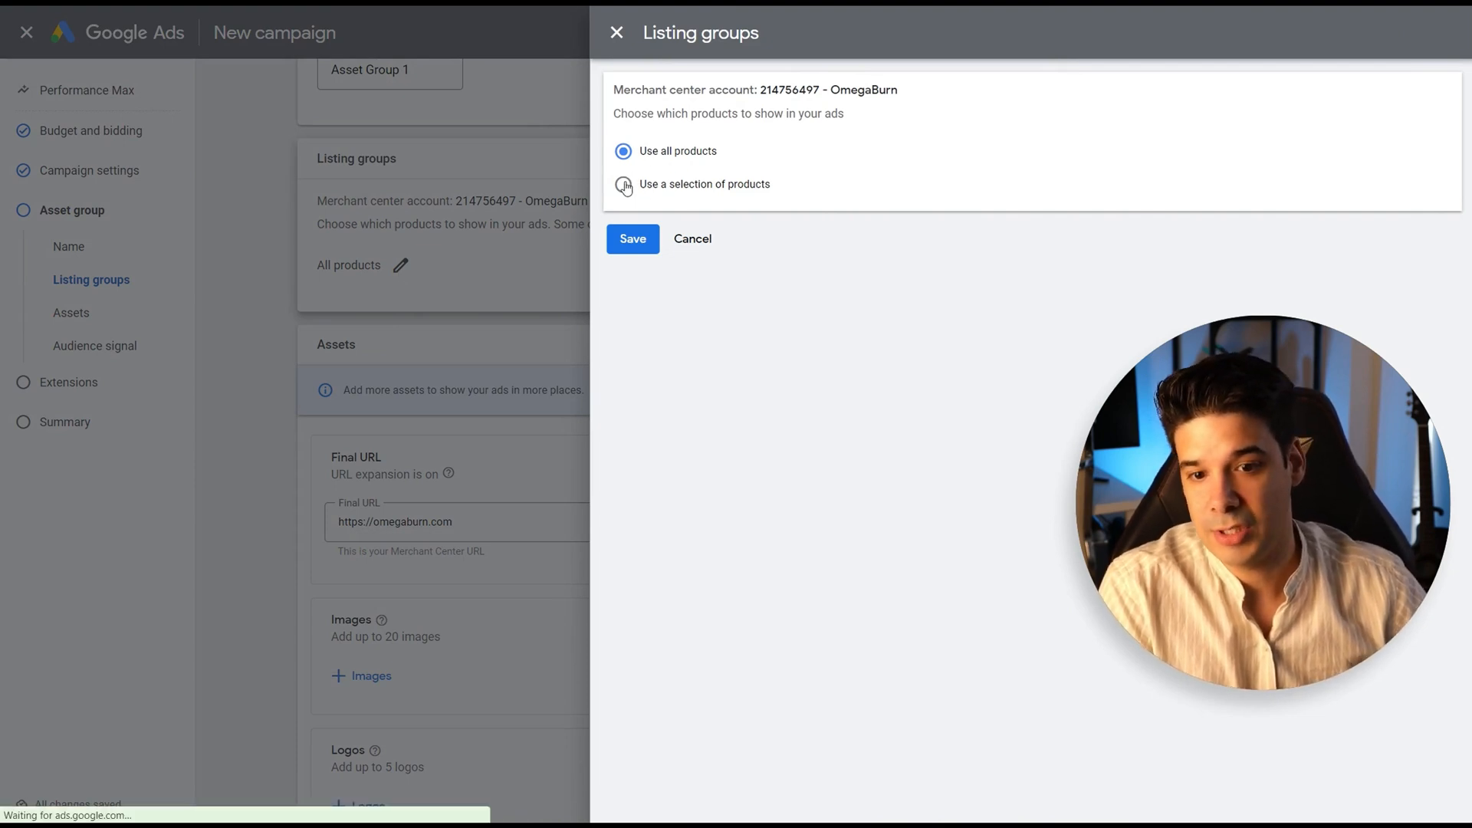
{"action": "left_click", "coordinate": [625, 184]}
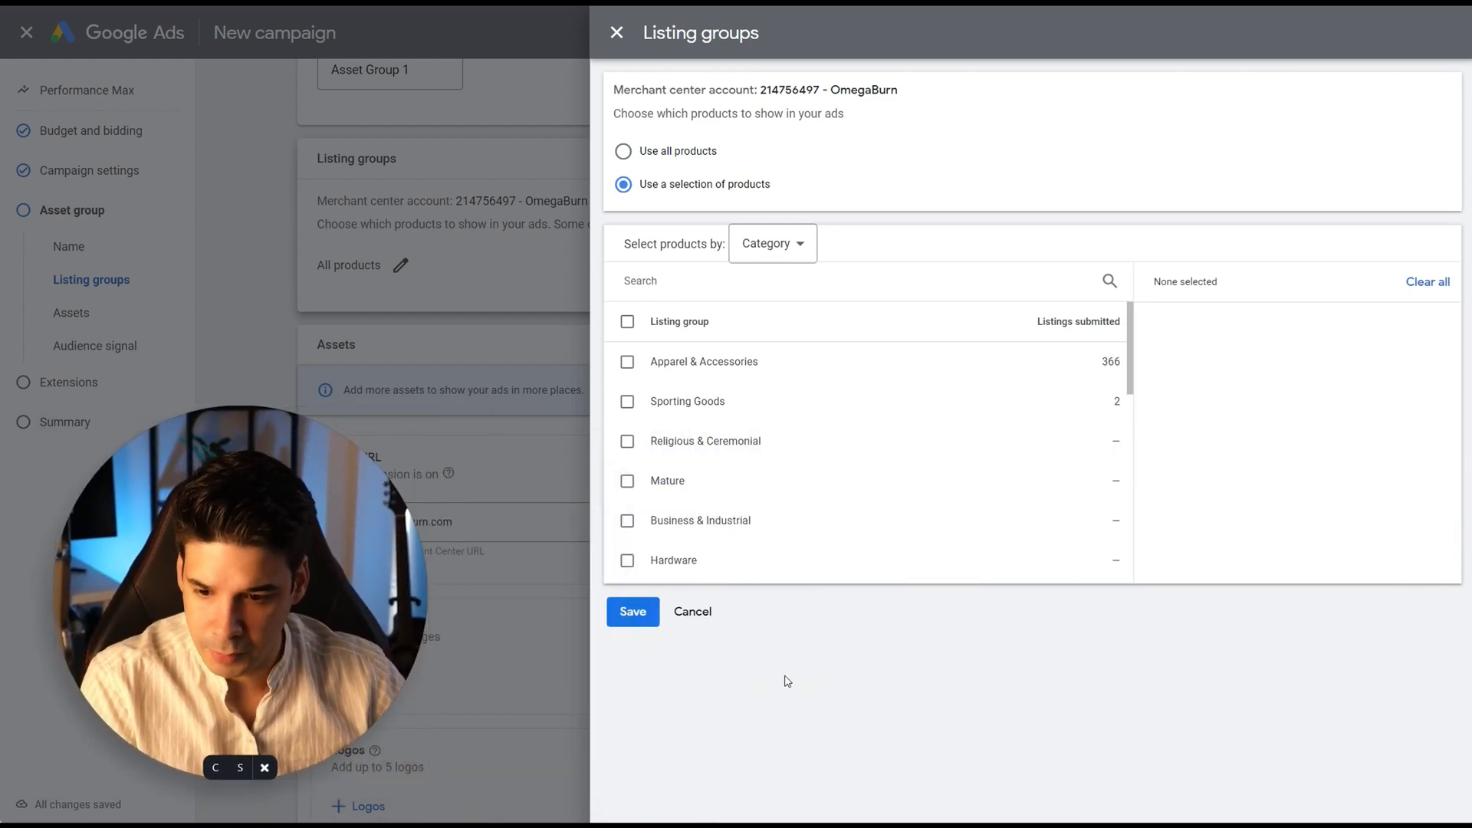
{"action": "left_click", "coordinate": [626, 362]}
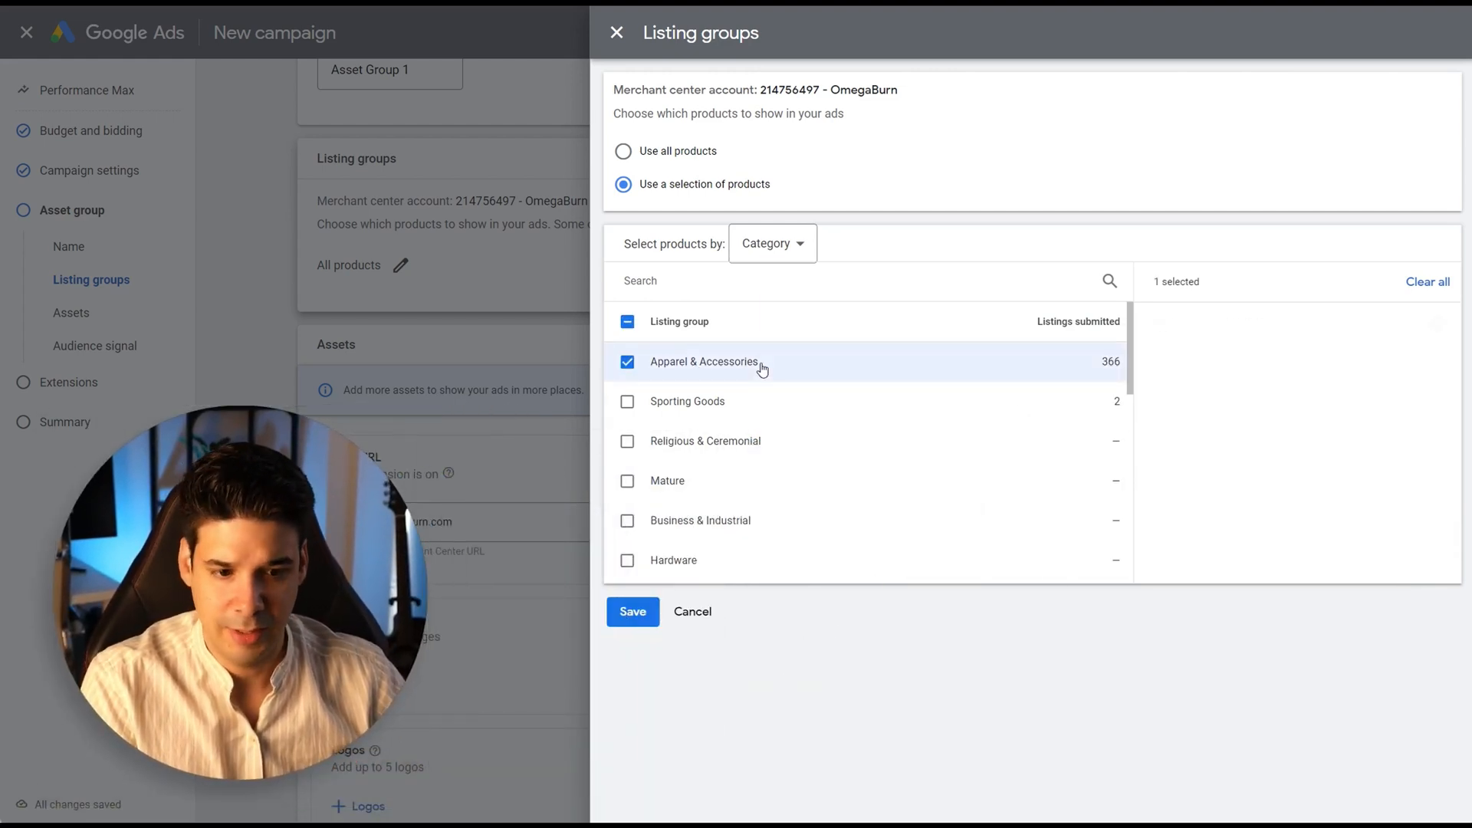
{"action": "left_click", "coordinate": [626, 362]}
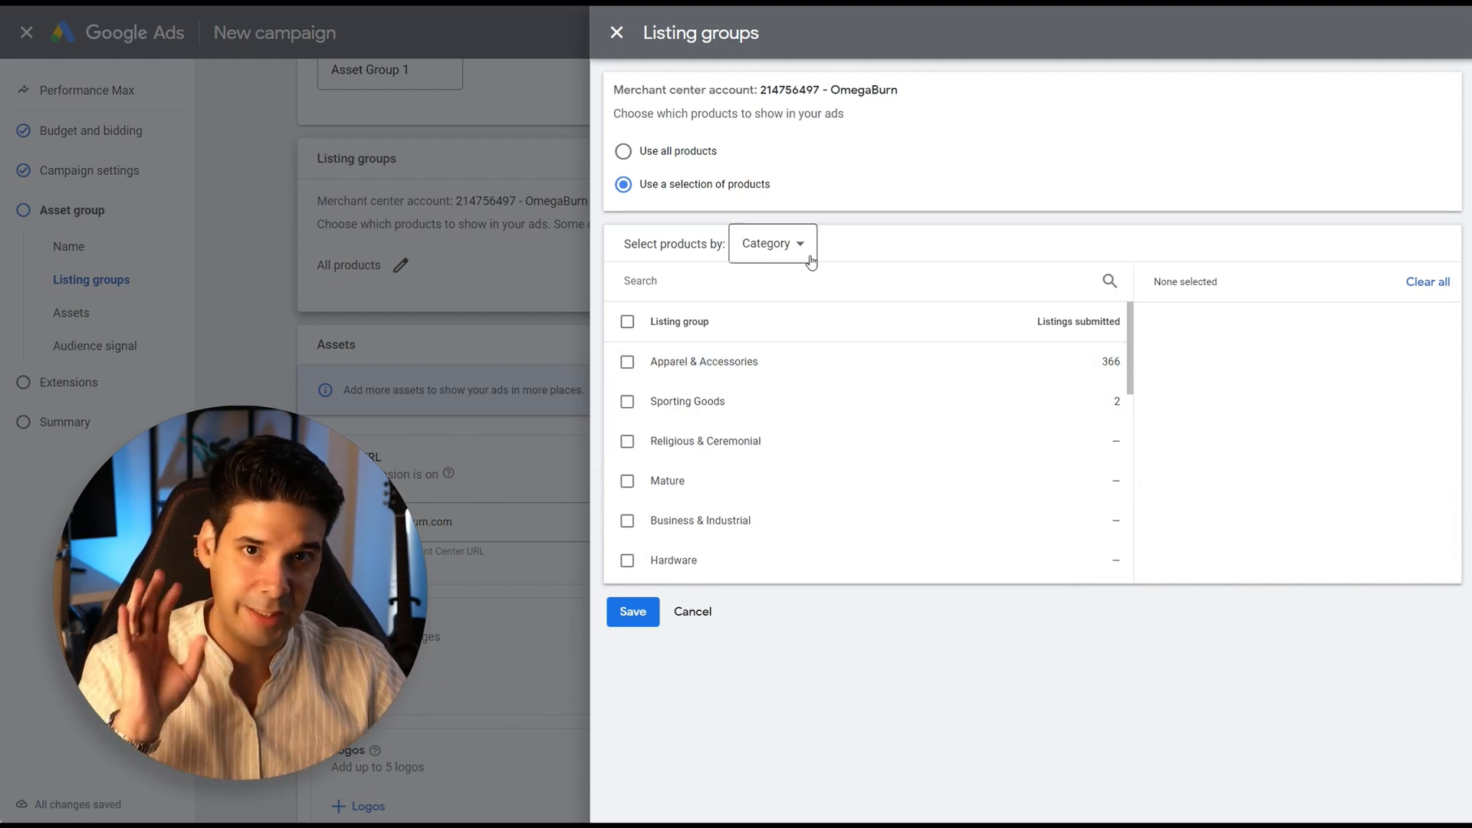
{"action": "mouse_move", "coordinate": [819, 263]}
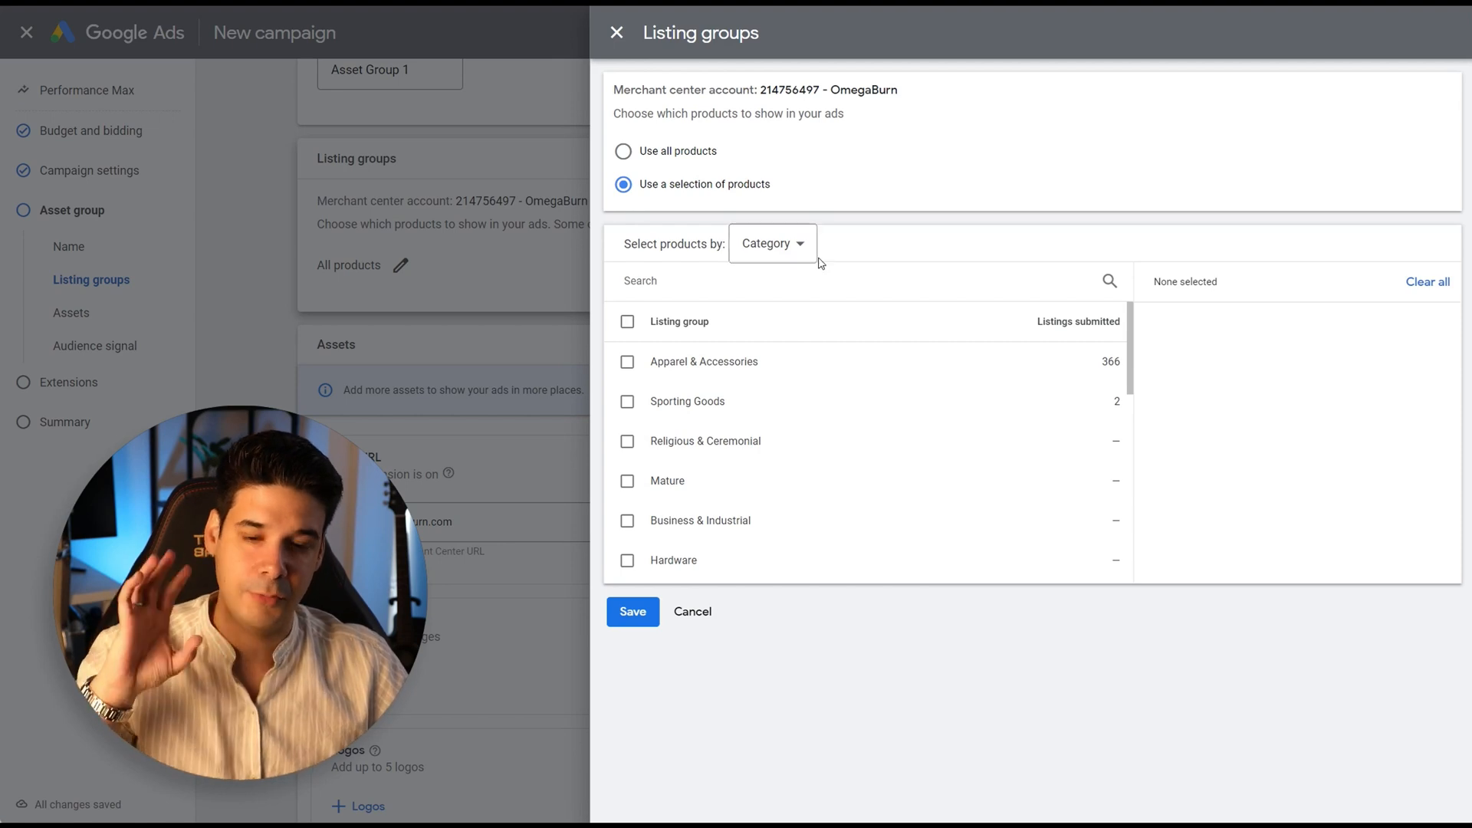
Step: Group products by Product type, include only men's sweat activated shirts, and save the selection
{"action": "scroll", "scroll_direction": "down", "scroll_amount": 3}
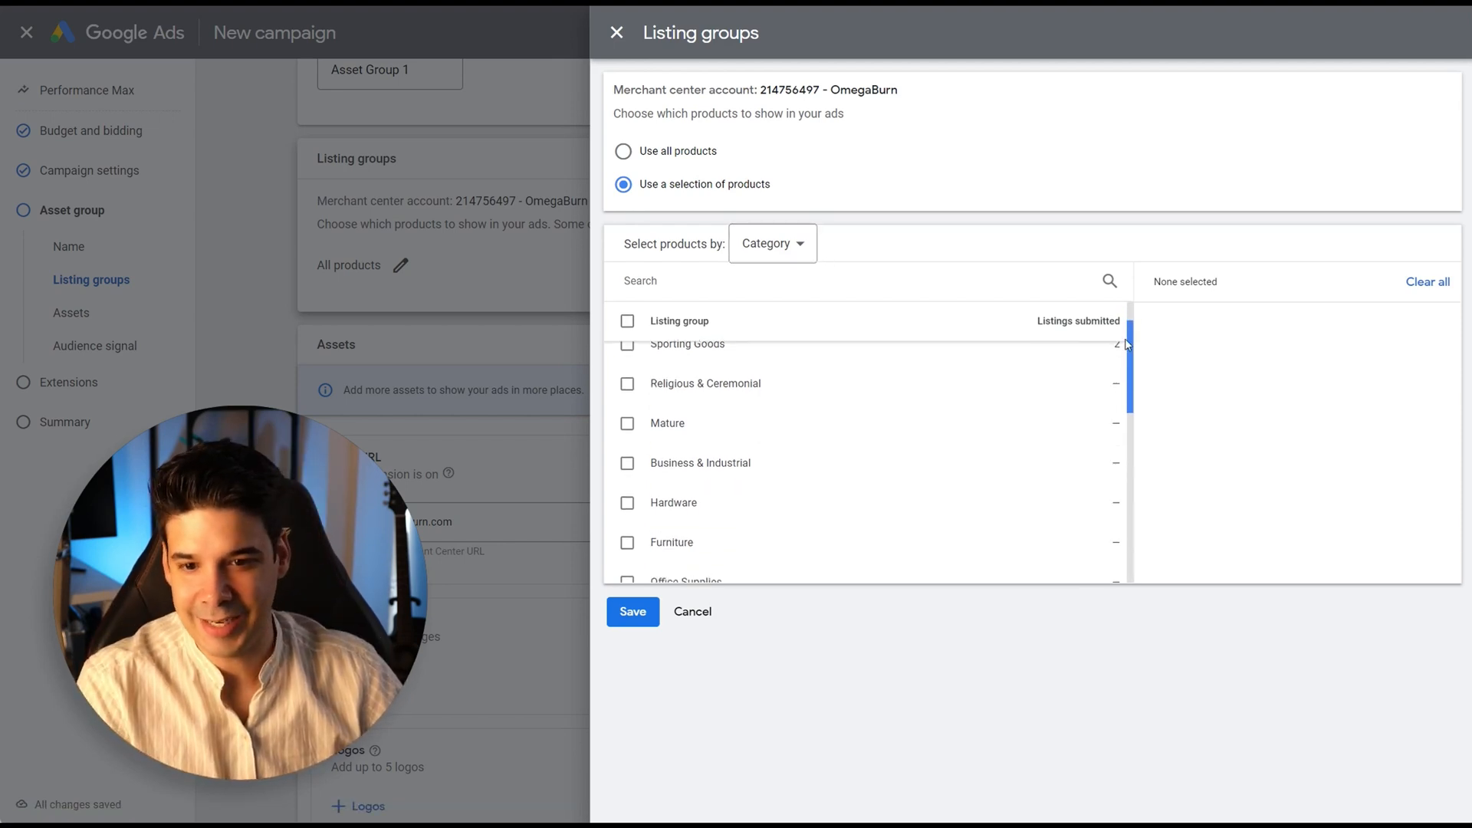
{"action": "scroll", "scroll_direction": "down", "scroll_amount": 3}
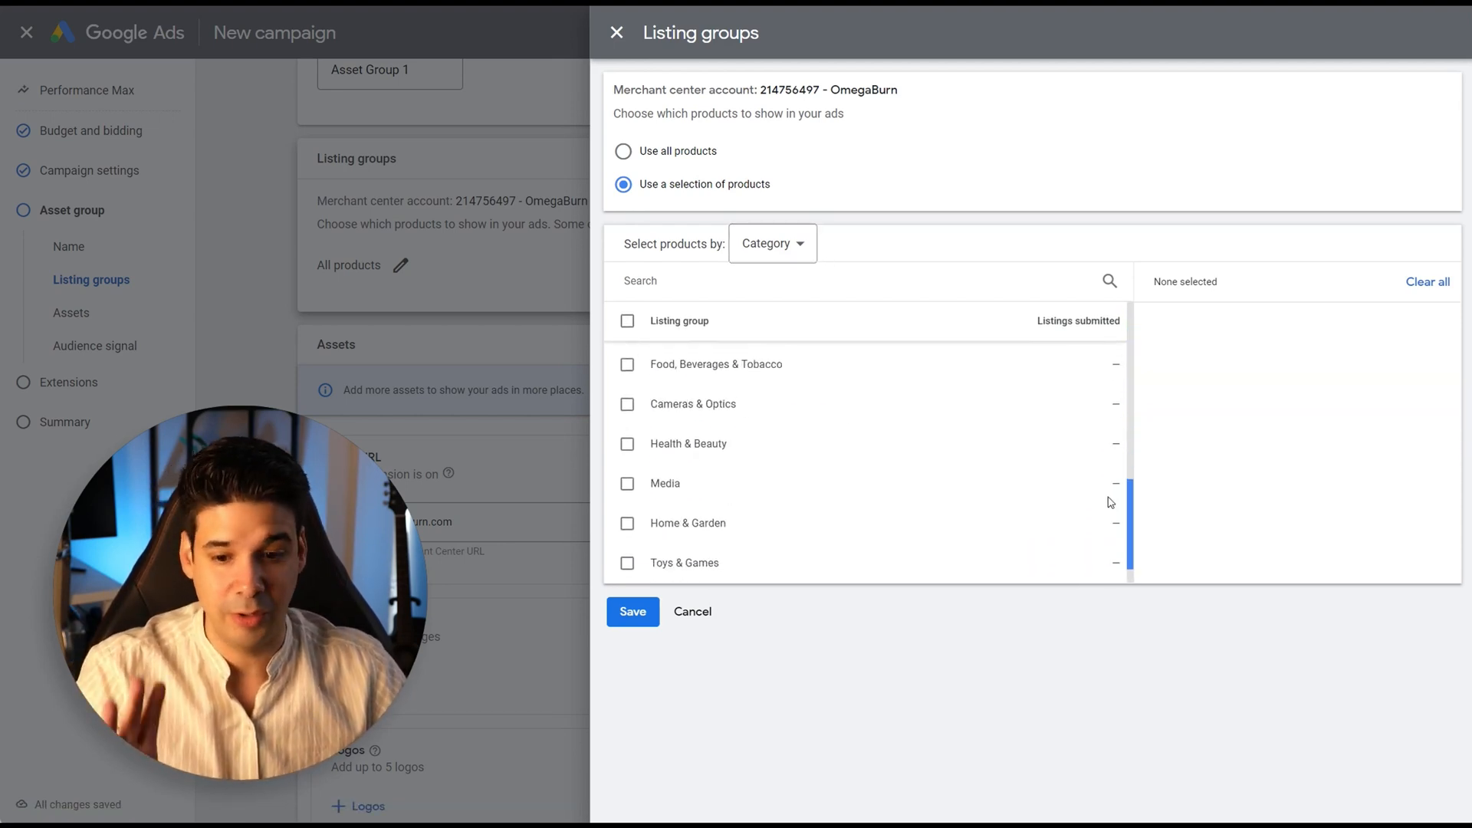
{"action": "left_click", "coordinate": [773, 243]}
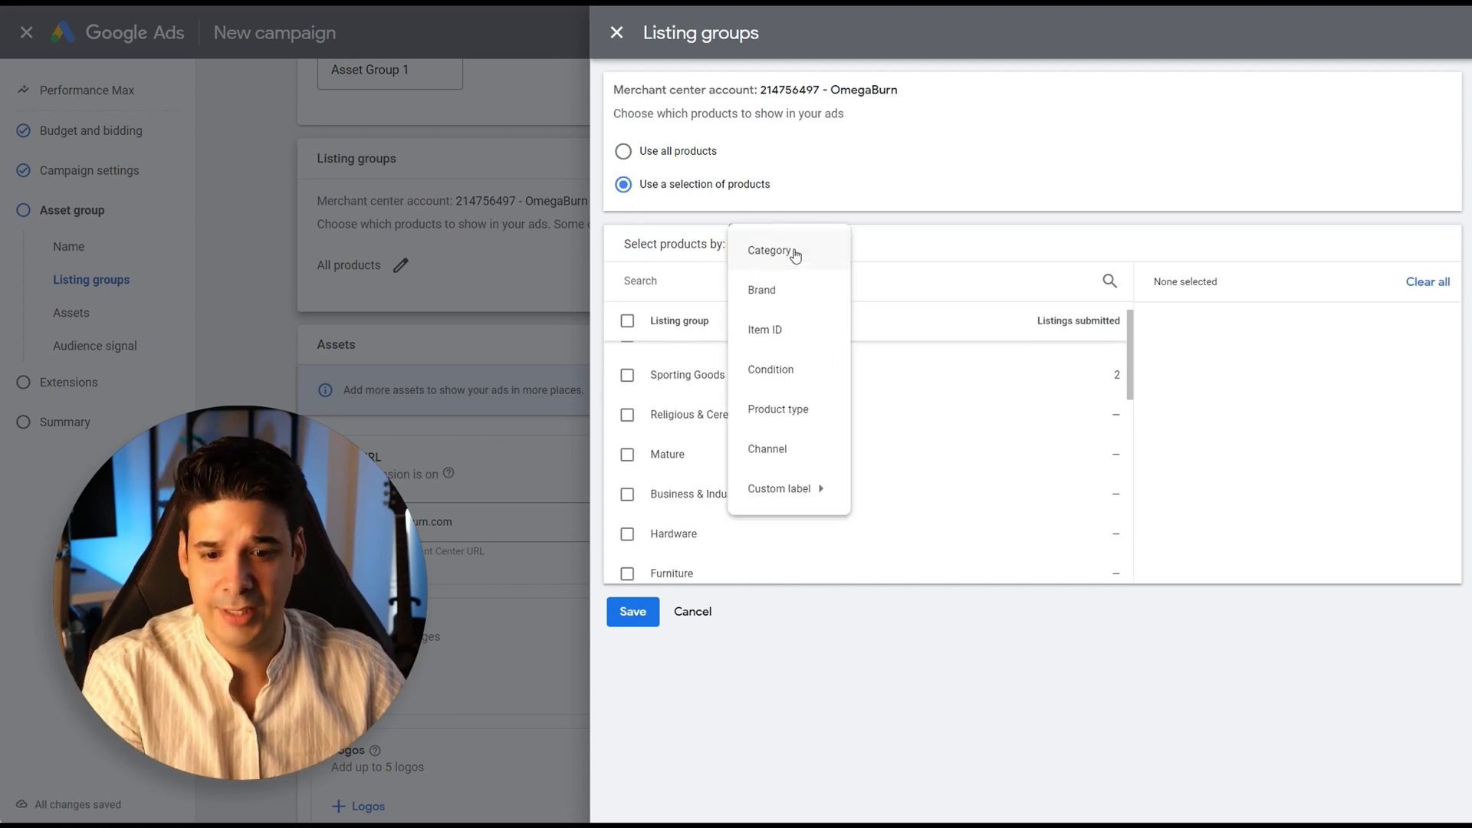
{"action": "mouse_move", "coordinate": [796, 364]}
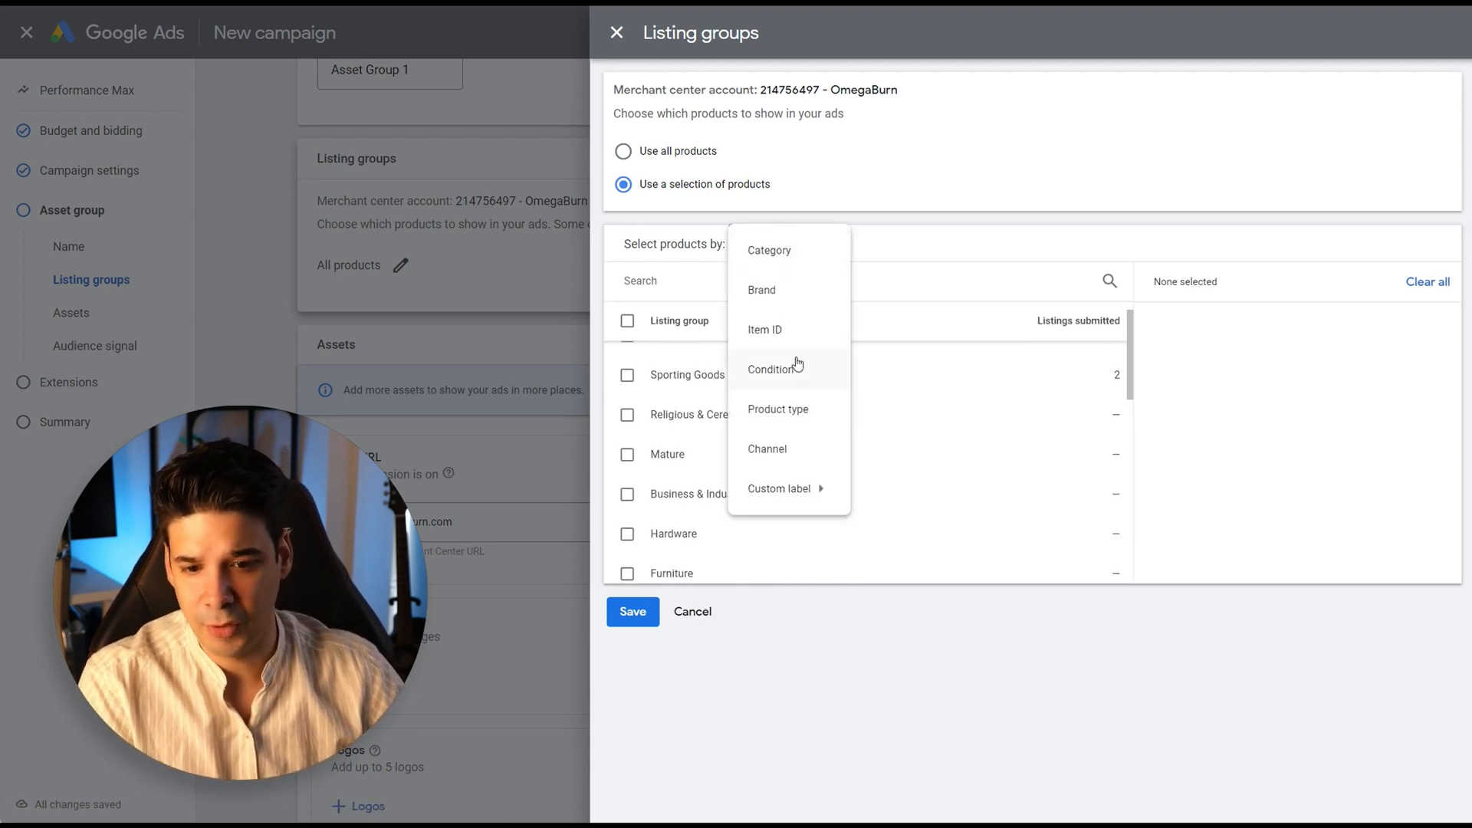
{"action": "left_click", "coordinate": [777, 410]}
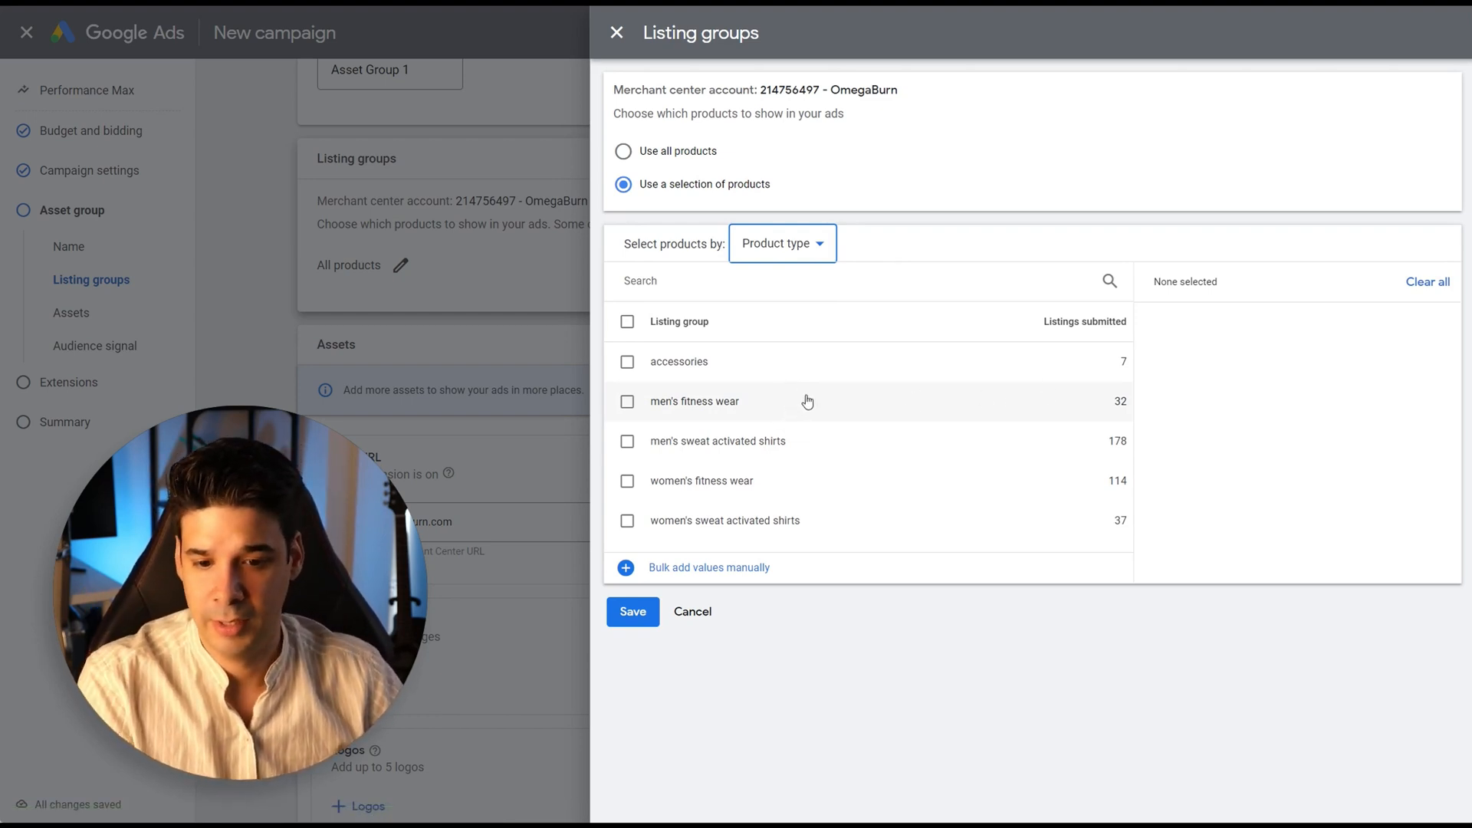
{"action": "mouse_move", "coordinate": [629, 447]}
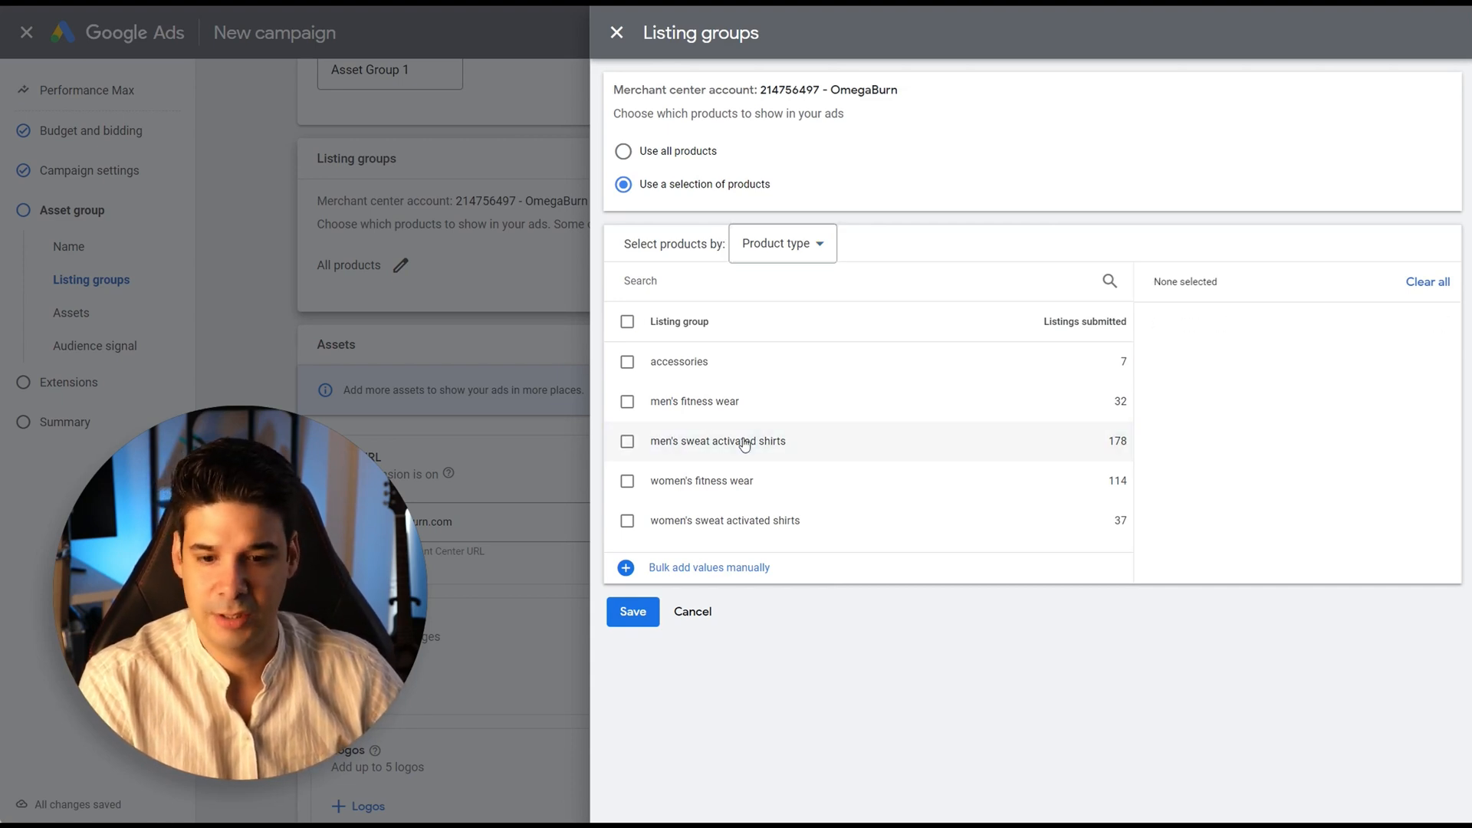
{"action": "left_click", "coordinate": [626, 440]}
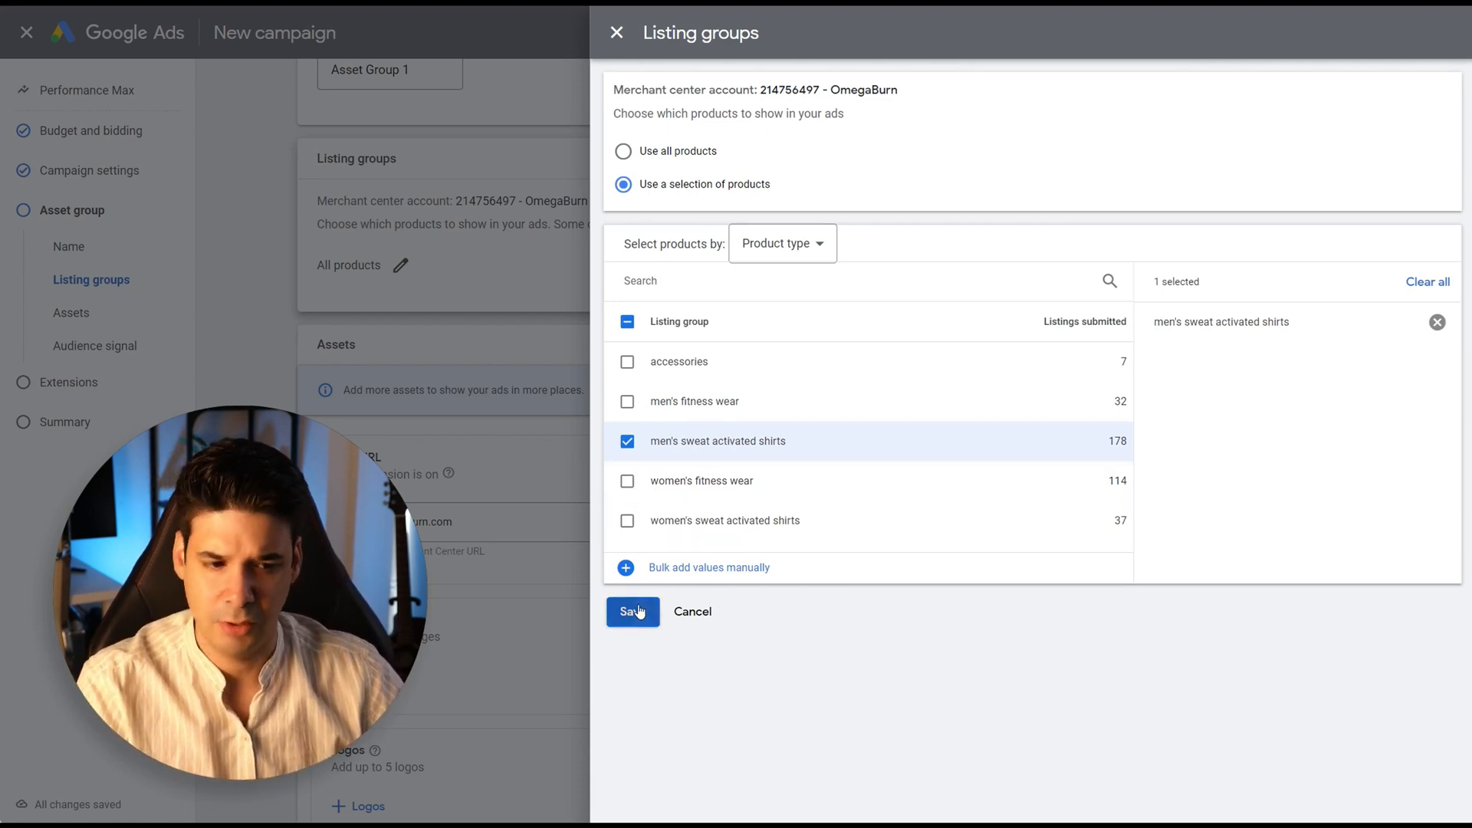
{"action": "left_click", "coordinate": [632, 612]}
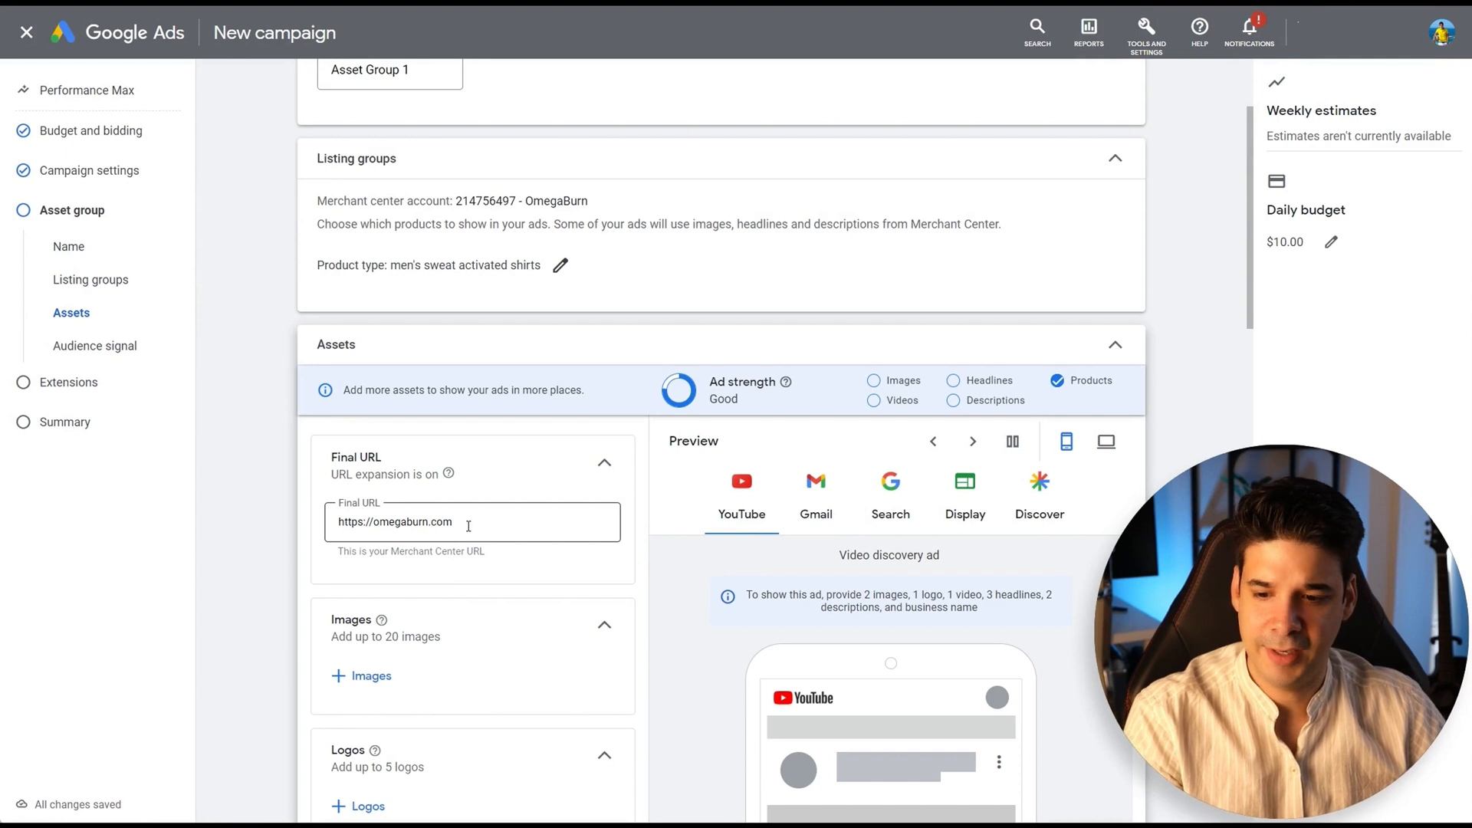
{"action": "left_click", "coordinate": [815, 482]}
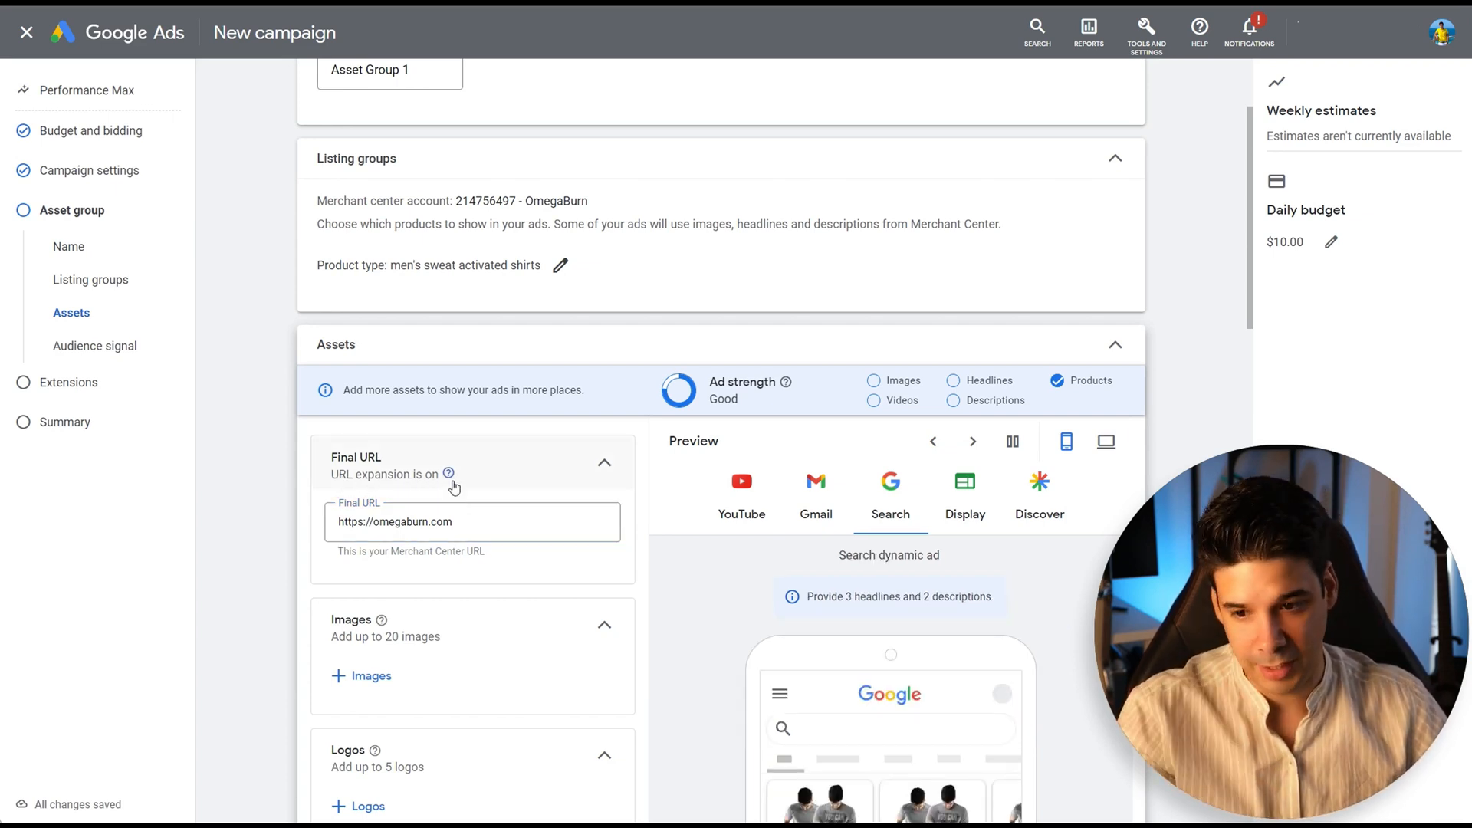
{"action": "mouse_move", "coordinate": [447, 473]}
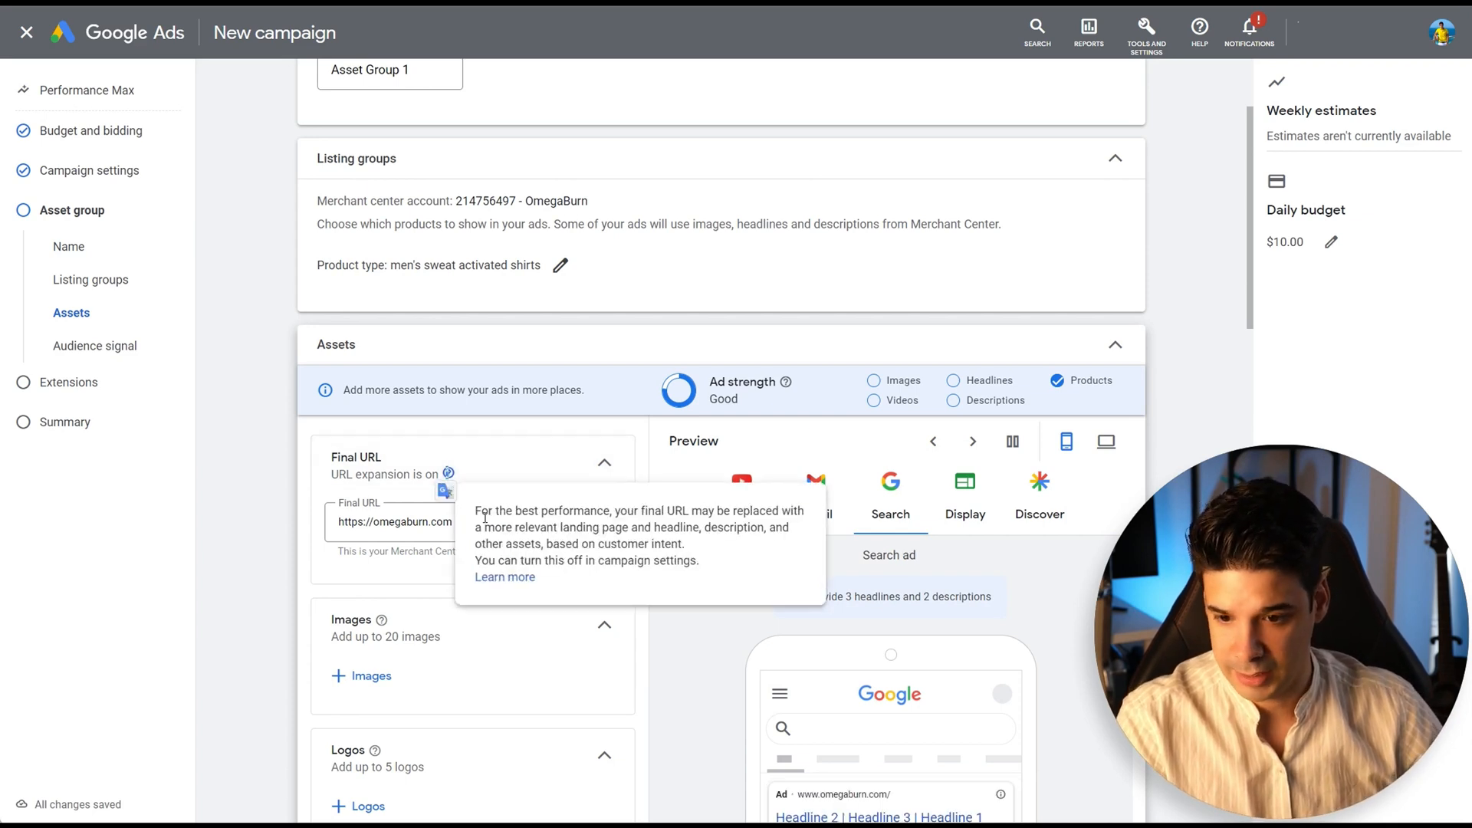
{"action": "left_click_drag", "start_coordinate": [524, 511], "coordinate": [736, 511]}
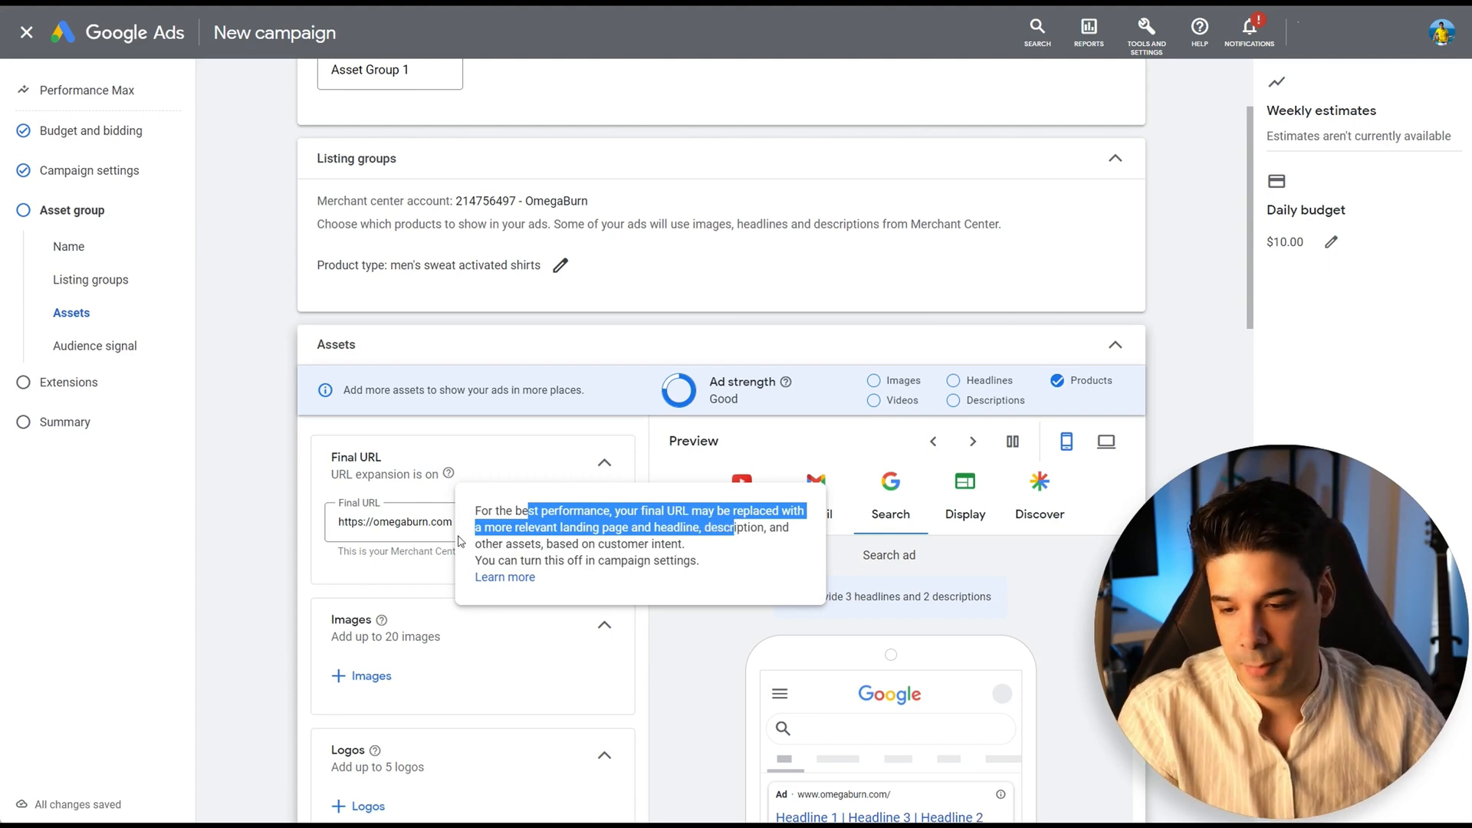
{"action": "scroll", "scroll_direction": "down", "scroll_amount": 3}
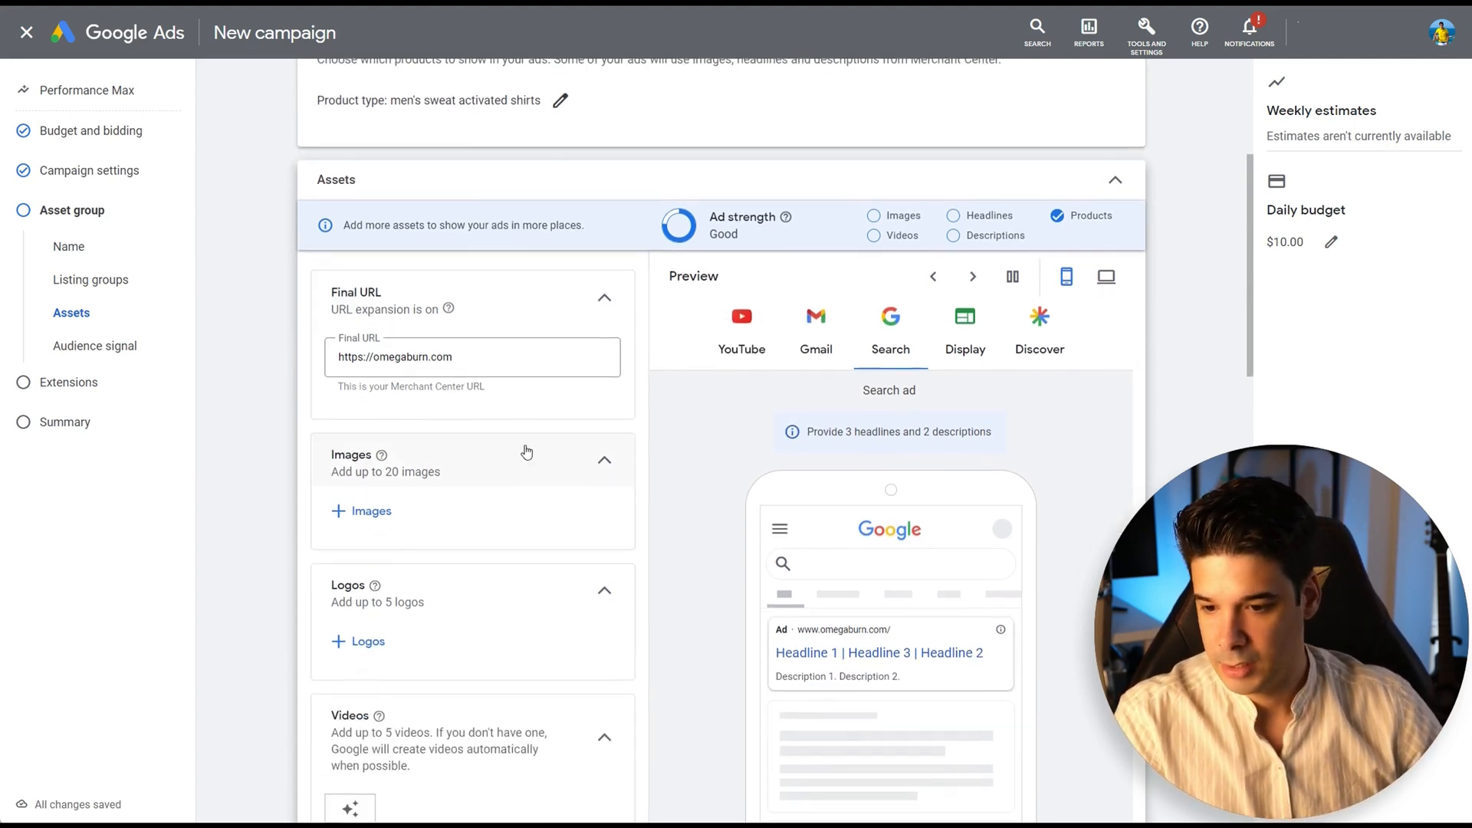
{"action": "scroll", "scroll_direction": "down", "scroll_amount": 3}
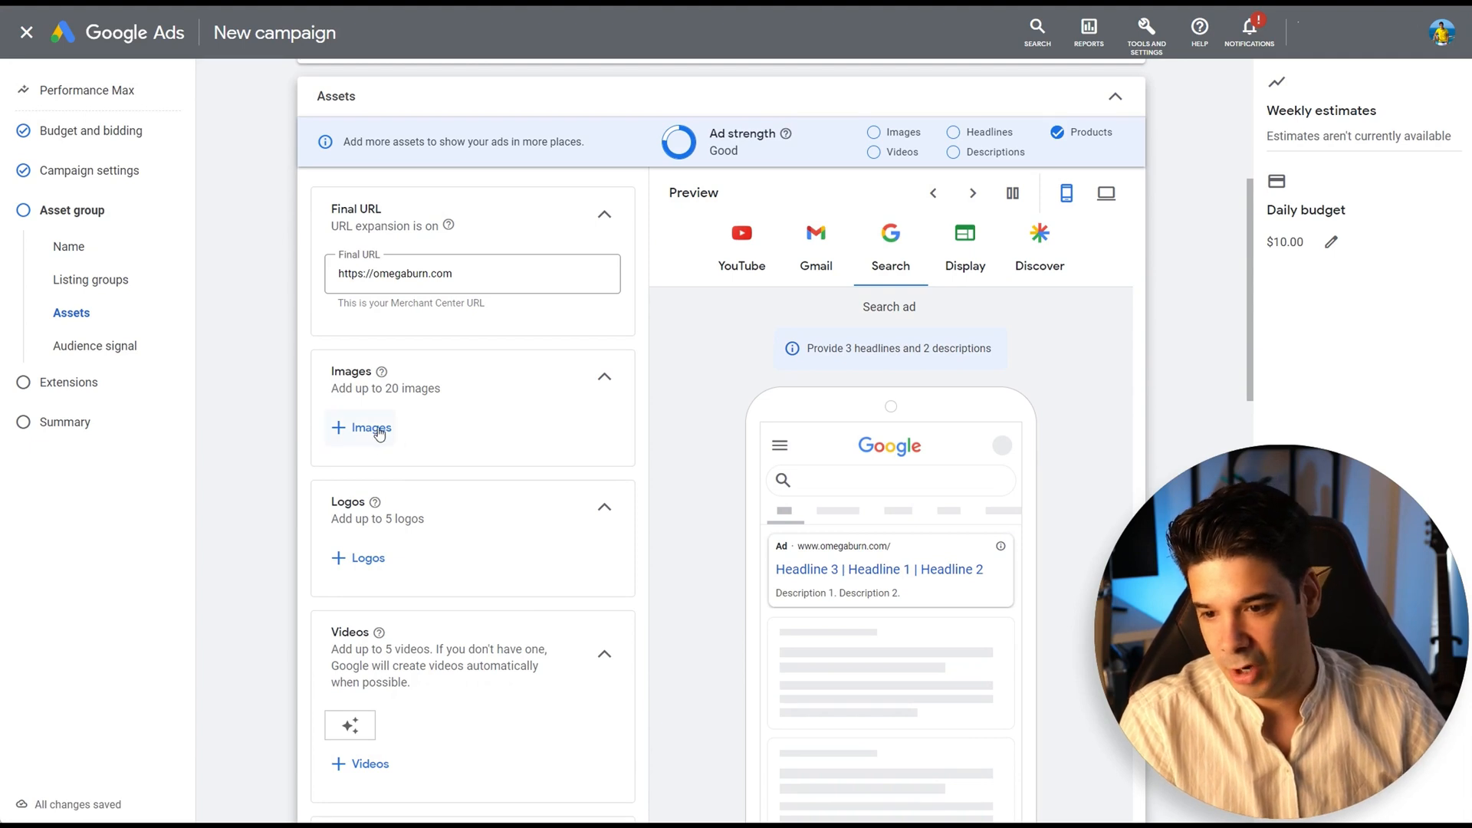
{"action": "scroll", "scroll_direction": "down", "scroll_amount": 3}
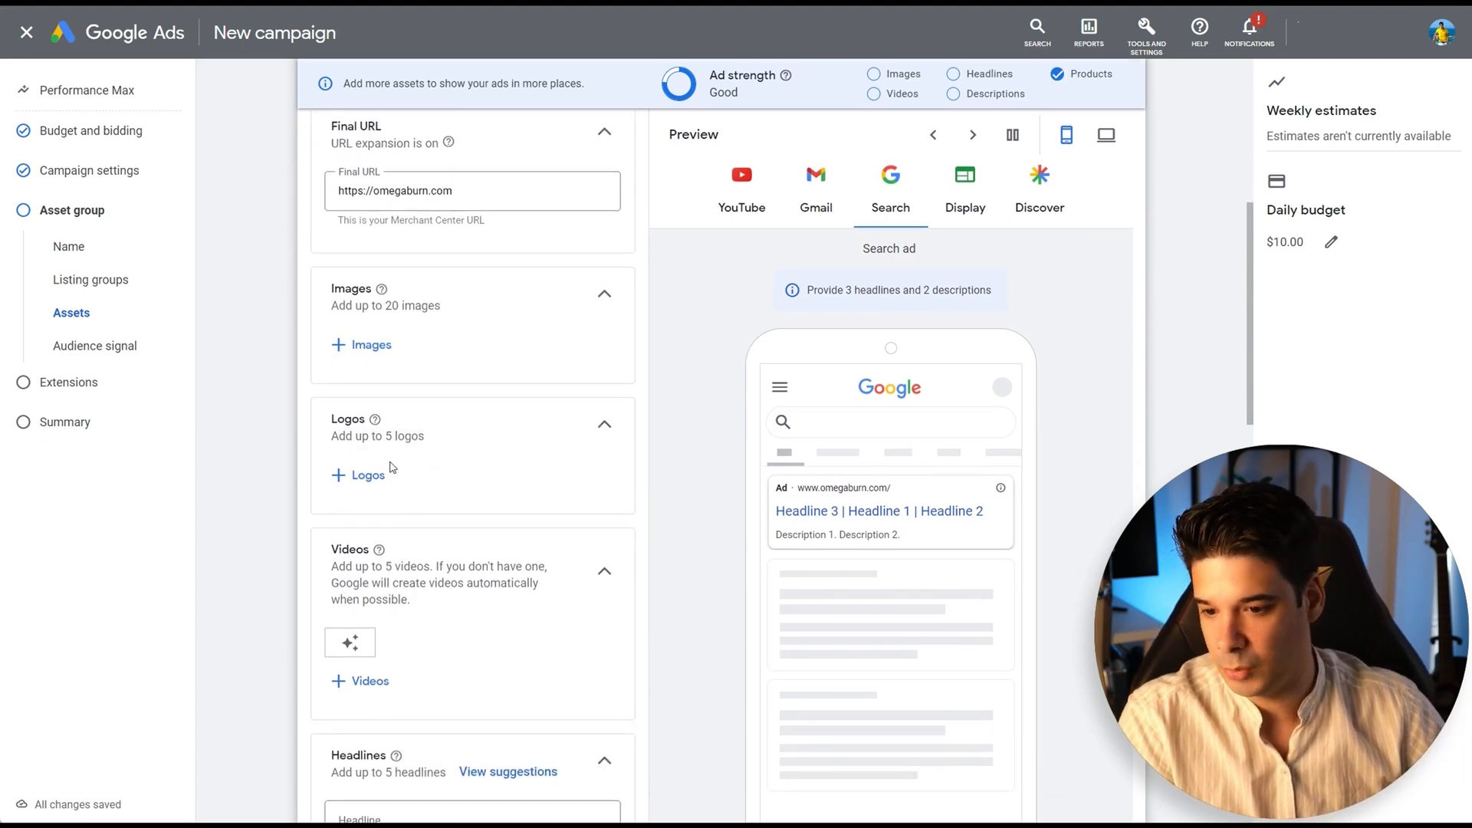
{"action": "scroll", "scroll_direction": "down", "scroll_amount": 3}
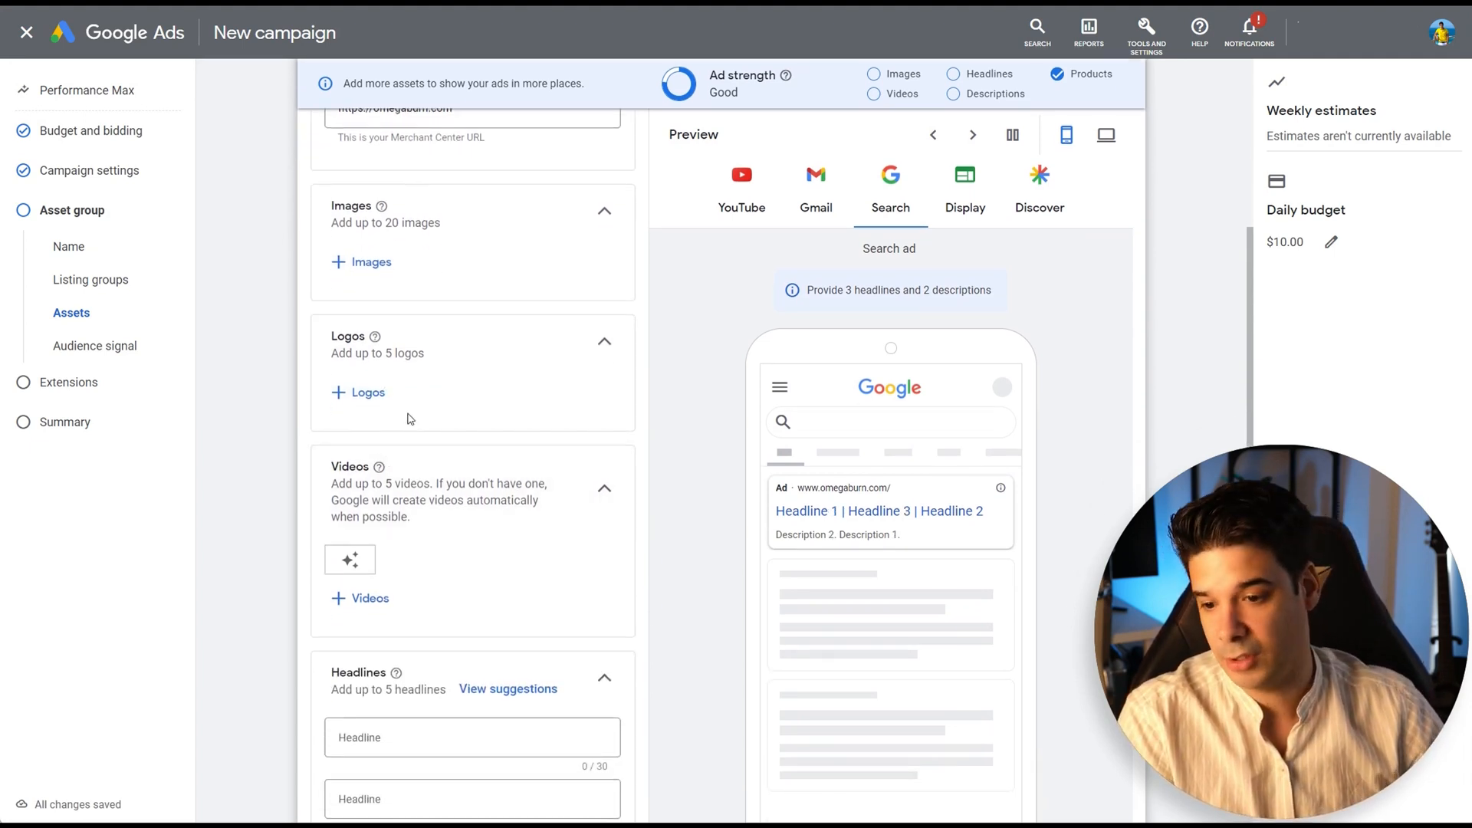
{"action": "scroll", "scroll_direction": "down", "scroll_amount": 3}
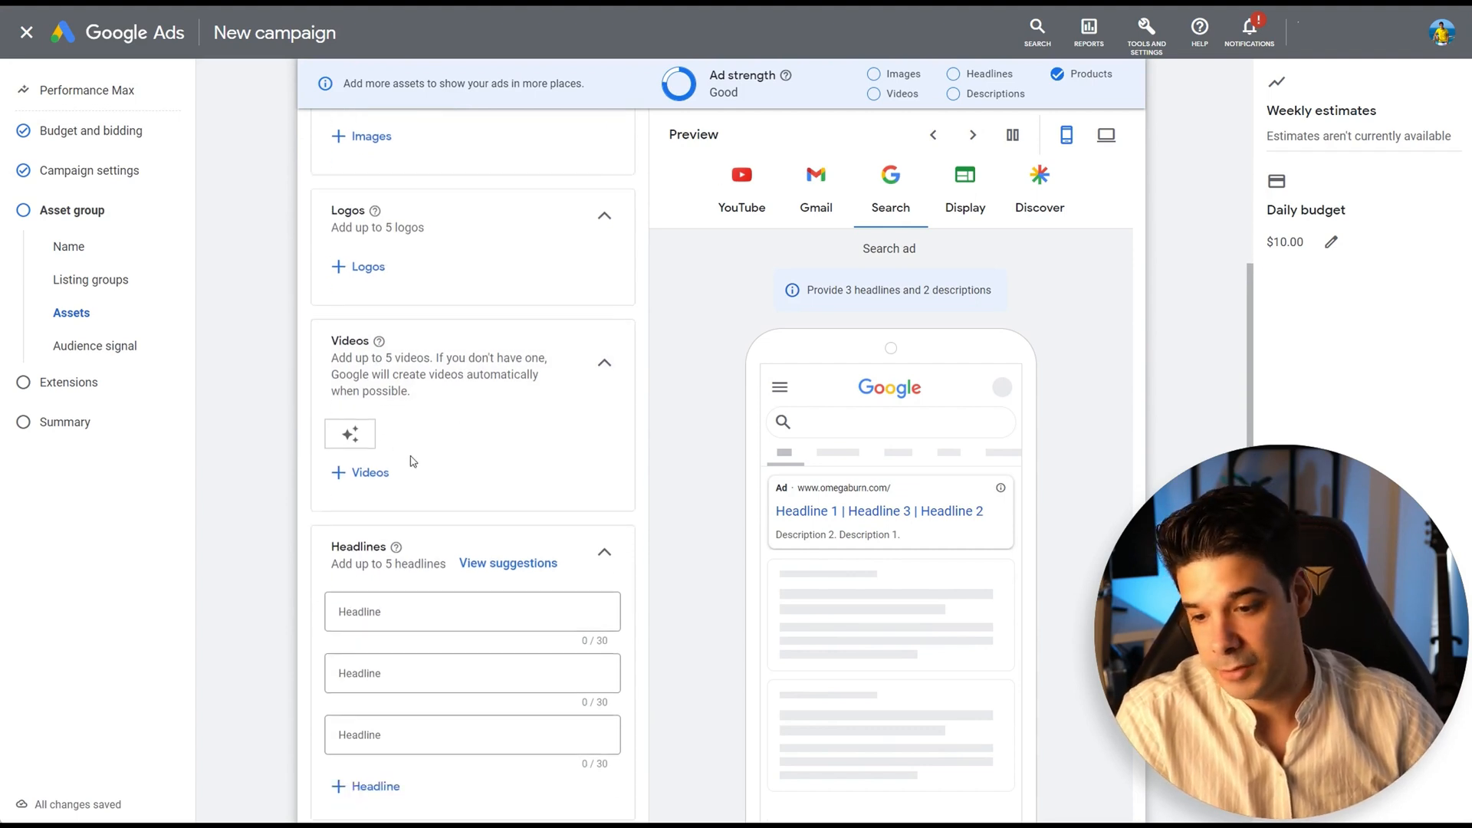
{"action": "scroll", "scroll_direction": "down", "scroll_amount": 3}
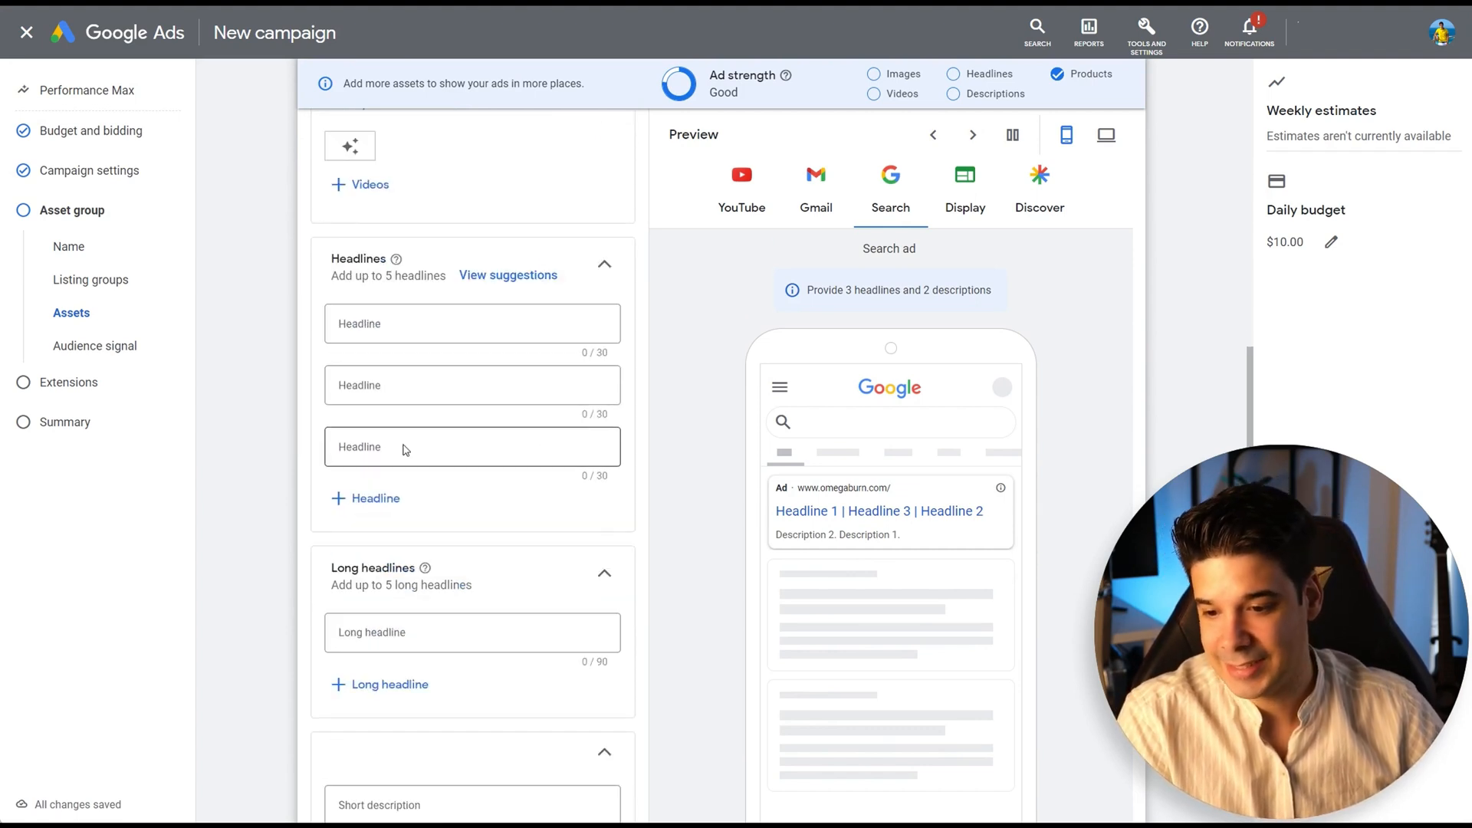
{"action": "scroll", "scroll_direction": "down", "scroll_amount": 3}
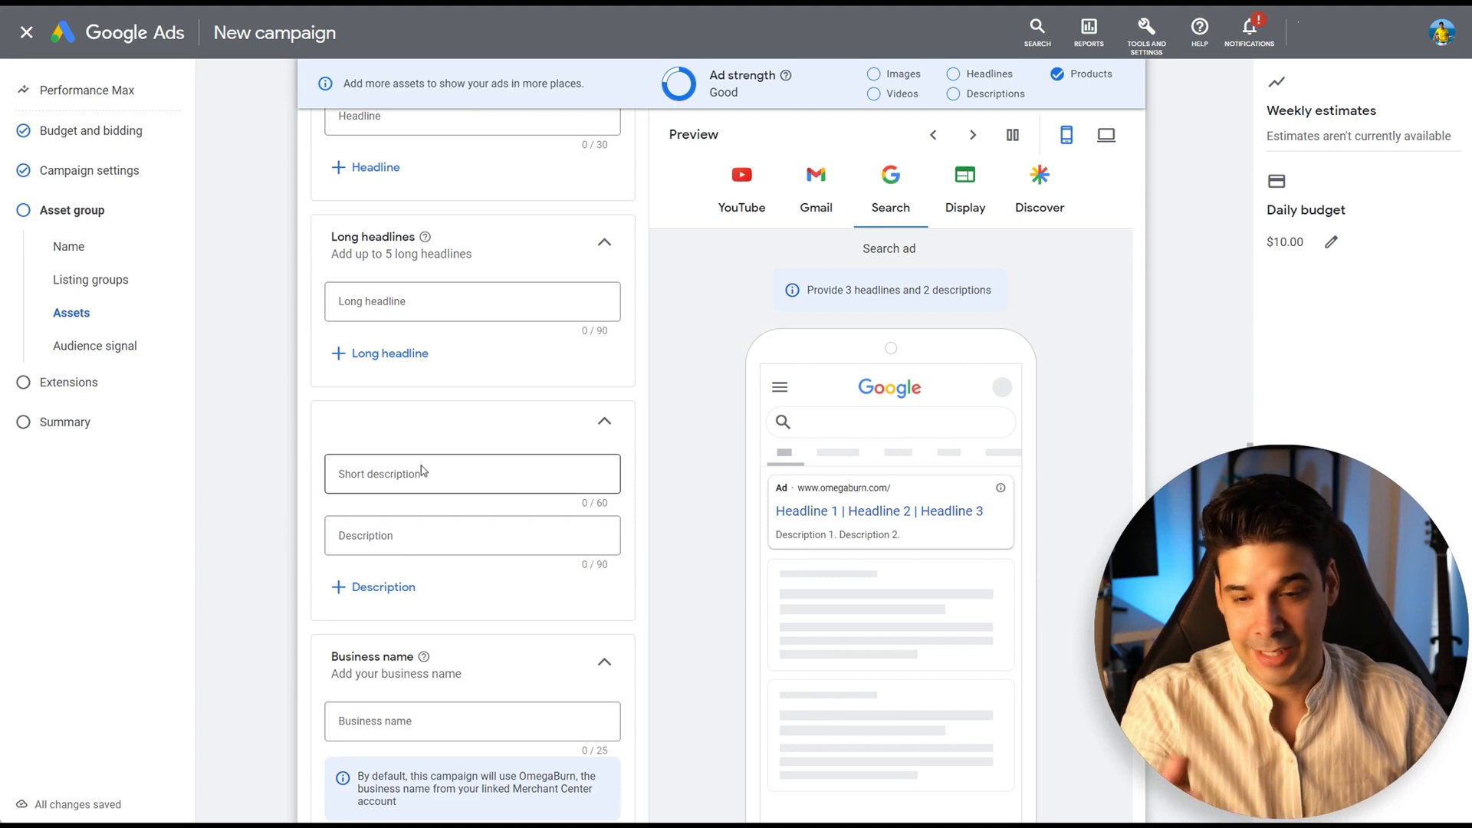
{"action": "scroll", "scroll_direction": "down", "scroll_amount": 3}
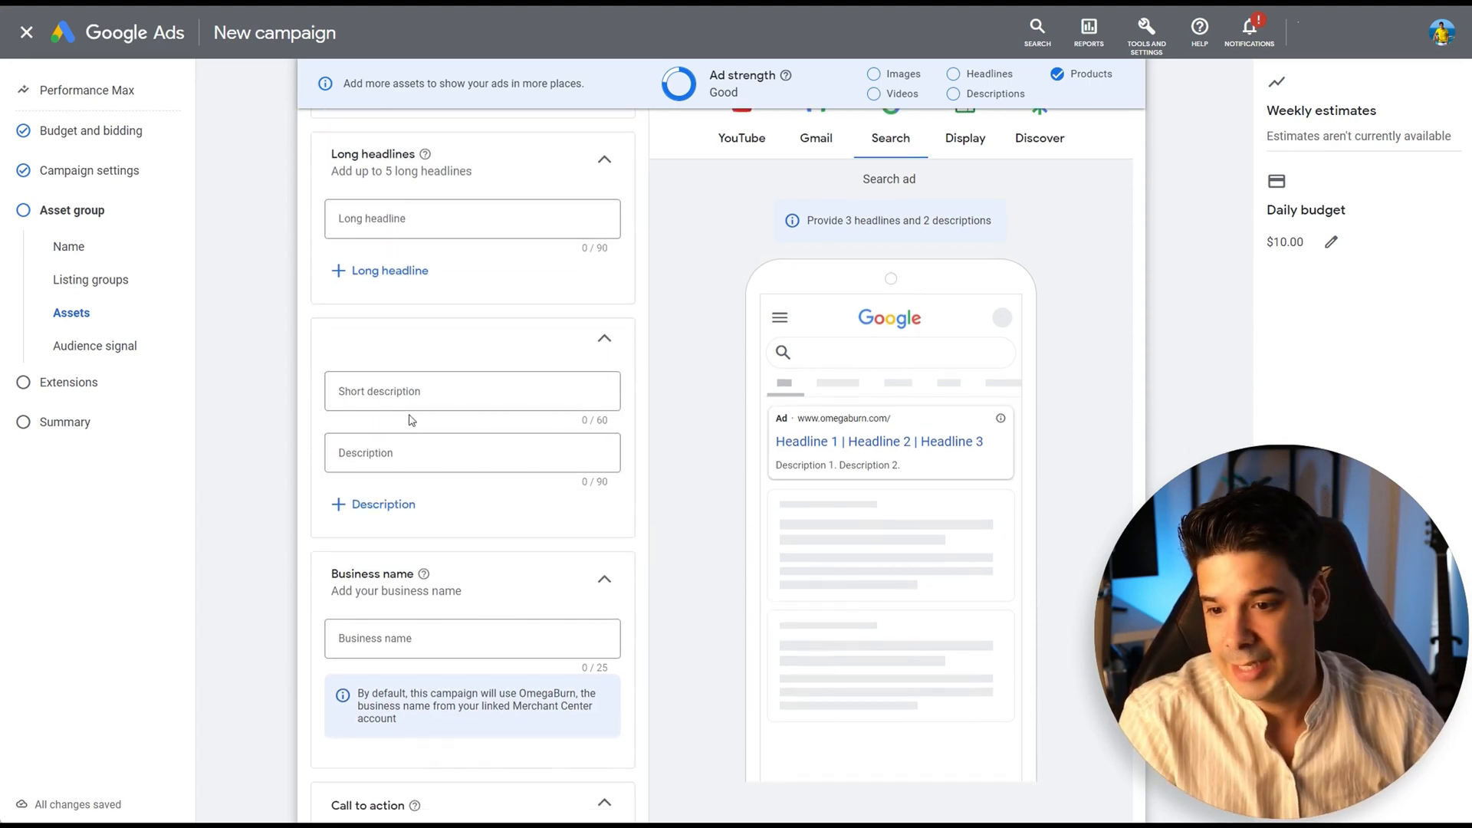
{"action": "scroll", "scroll_direction": "down", "scroll_amount": 3}
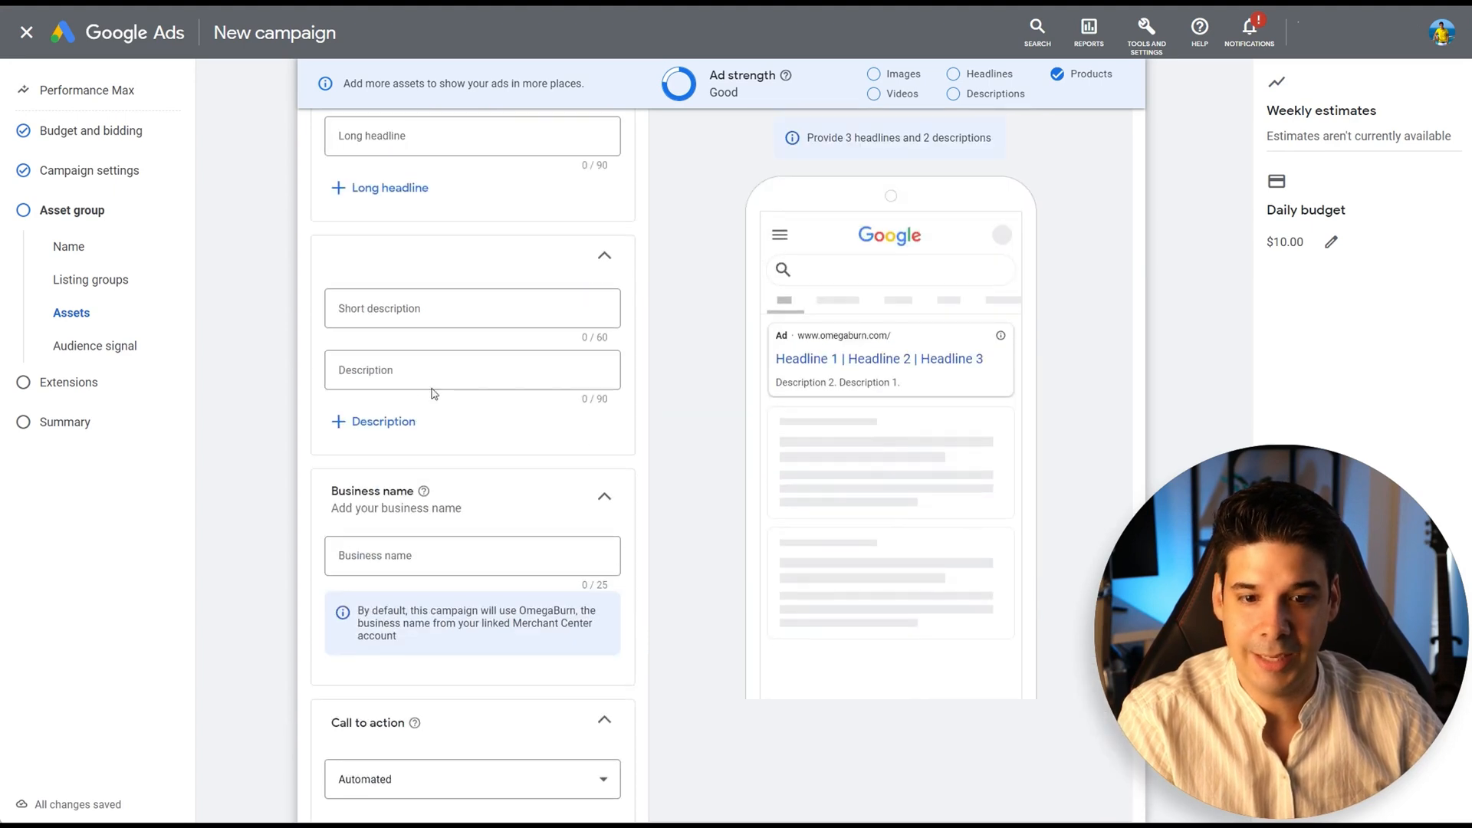
{"action": "mouse_move", "coordinate": [766, 384]}
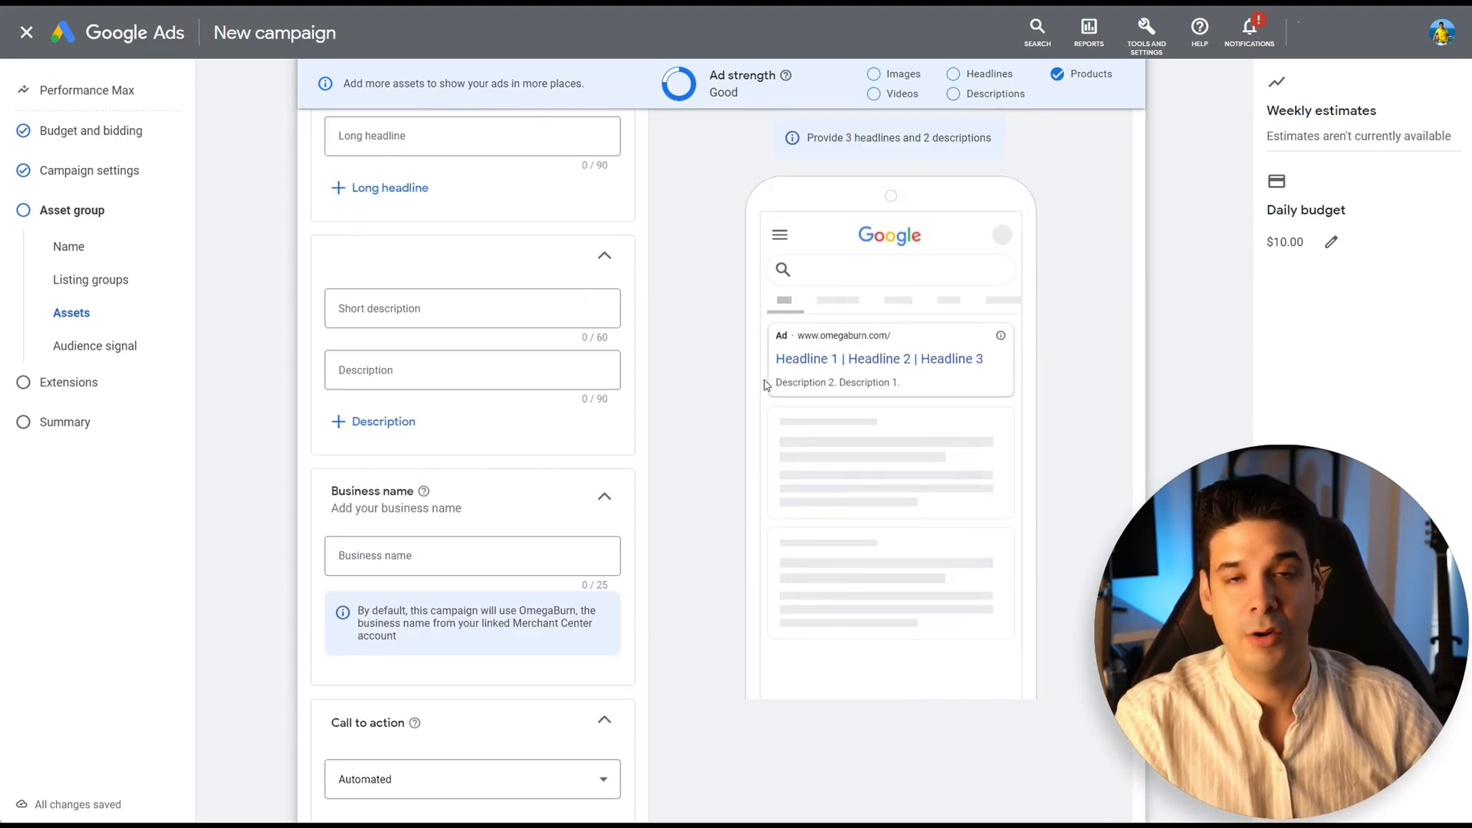
{"action": "scroll", "scroll_direction": "down", "scroll_amount": 3}
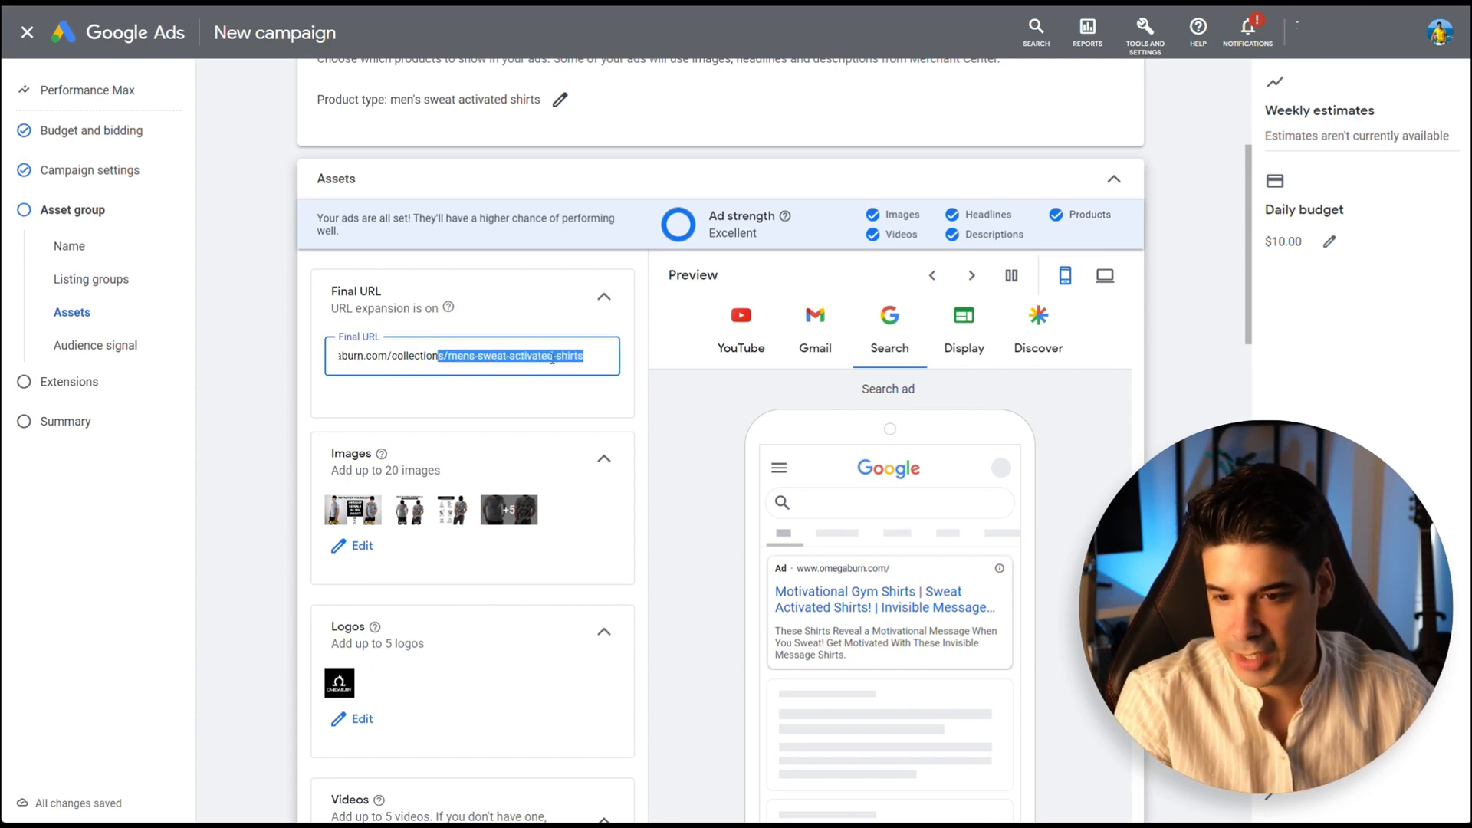
Step: Review the ad previews for Gmail, Search and Discover and the business name section
{"action": "scroll", "scroll_direction": "down", "scroll_amount": 3}
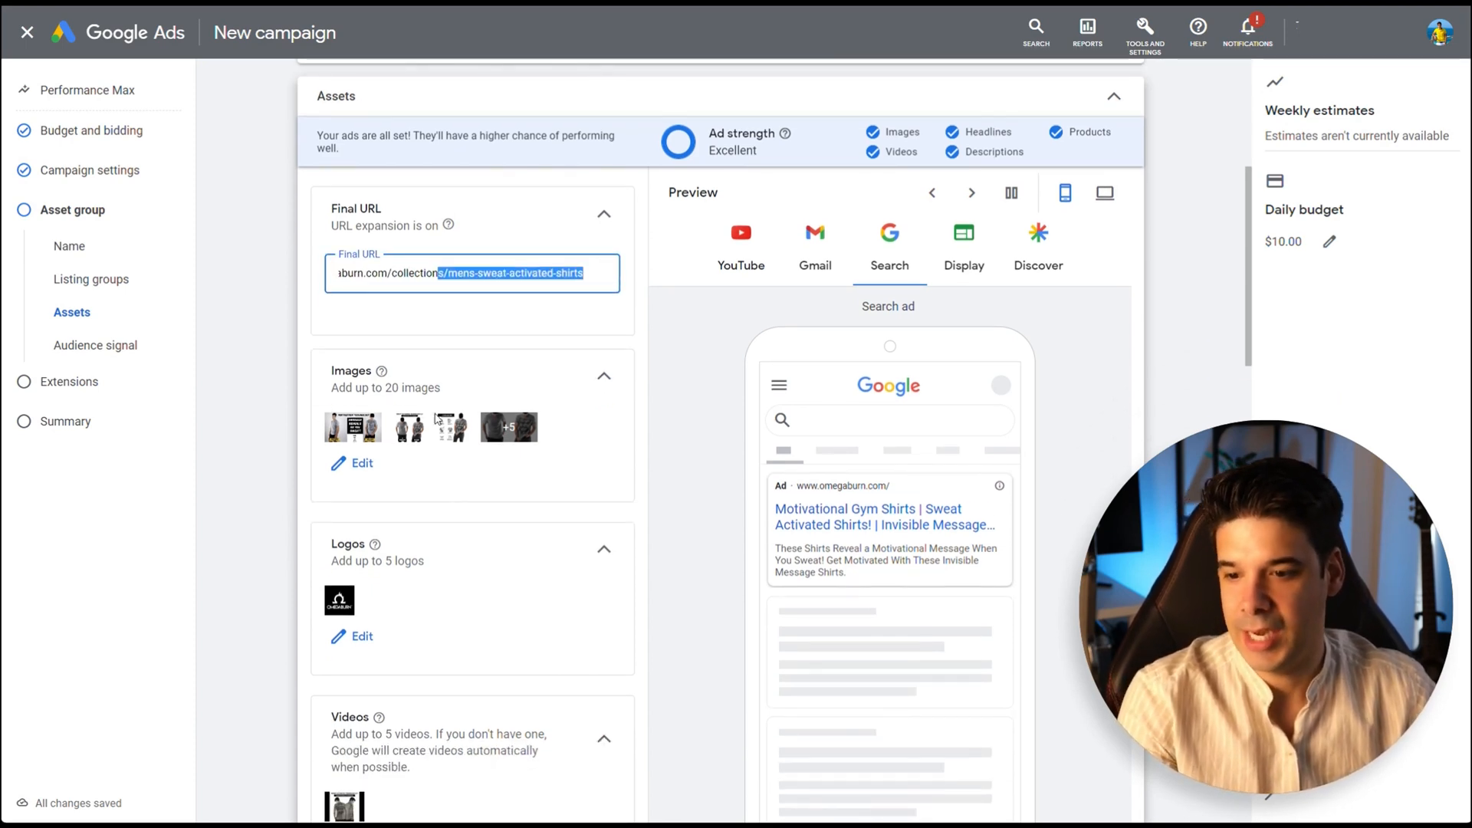
{"action": "scroll", "scroll_direction": "down", "scroll_amount": 3}
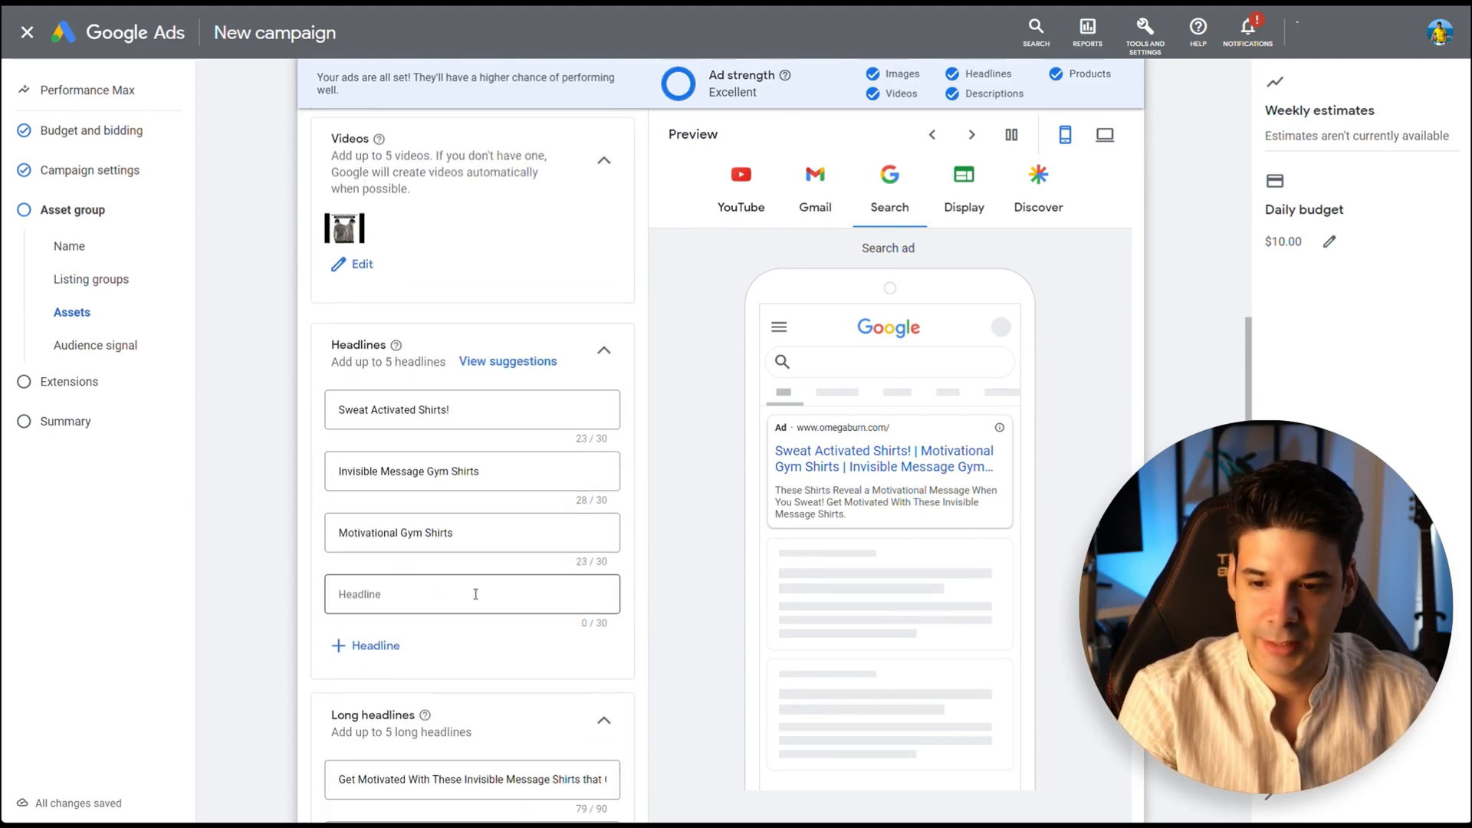
{"action": "scroll", "scroll_direction": "up", "scroll_amount": 3}
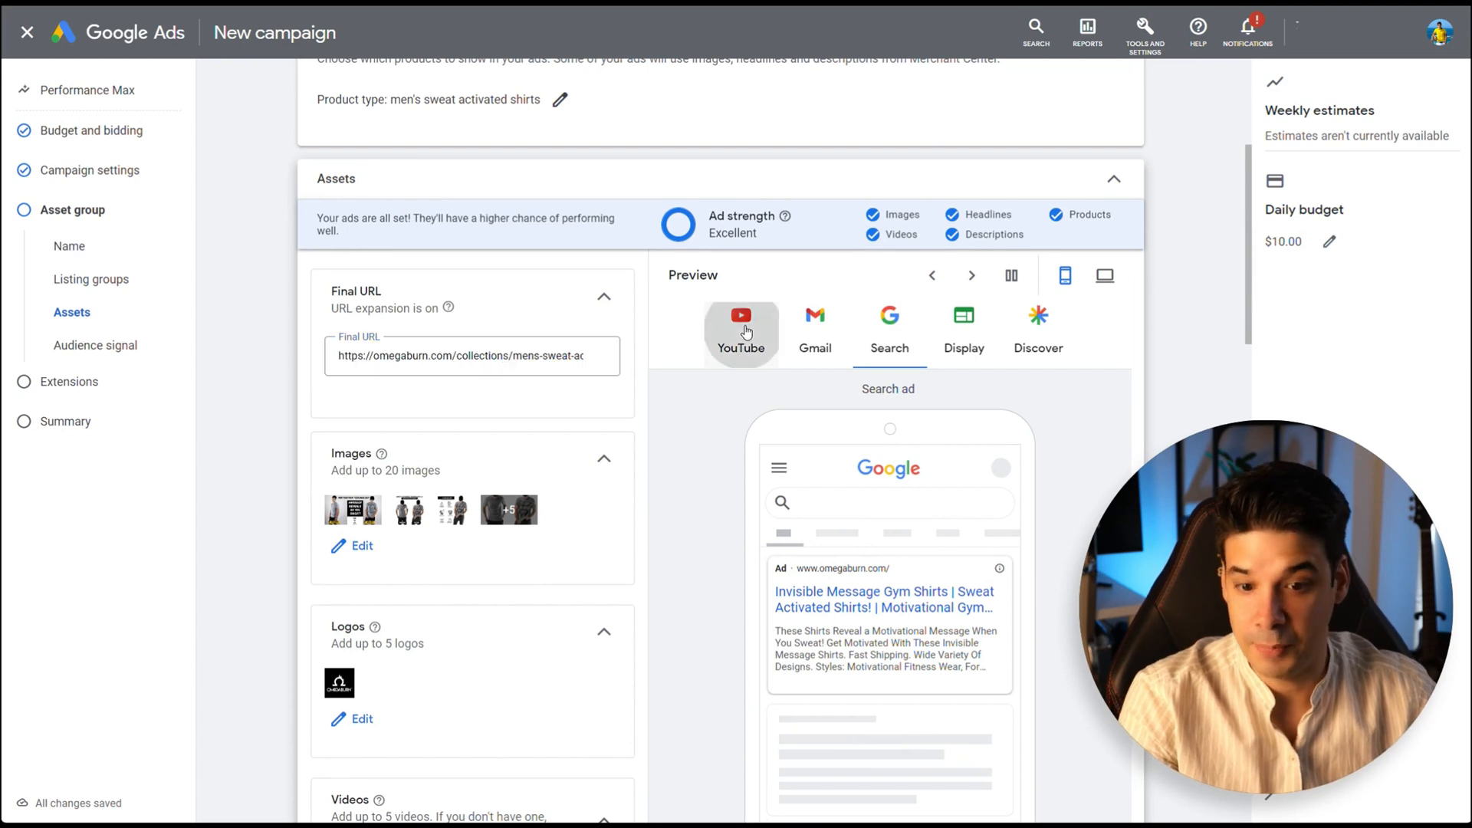
{"action": "left_click", "coordinate": [741, 316]}
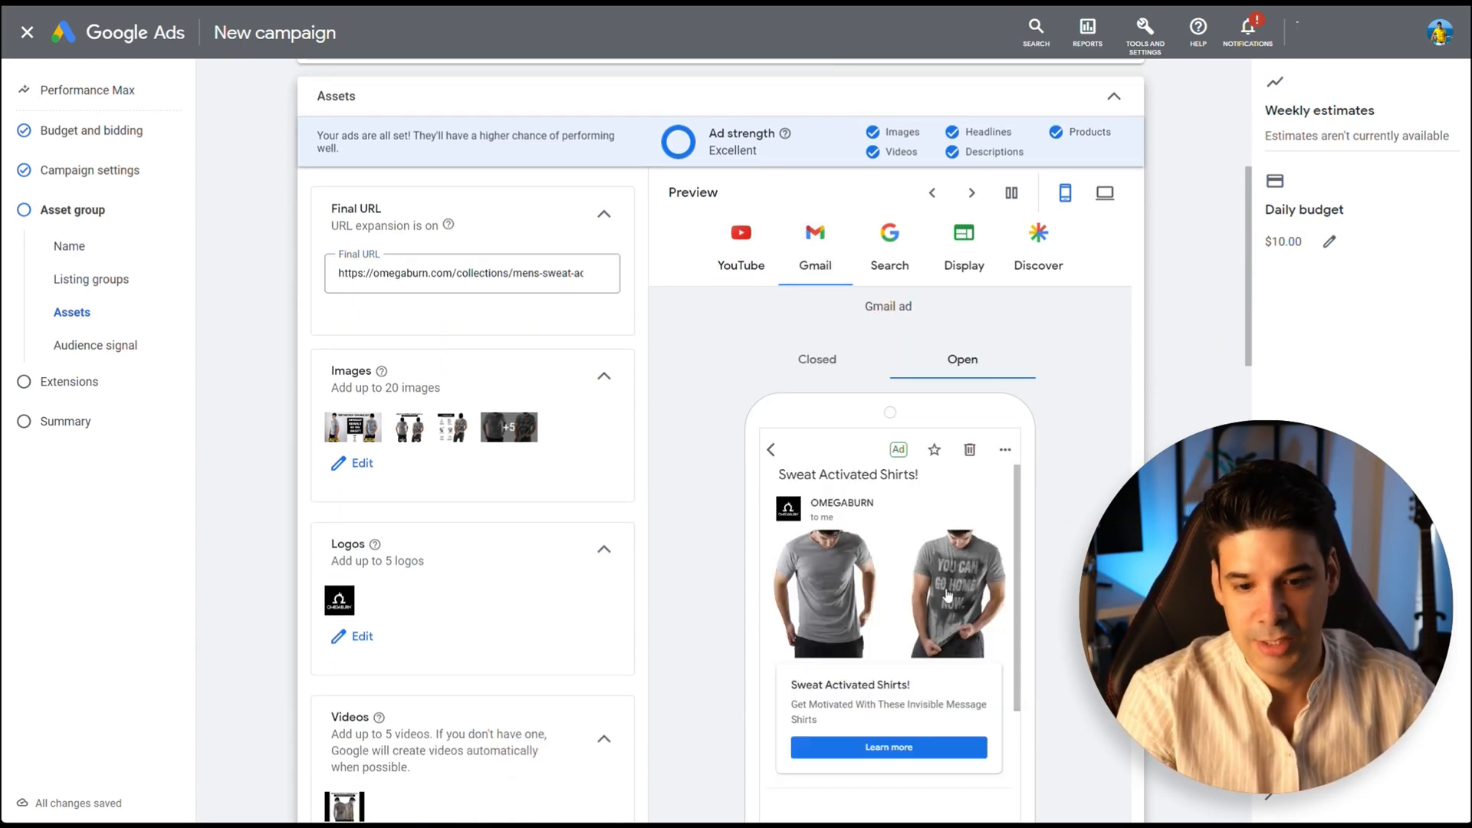
{"action": "left_click", "coordinate": [889, 245]}
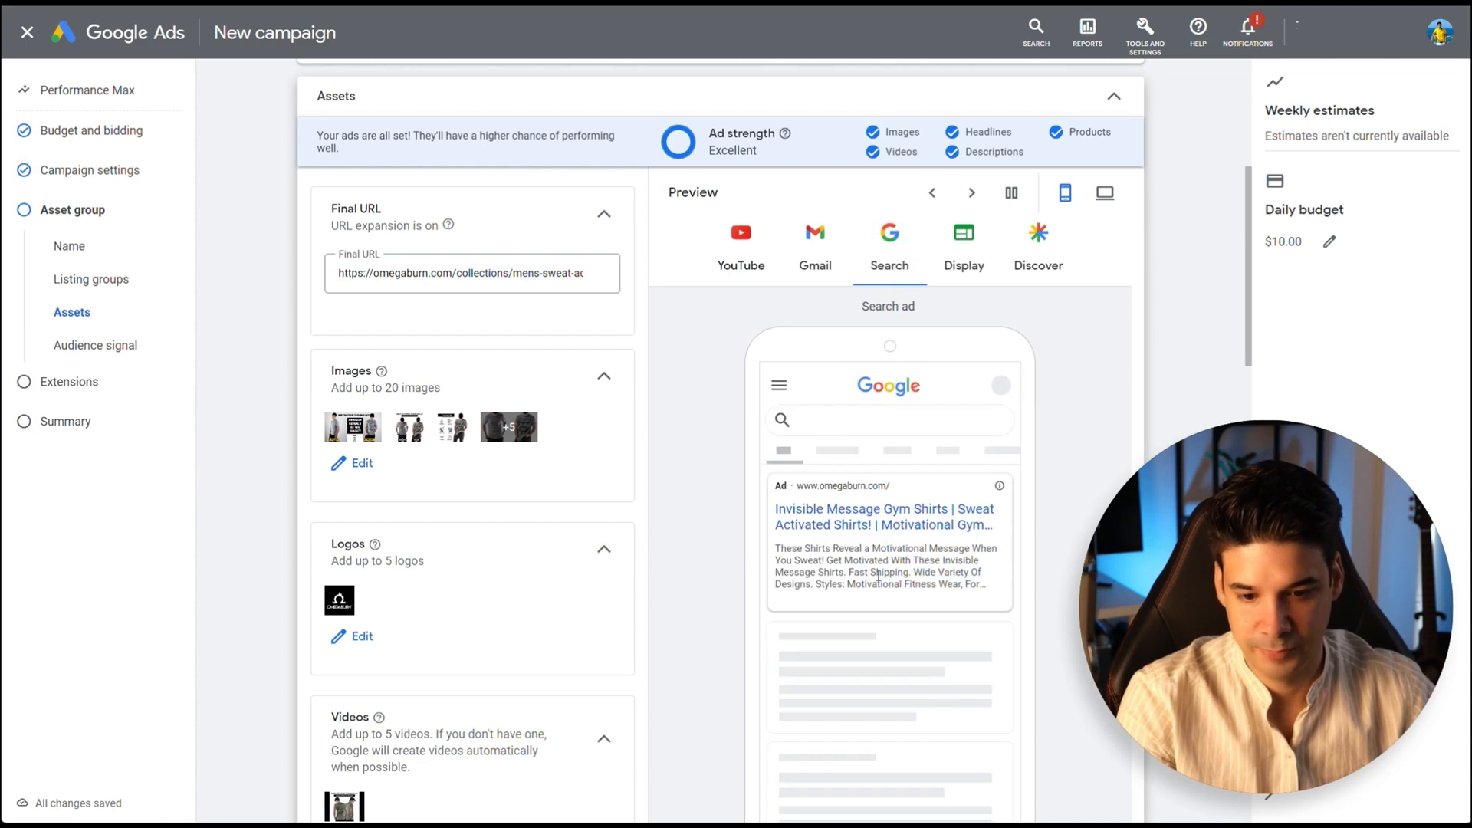
{"action": "left_click", "coordinate": [1038, 242]}
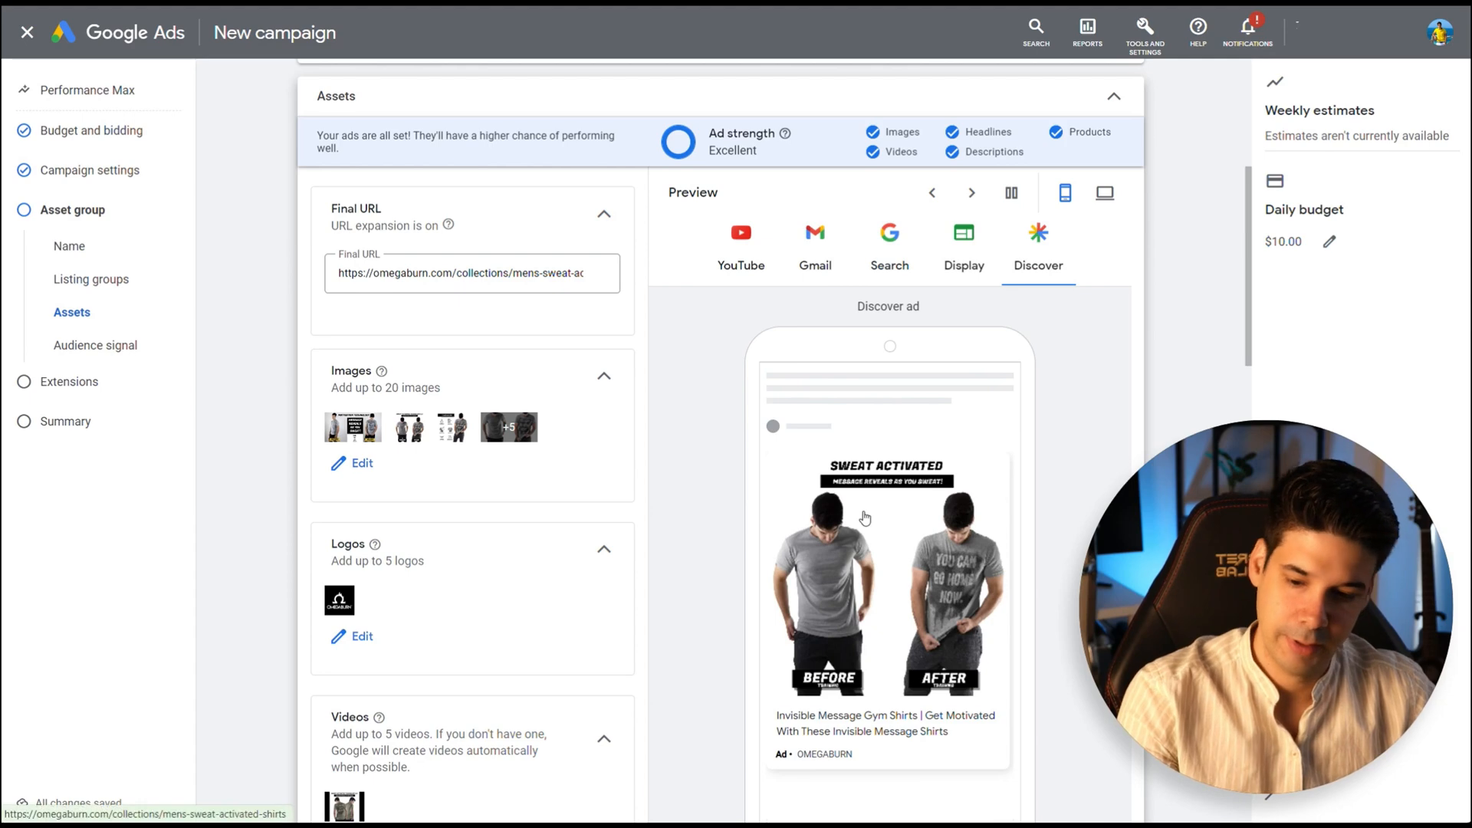
{"action": "scroll", "scroll_direction": "down", "scroll_amount": 3}
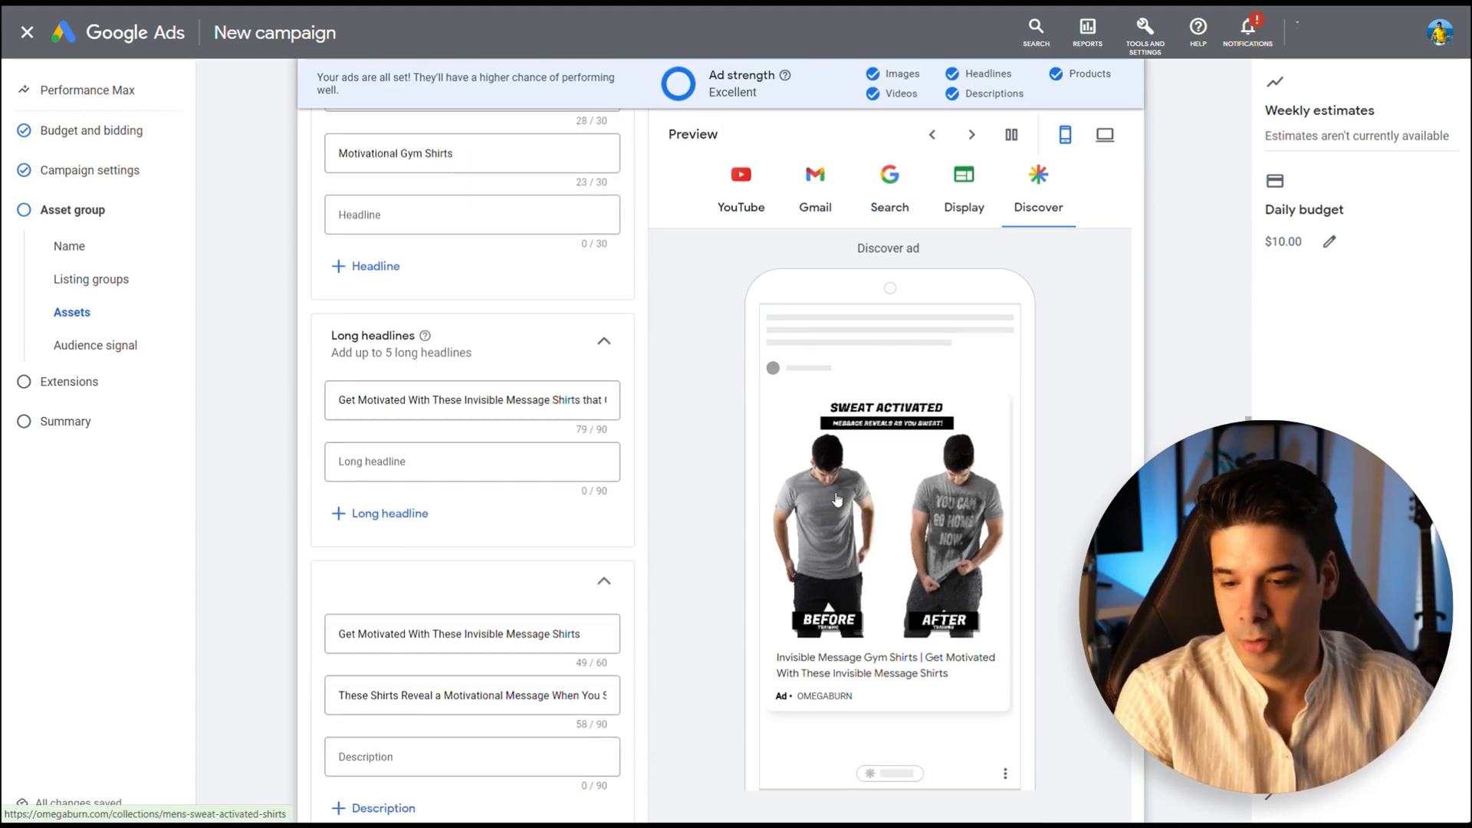
{"action": "scroll", "scroll_direction": "down", "scroll_amount": 3}
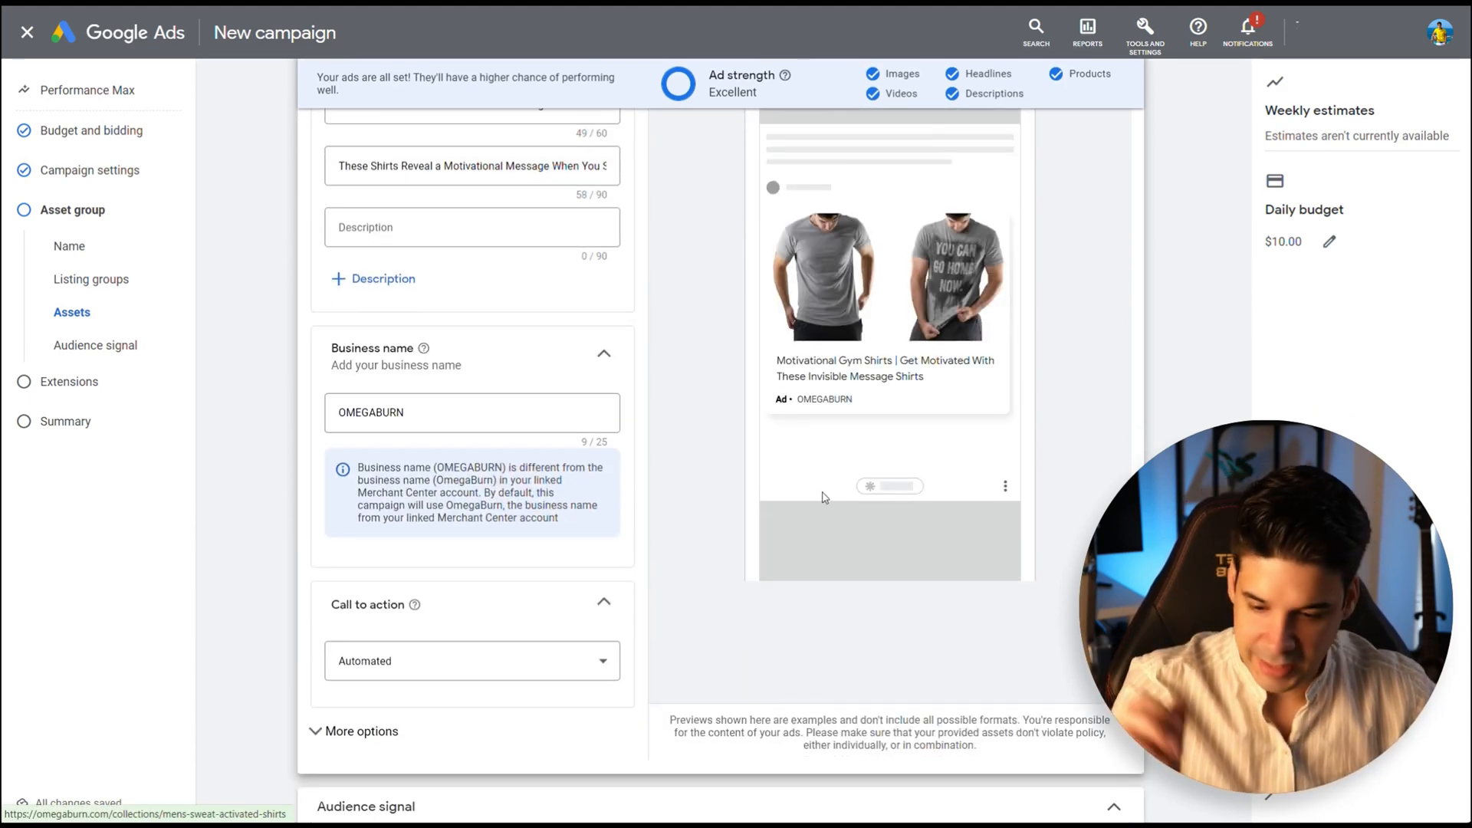
{"action": "scroll", "scroll_direction": "down", "scroll_amount": 3}
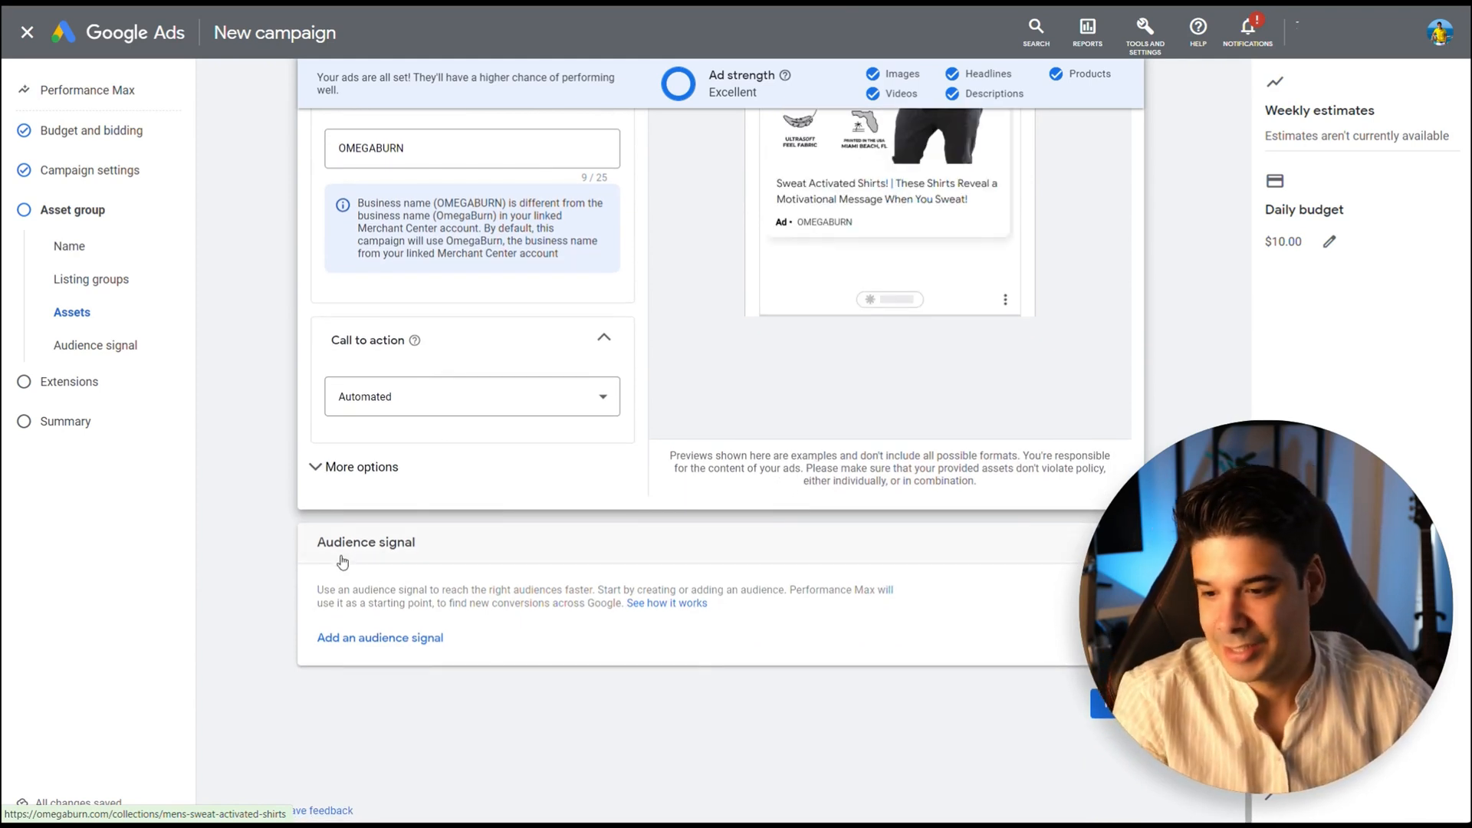
Step: Add an audience signal and choose to create a brand-new audience instead of a saved one
{"action": "left_click_drag", "start_coordinate": [318, 590], "coordinate": [506, 590]}
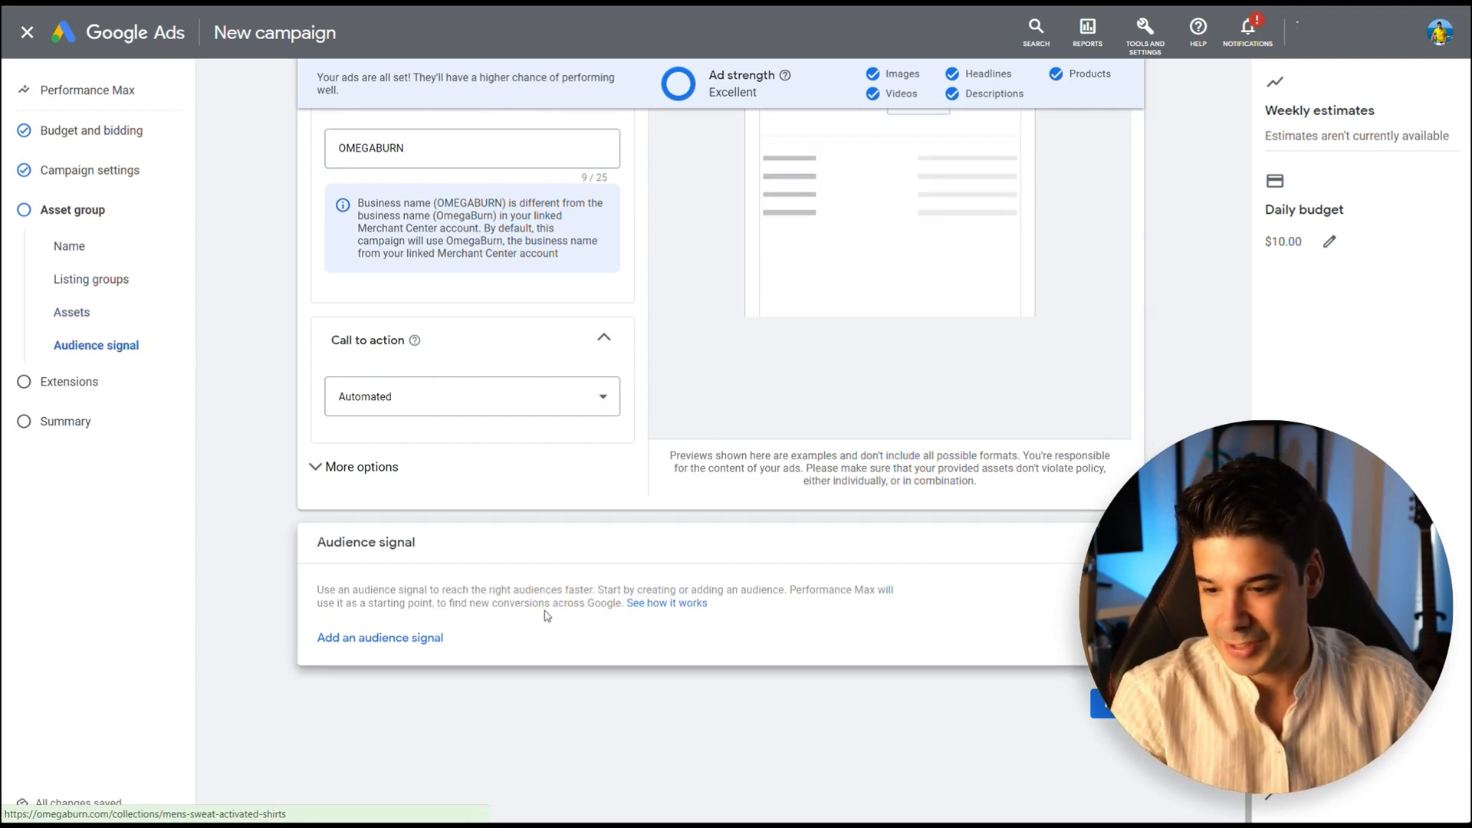
{"action": "left_click", "coordinate": [379, 637]}
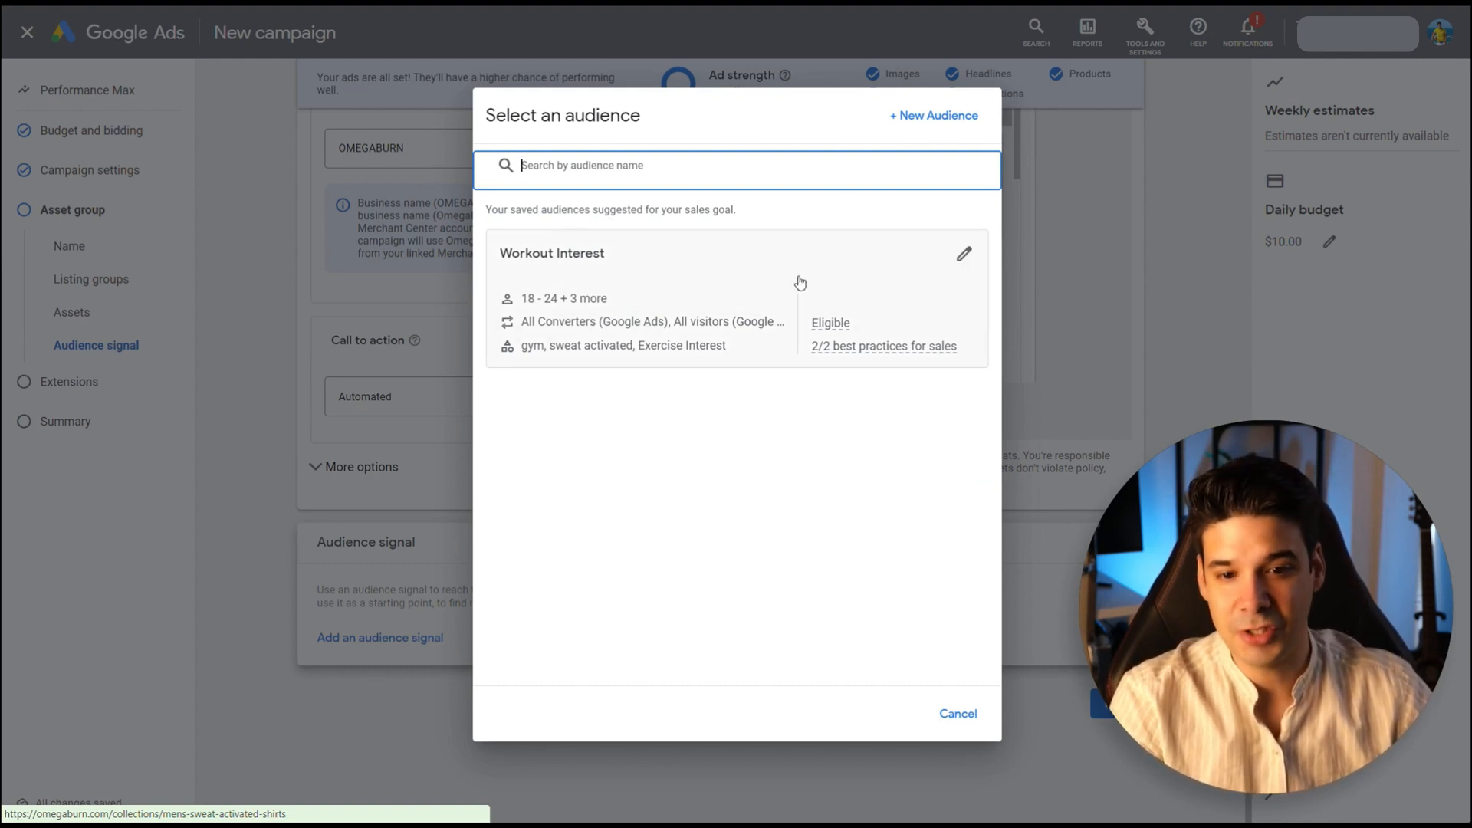
{"action": "left_click", "coordinate": [933, 115]}
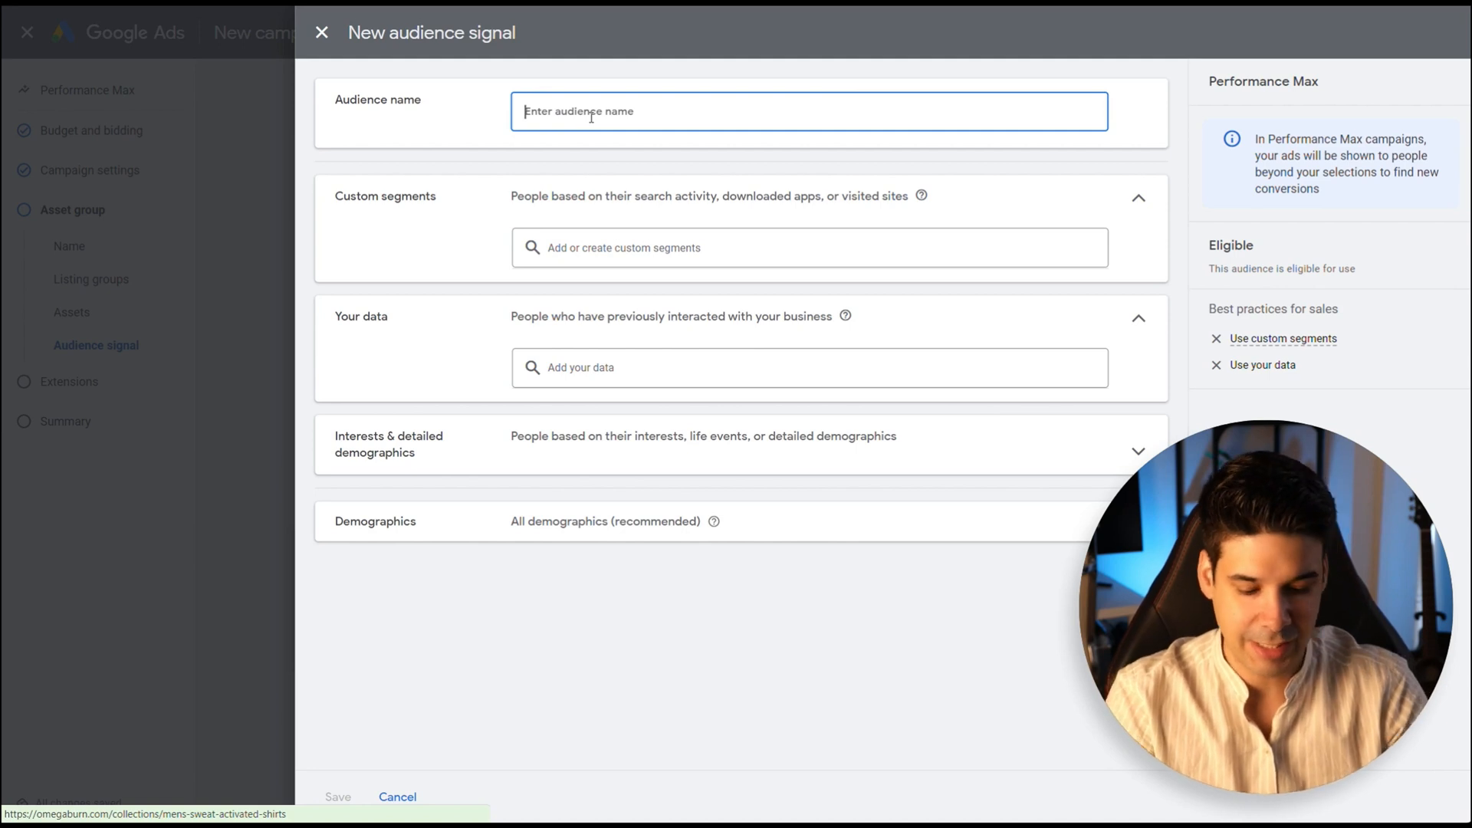
Step: Name the audience Fitness Interest and start a new custom segment from the Browse list
{"action": "type", "text": "Fitness Interest"}
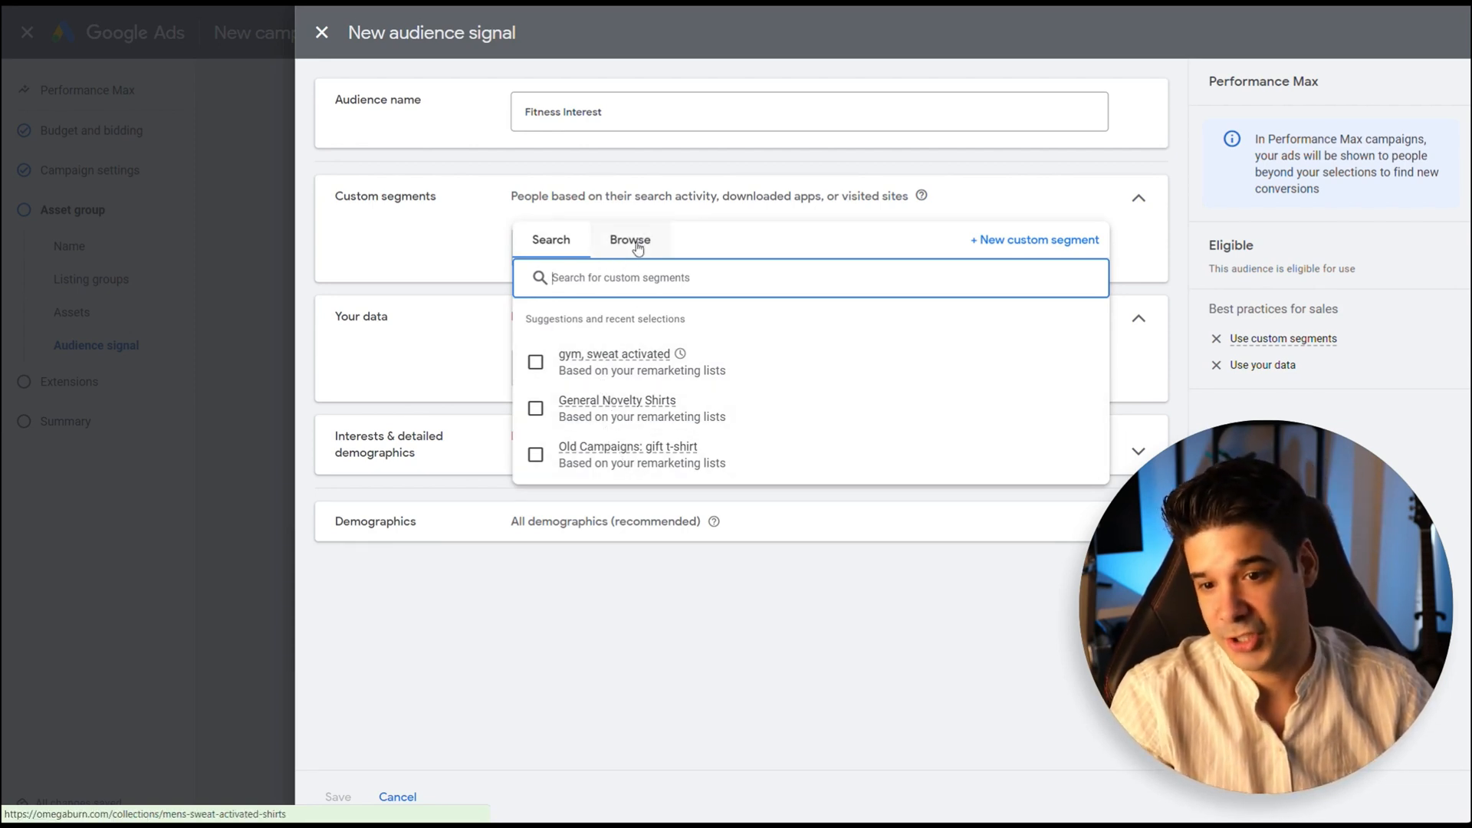
{"action": "left_click", "coordinate": [629, 239]}
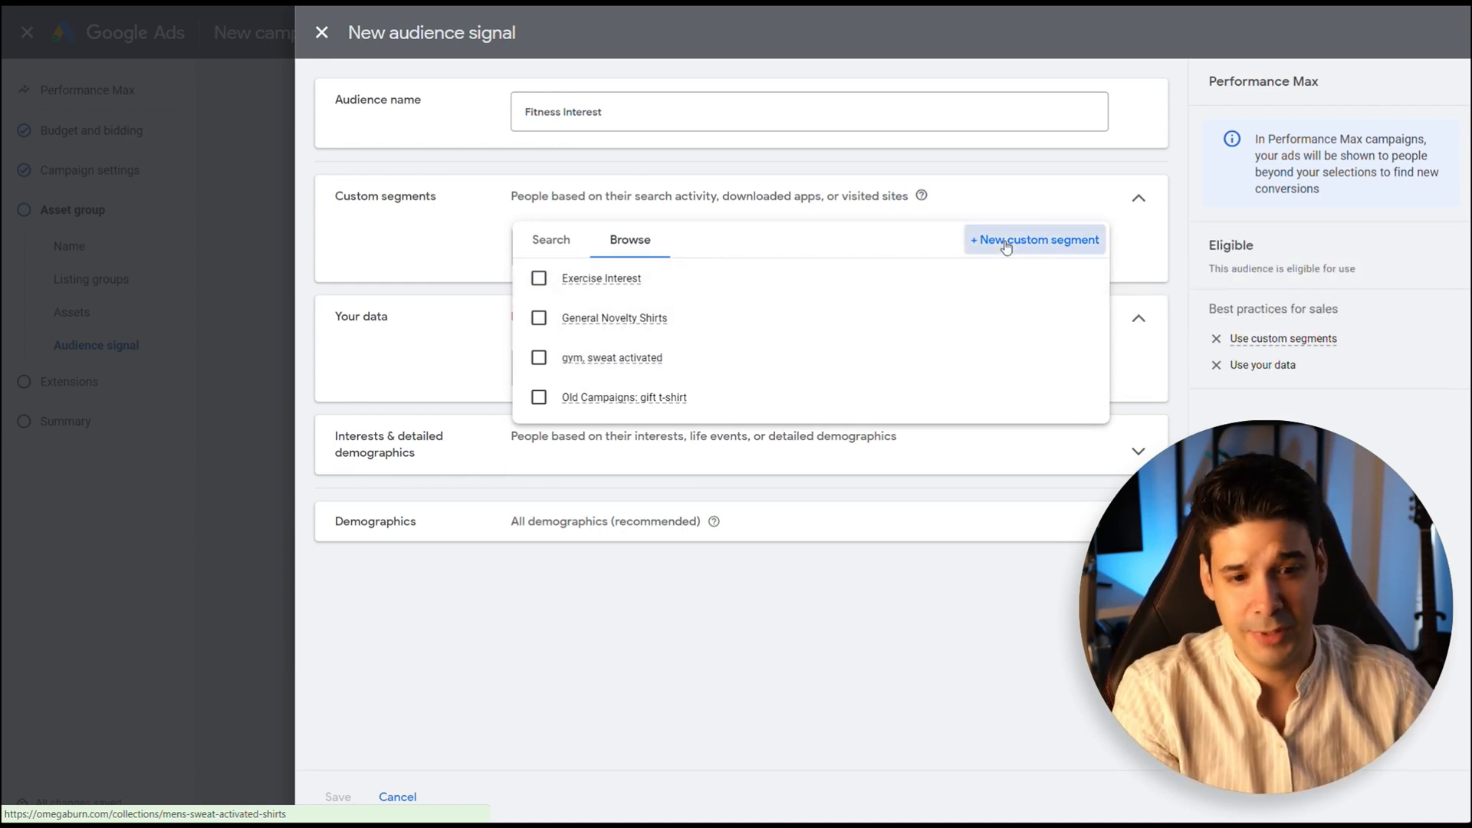
{"action": "left_click", "coordinate": [1034, 239]}
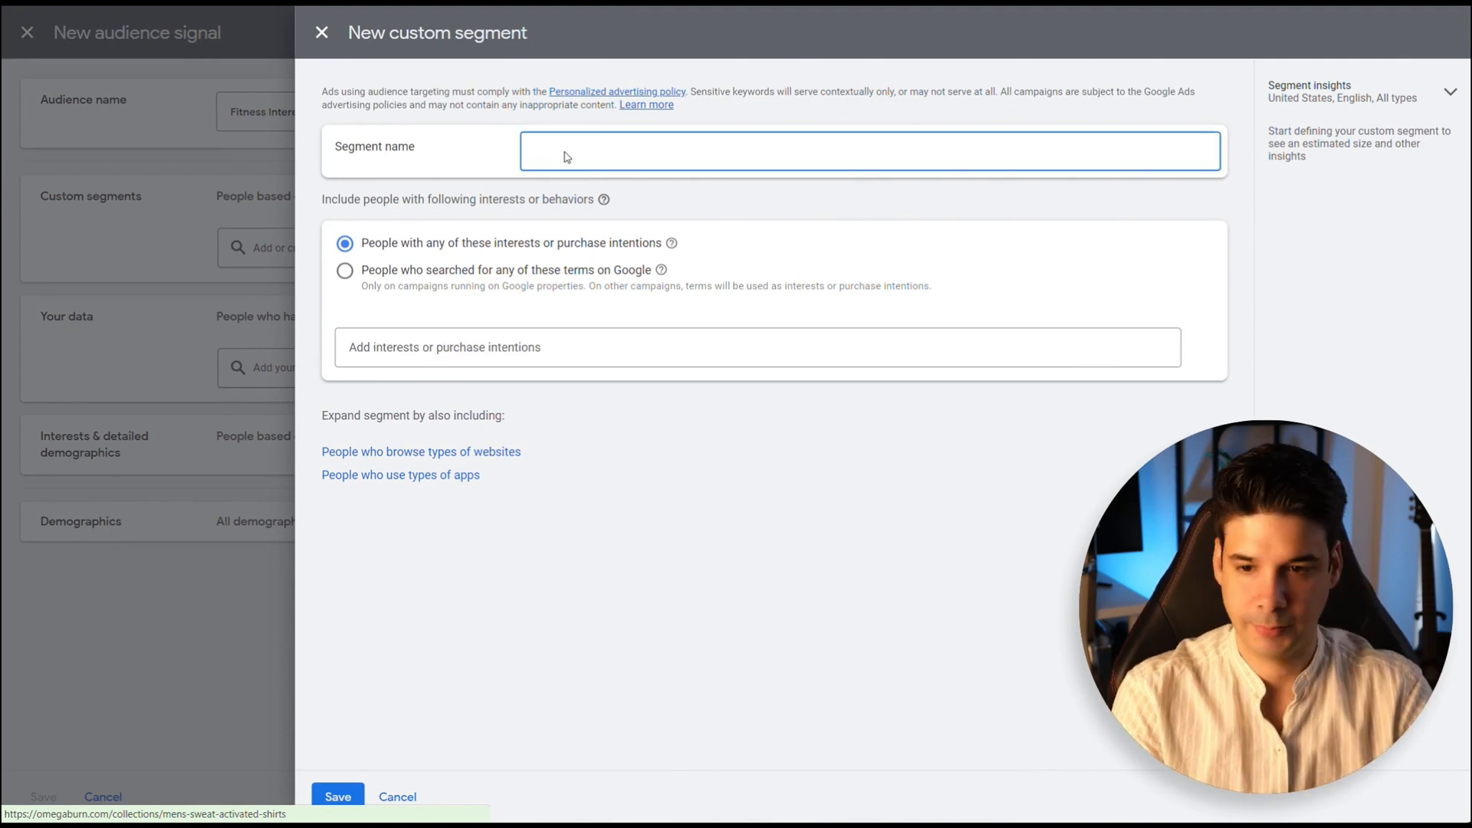
Step: Name the segment Fitness Enthusiast, add Sweat Activated and the beginner gym routine idea, and save it
{"action": "type", "text": "Fitne"}
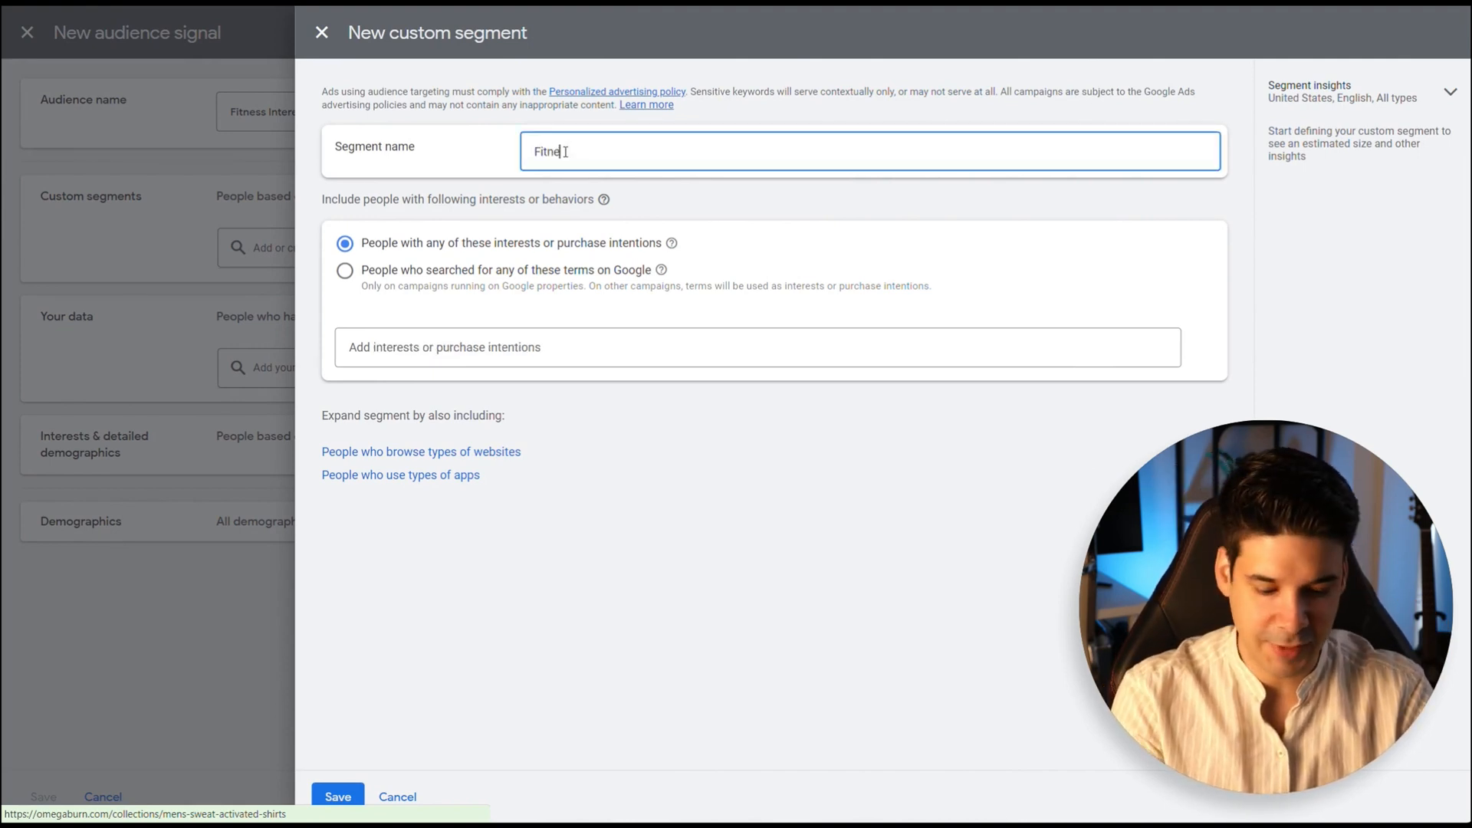
{"action": "type", "text": "Fitness Enthusiast"}
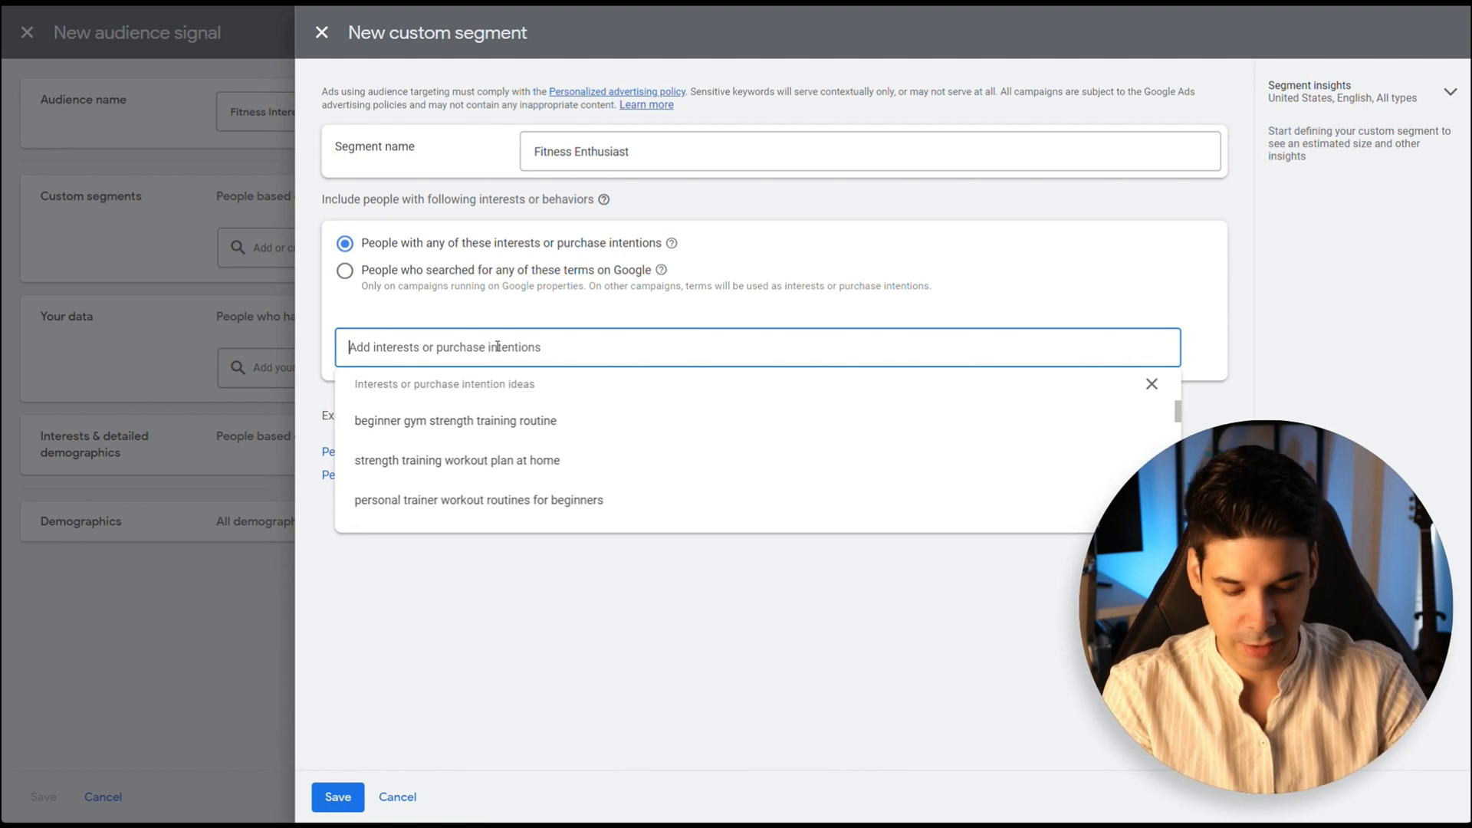
{"action": "type", "text": "Sweat Activated"}
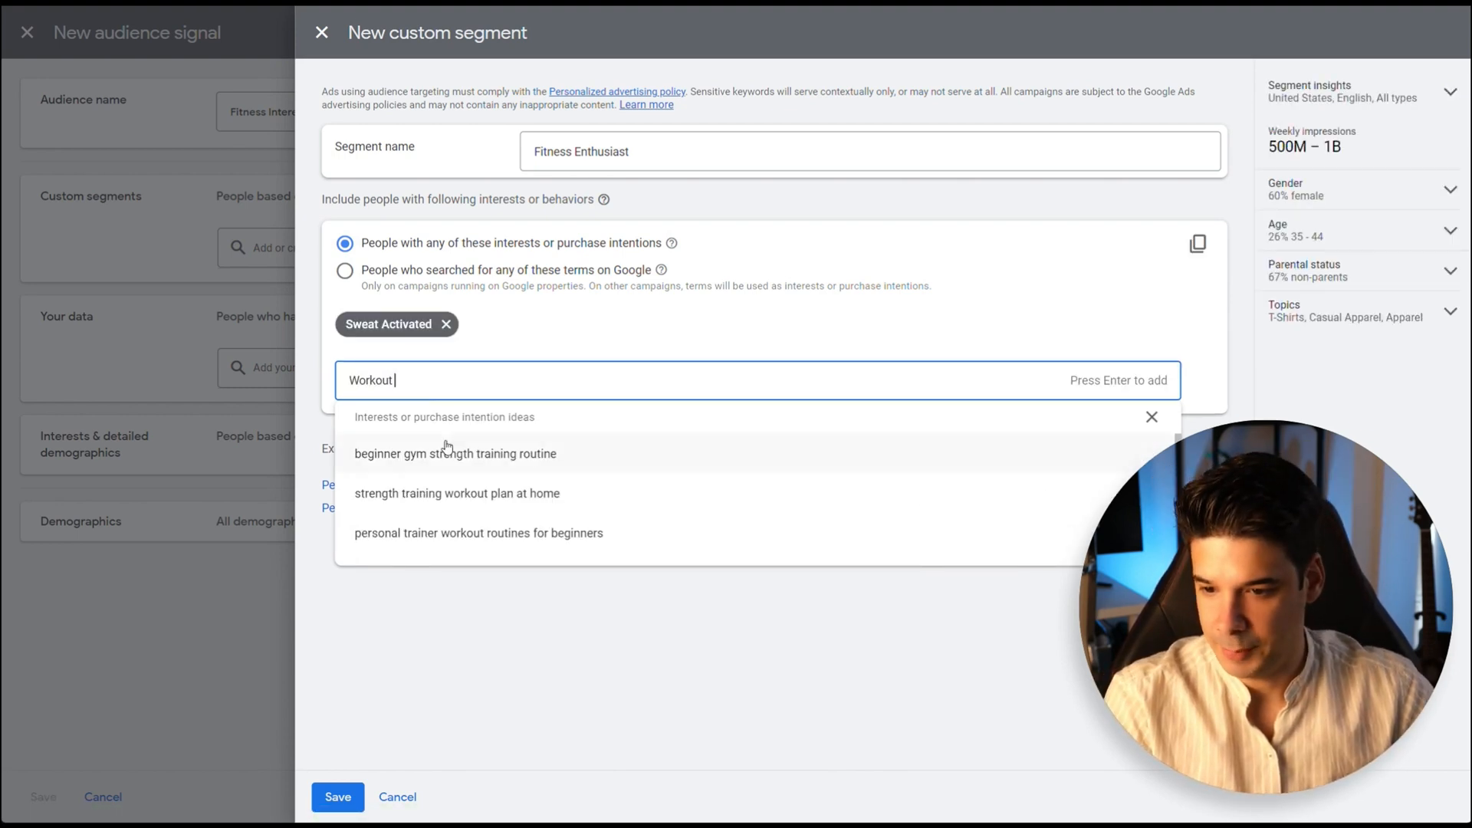
{"action": "left_click", "coordinate": [454, 453]}
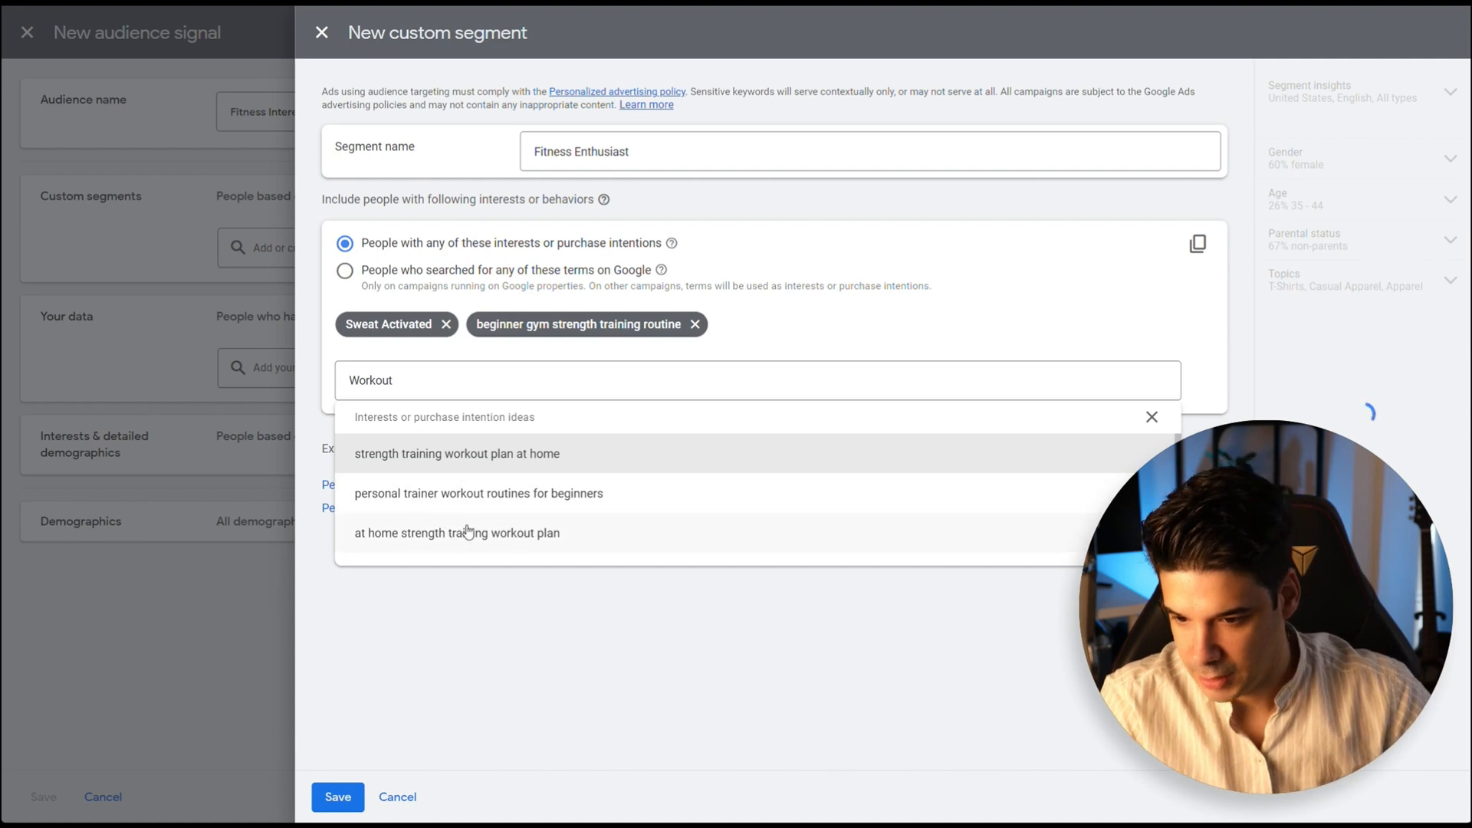
{"action": "mouse_move", "coordinate": [422, 501]}
{"action": "type", "text": "gym apparel"}
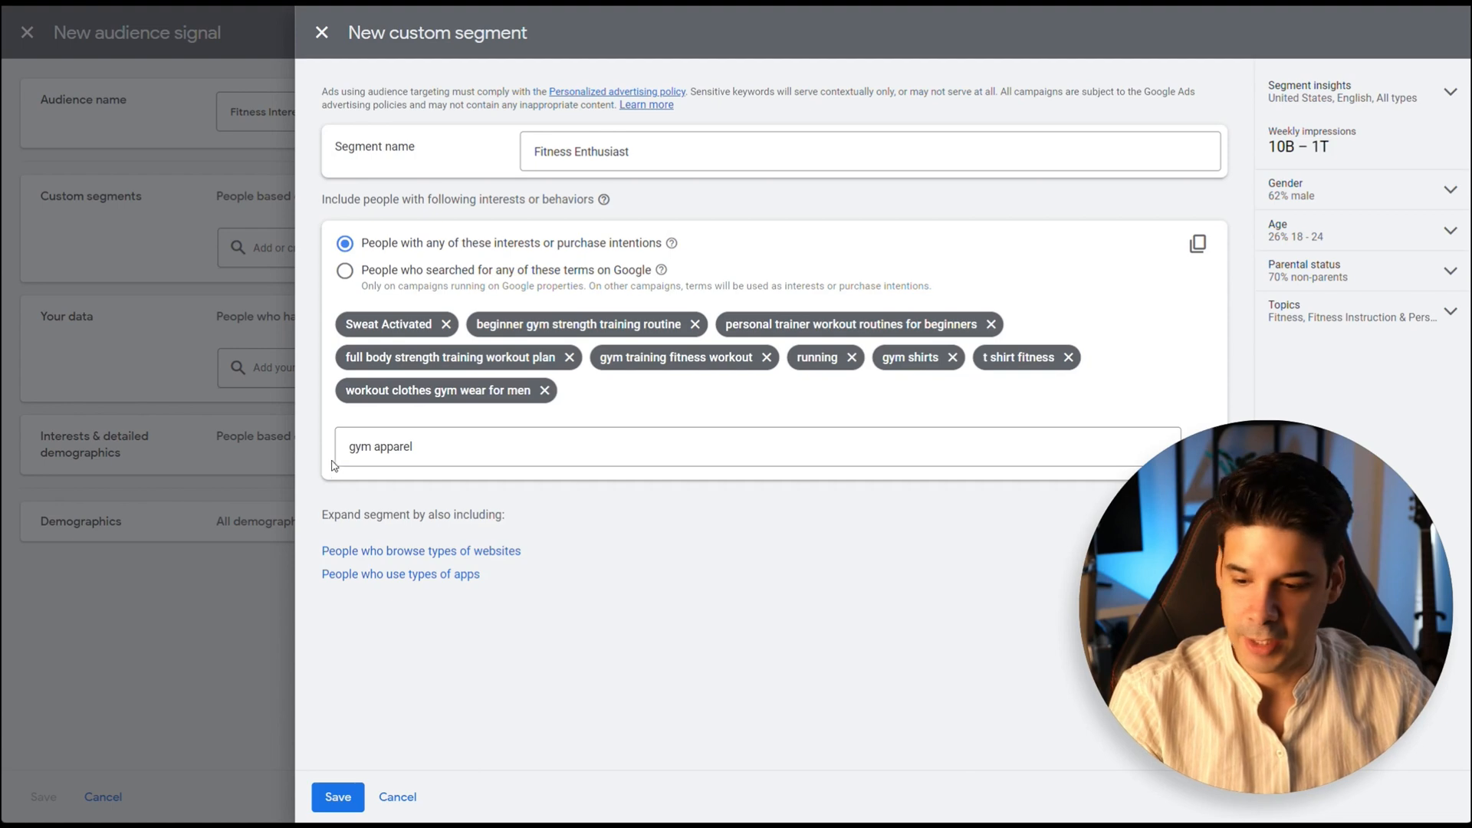
{"action": "left_click", "coordinate": [338, 796]}
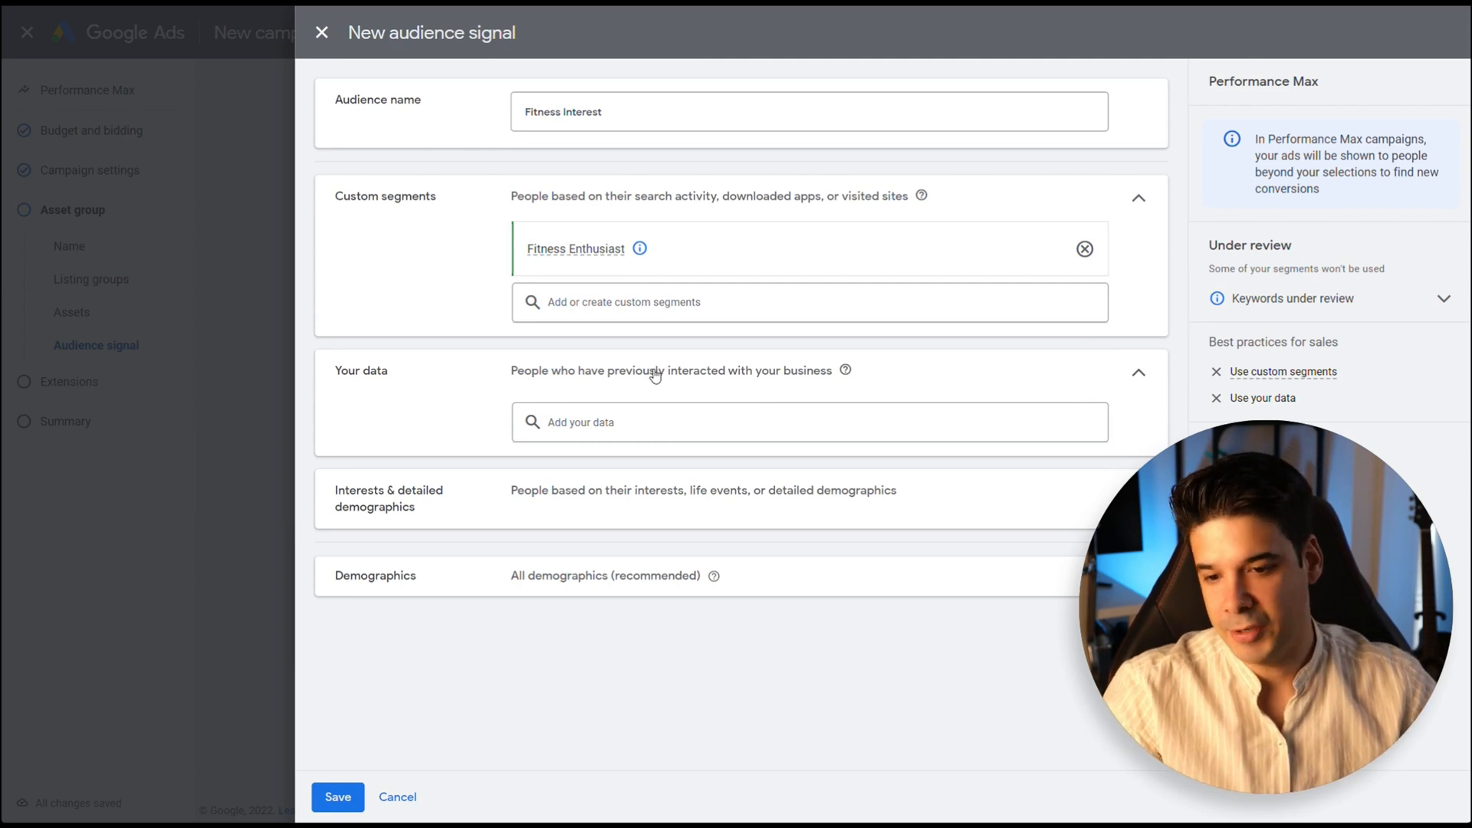
{"action": "mouse_move", "coordinate": [629, 384]}
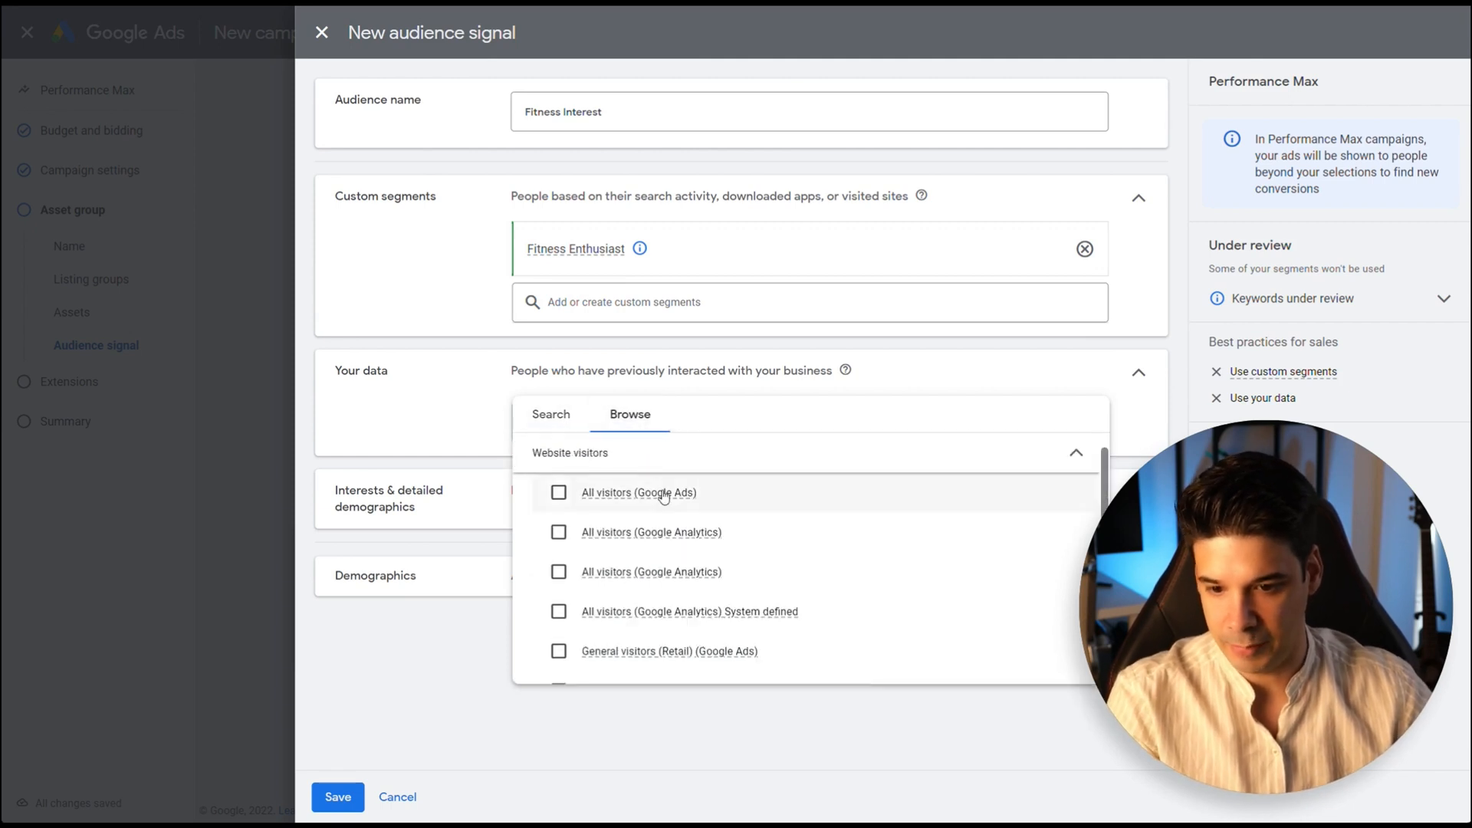
Step: Start a new data segment in Audience manager built from website visitors
{"action": "scroll", "scroll_direction": "down", "scroll_amount": 3}
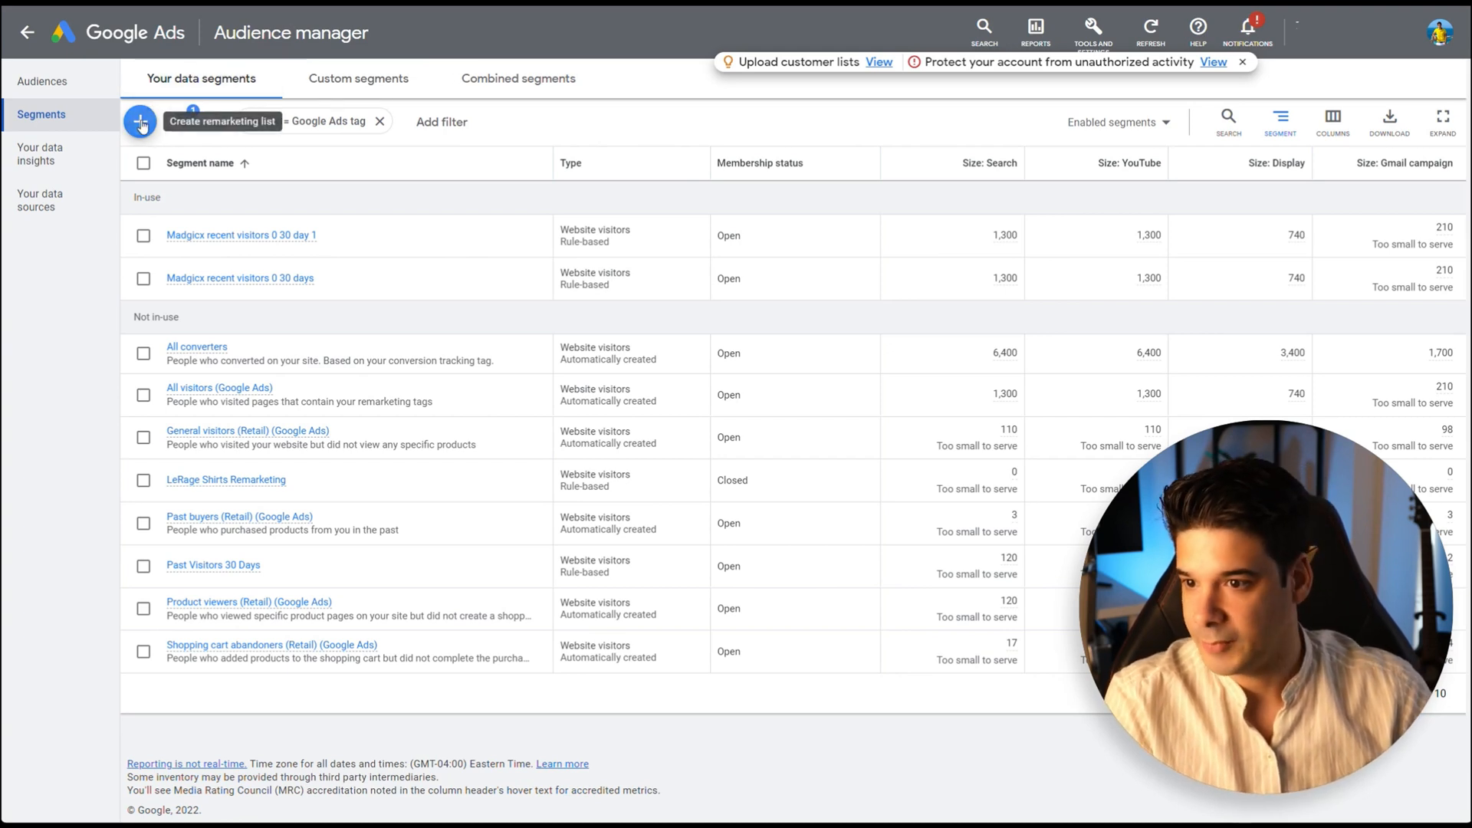
{"action": "left_click", "coordinate": [140, 123]}
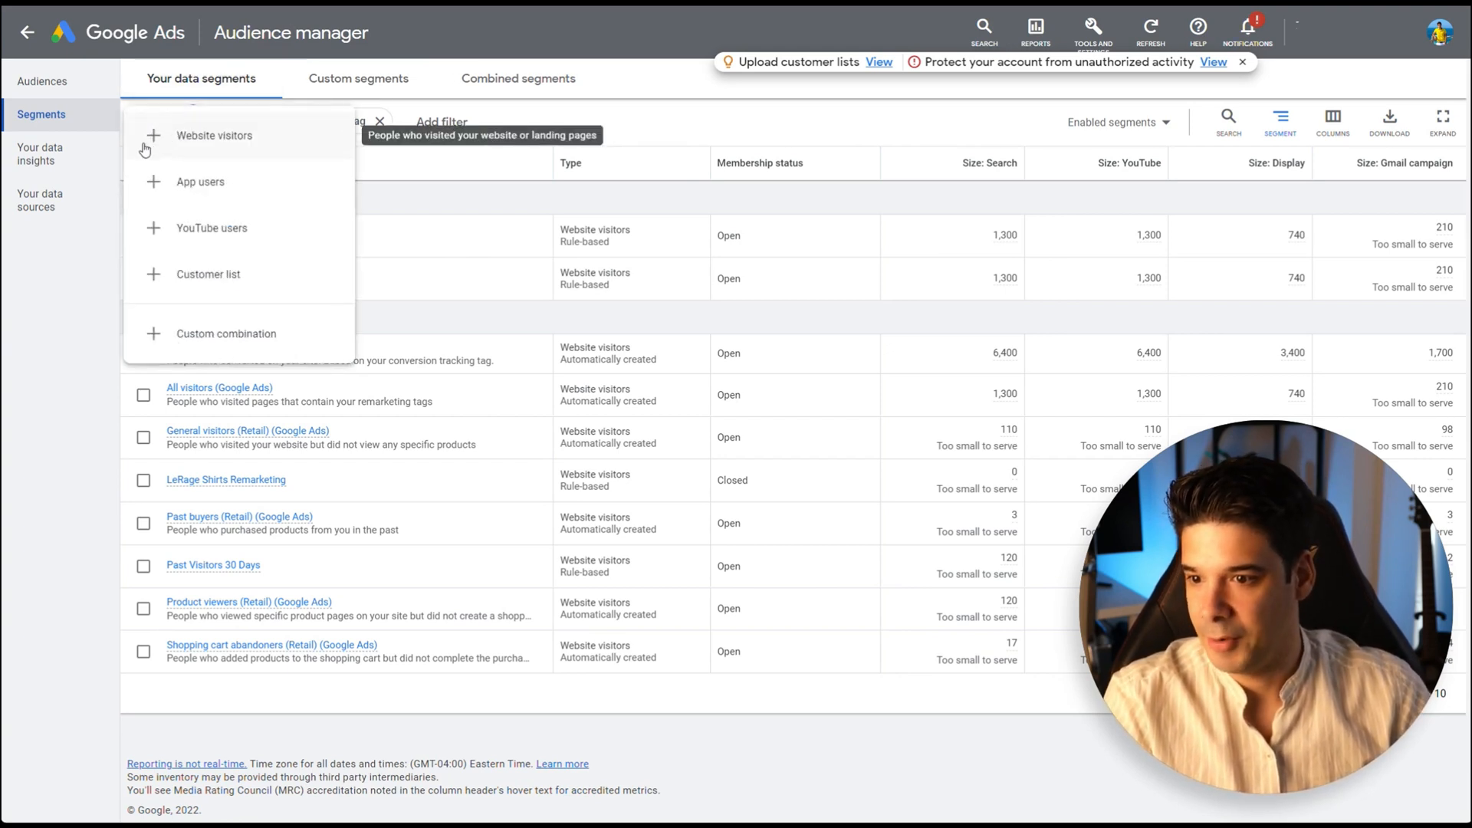
{"action": "left_click", "coordinate": [214, 135]}
{"action": "type", "text": "Website Visitors last 90 Days"}
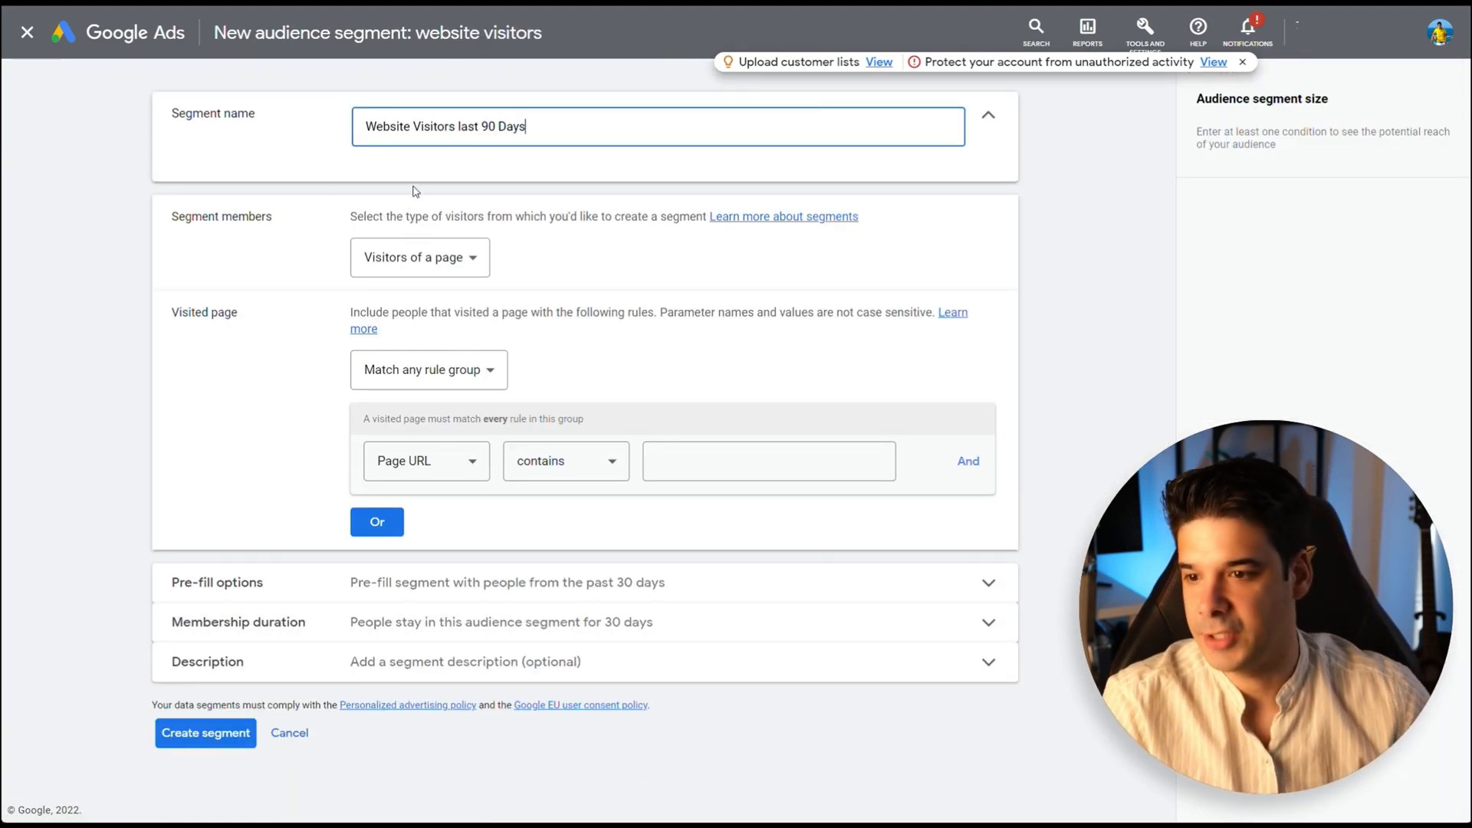
{"action": "mouse_move", "coordinate": [259, 236]}
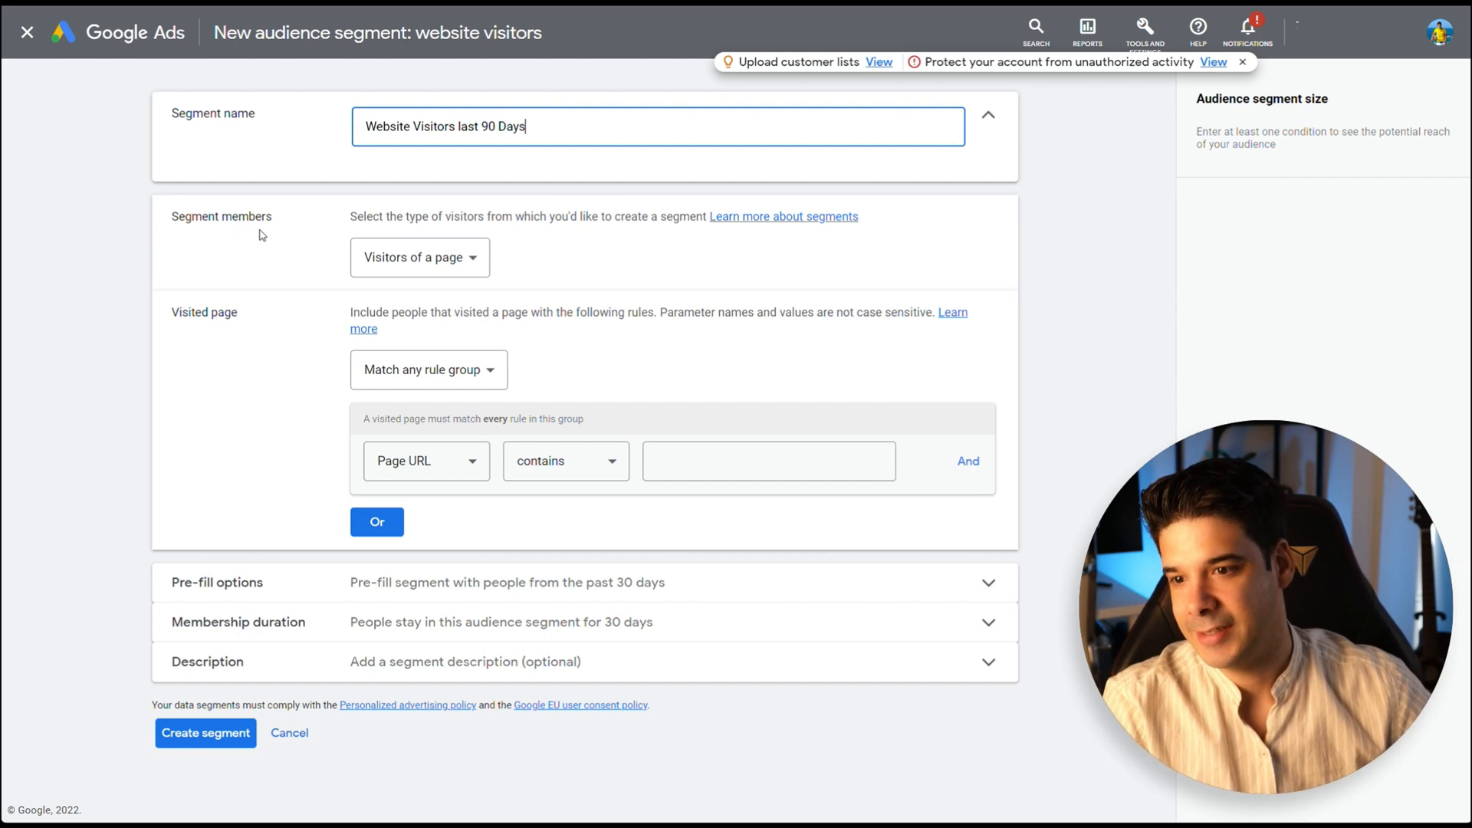
{"action": "left_click", "coordinate": [420, 257]}
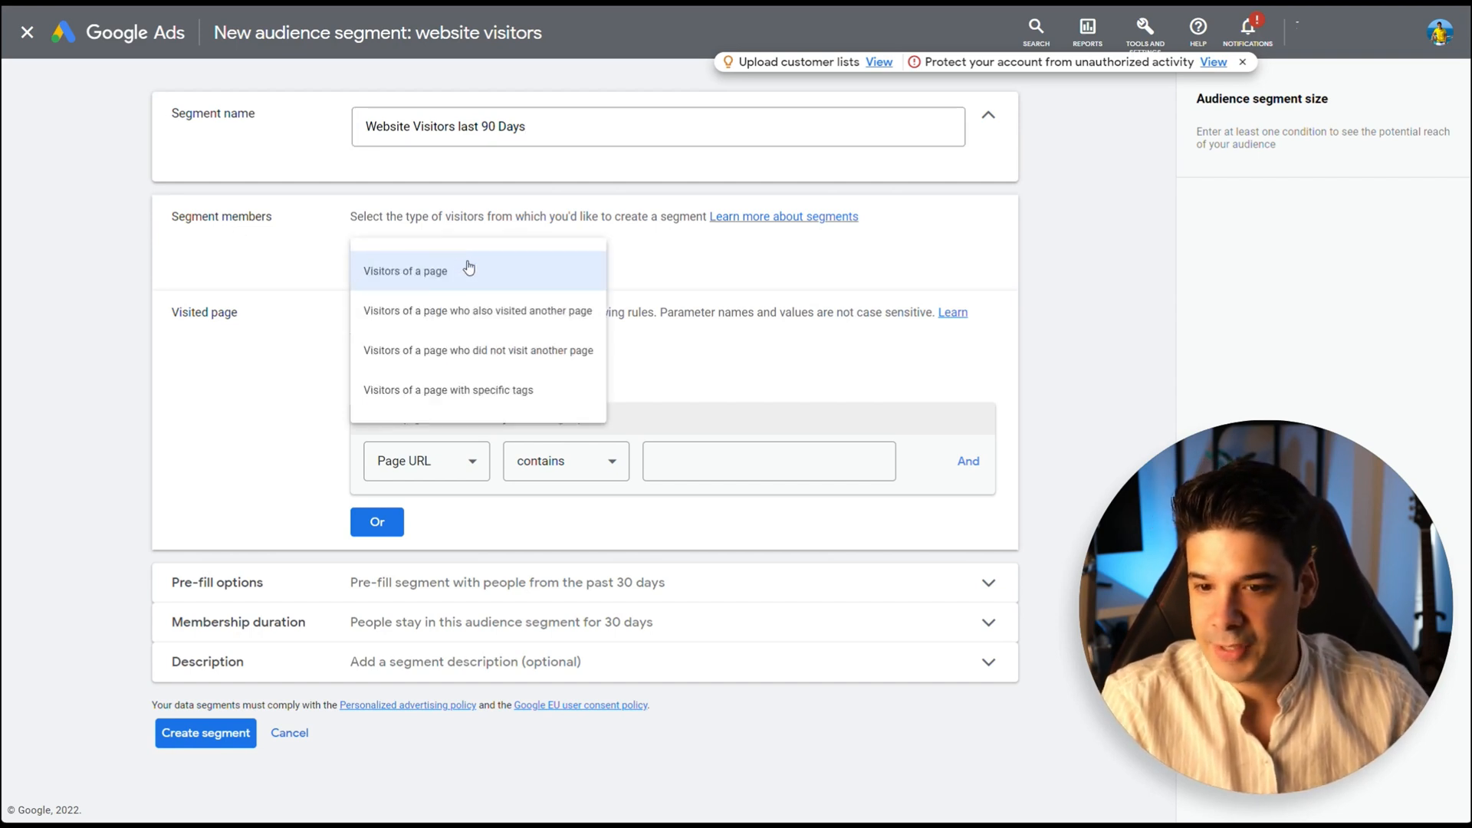
{"action": "left_click", "coordinate": [404, 271]}
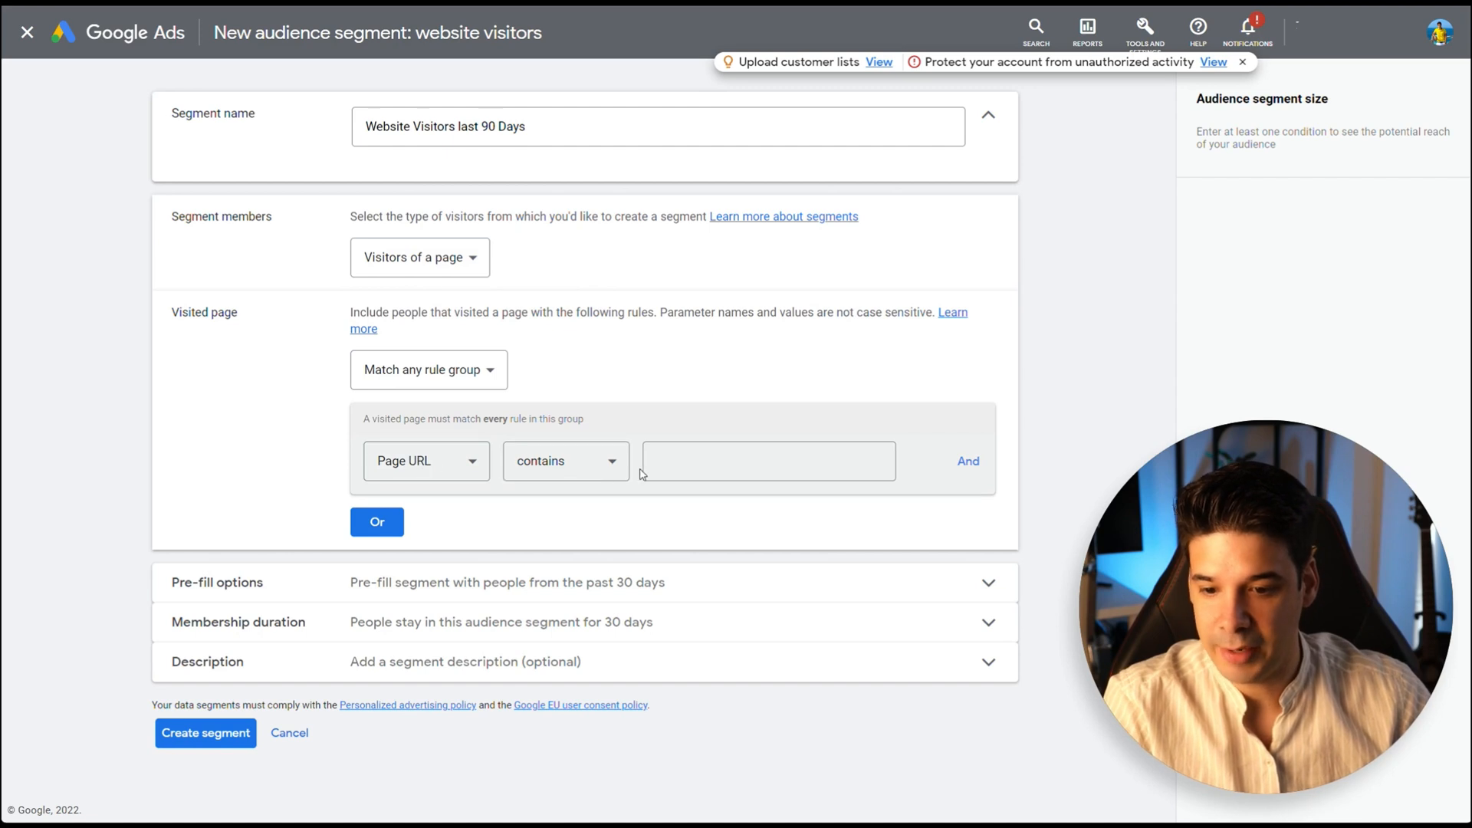
{"action": "left_click", "coordinate": [769, 460]}
{"action": "type", "text": "https://omegaburn.com/"}
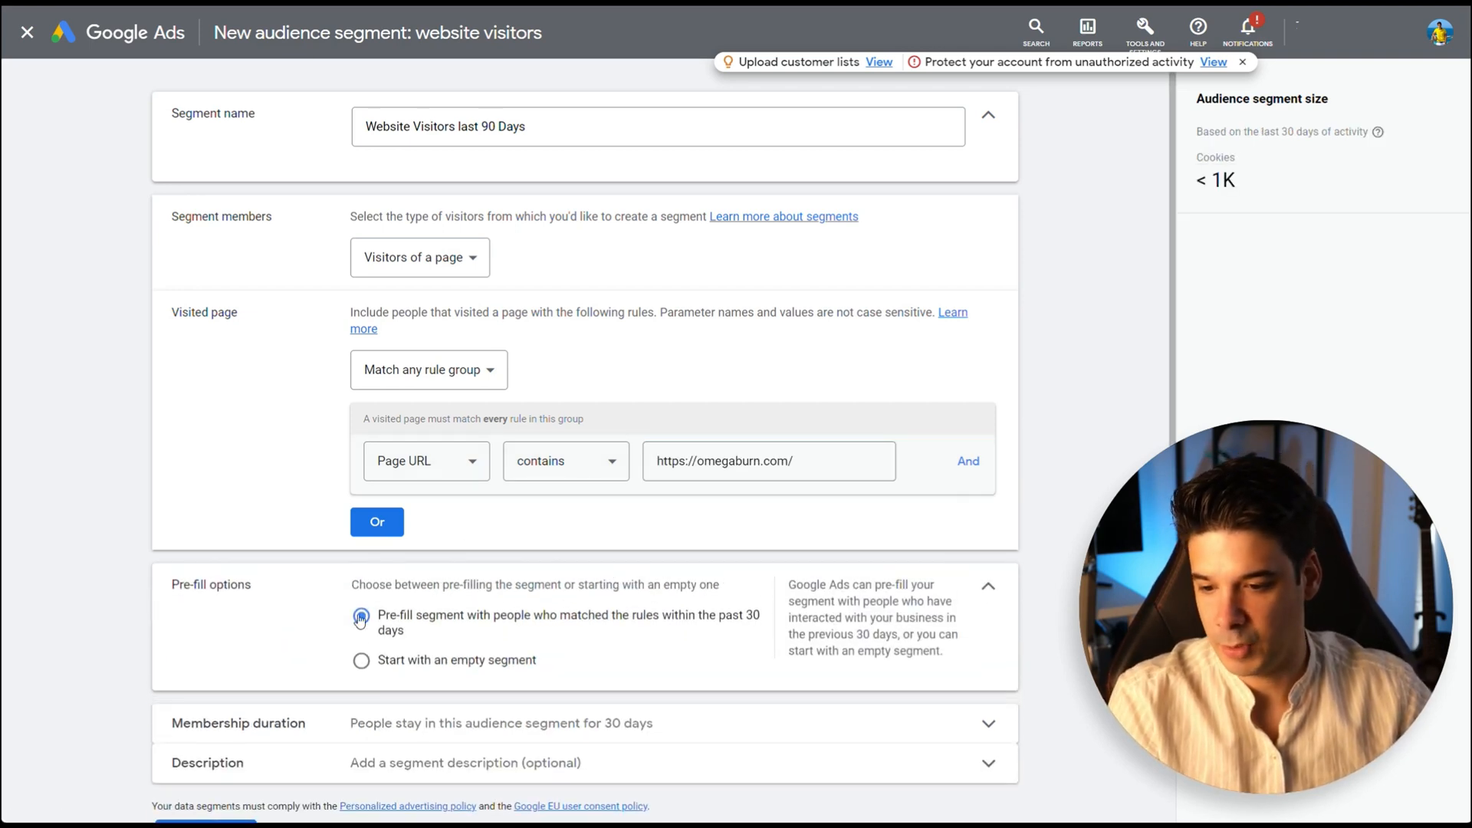
{"action": "scroll", "scroll_direction": "down", "scroll_amount": 3}
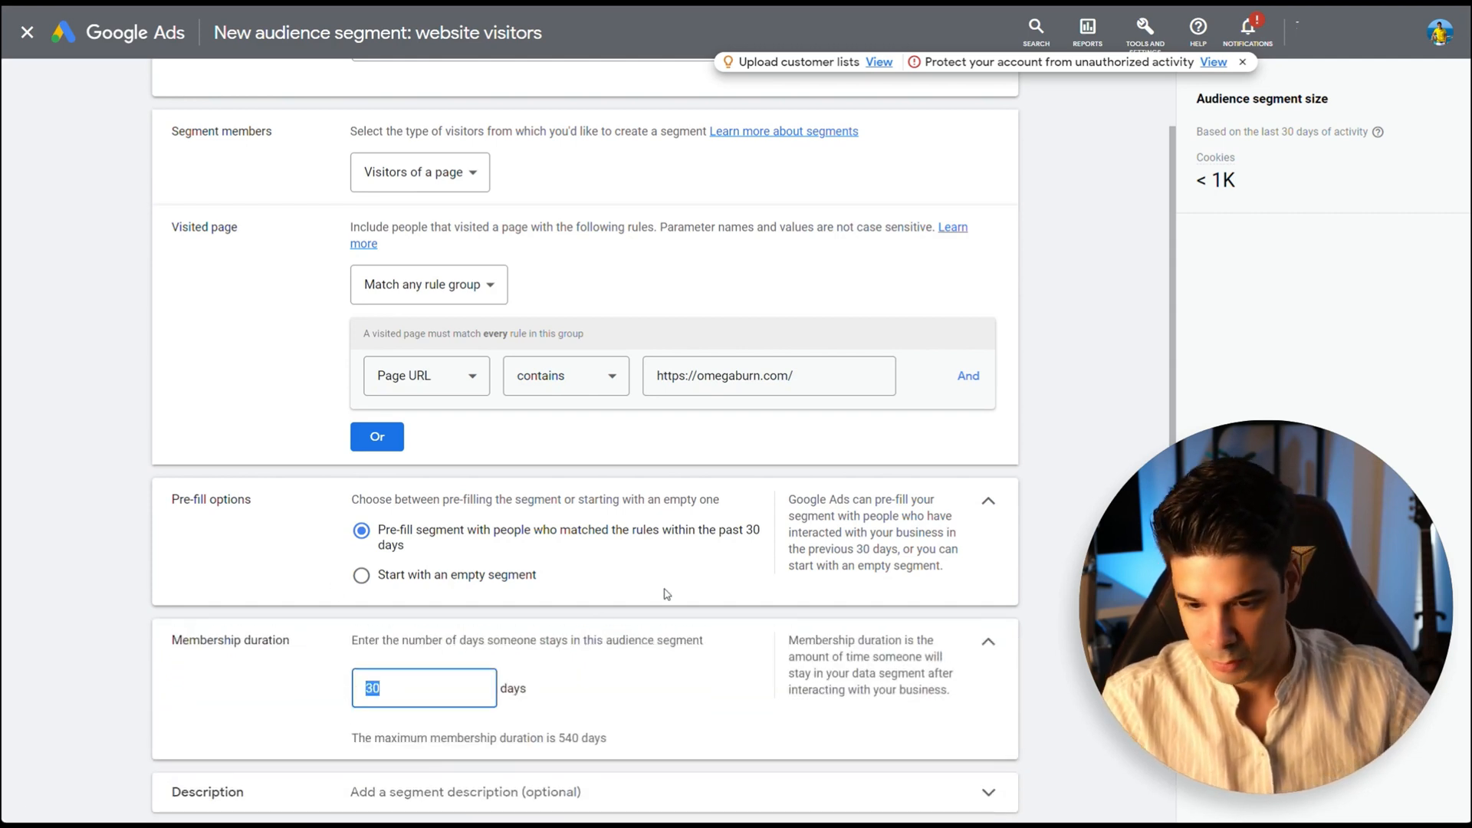
{"action": "type", "text": "90"}
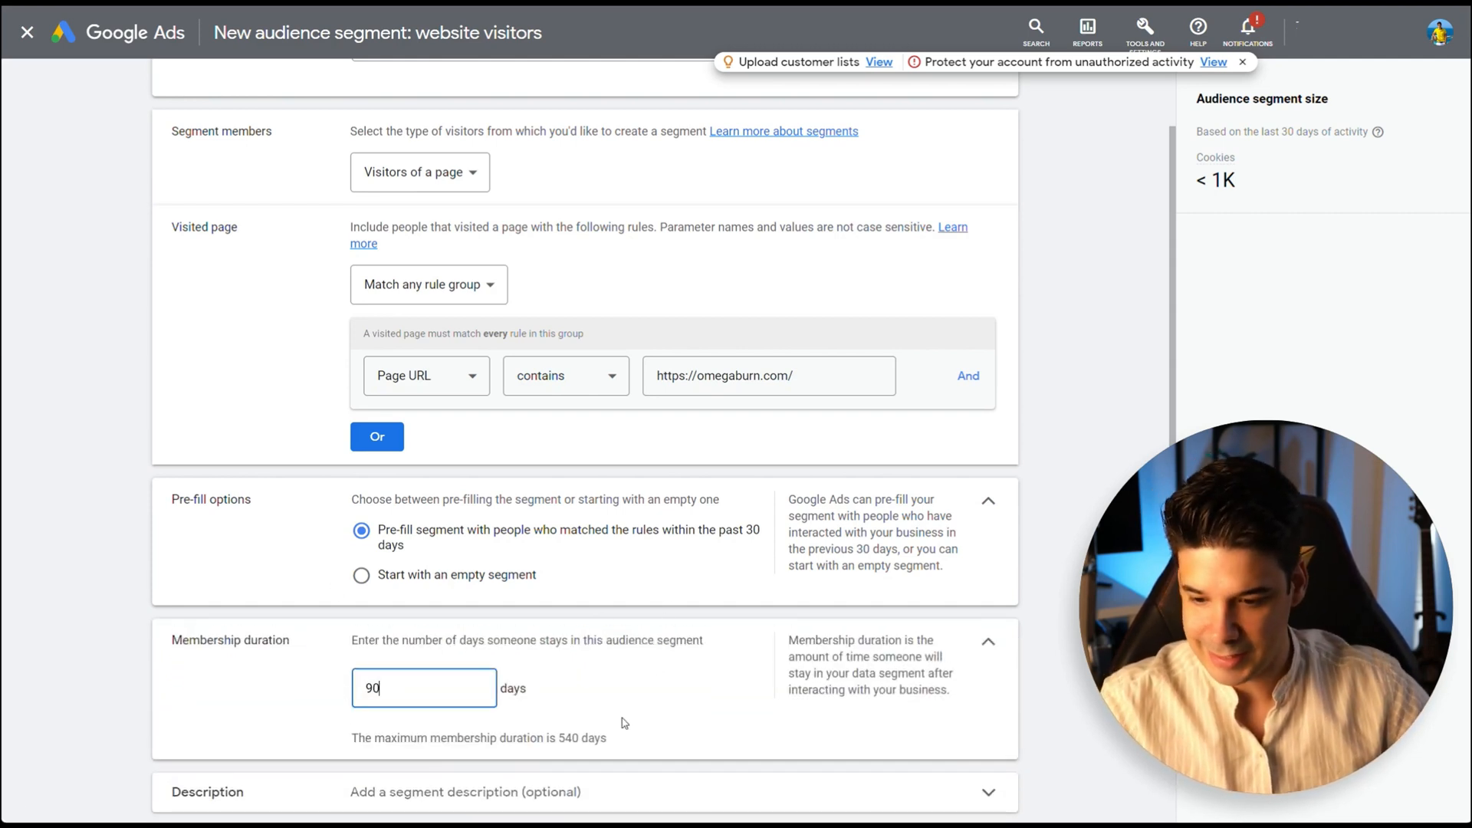
{"action": "scroll", "scroll_direction": "down", "scroll_amount": 3}
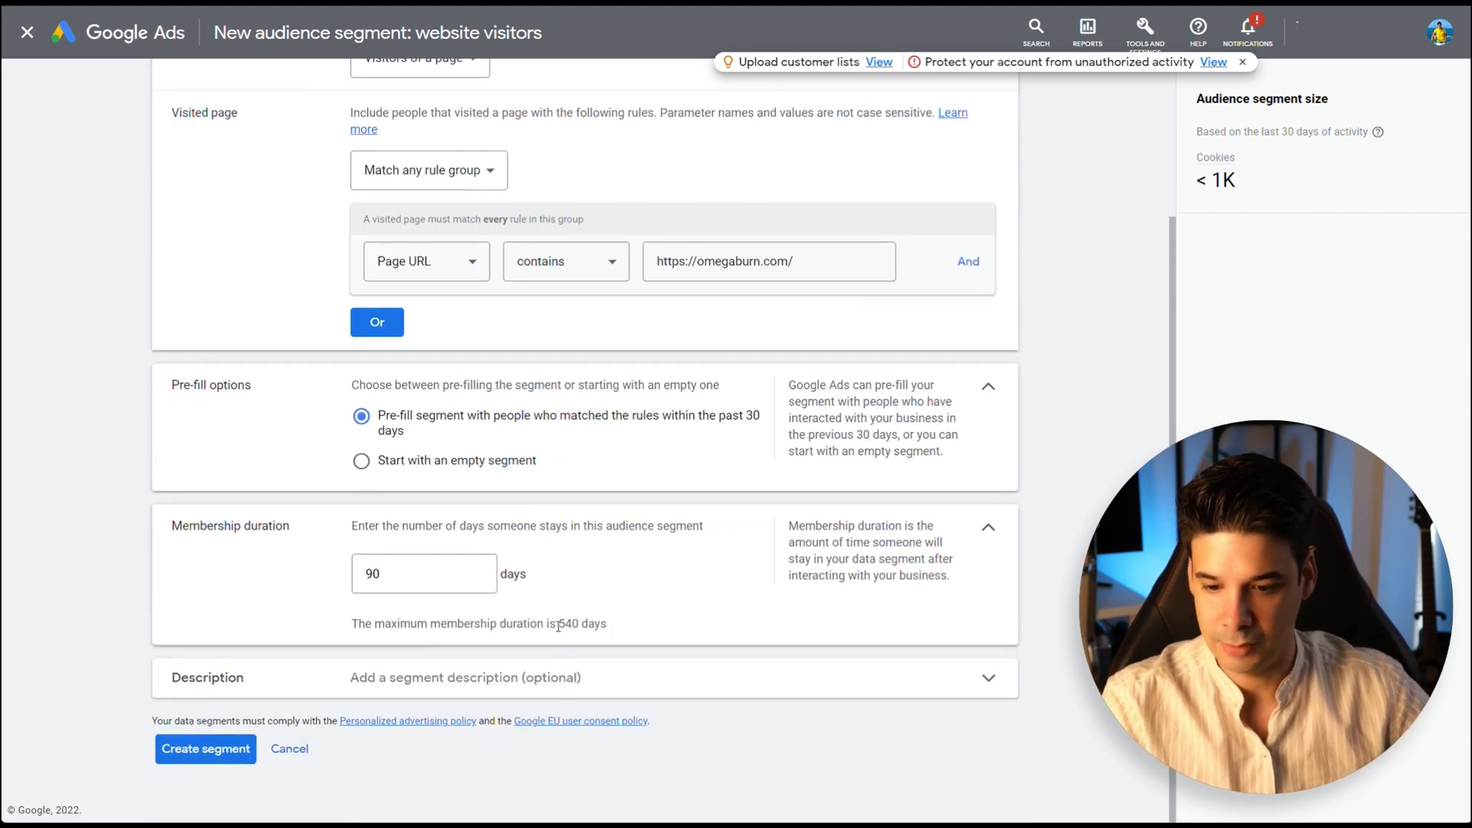
{"action": "left_click", "coordinate": [204, 748]}
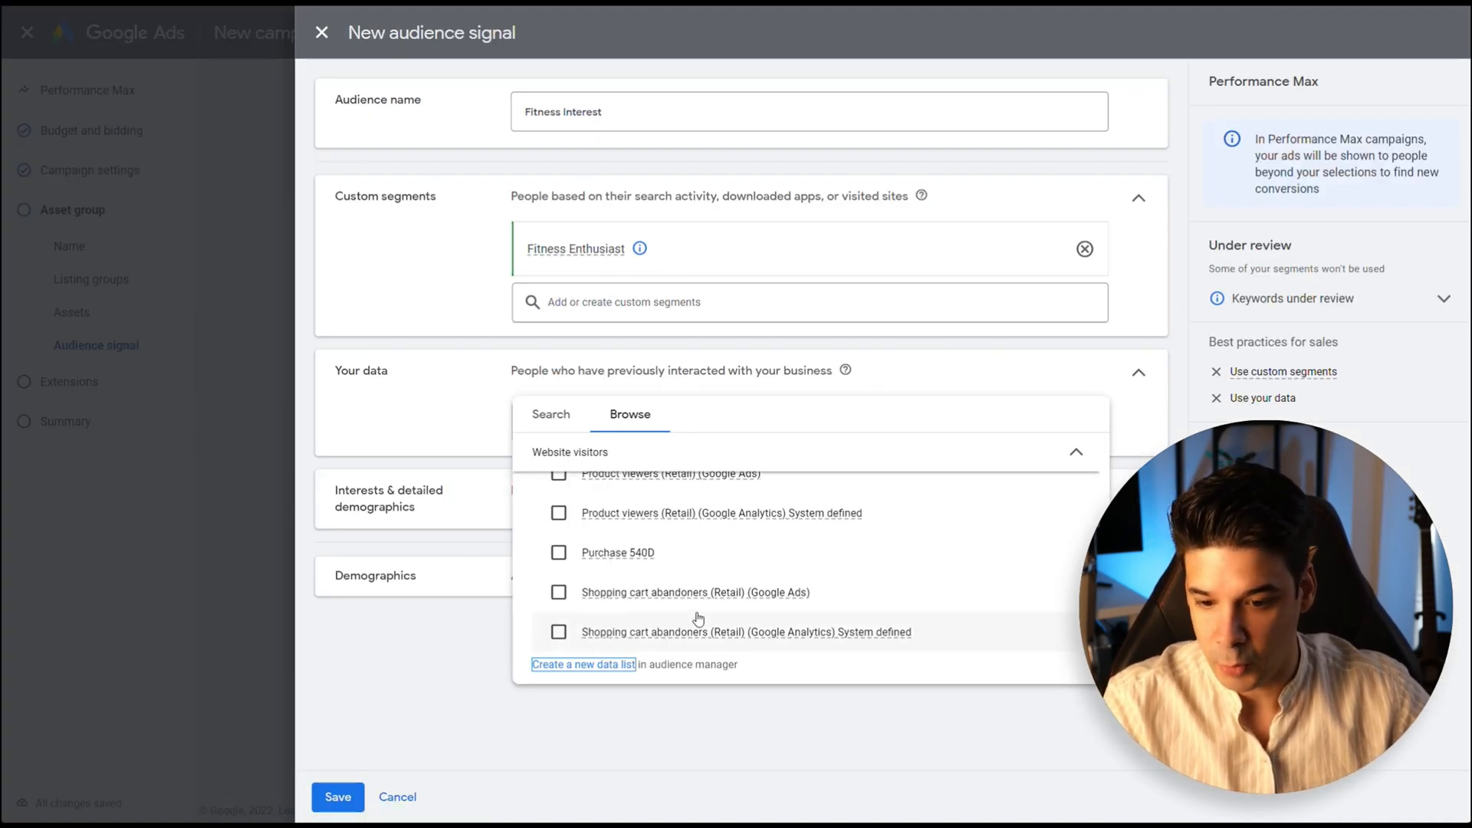
Step: Add the Website Visitors last 90 Days data segment and the Activewear in-market segment to the signal
{"action": "left_click", "coordinate": [551, 414]}
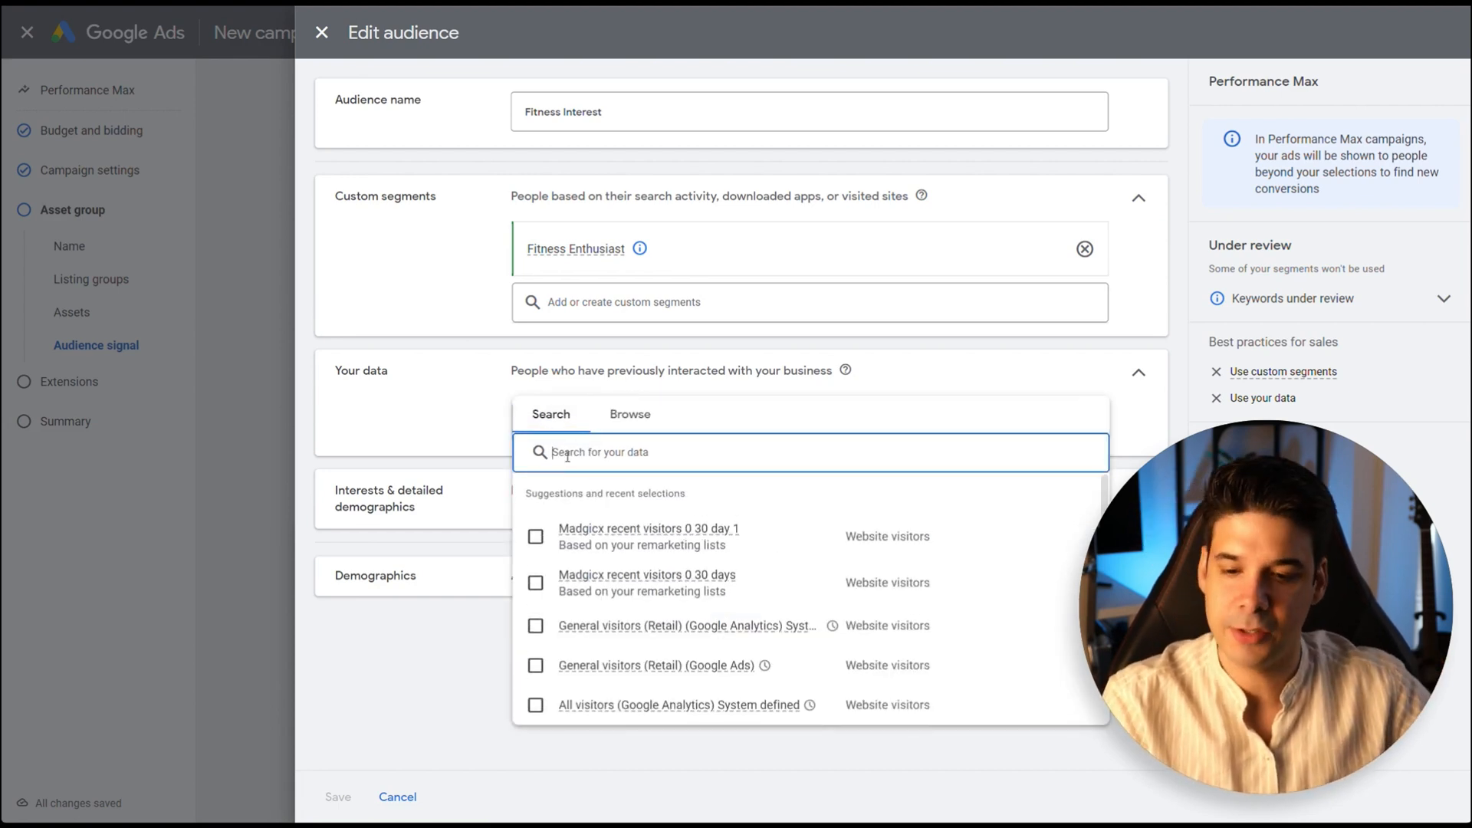
{"action": "type", "text": "90"}
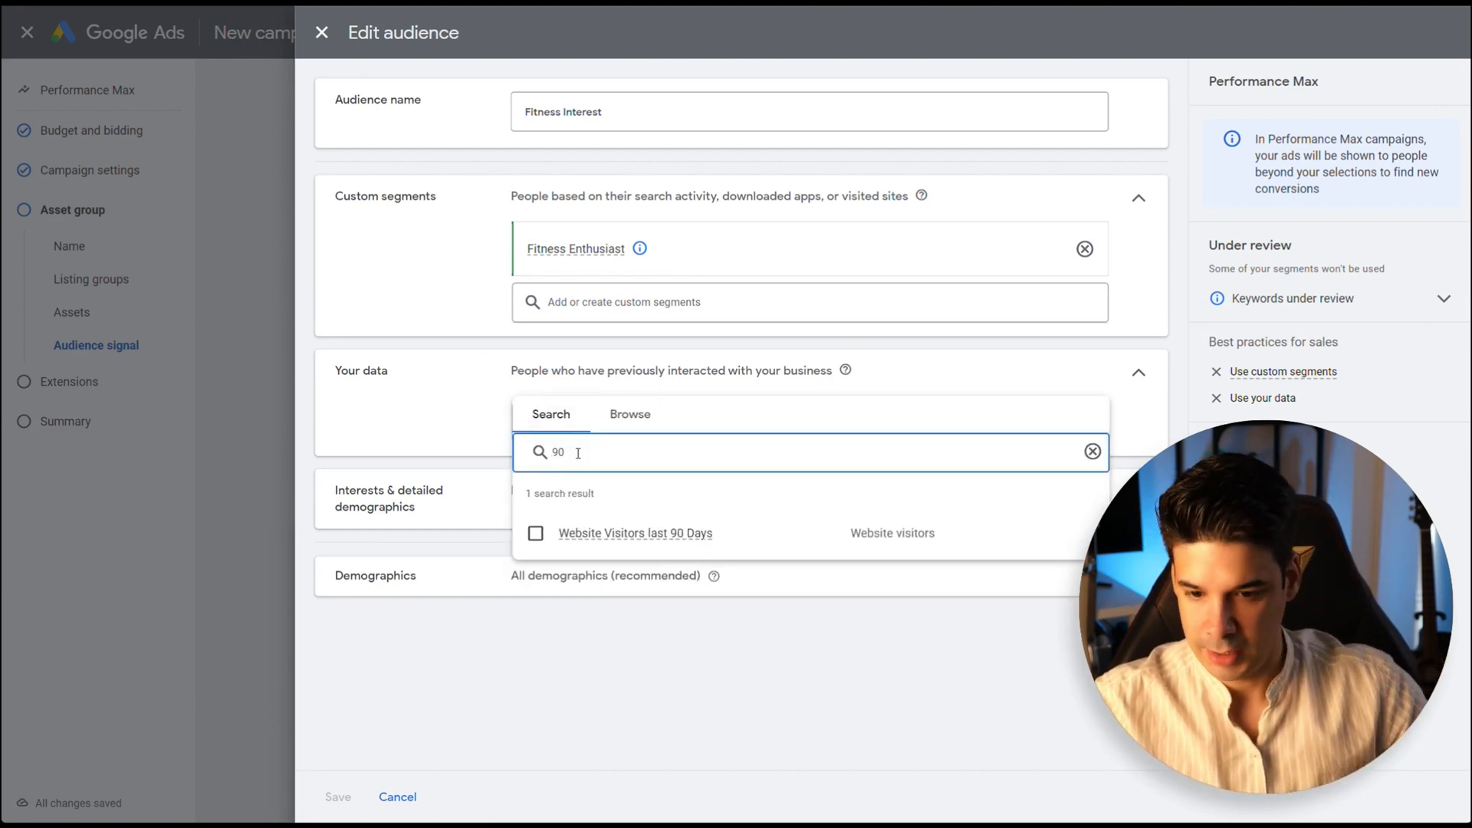
{"action": "left_click", "coordinate": [535, 533]}
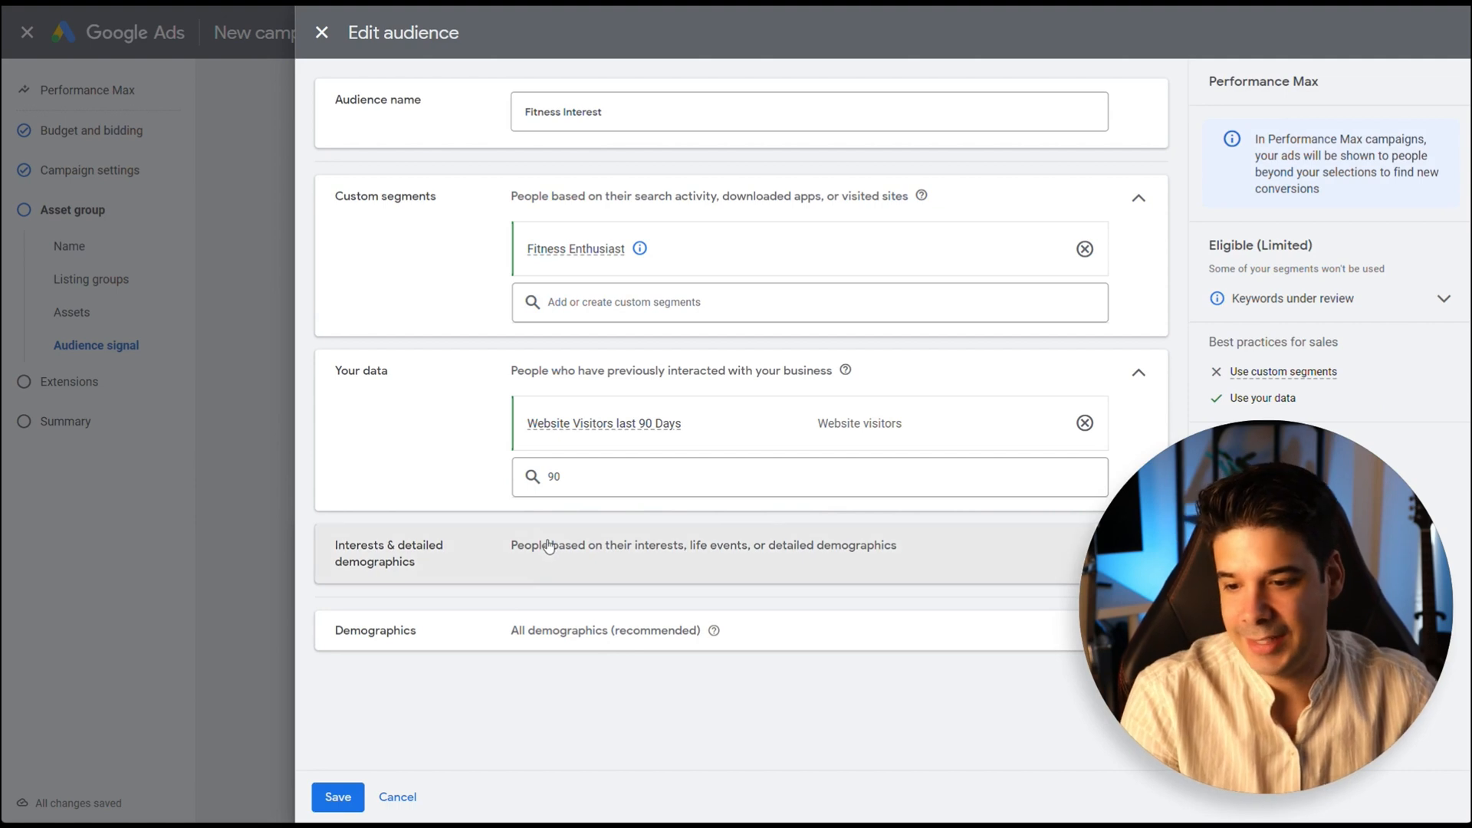
{"action": "type", "text": "active"}
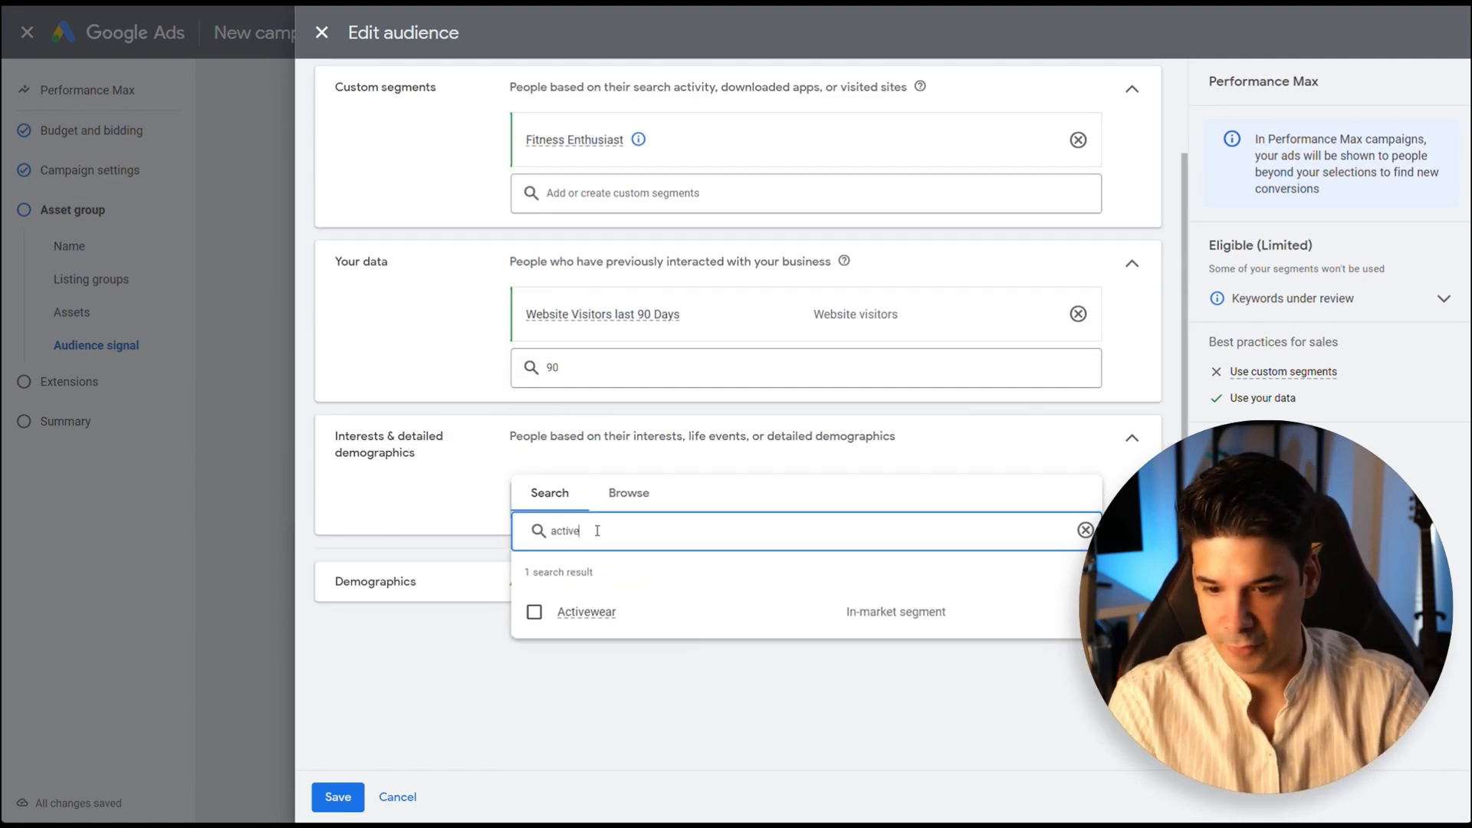
{"action": "left_click", "coordinate": [535, 612]}
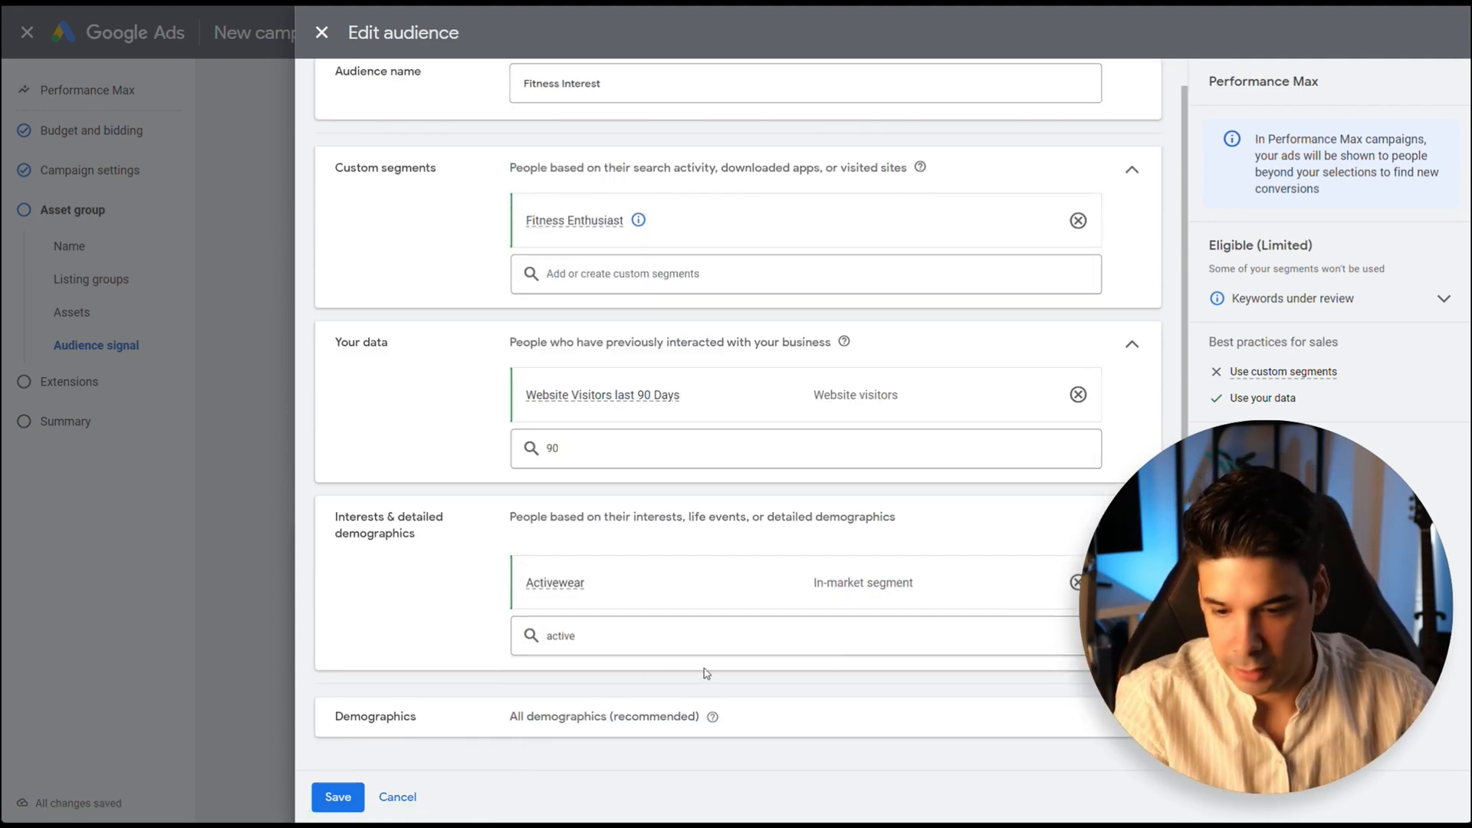
{"action": "left_click_drag", "start_coordinate": [1262, 619], "coordinate": [230, 488]}
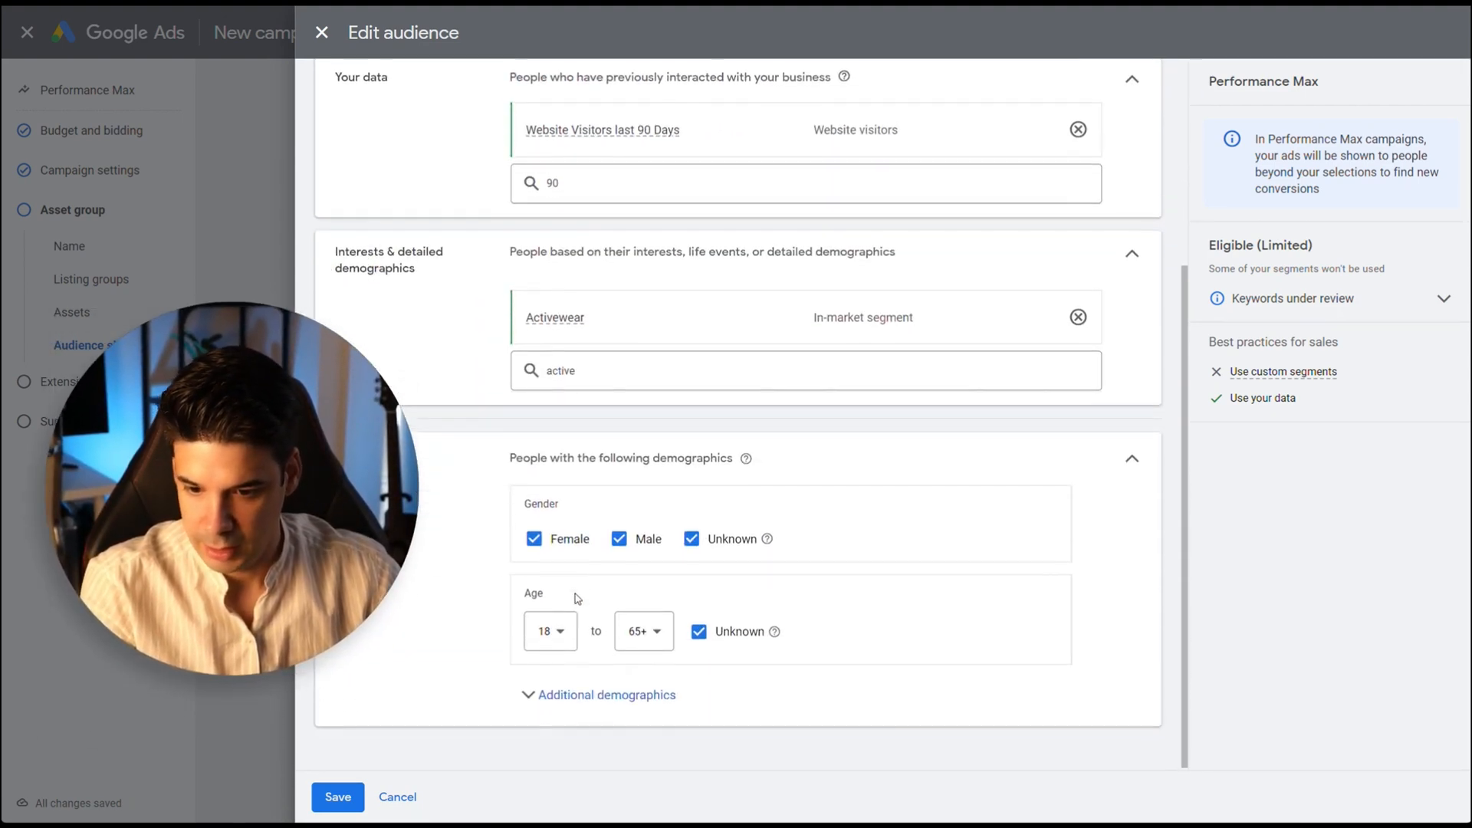
Step: Narrow demographics to males aged 18–44 and save the Fitness Interest audience signal
{"action": "left_click", "coordinate": [655, 630]}
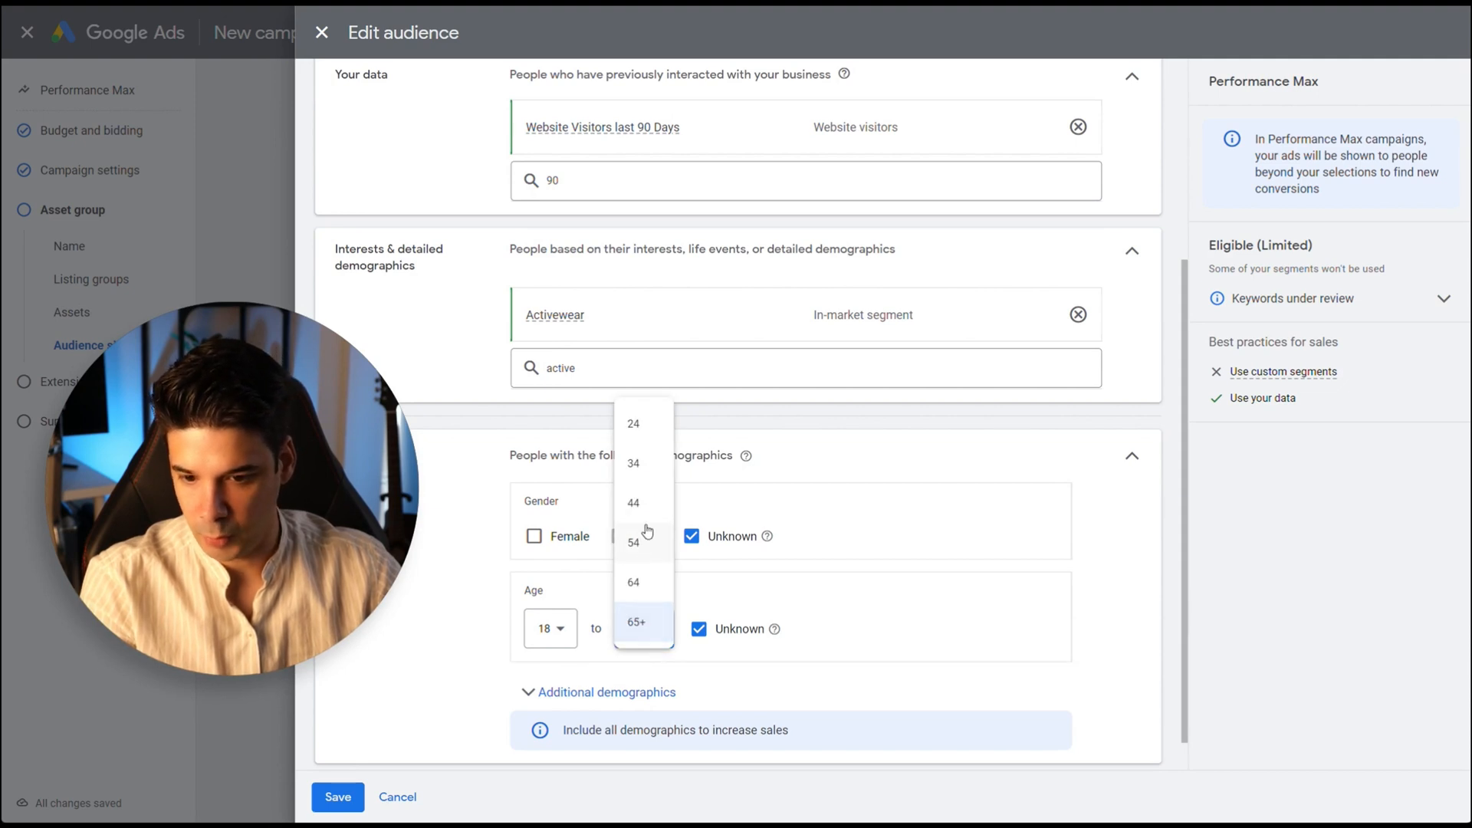
{"action": "left_click", "coordinate": [632, 502]}
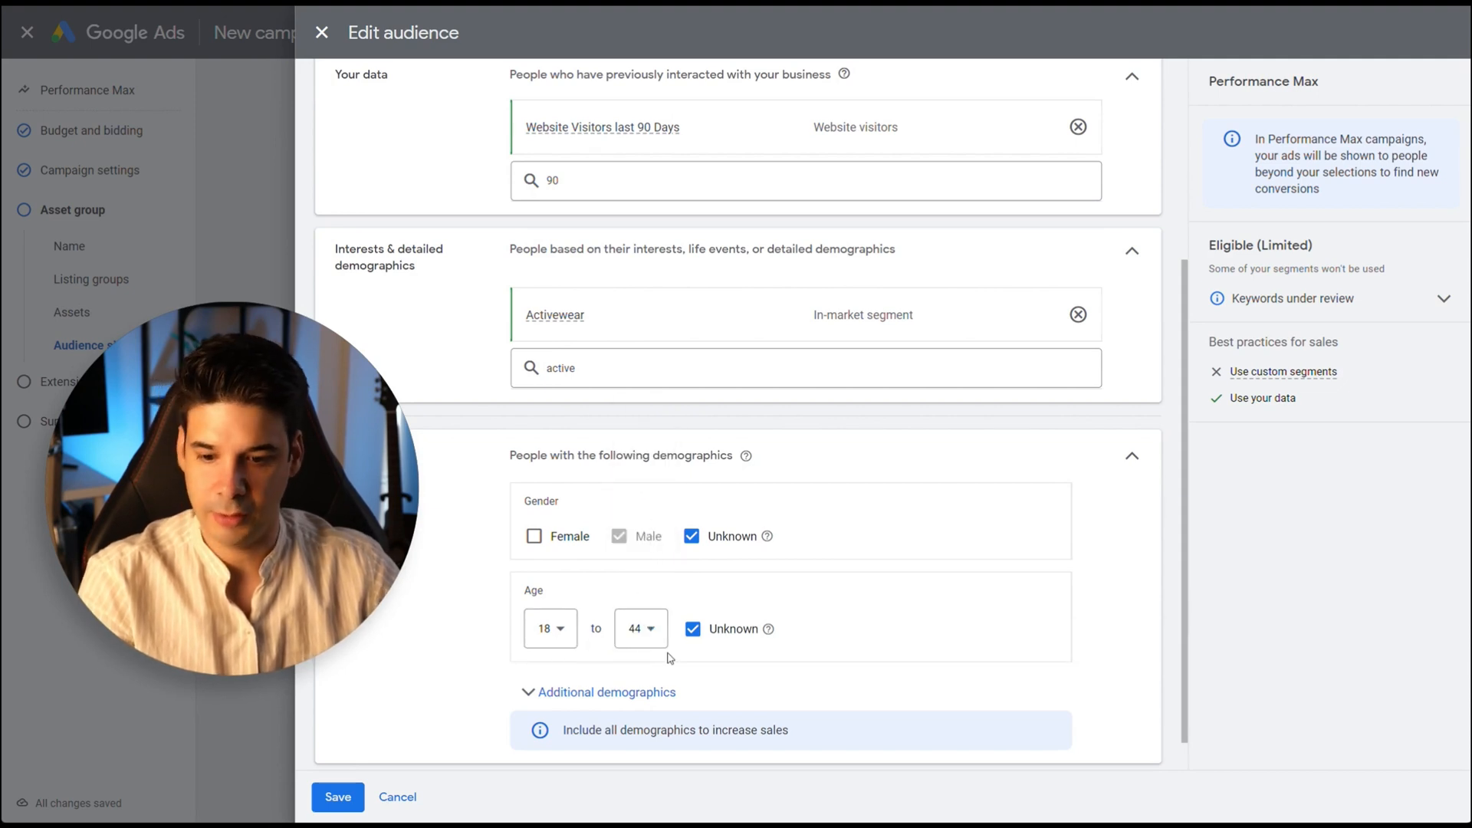
{"action": "left_click", "coordinate": [605, 693]}
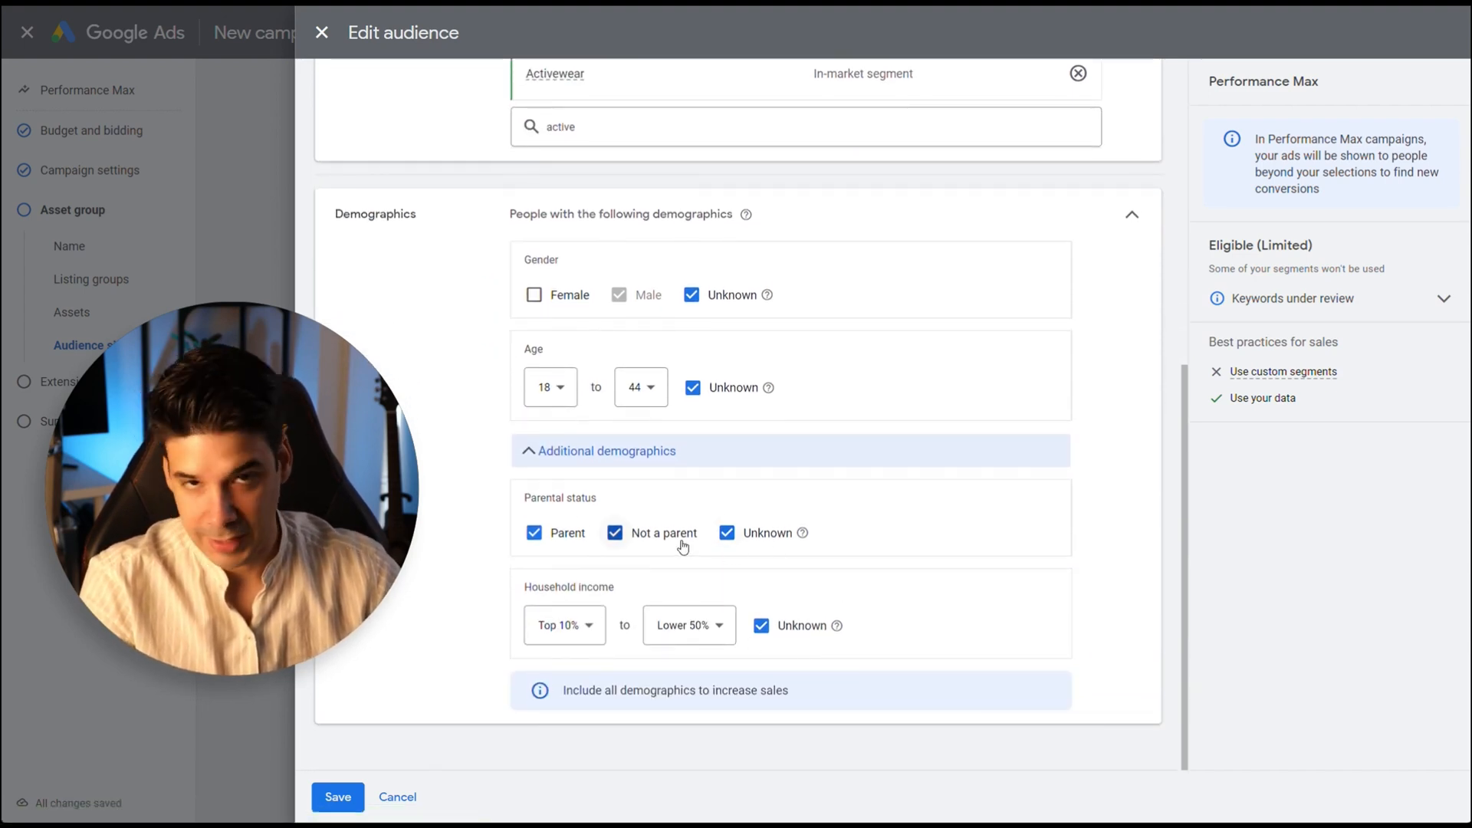
{"action": "left_click", "coordinate": [336, 796]}
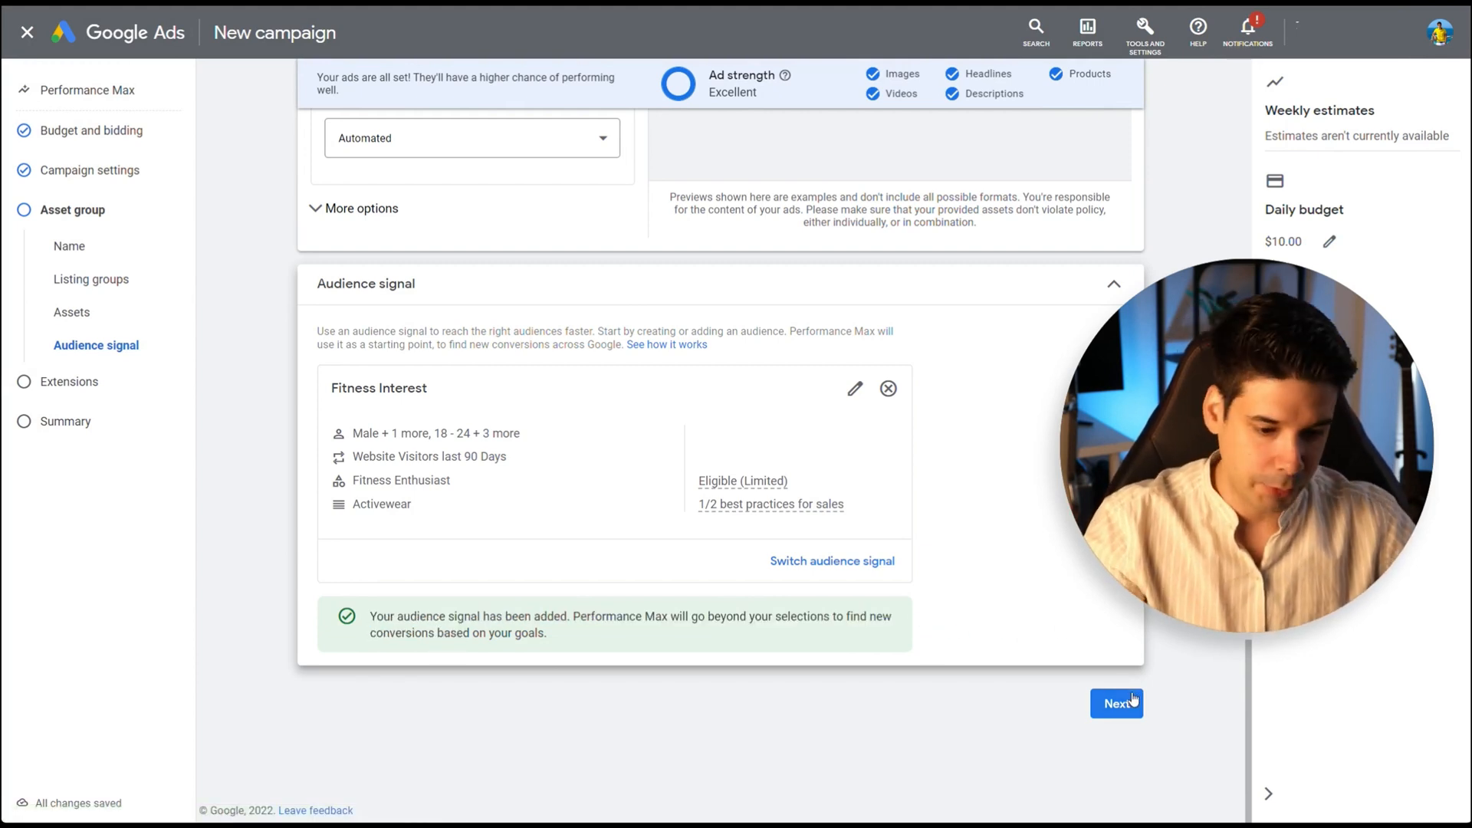
Step: Select three Sweat sitelink extensions, preview the ad, and continue to the campaign review
{"action": "left_click", "coordinate": [1116, 703]}
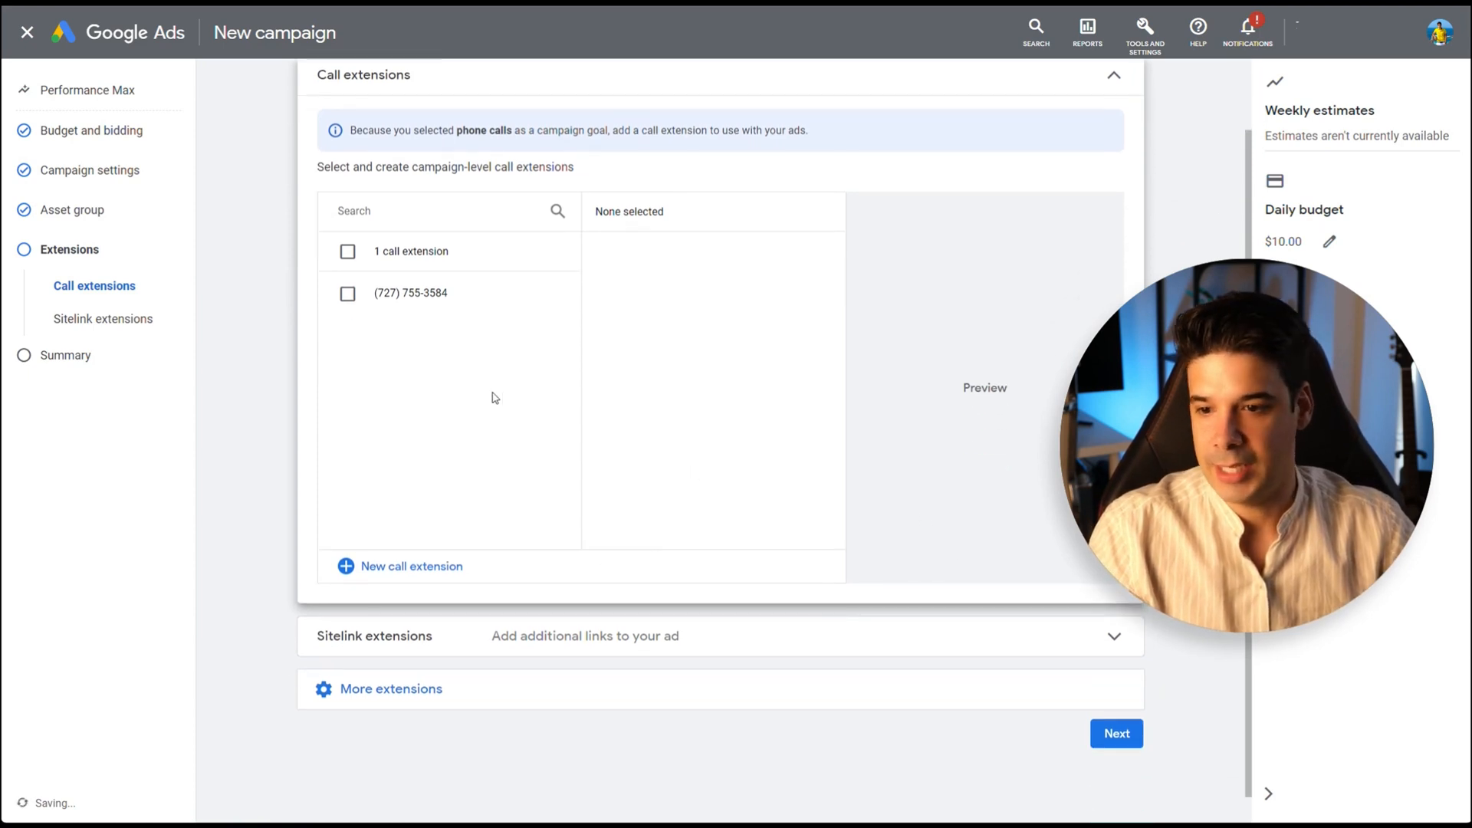
{"action": "scroll", "scroll_direction": "down", "scroll_amount": 3}
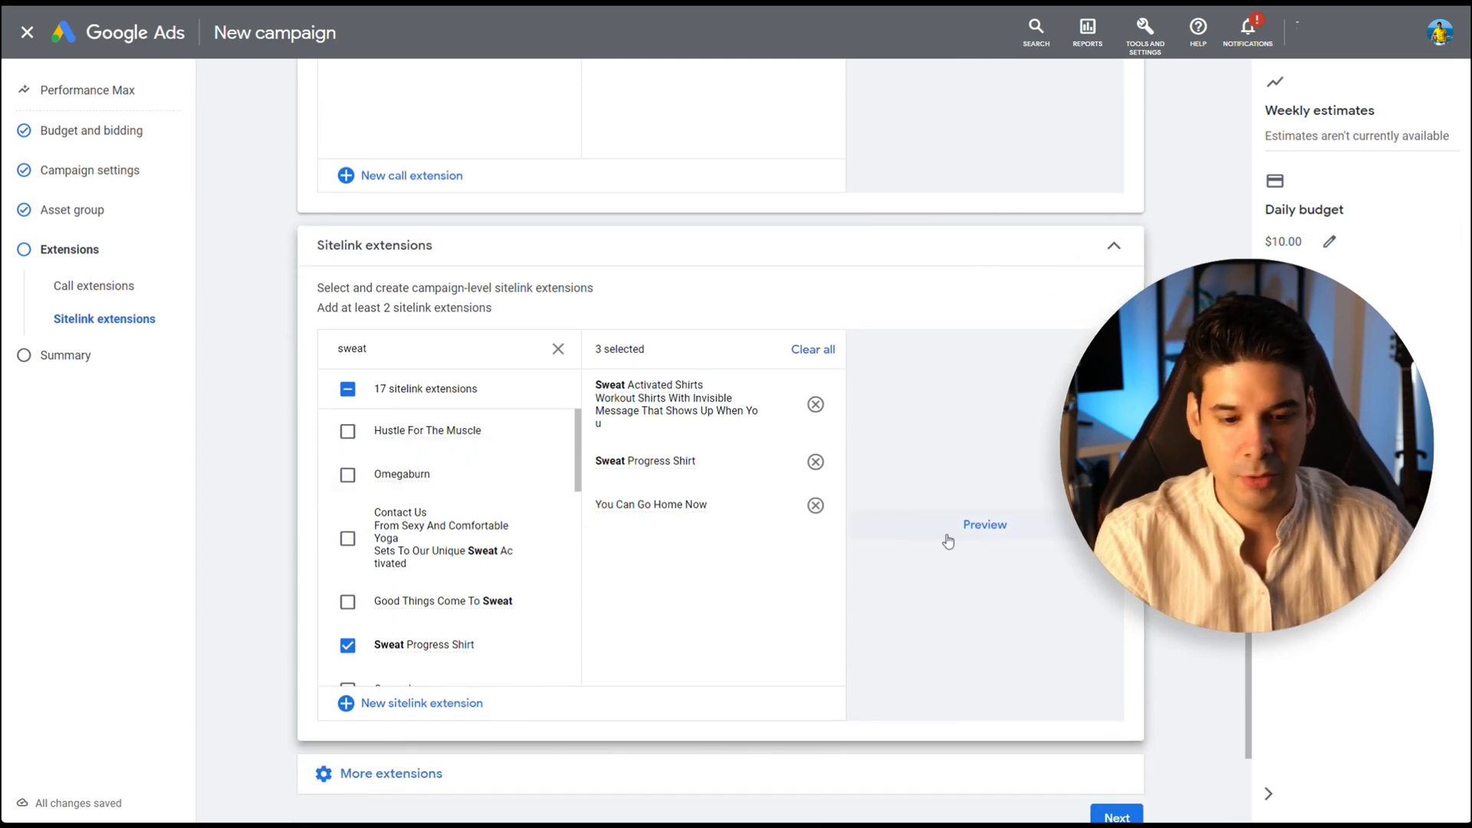
{"action": "left_click", "coordinate": [984, 524]}
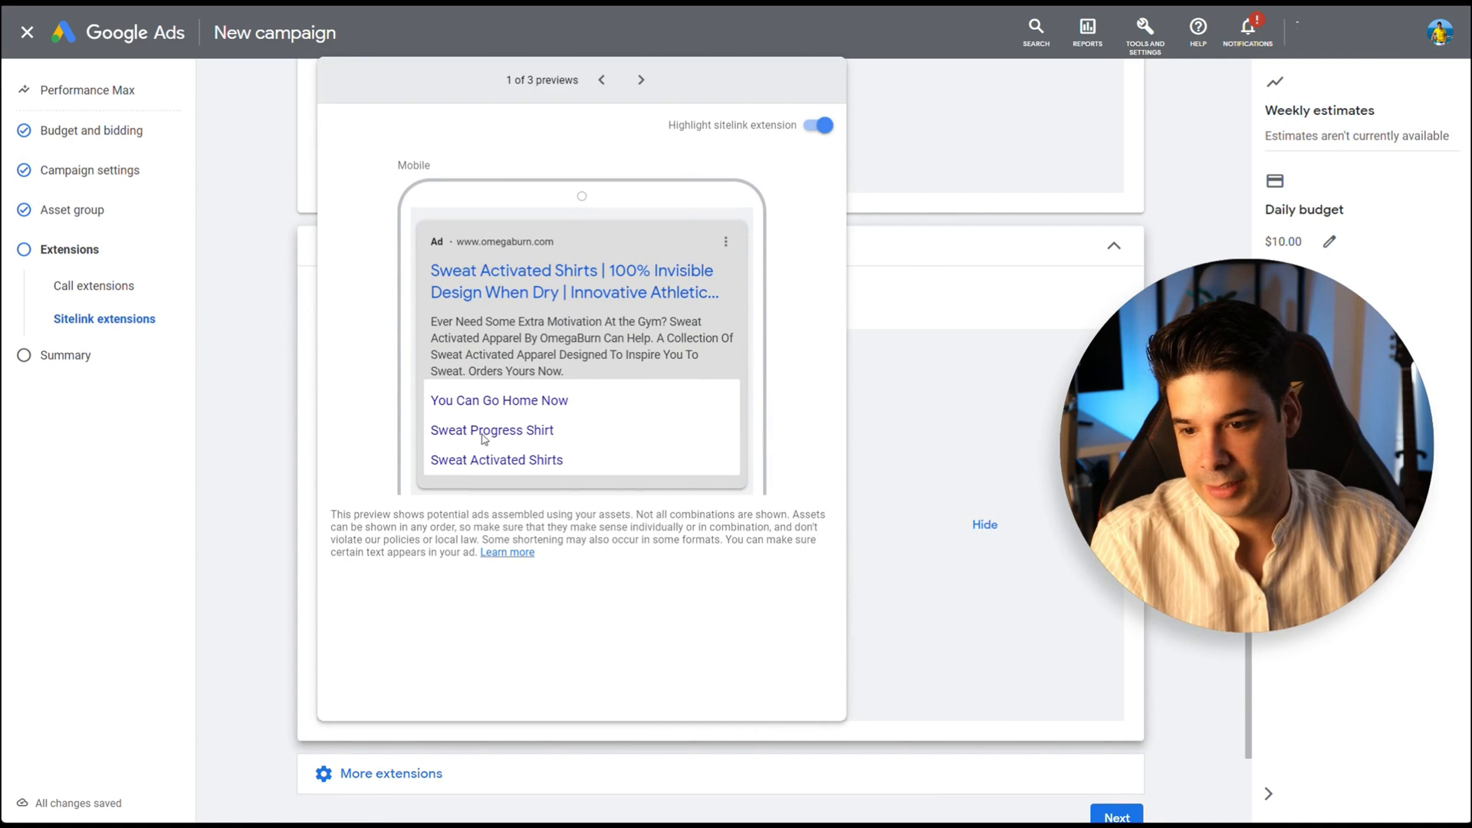
{"action": "left_click", "coordinate": [984, 525]}
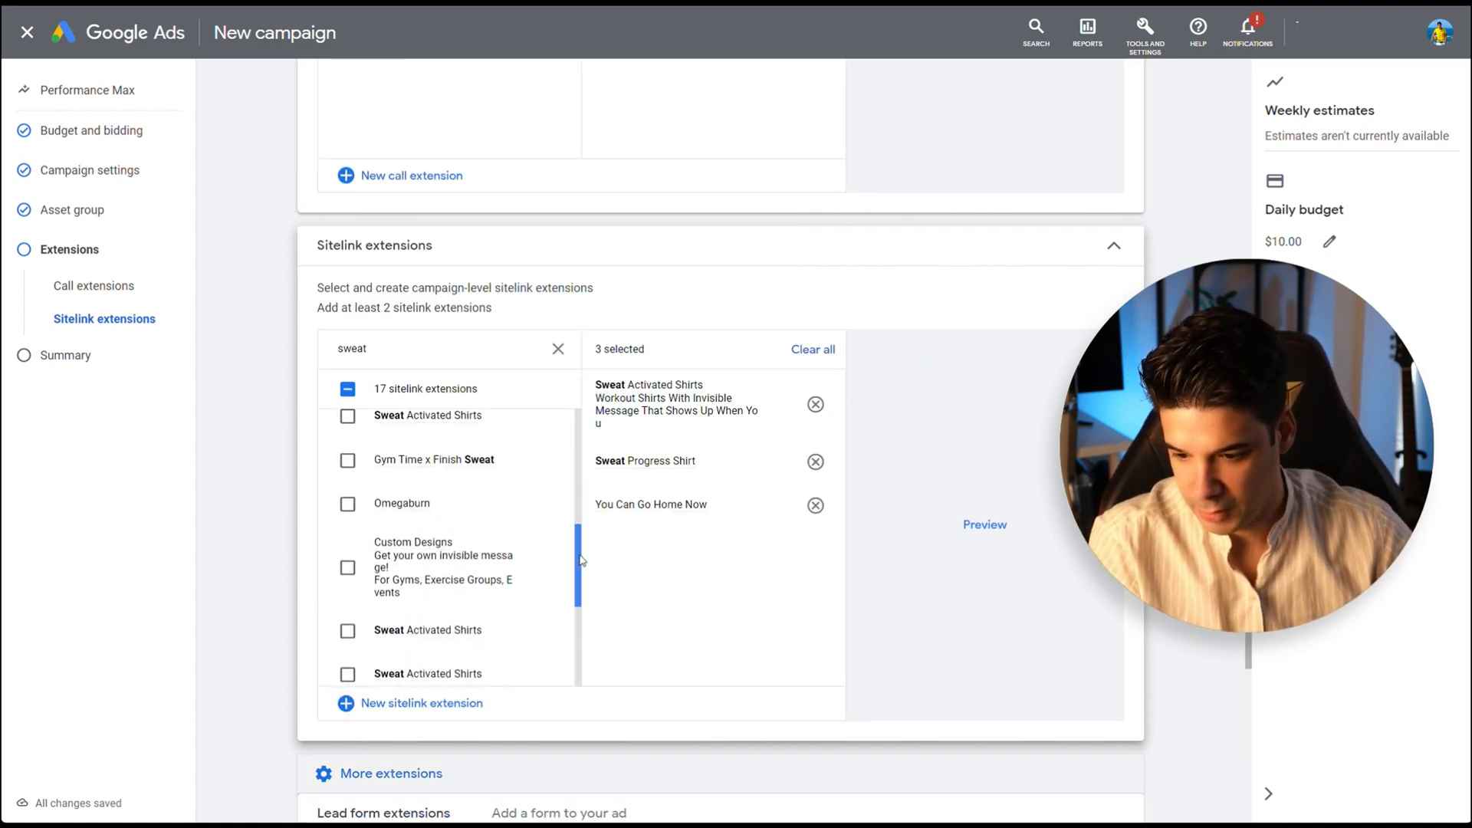
{"action": "scroll", "scroll_direction": "down", "scroll_amount": 3}
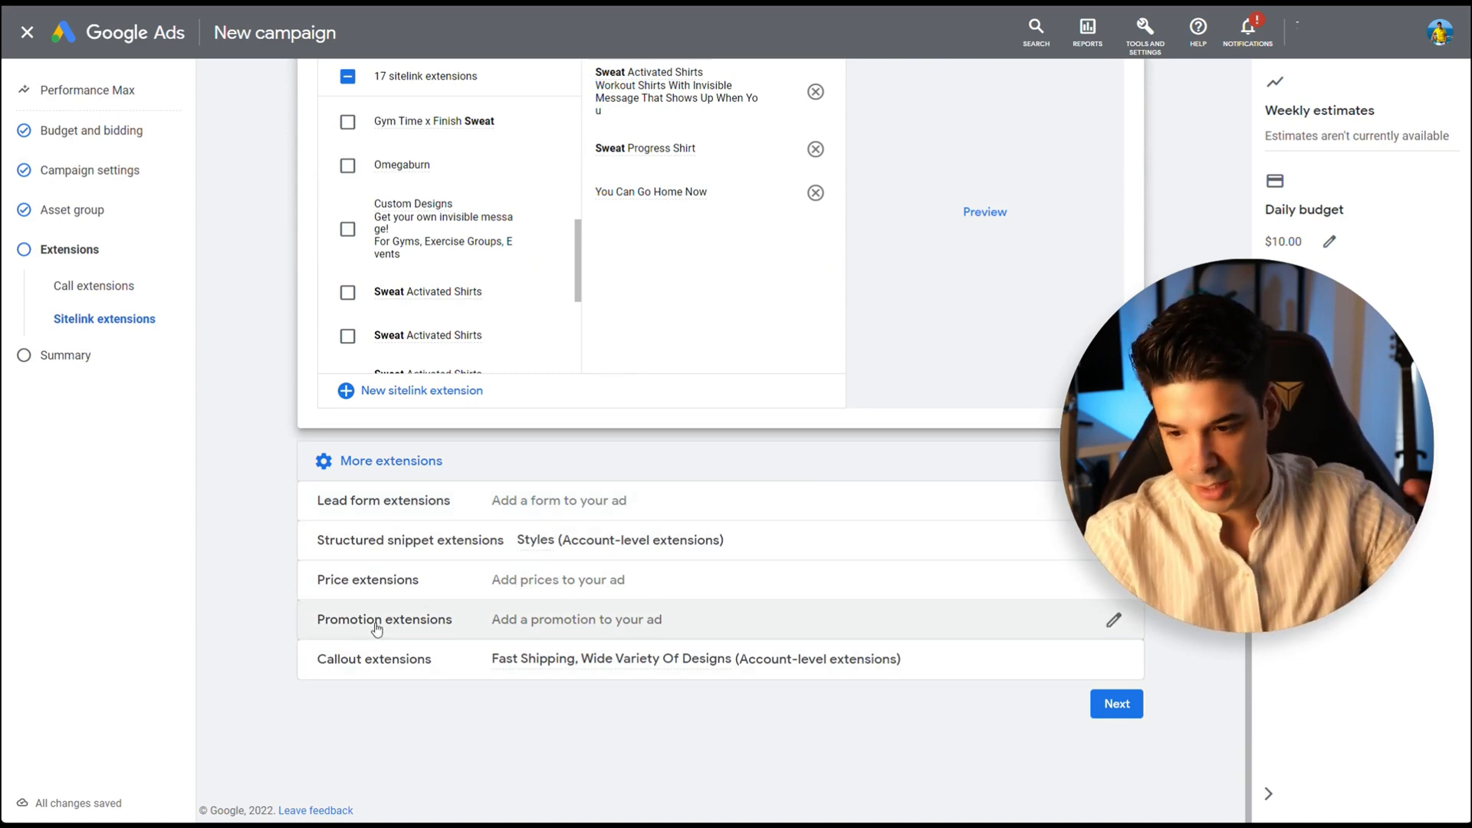
{"action": "mouse_move", "coordinate": [471, 672]}
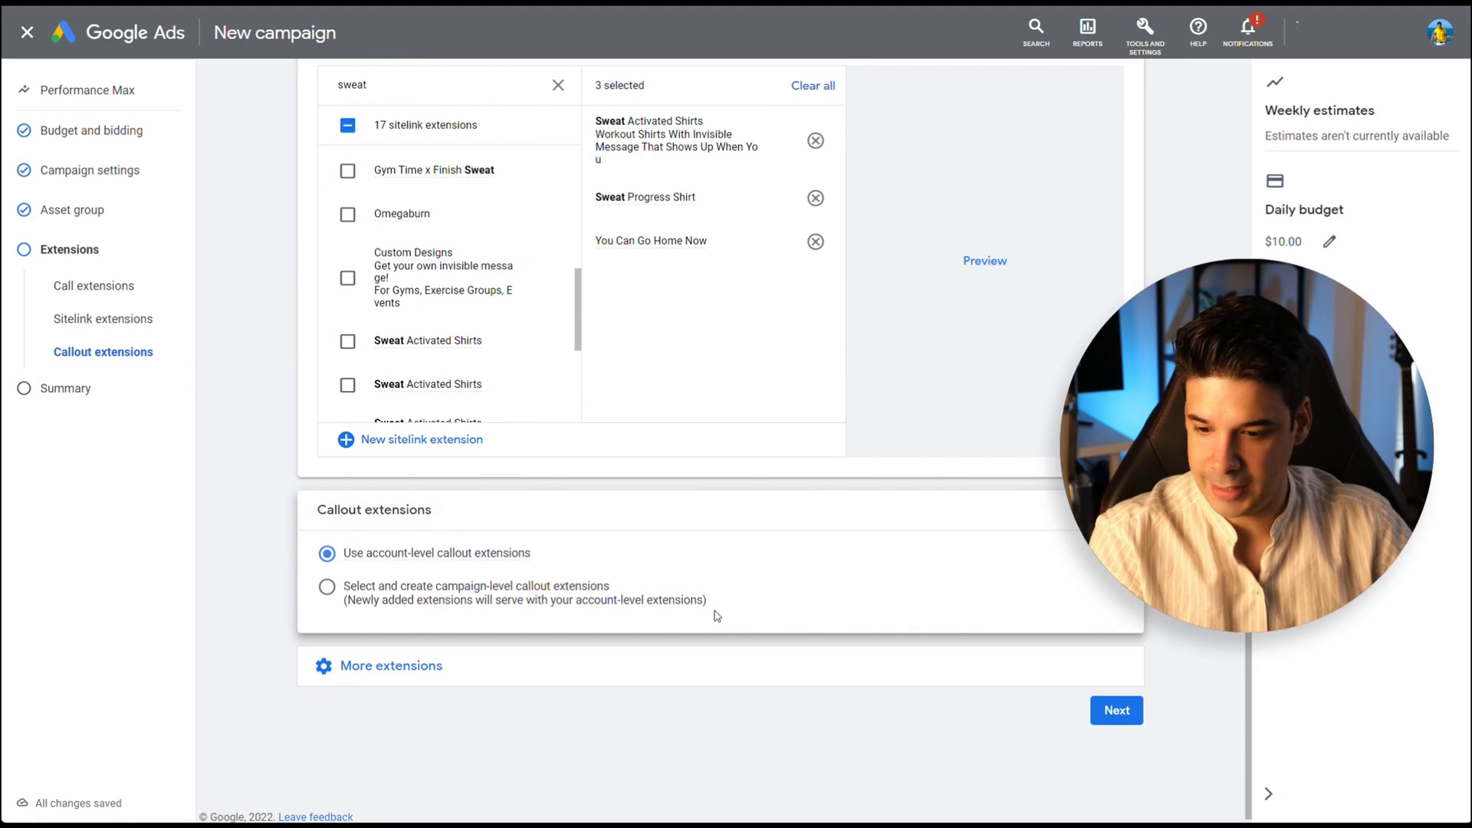
{"action": "left_click", "coordinate": [1116, 710]}
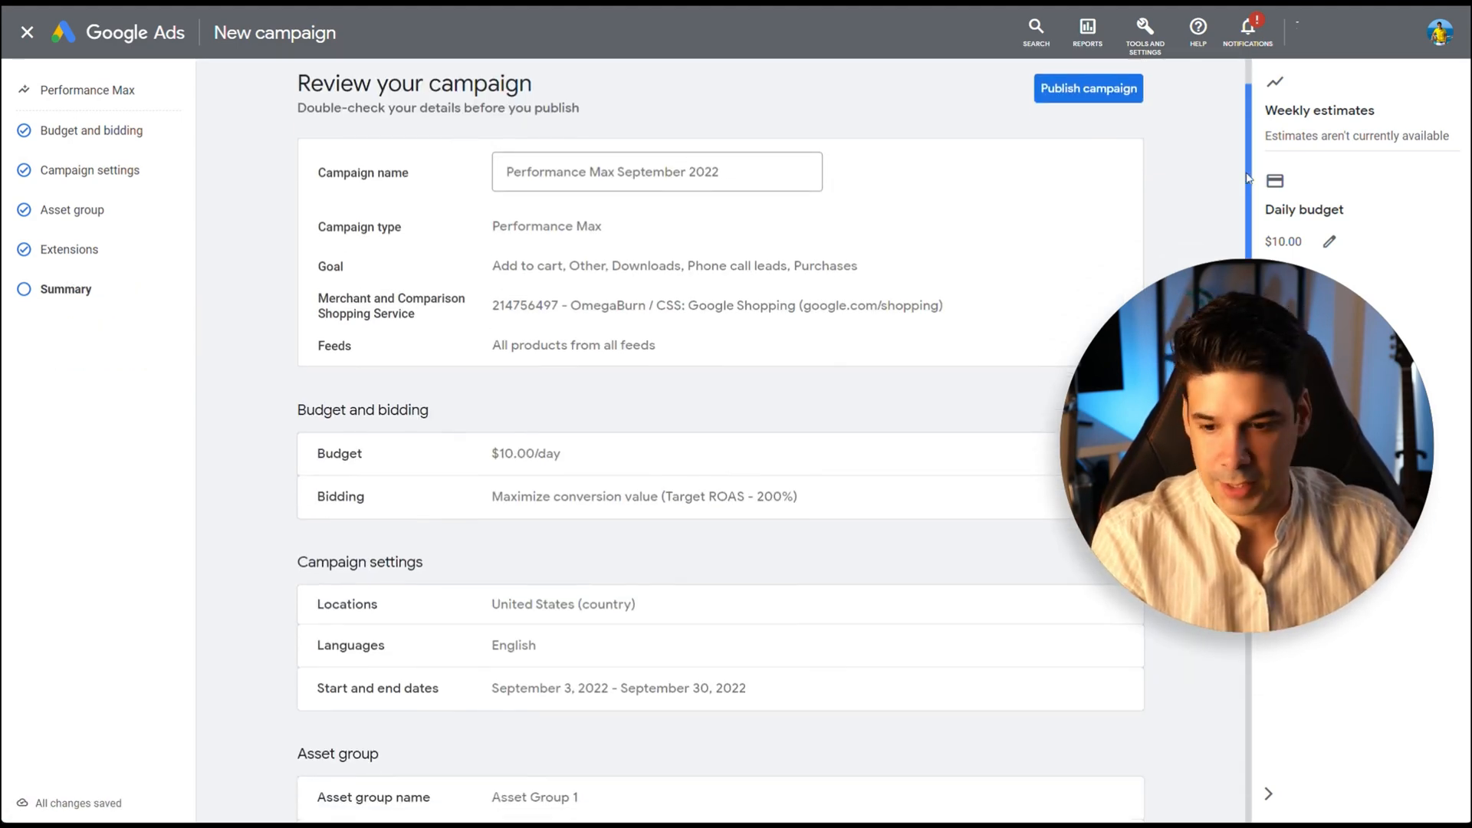
Step: Publish the Performance Max September 2022 campaign
{"action": "scroll", "scroll_direction": "down", "scroll_amount": 3}
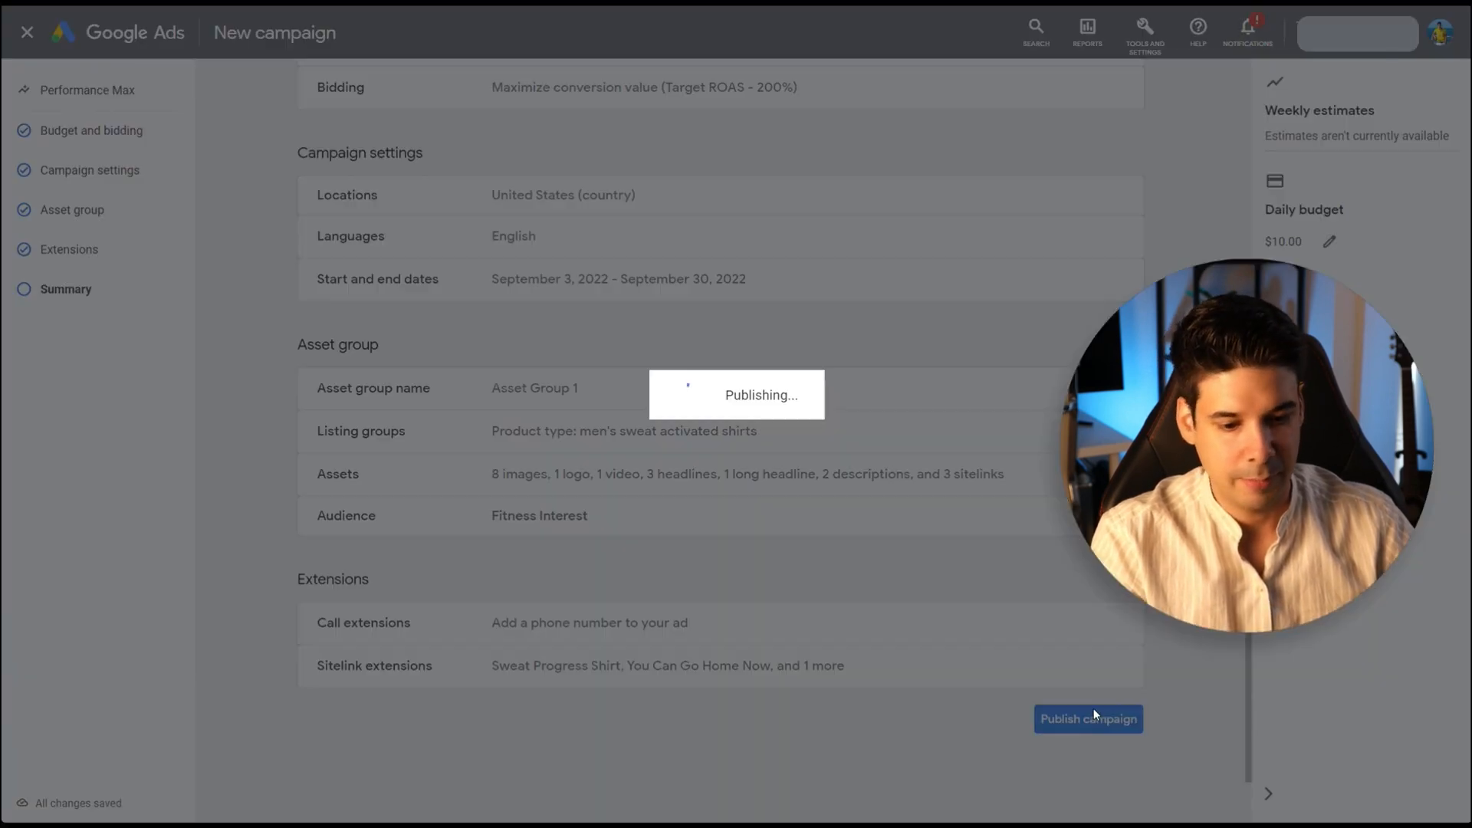
{"action": "left_click", "coordinate": [1088, 718]}
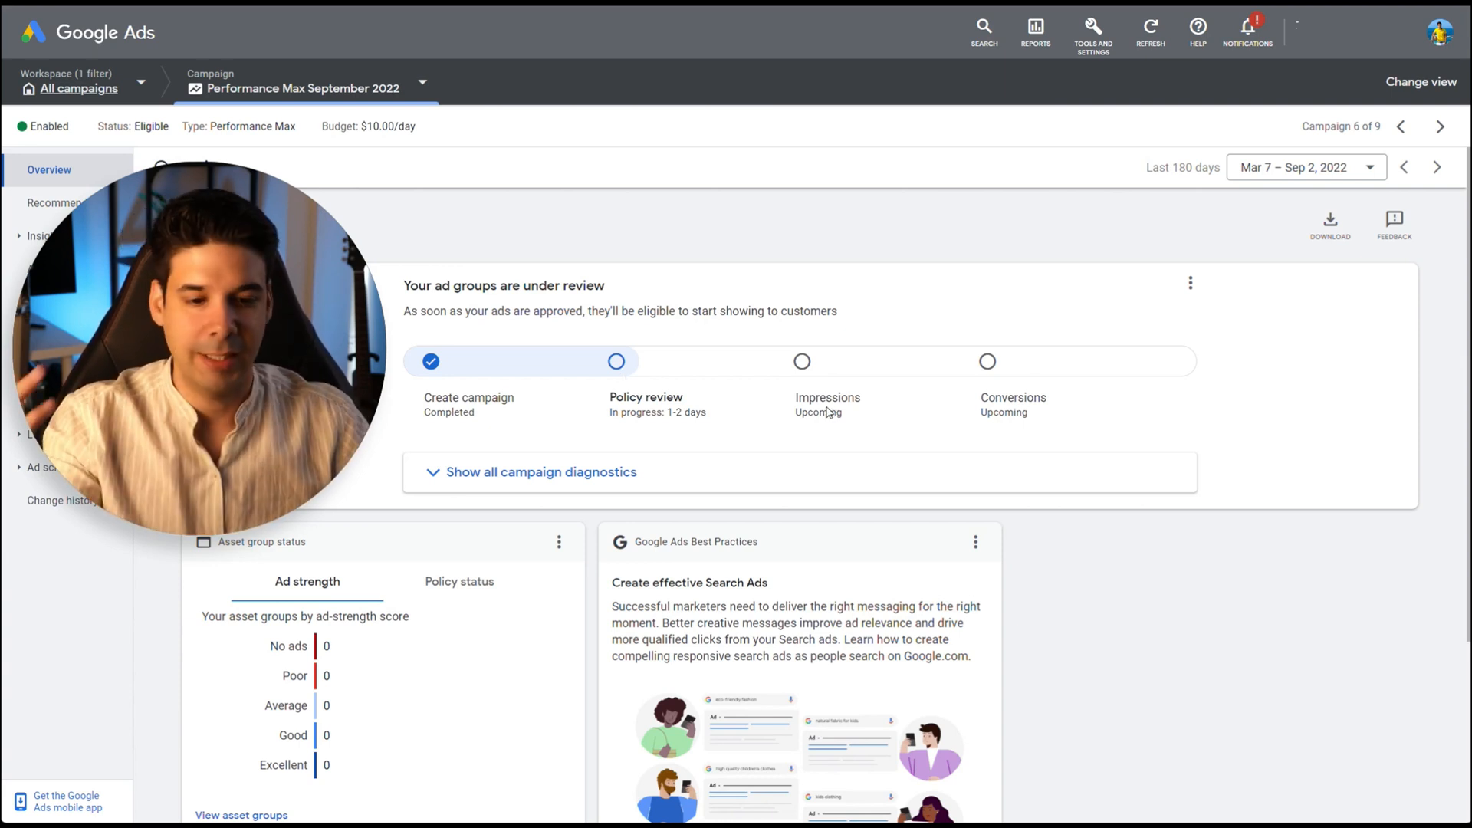
Step: Scroll through the campaign overview and return to the All campaigns overview
{"action": "scroll", "scroll_direction": "down", "scroll_amount": 3}
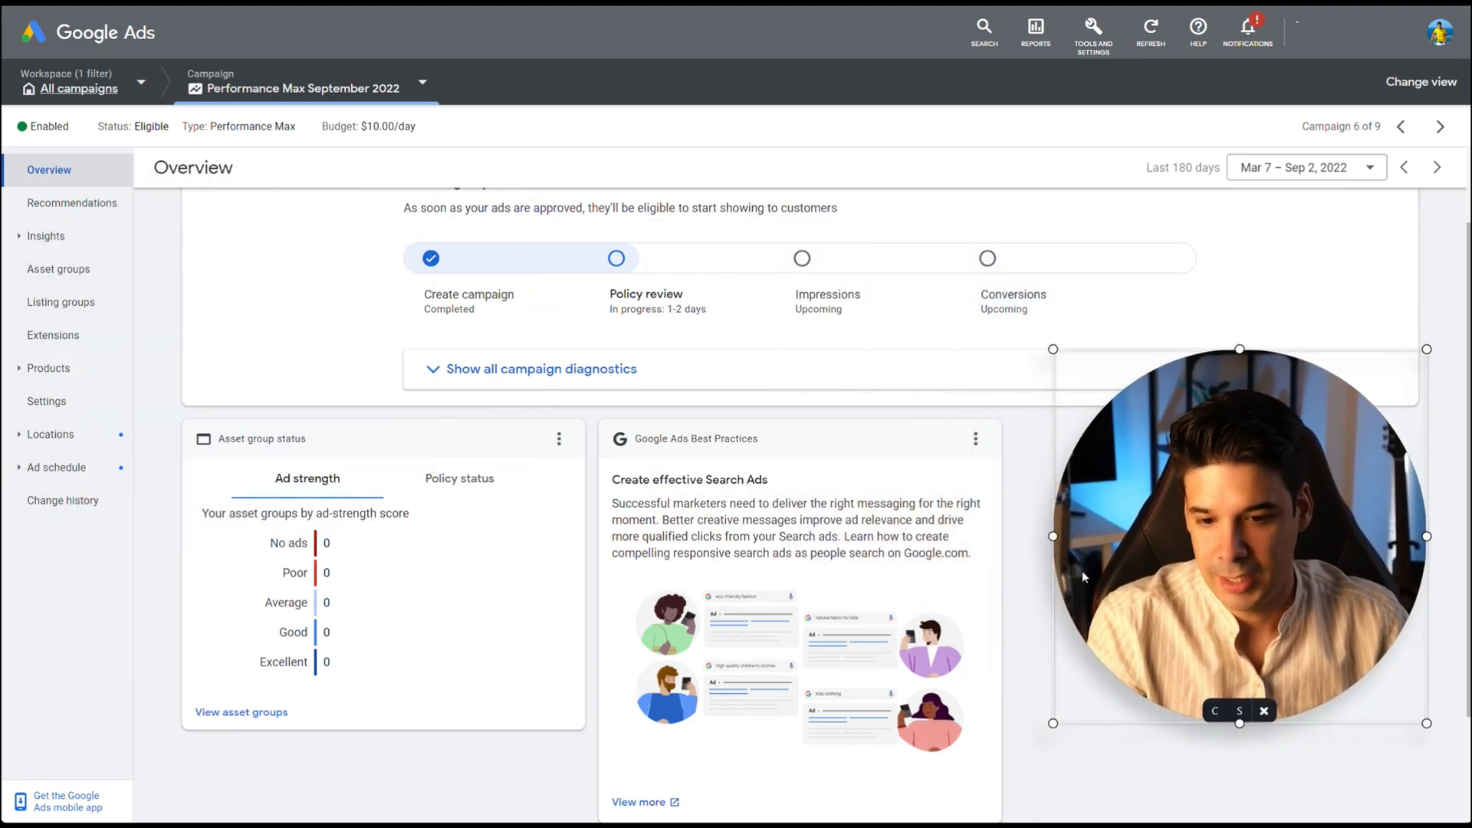
{"action": "scroll", "scroll_direction": "down", "scroll_amount": 3}
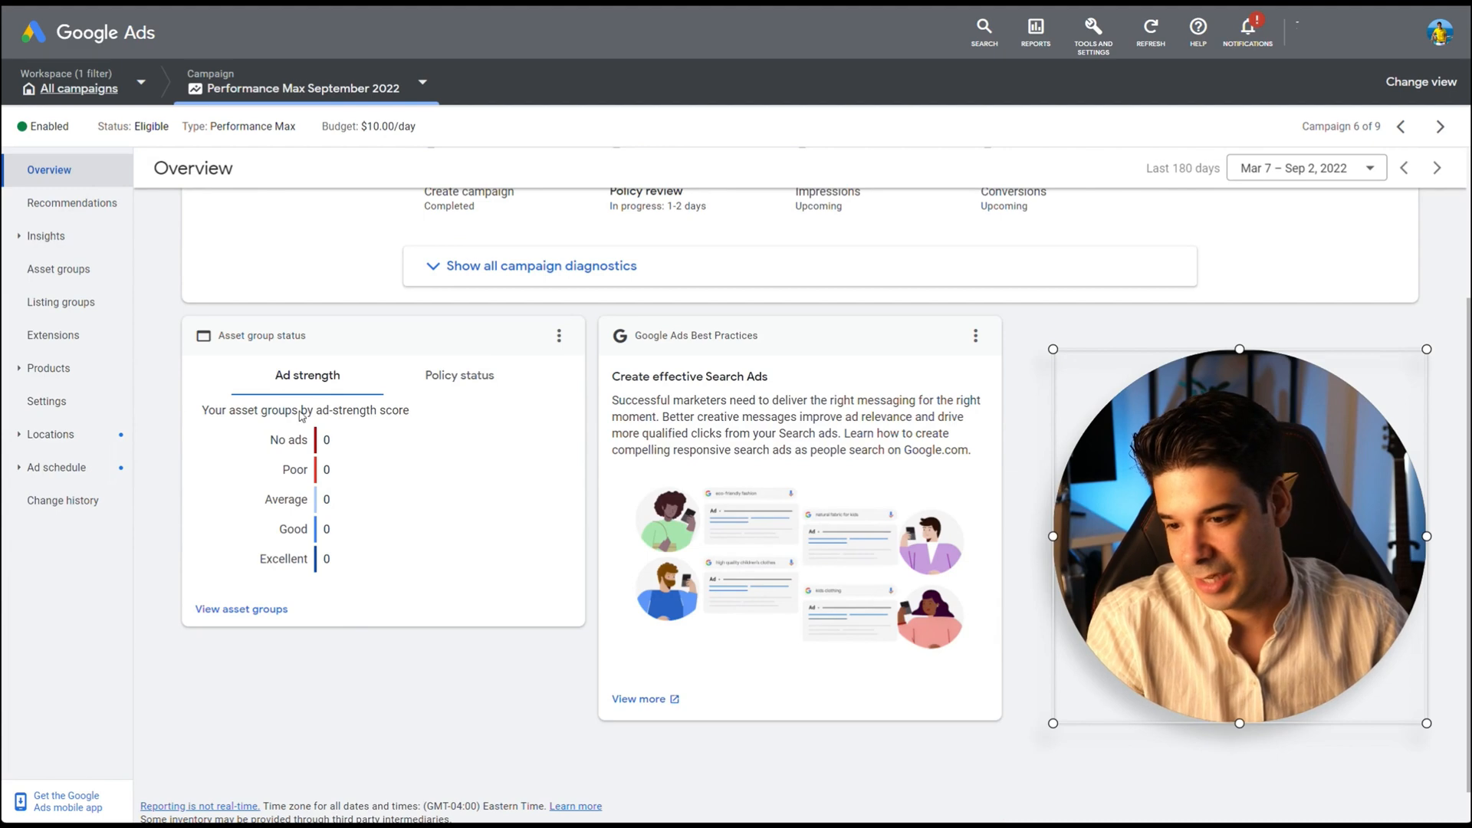
{"action": "scroll", "scroll_direction": "down", "scroll_amount": 3}
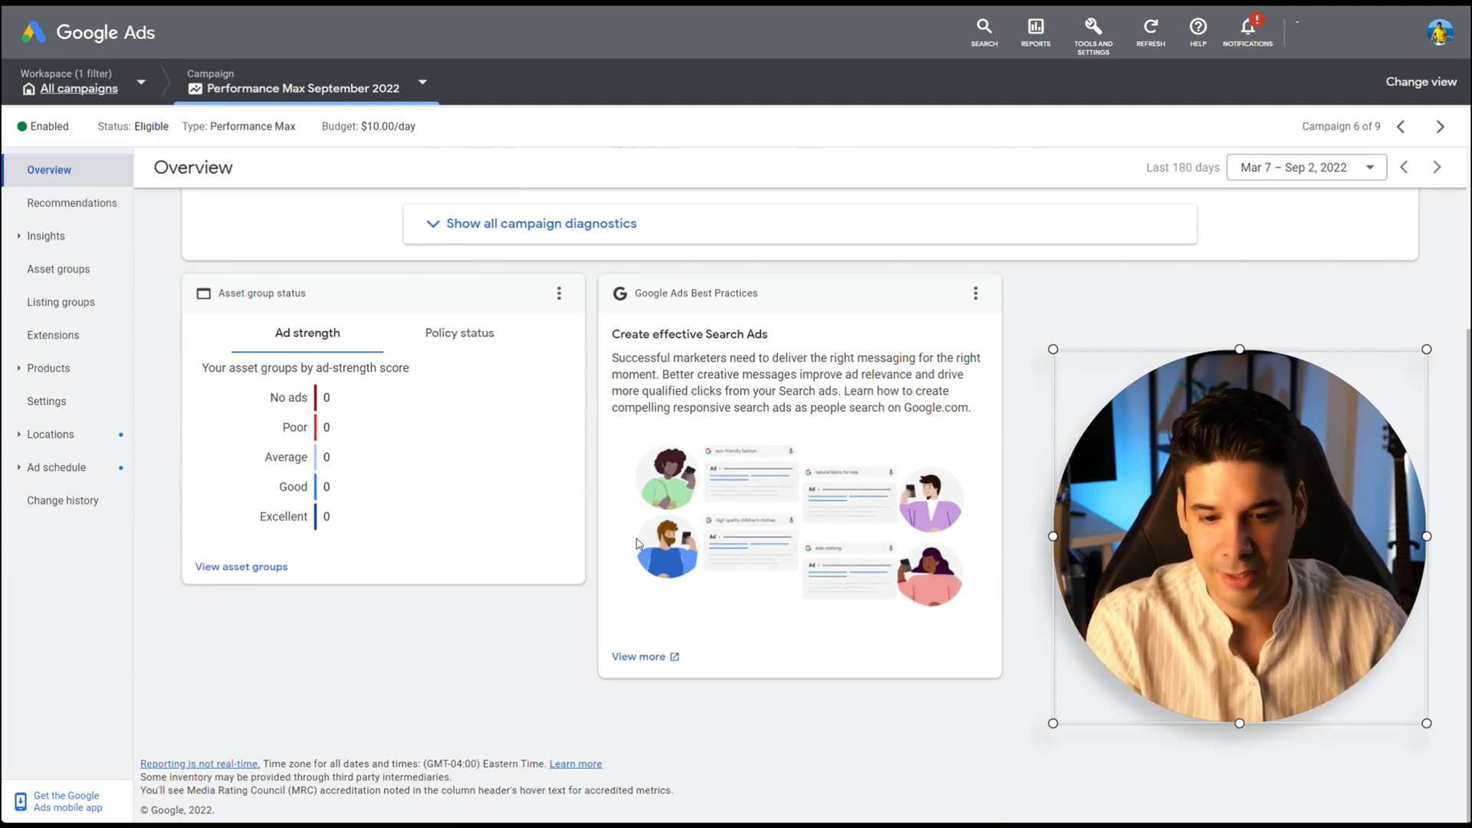
{"action": "left_click_drag", "start_coordinate": [1238, 536], "coordinate": [246, 536]}
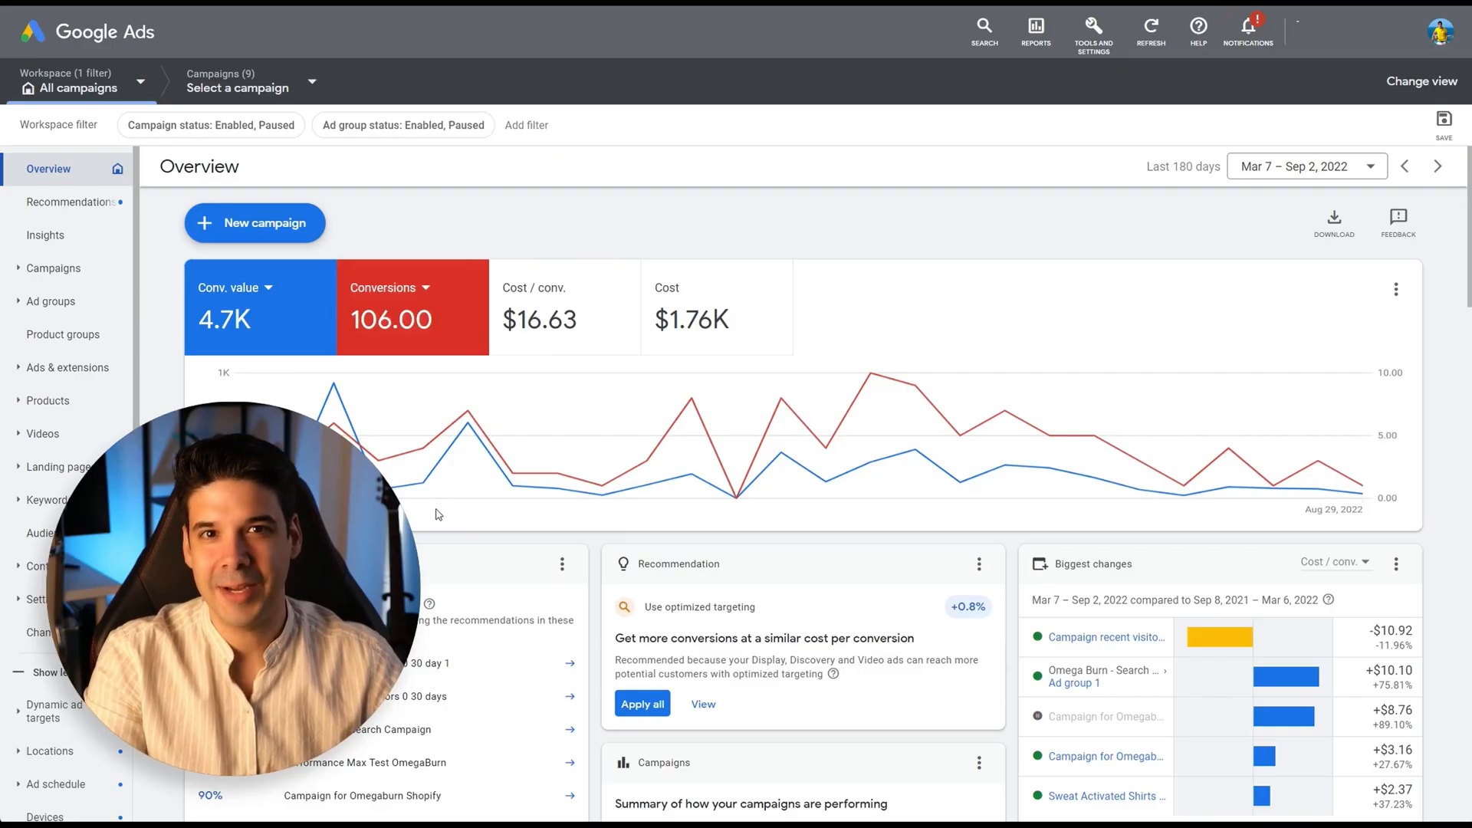
Step: Create a new Sales Search campaign bidding for conversions at a $15 target CPA
{"action": "left_click", "coordinate": [255, 223]}
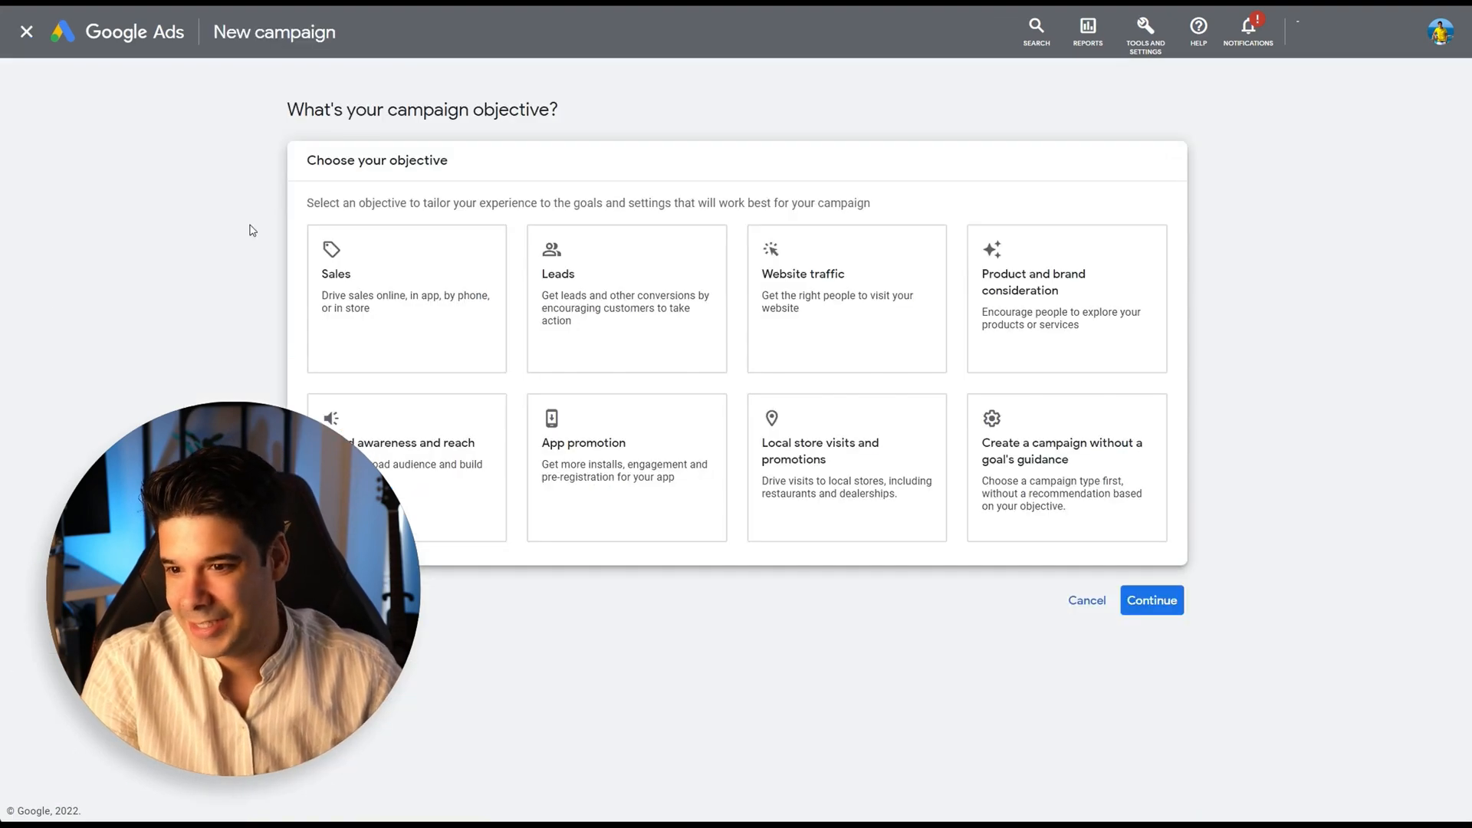
{"action": "left_click", "coordinate": [406, 296]}
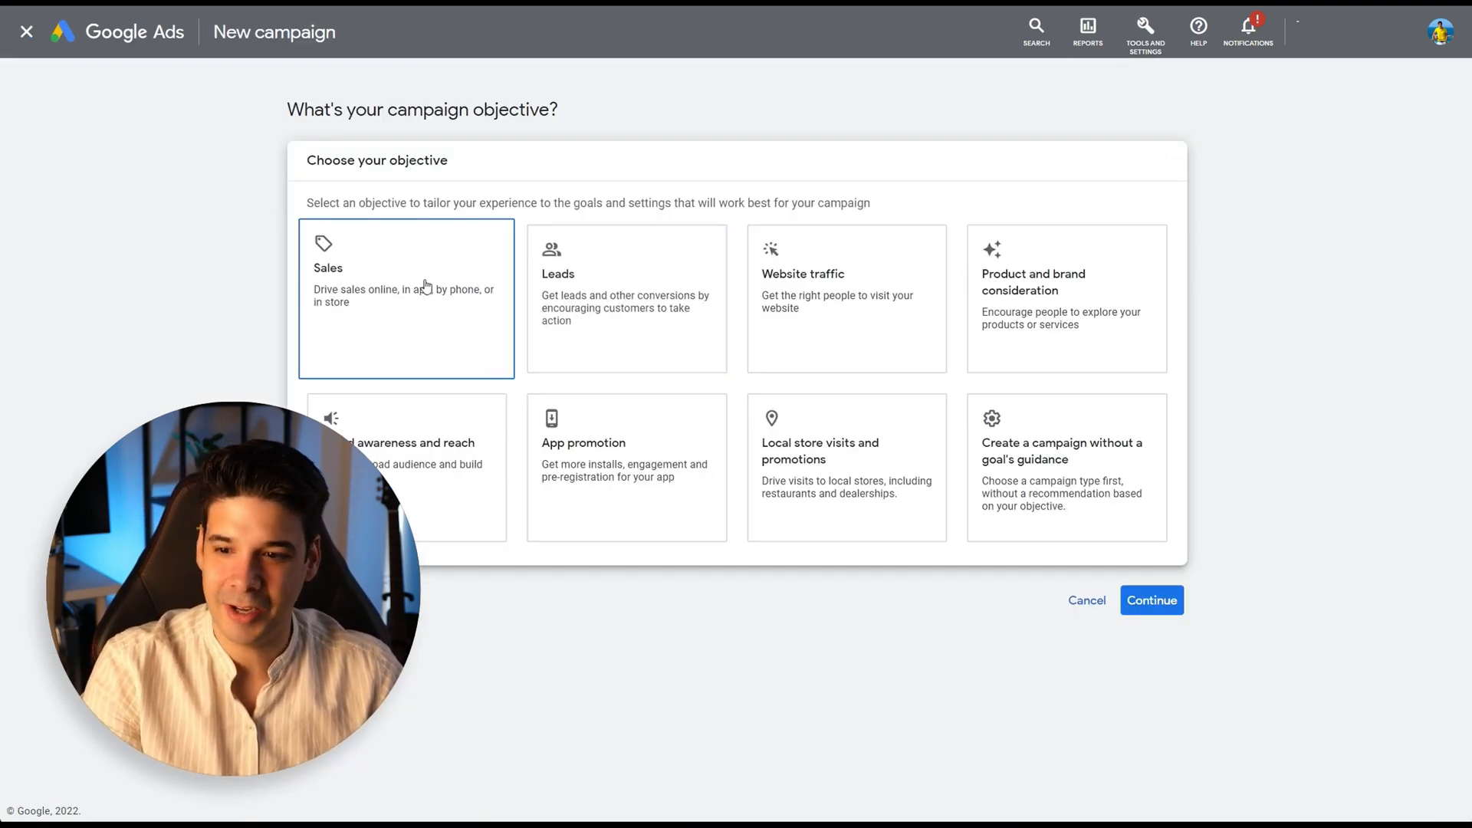
{"action": "left_click", "coordinate": [1152, 600]}
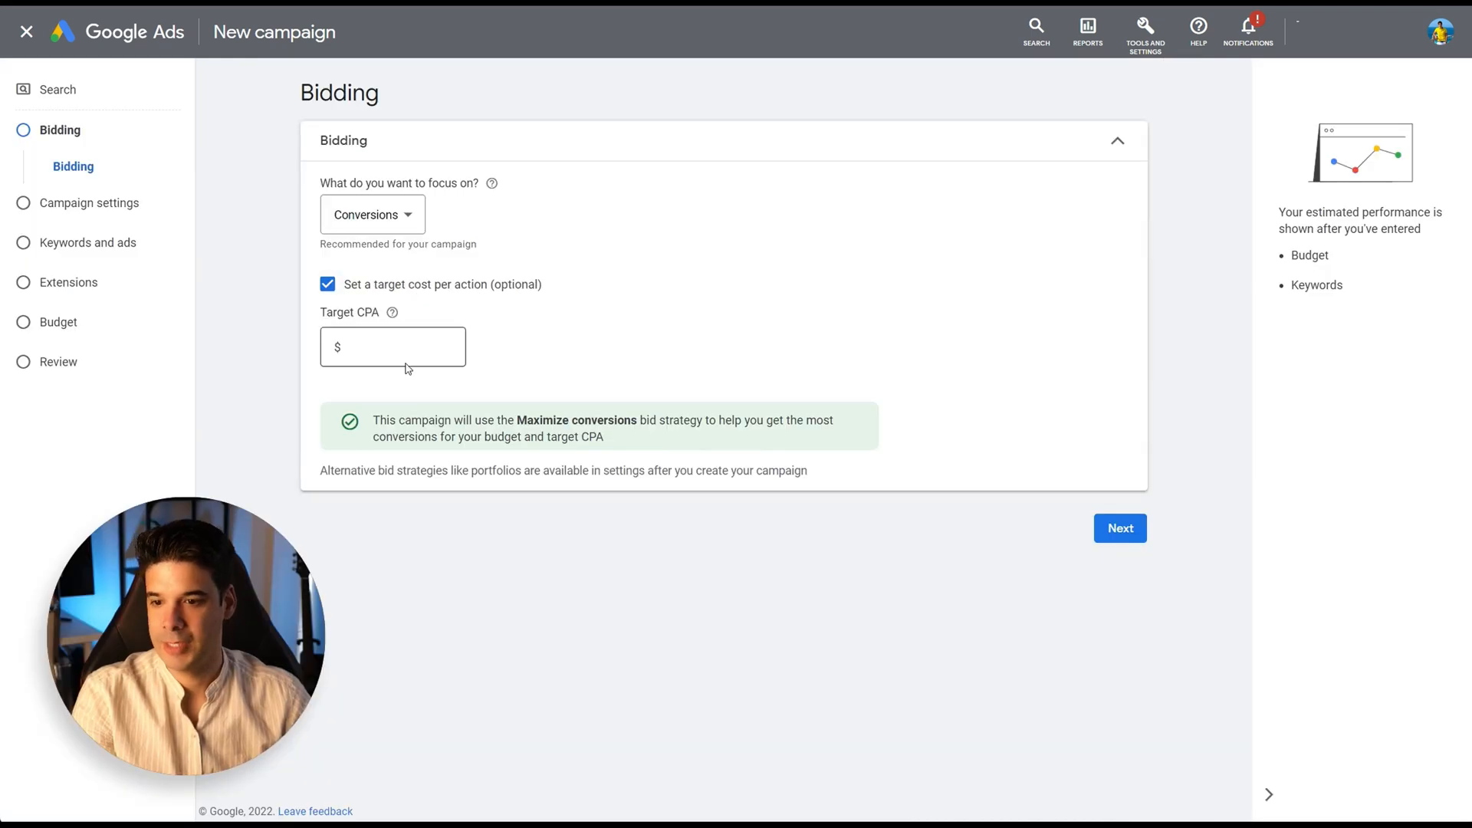
{"action": "type", "text": "15"}
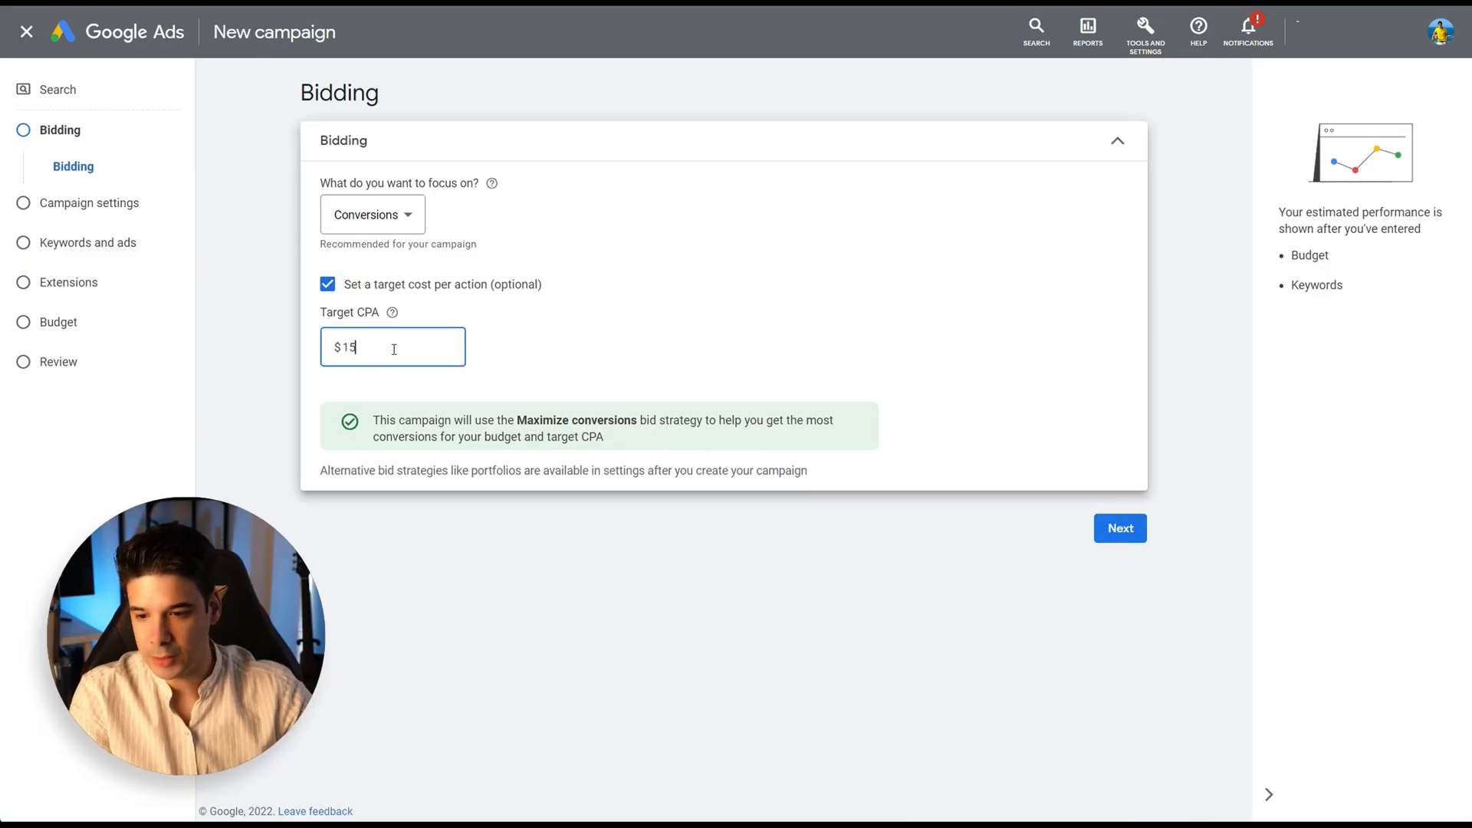
{"action": "left_click", "coordinate": [1120, 528]}
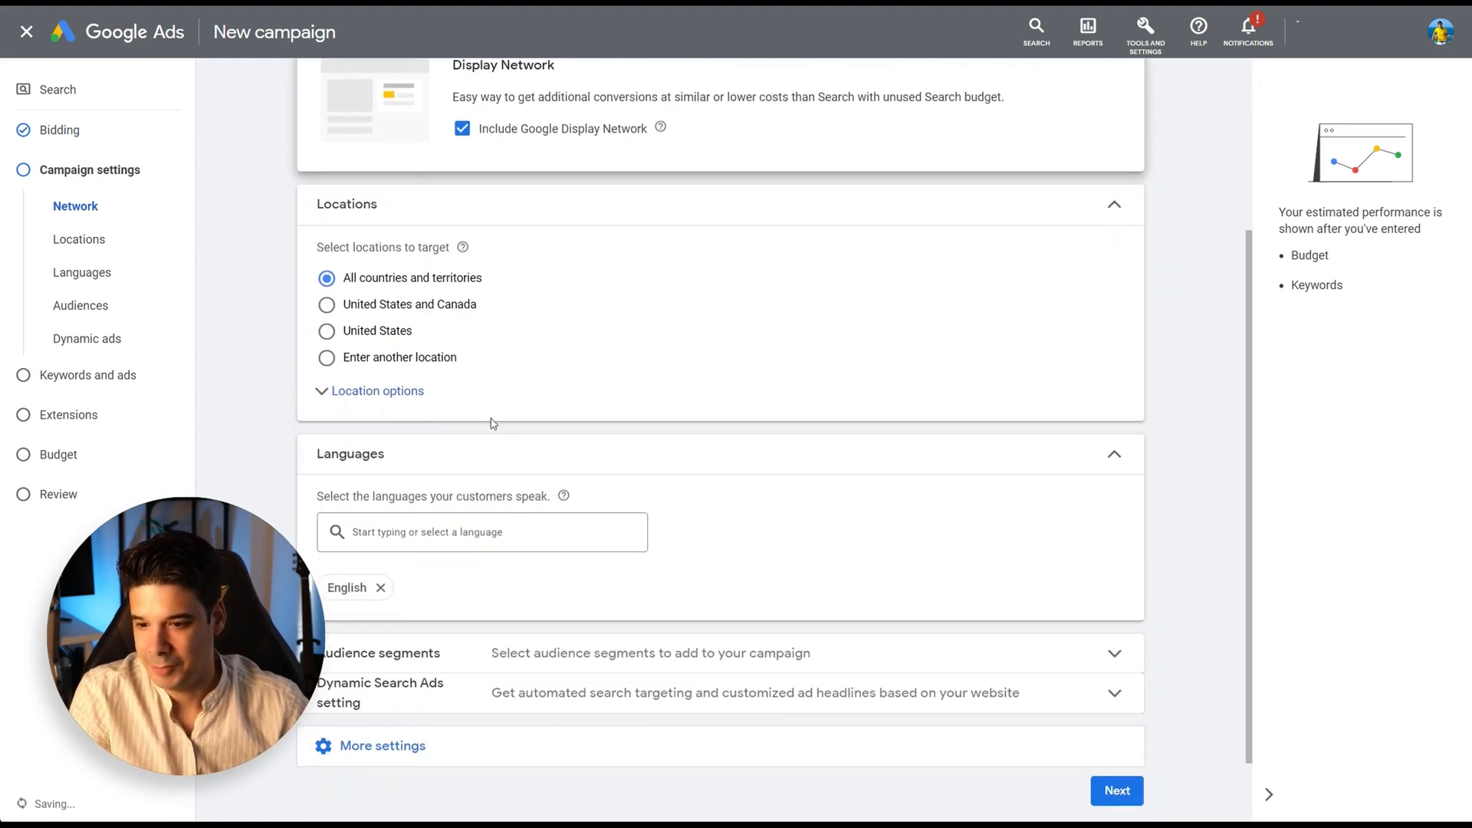
Step: Target only the United States and continue to keywords and ads
{"action": "left_click", "coordinate": [326, 331]}
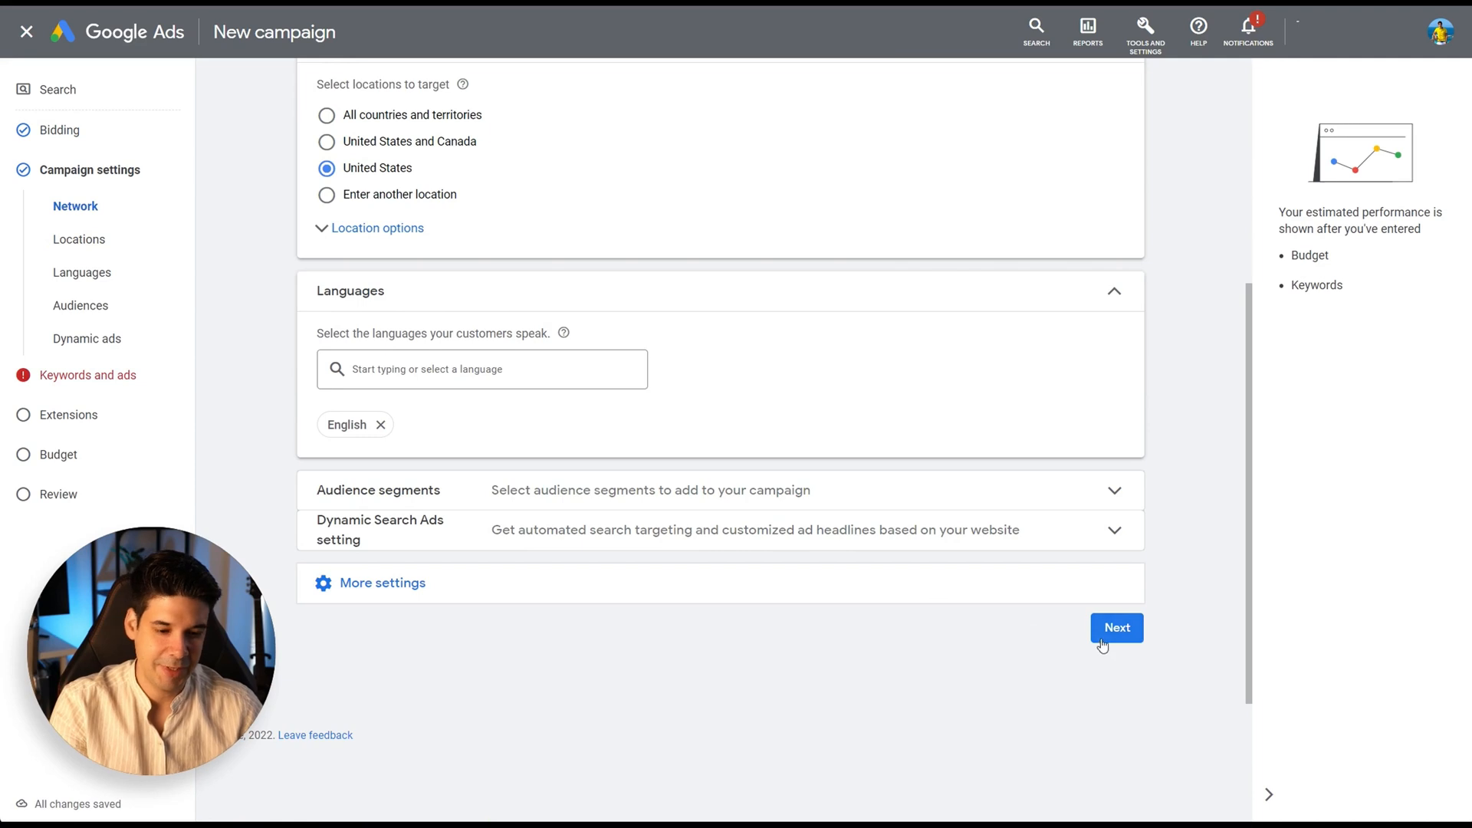
{"action": "left_click", "coordinate": [1116, 627]}
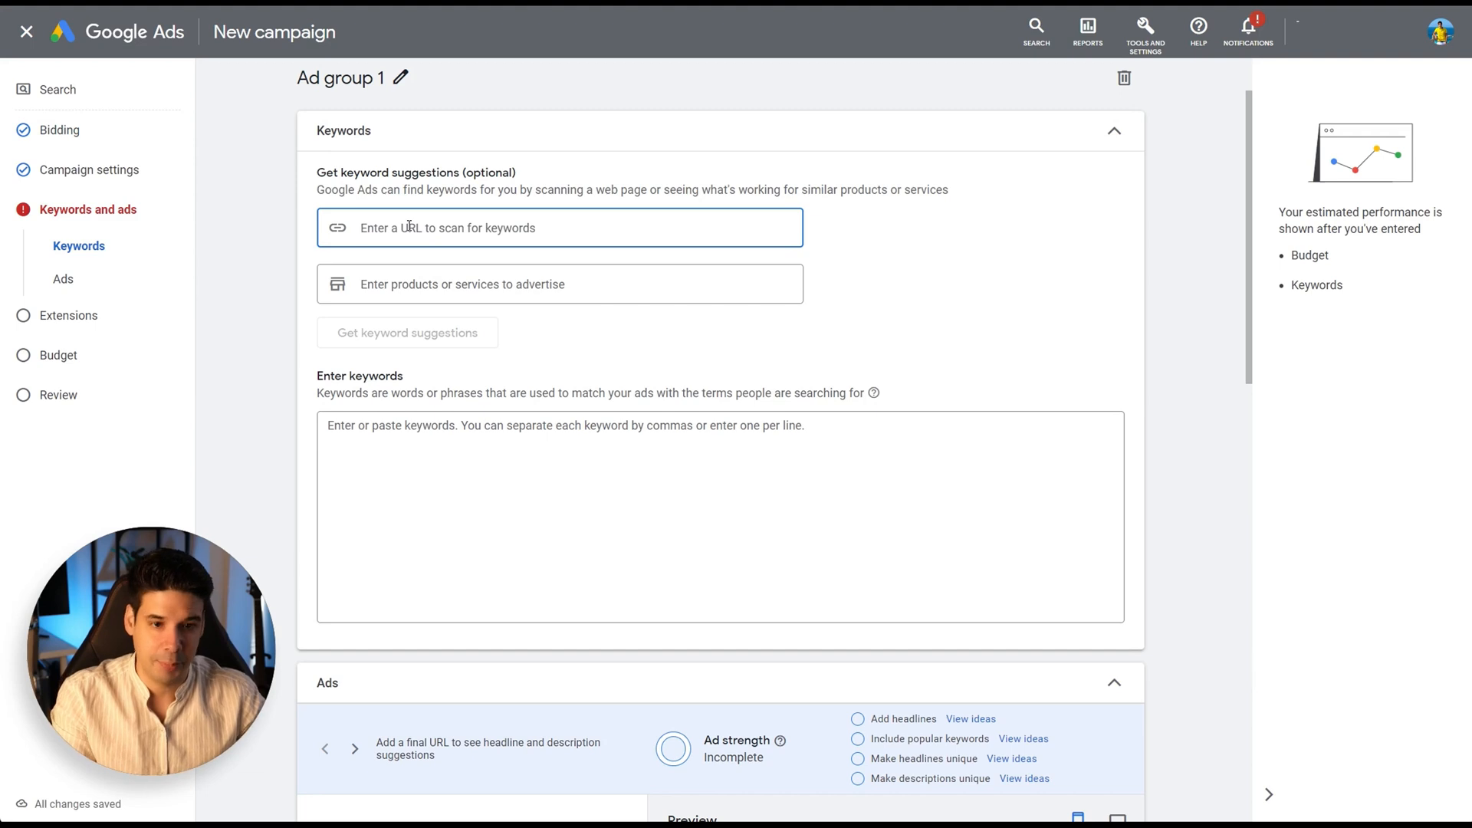
Step: Fill the keyword list with suggestions scanned from zappos.com and review them
{"action": "type", "text": "z"}
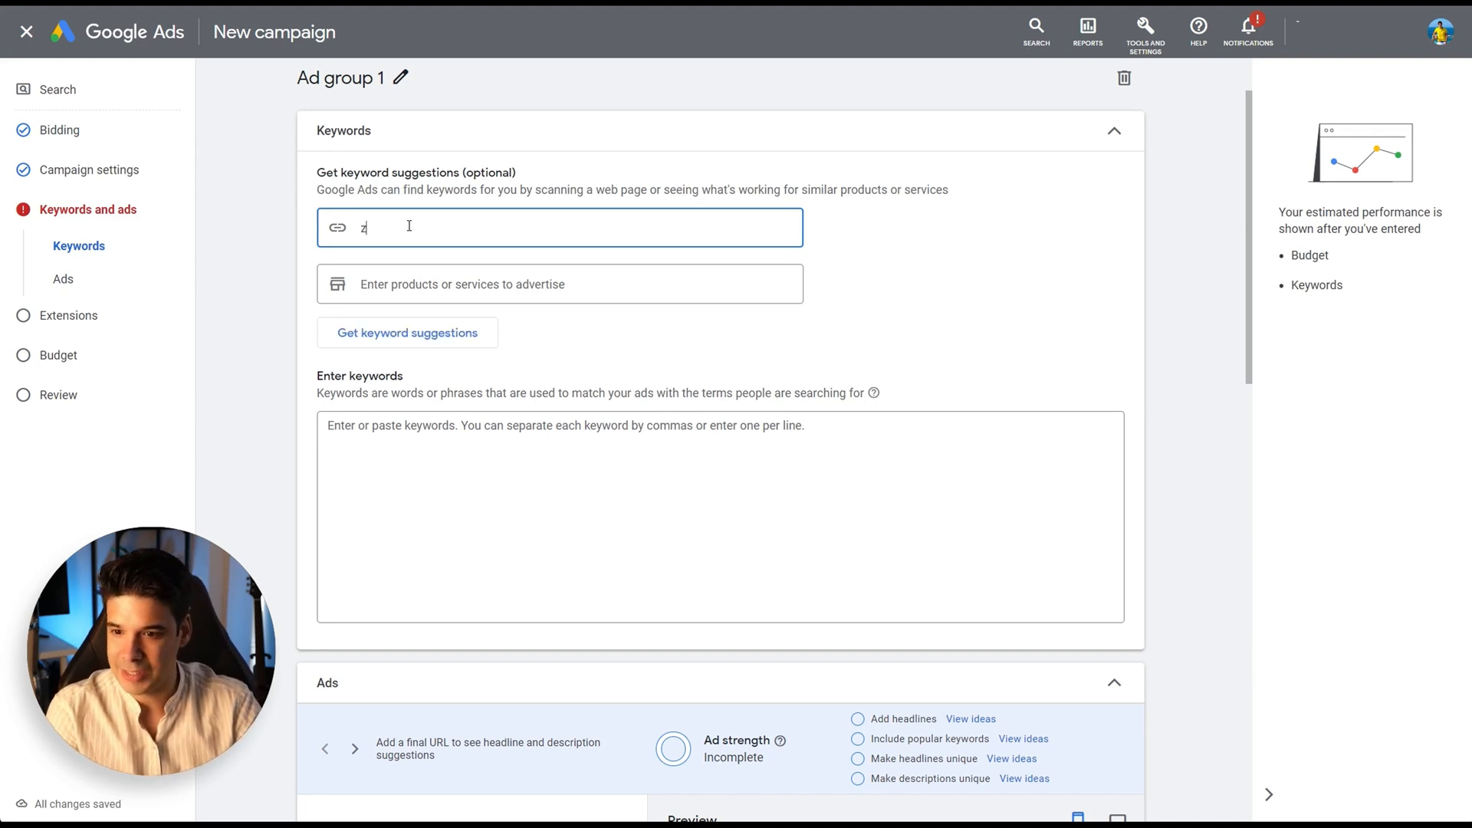
{"action": "type", "text": "appos.com"}
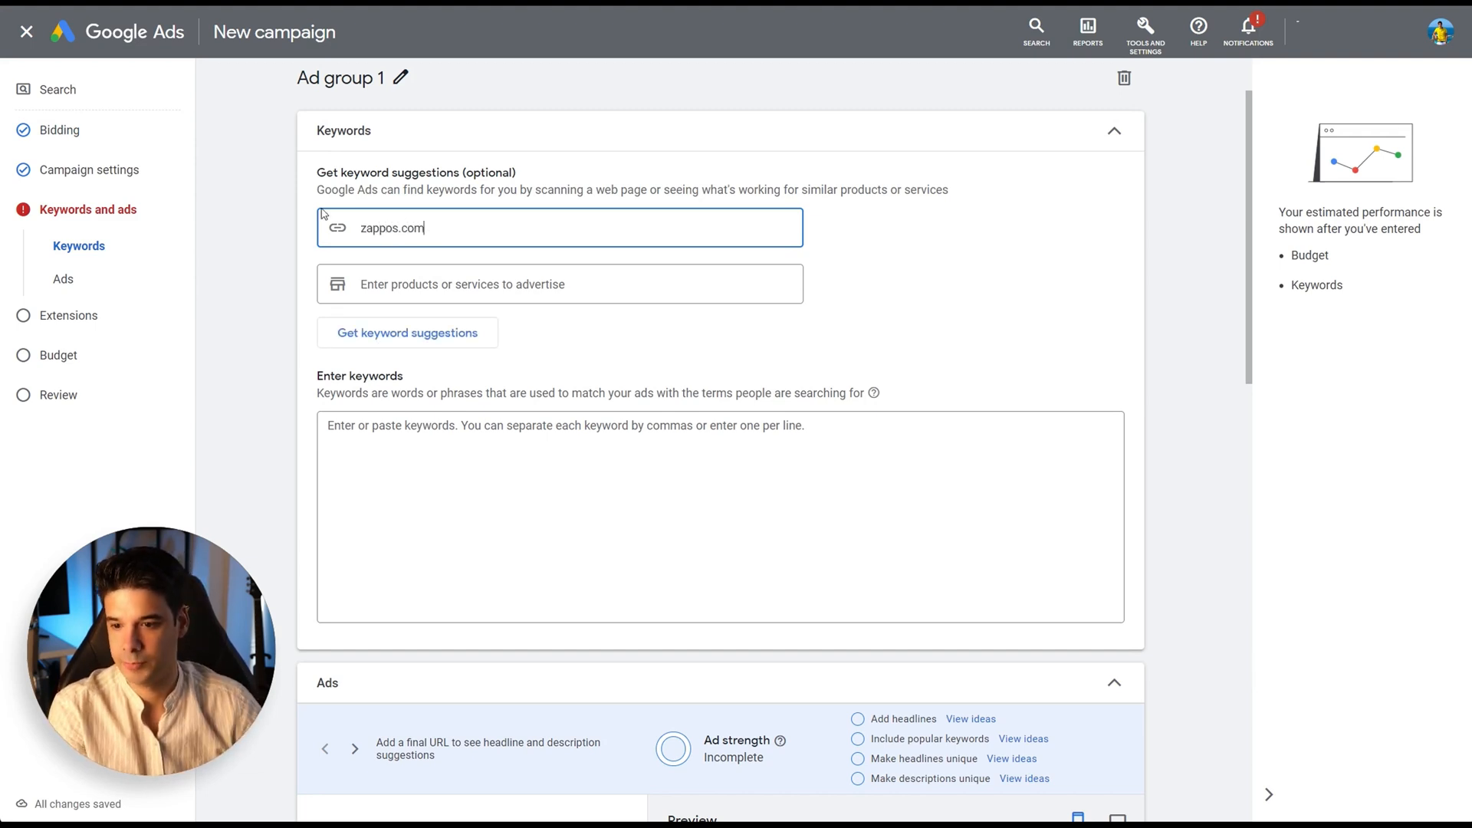
{"action": "left_click", "coordinate": [408, 333]}
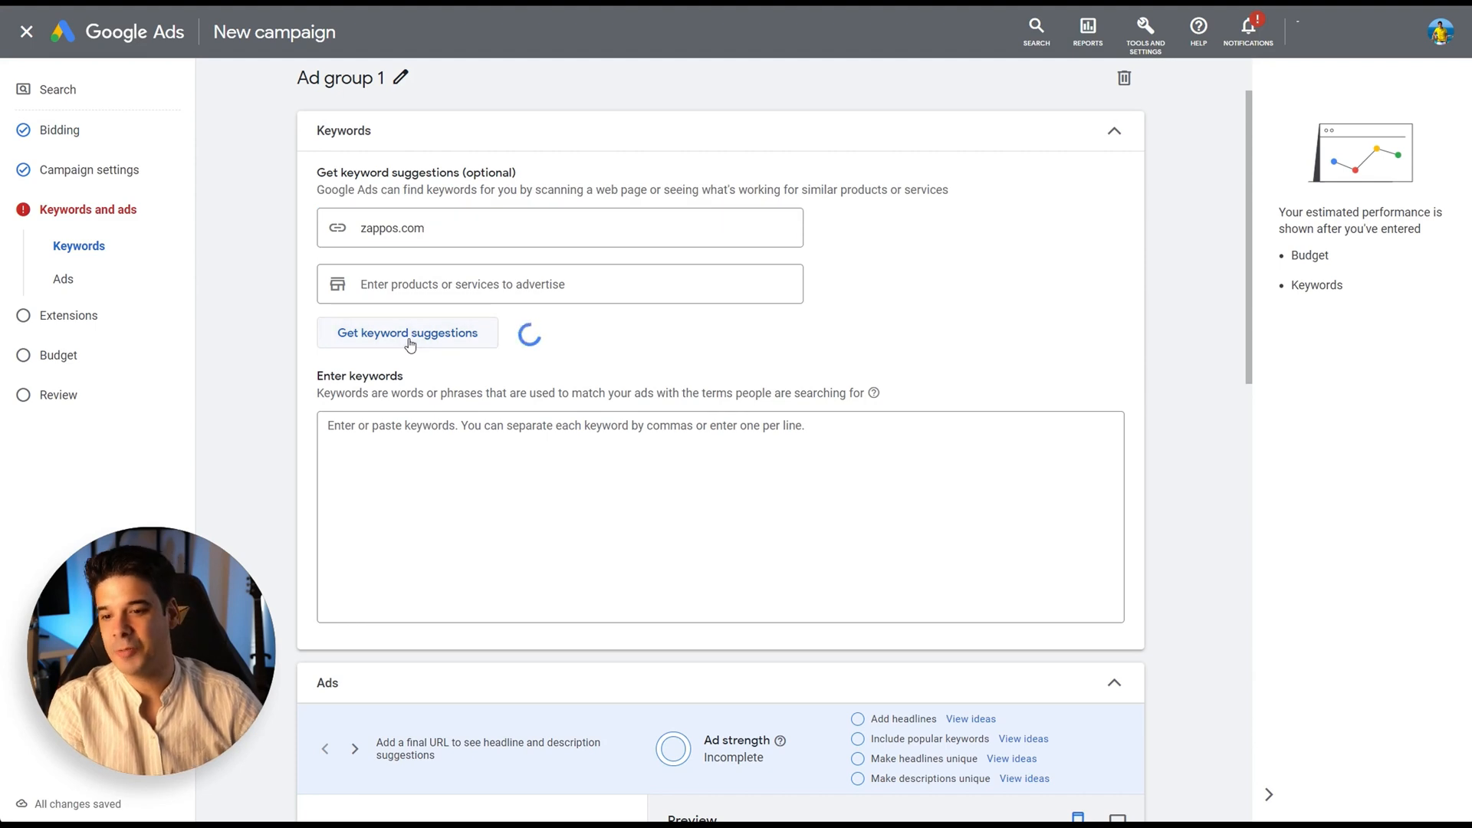
{"action": "left_click", "coordinate": [407, 333]}
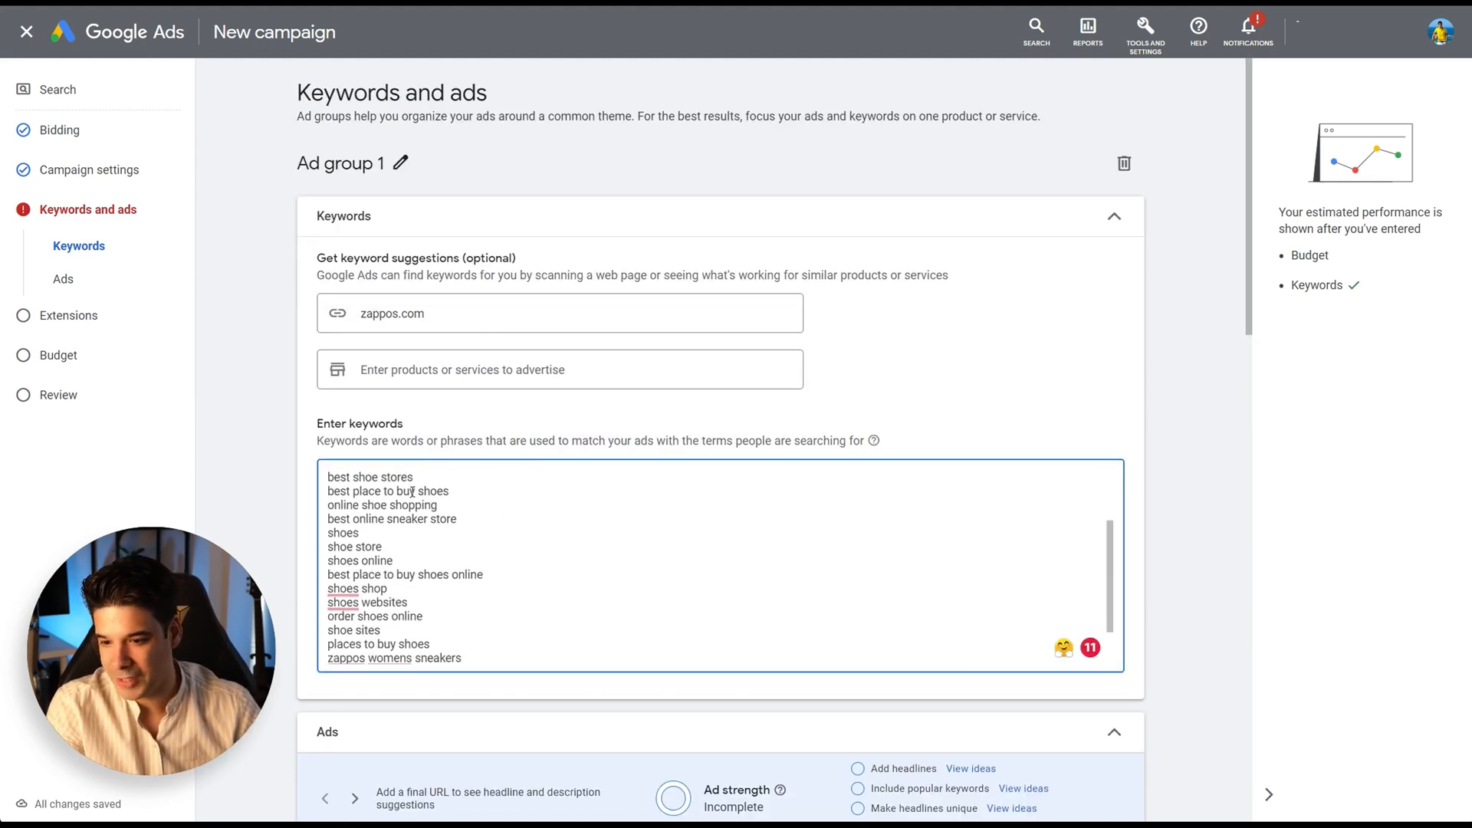
{"action": "scroll", "scroll_direction": "down", "scroll_amount": 3}
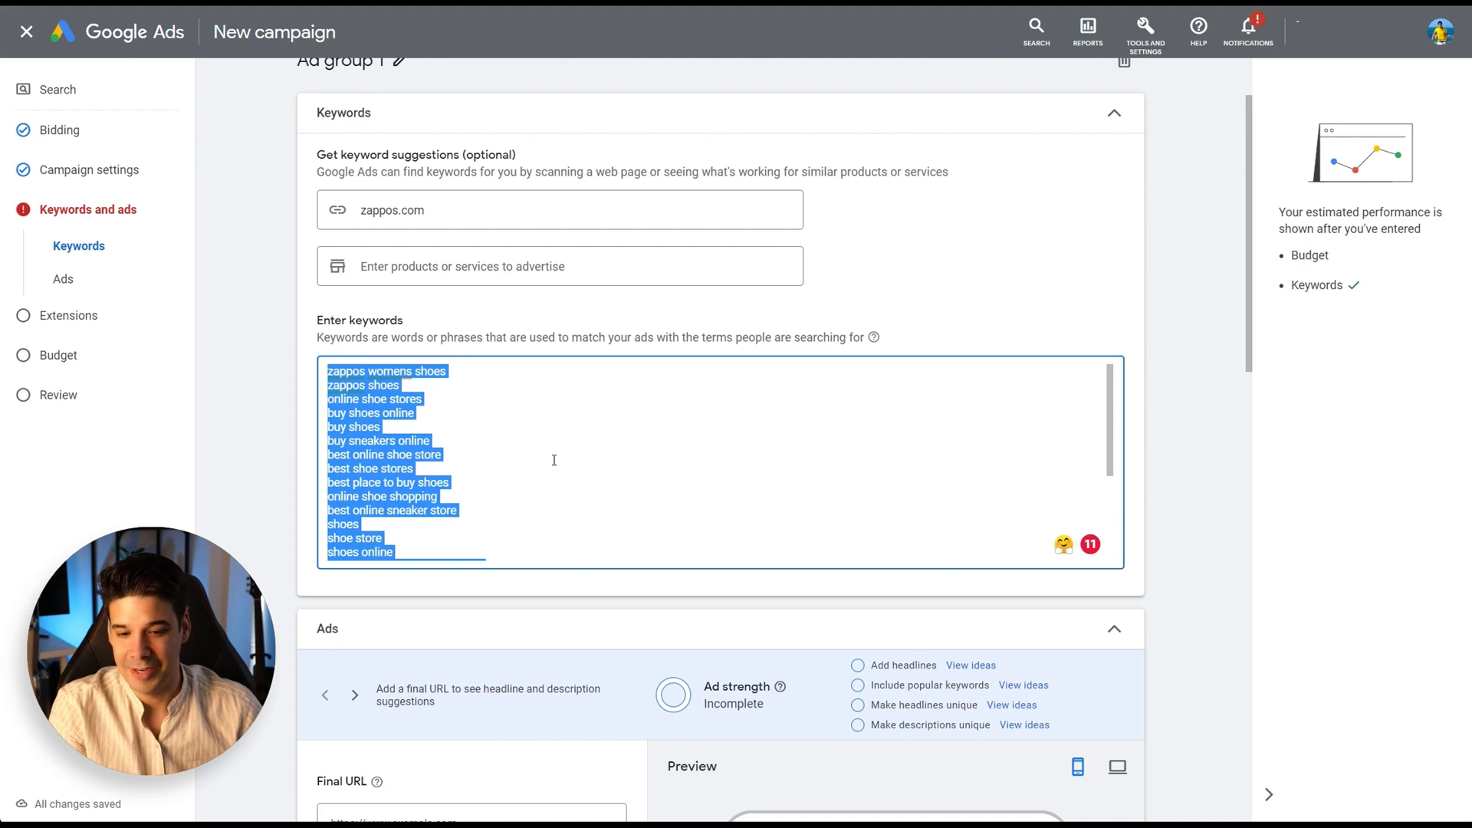
{"action": "scroll", "scroll_direction": "down", "scroll_amount": 3}
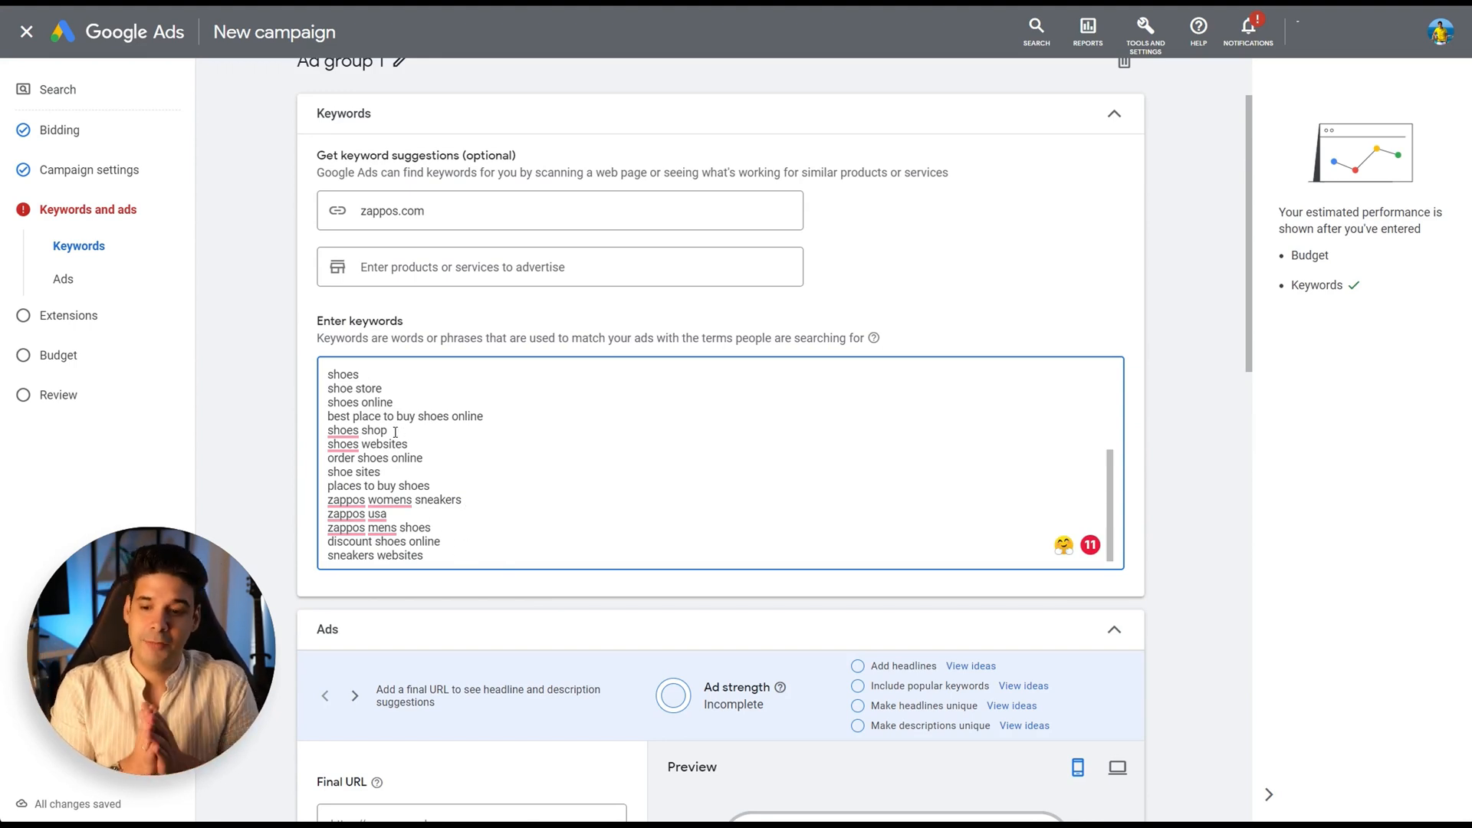
Step: Look up the zappos mens shoes keyword on Google Search
{"action": "right_click", "coordinate": [346, 527]}
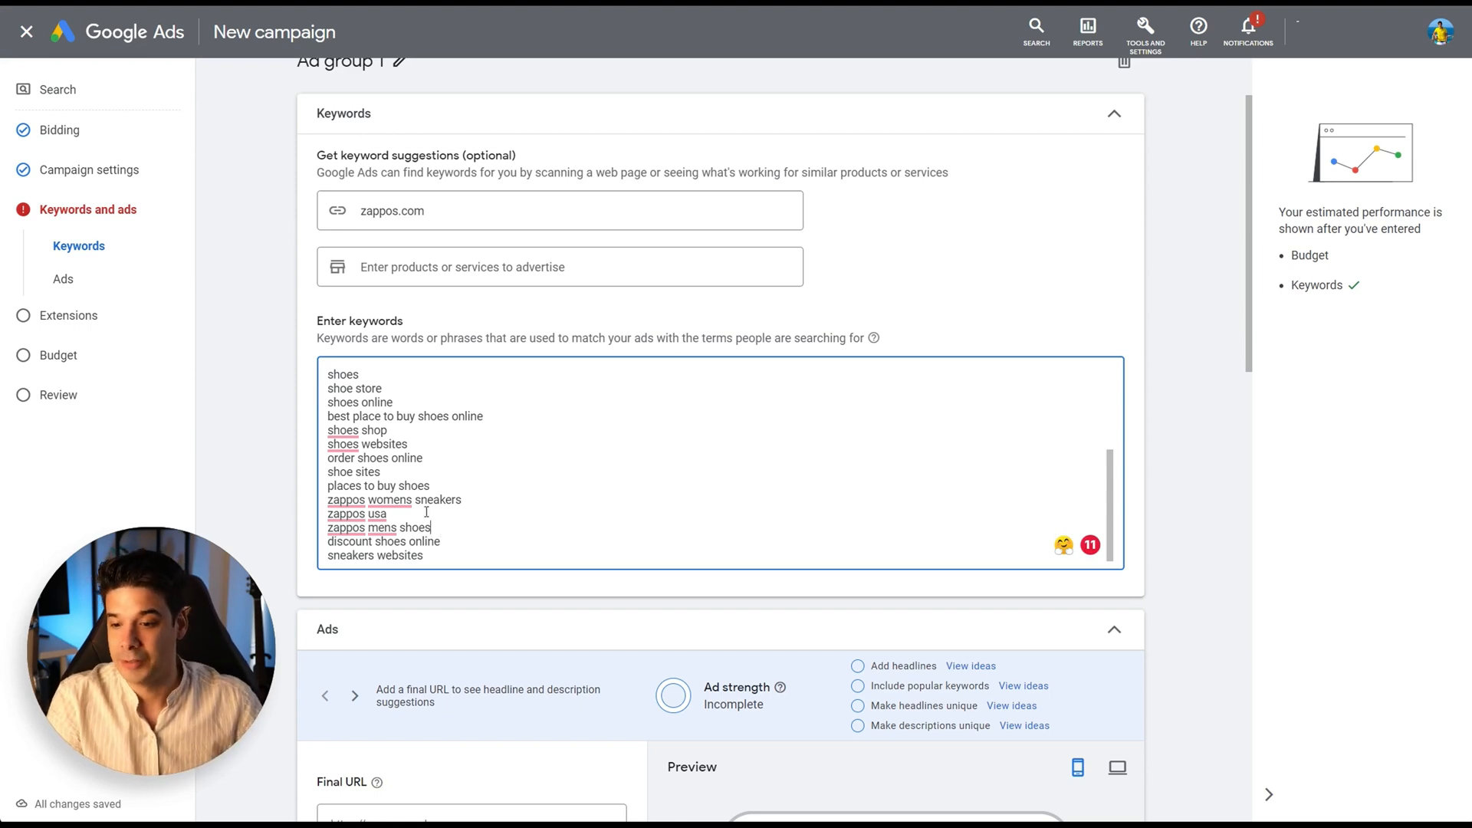
{"action": "right_click", "coordinate": [345, 527]}
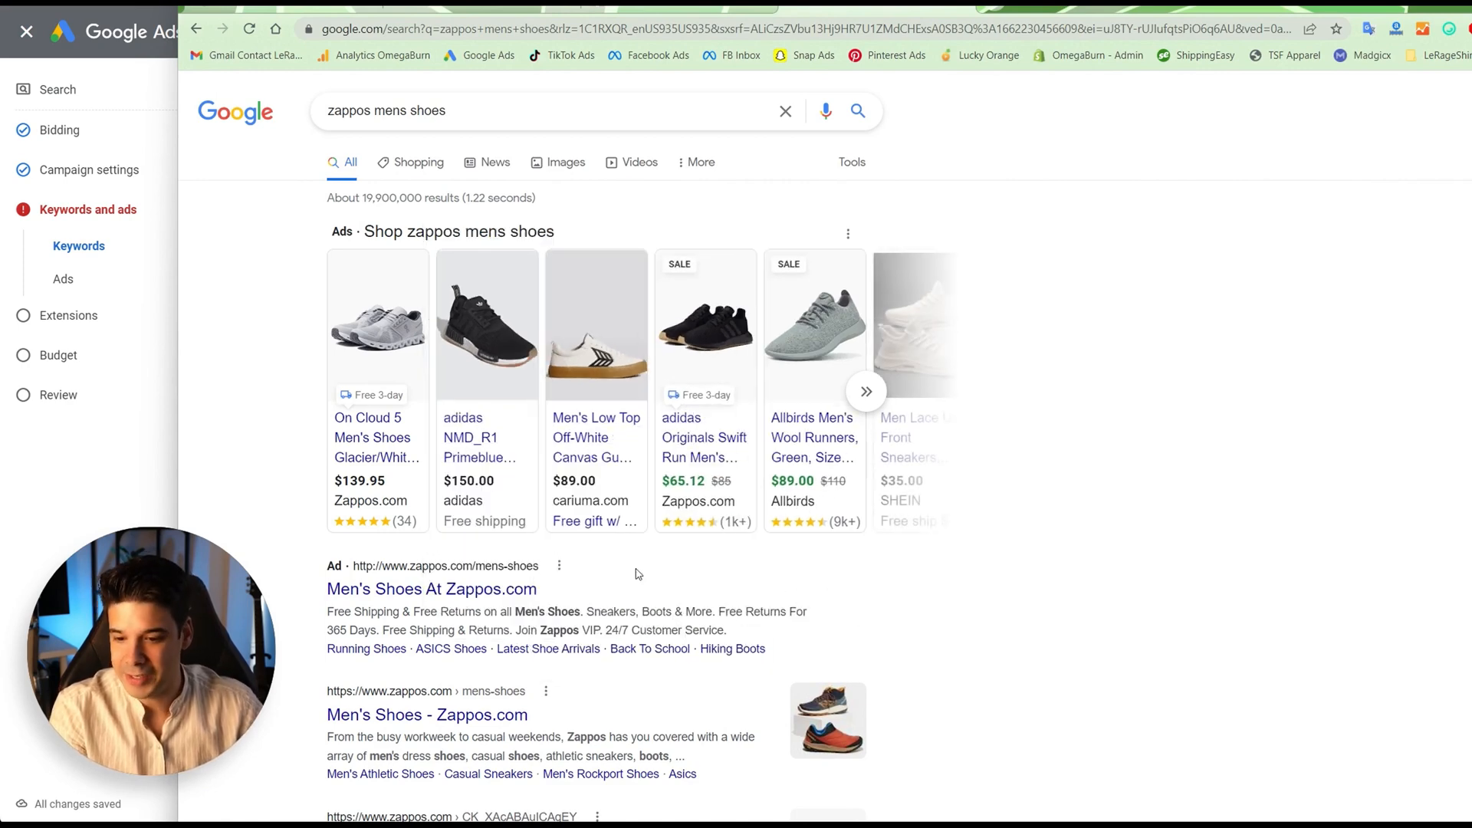
Step: Scroll the zappos mens shoes results to view Zappos' competitor ads
{"action": "scroll", "scroll_direction": "down", "scroll_amount": 3}
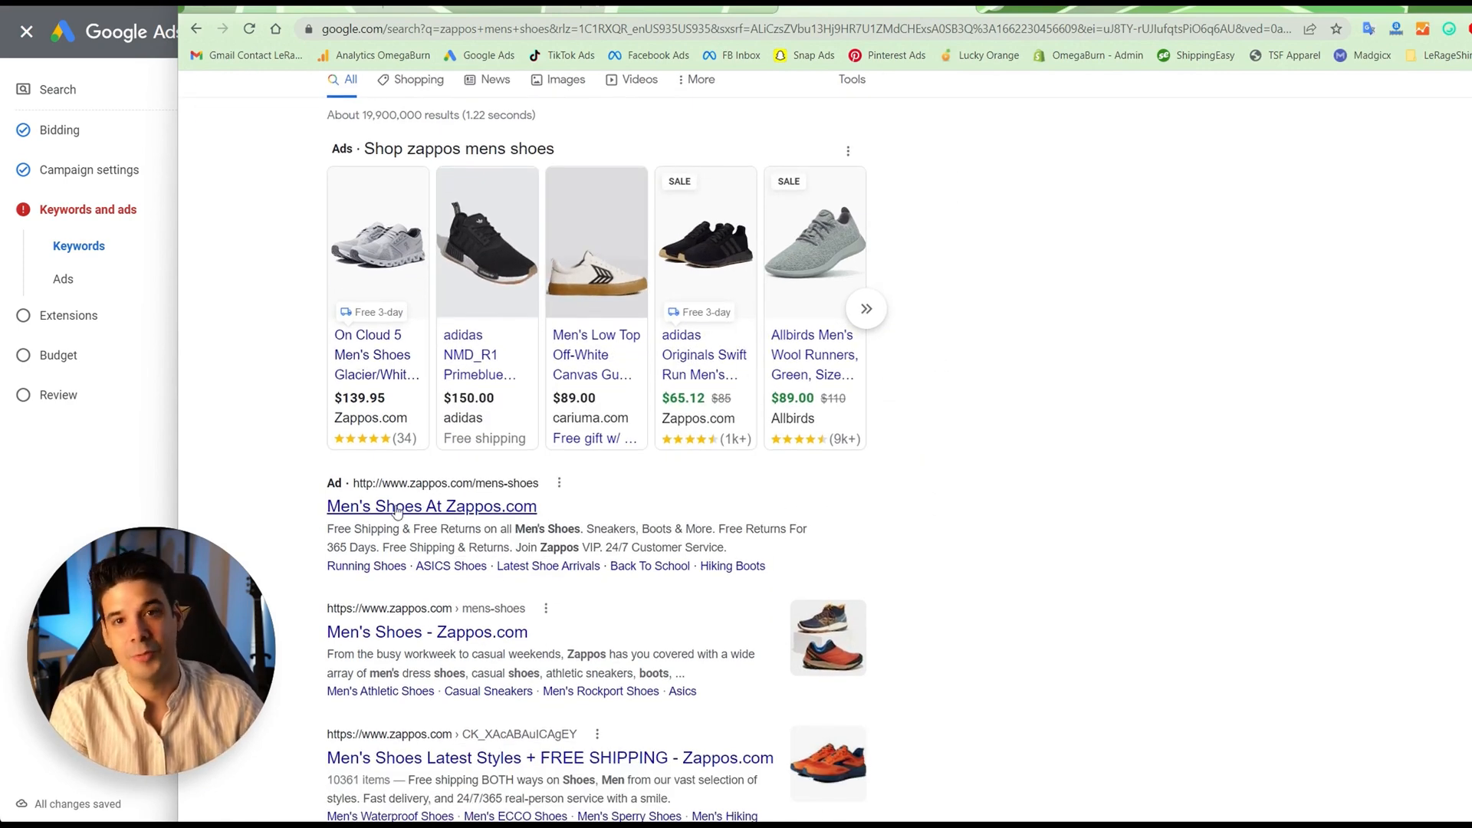